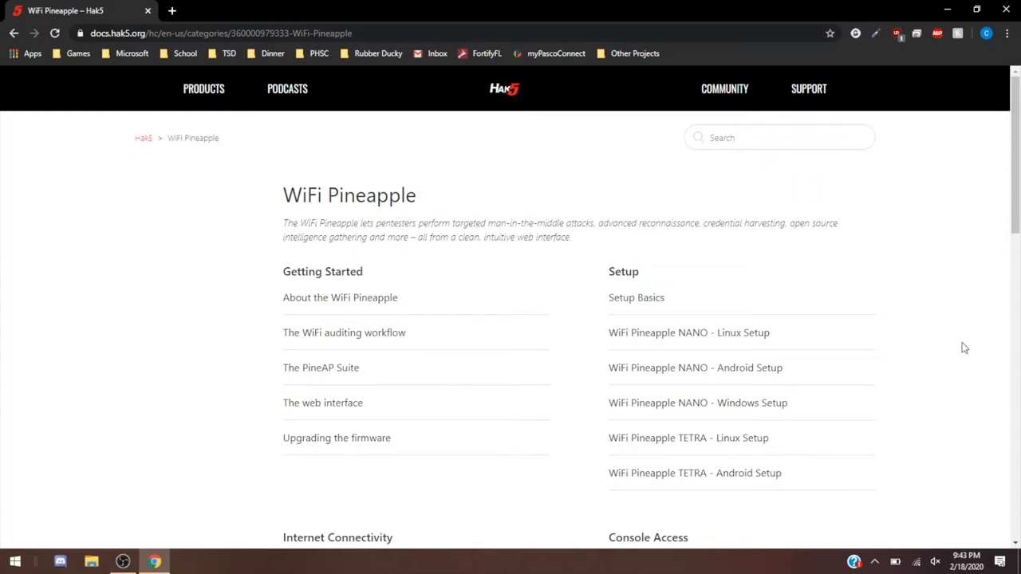
# - Scroll down through the Hak5 documentation page
pyautogui.scroll(-3)
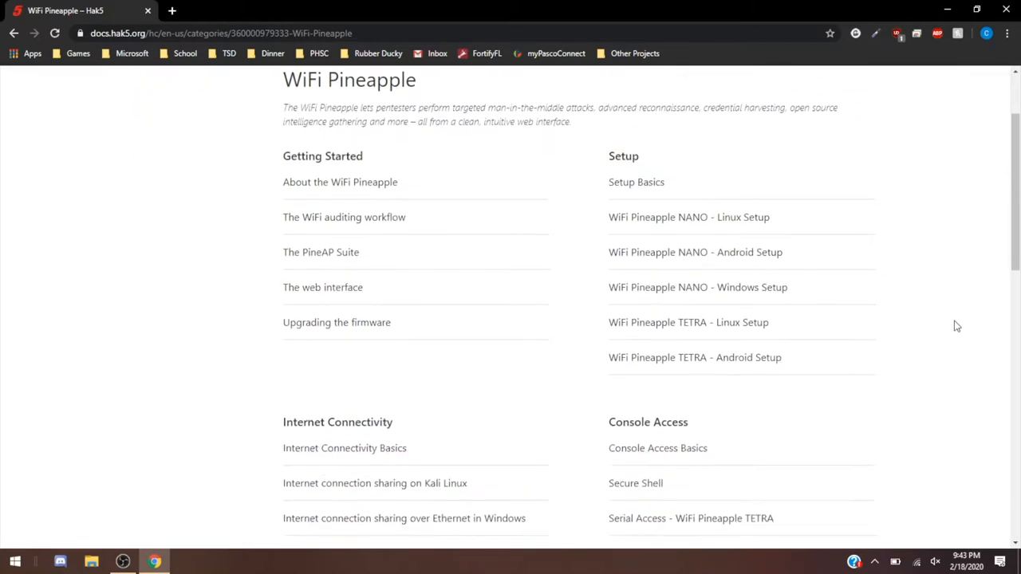
pyautogui.scroll(-3)
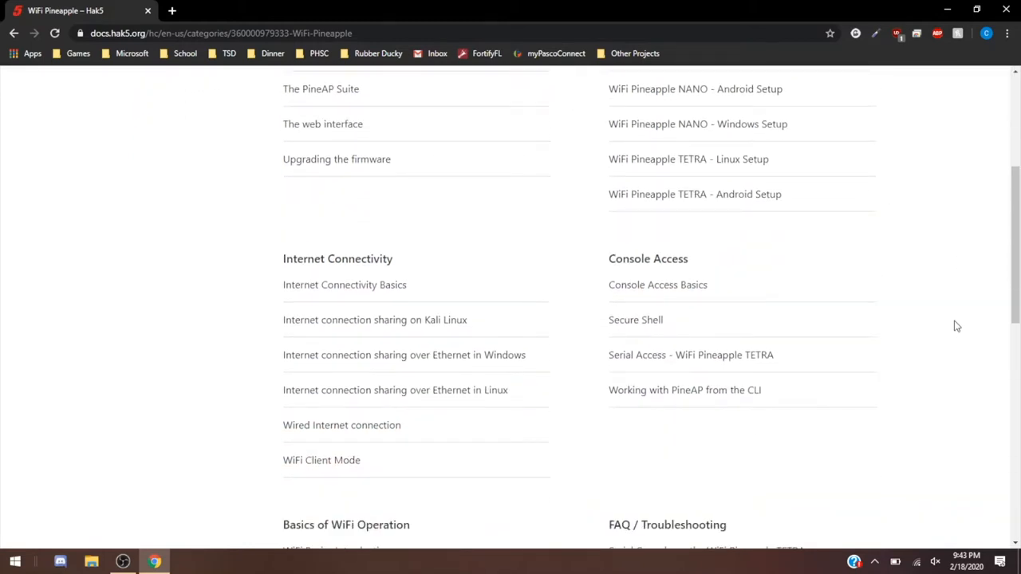
pyautogui.scroll(-3)
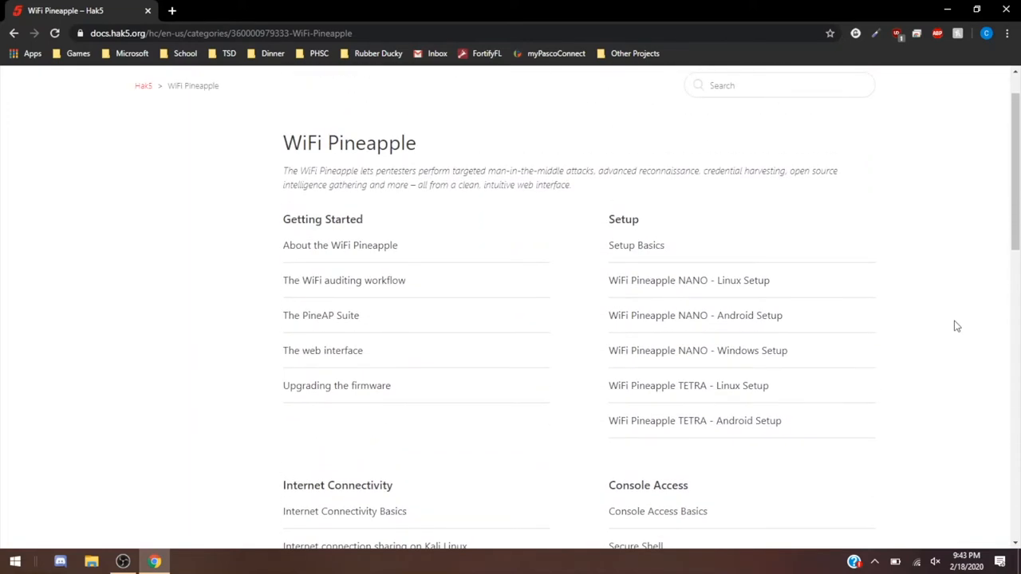
pyautogui.scroll(-3)
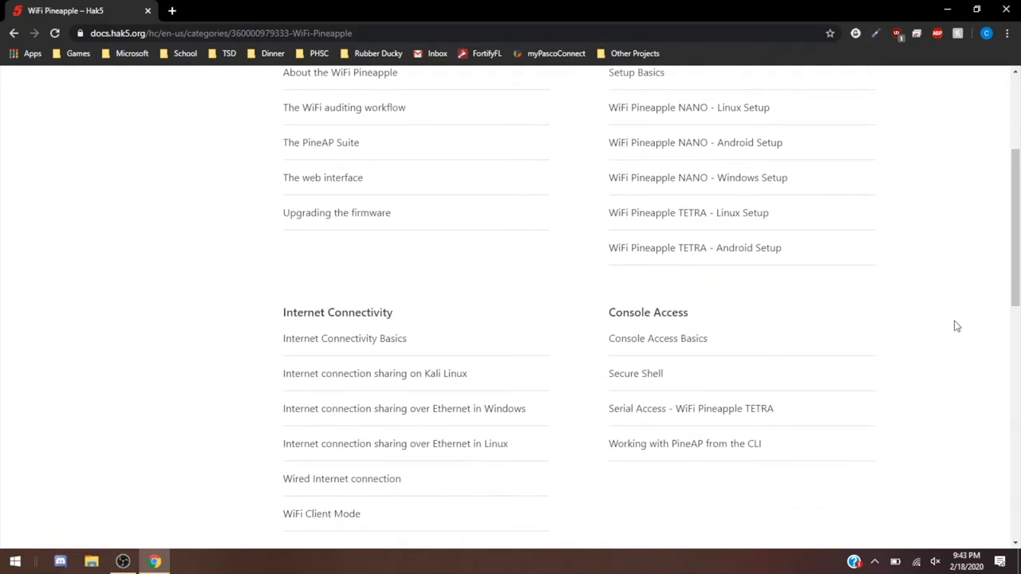
pyautogui.scroll(-3)
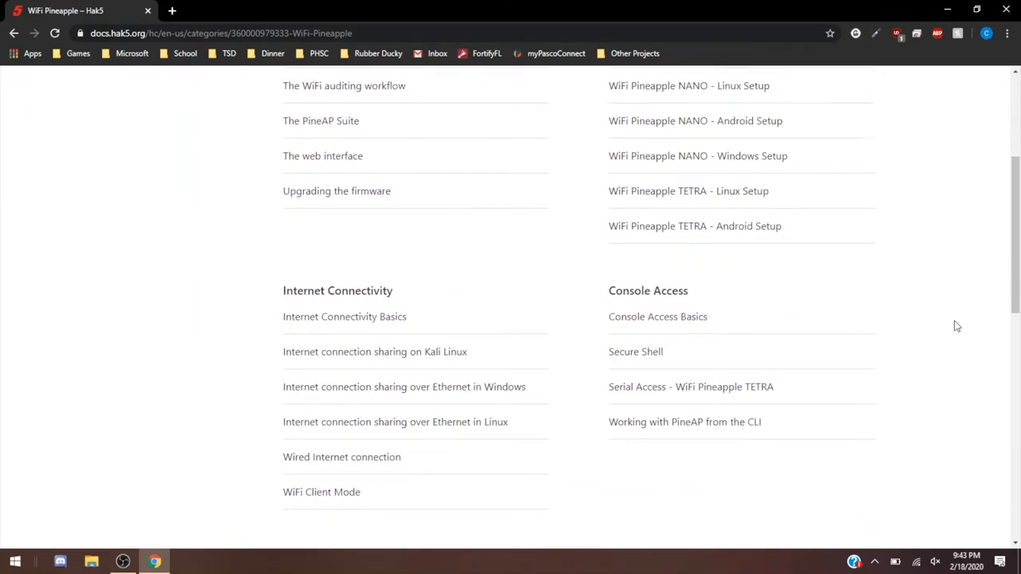
pyautogui.scroll(-3)
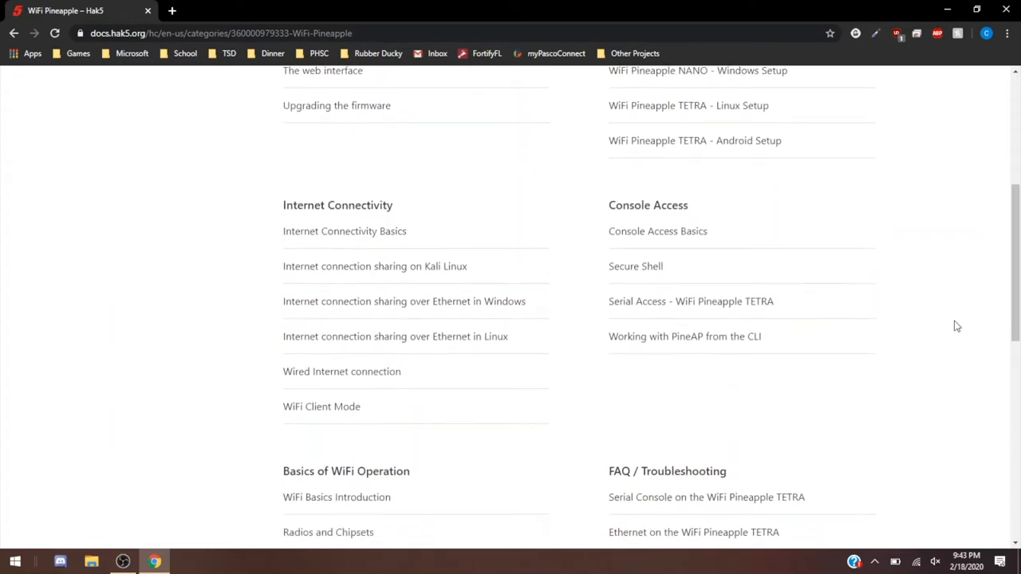
pyautogui.scroll(-3)
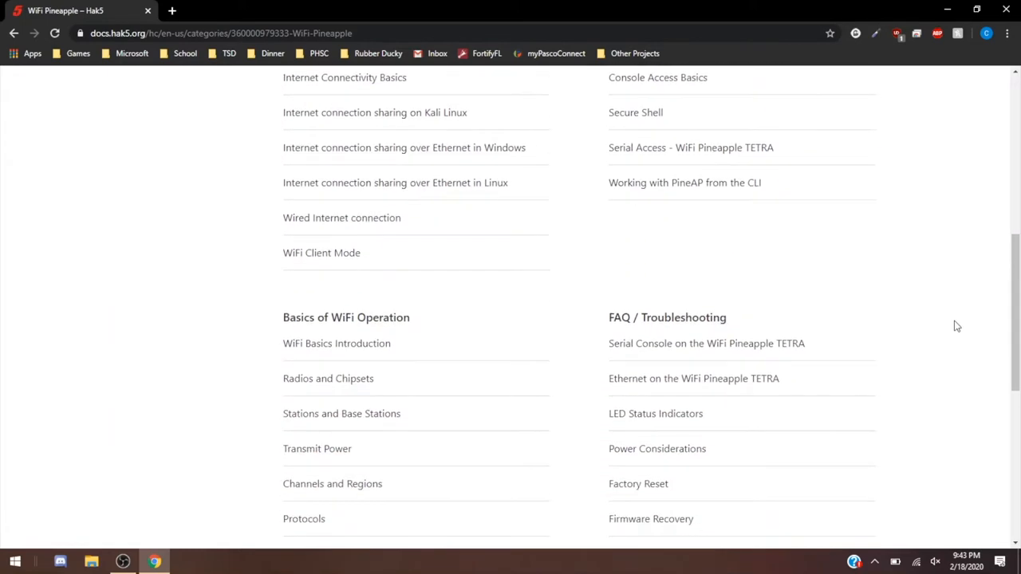
pyautogui.scroll(-3)
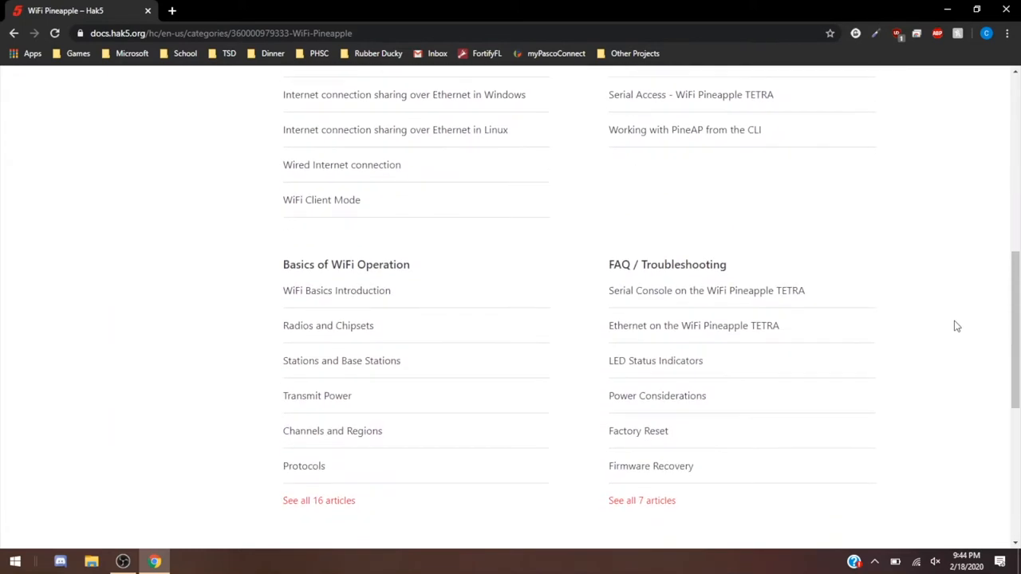
pyautogui.scroll(-3)
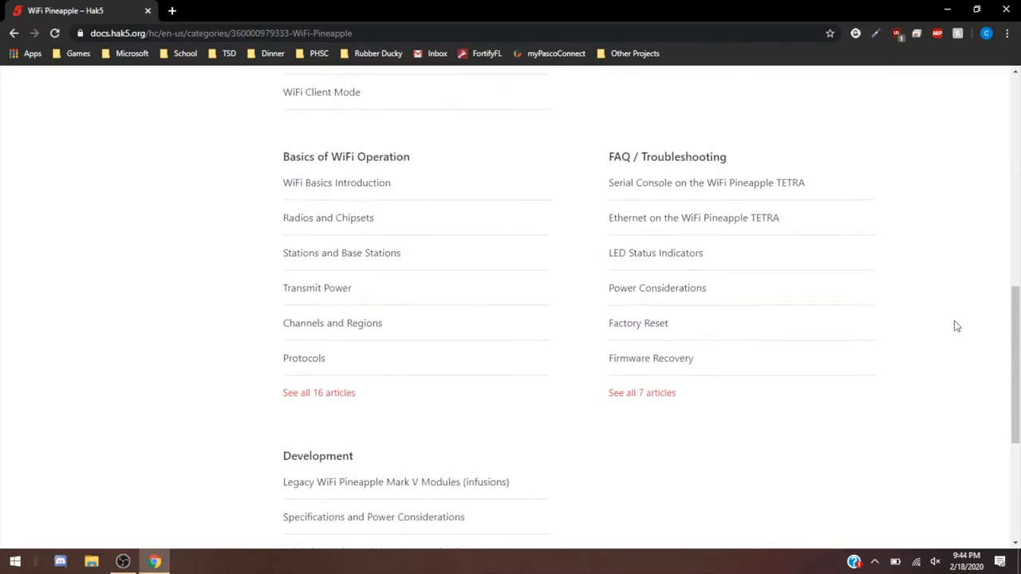
pyautogui.scroll(-3)
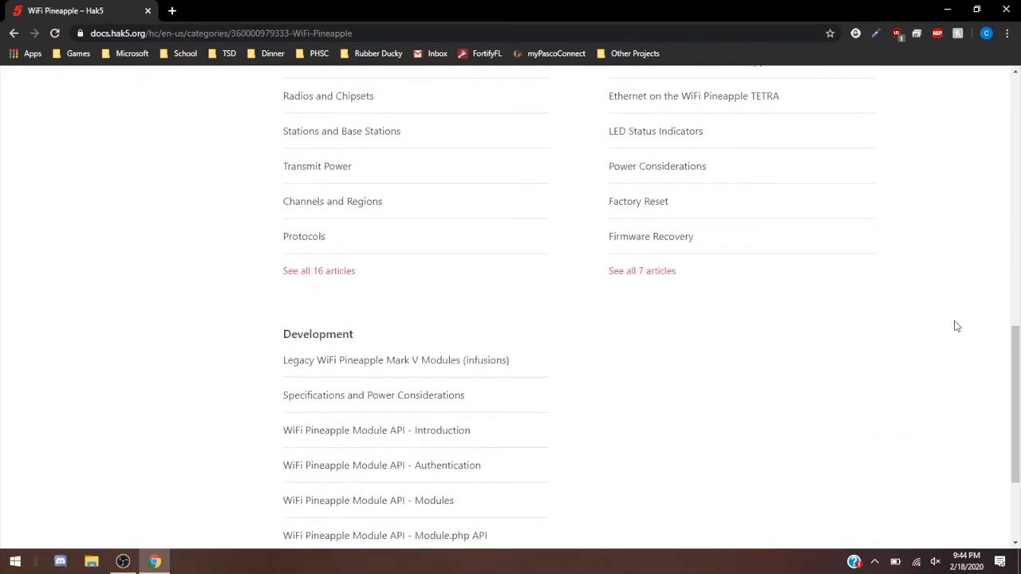
pyautogui.scroll(-3)
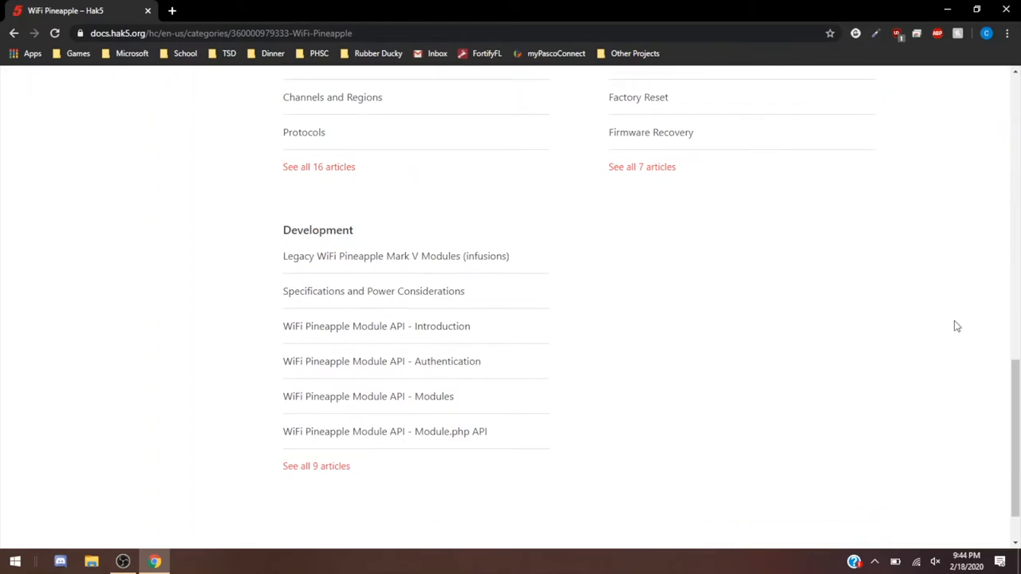
pyautogui.scroll(-3)
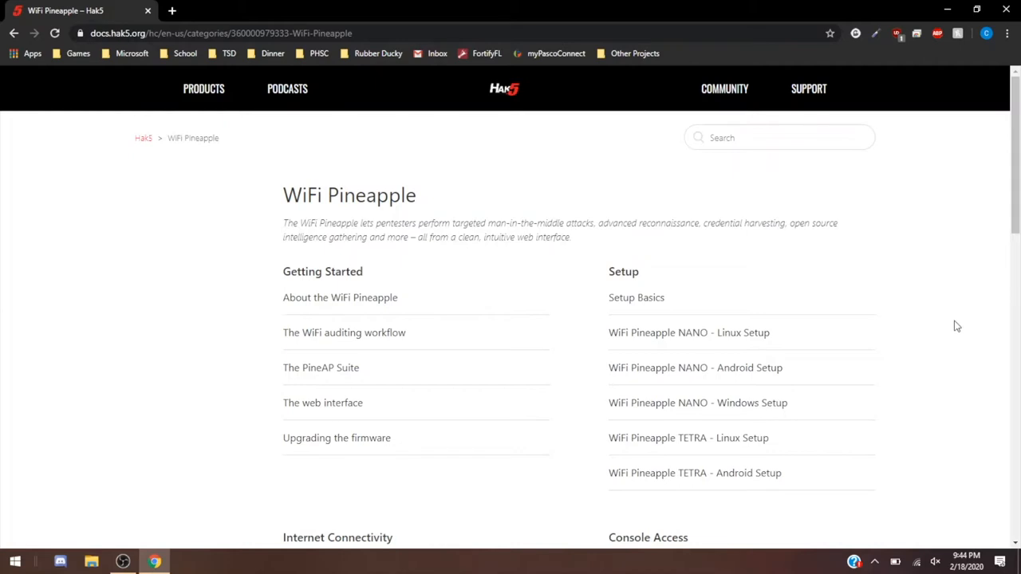
pyautogui.moveTo(829, 334)
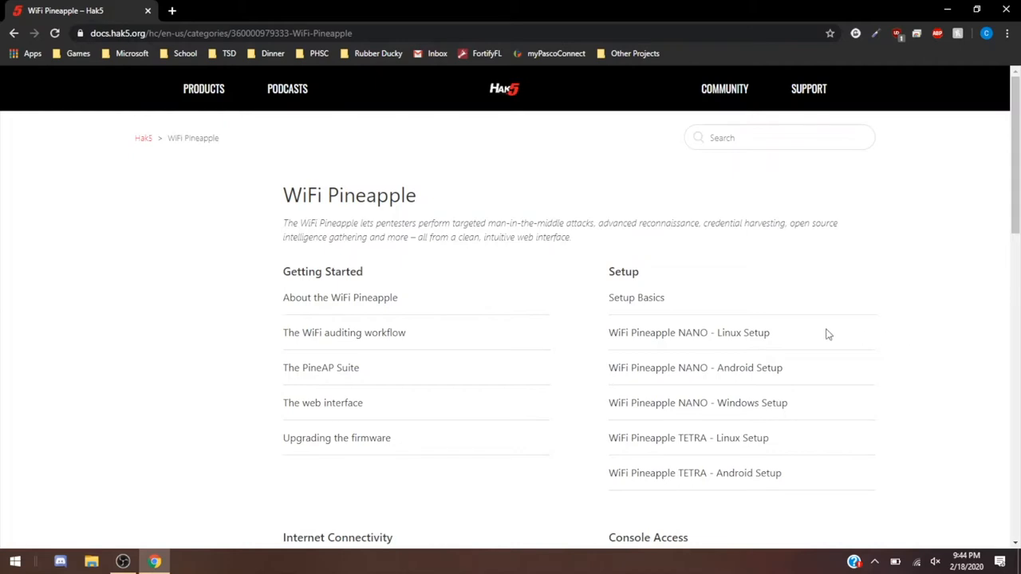
pyautogui.moveTo(636, 297)
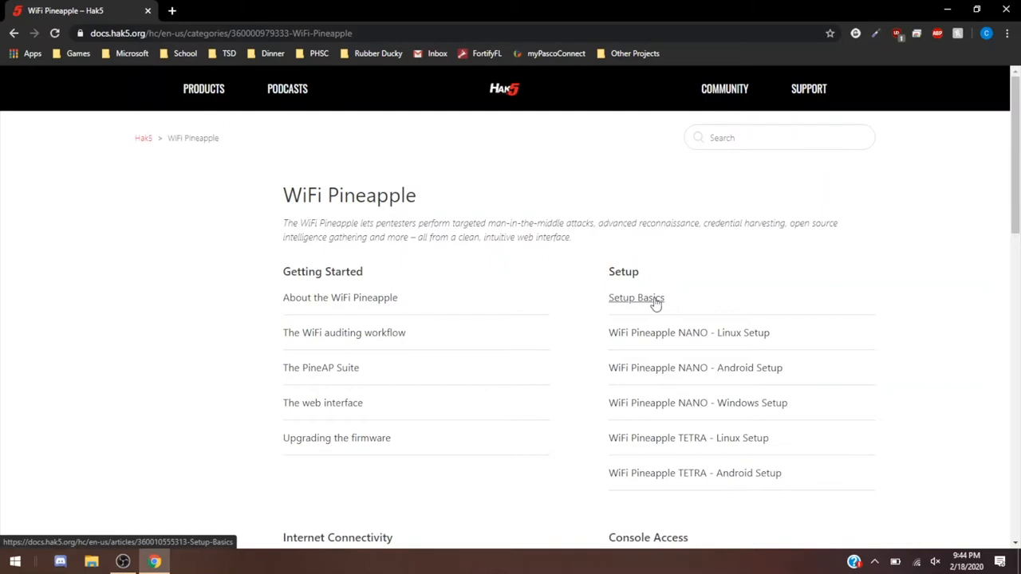
# - Open Setup Basics, check the Windows Wi-Fi flyout, and read through the NANO and TETRA steps
pyautogui.click(637, 298)
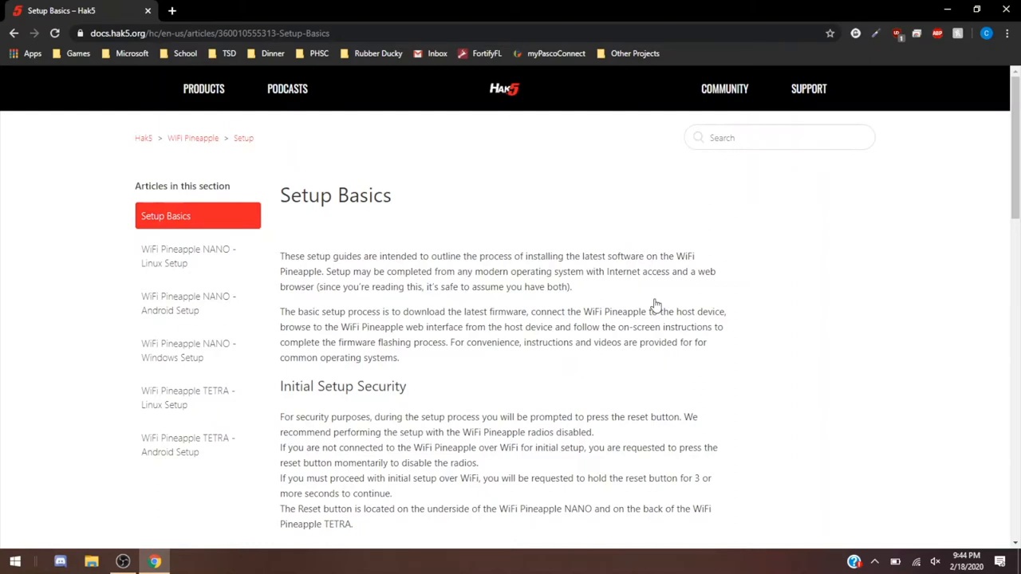
pyautogui.moveTo(954, 554)
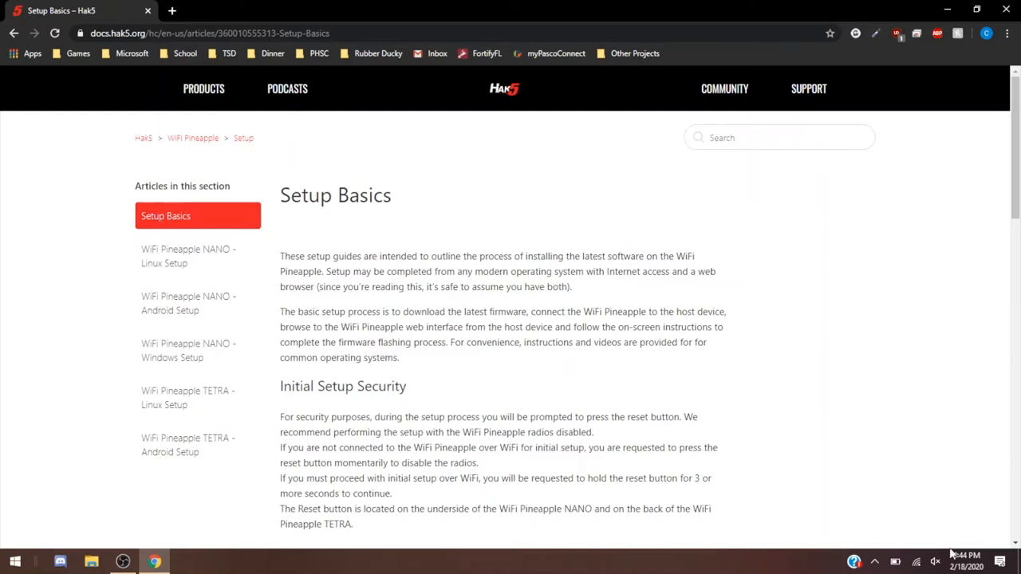
pyautogui.click(915, 561)
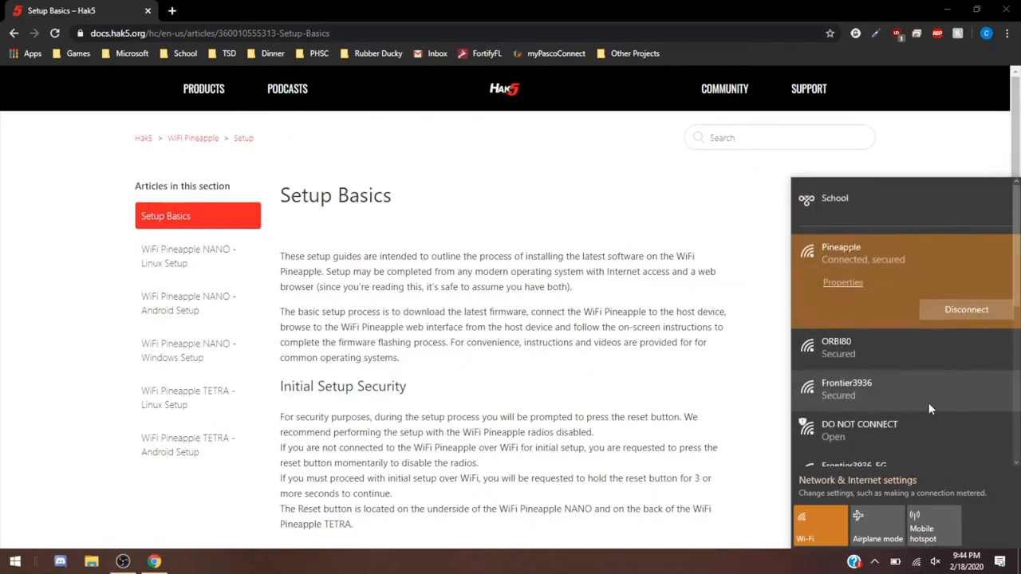
pyautogui.moveTo(773, 259)
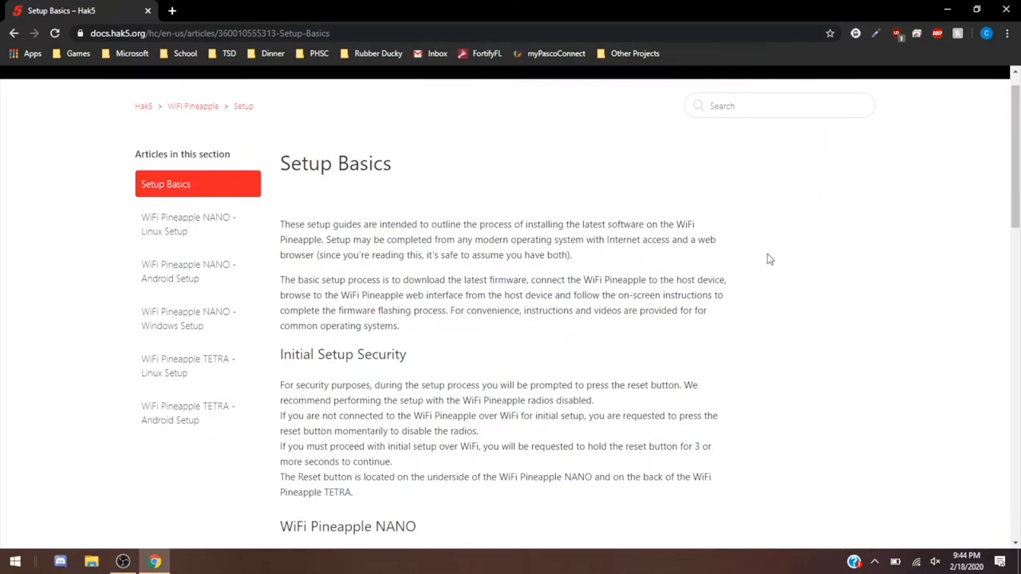
pyautogui.scroll(-3)
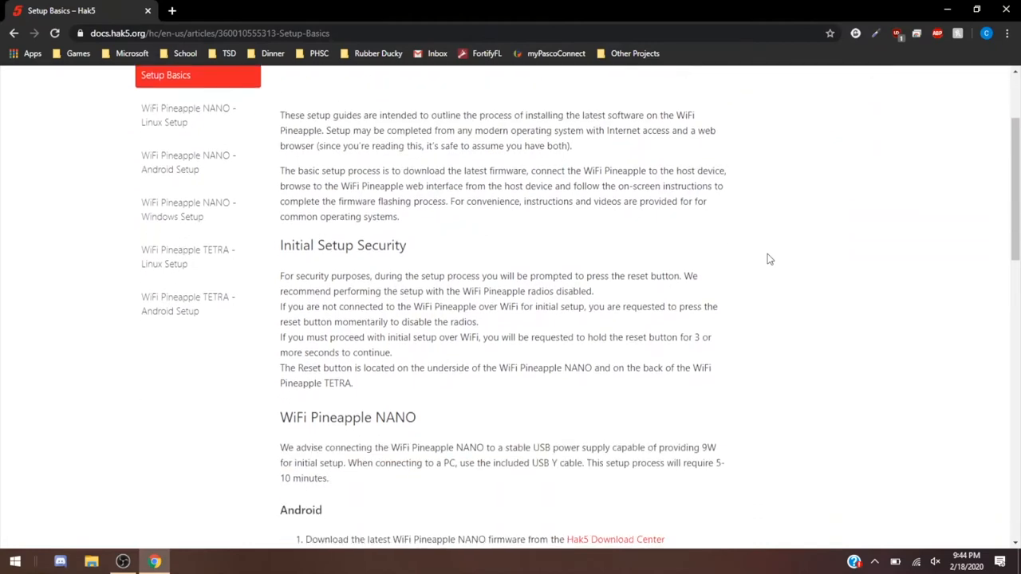
pyautogui.scroll(-3)
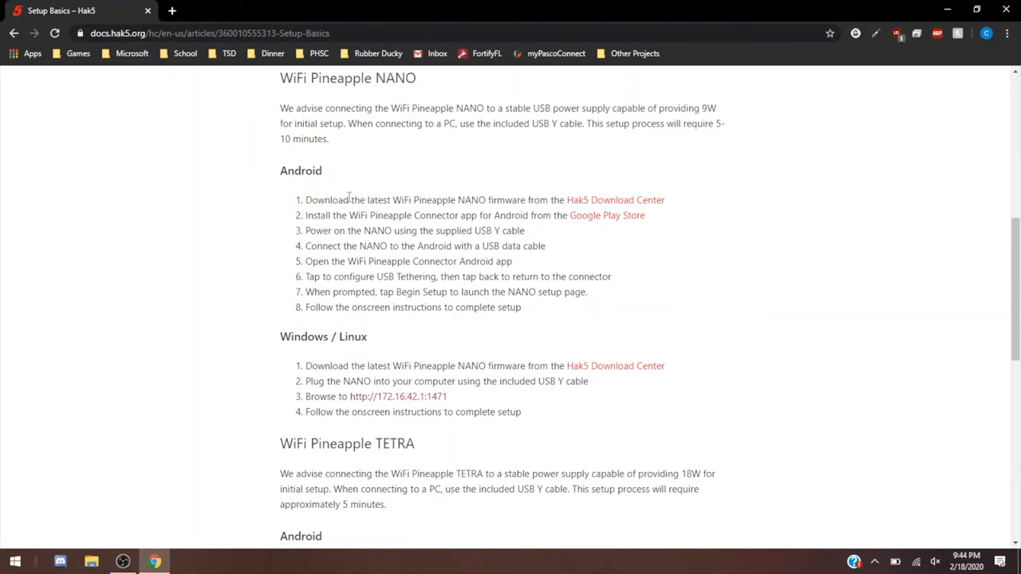
pyautogui.moveTo(273, 165)
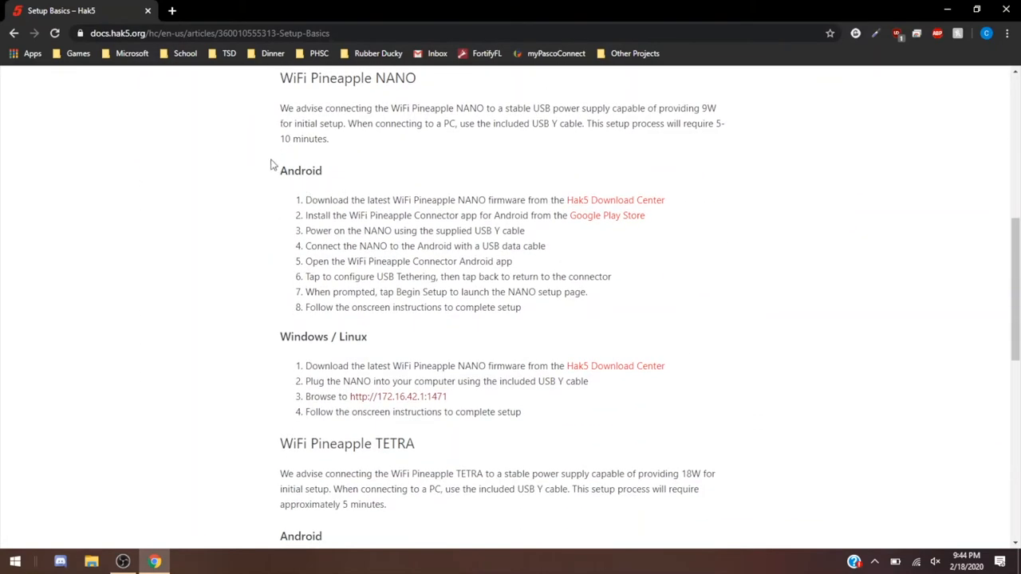
pyautogui.moveTo(550, 298)
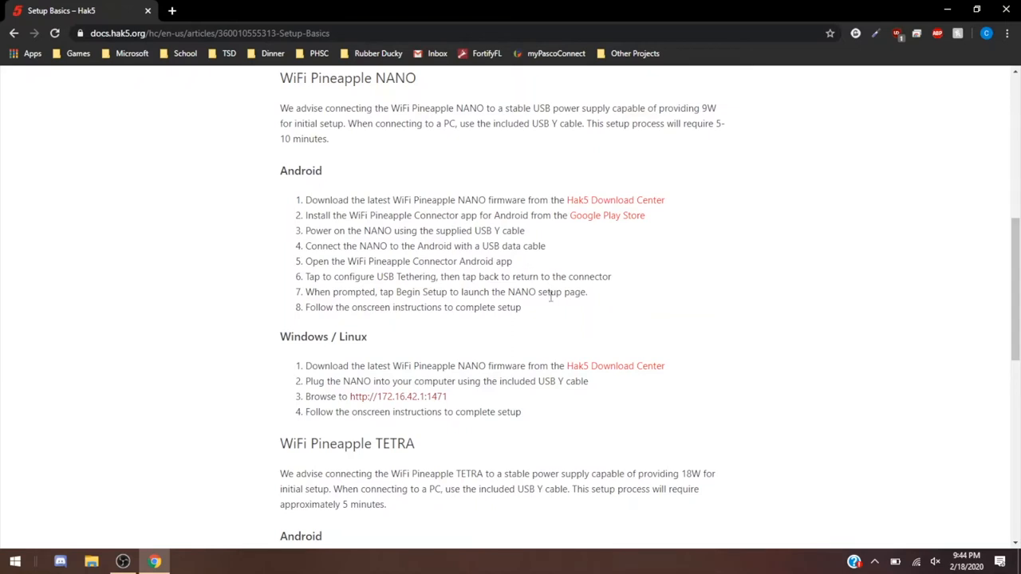
pyautogui.scroll(-3)
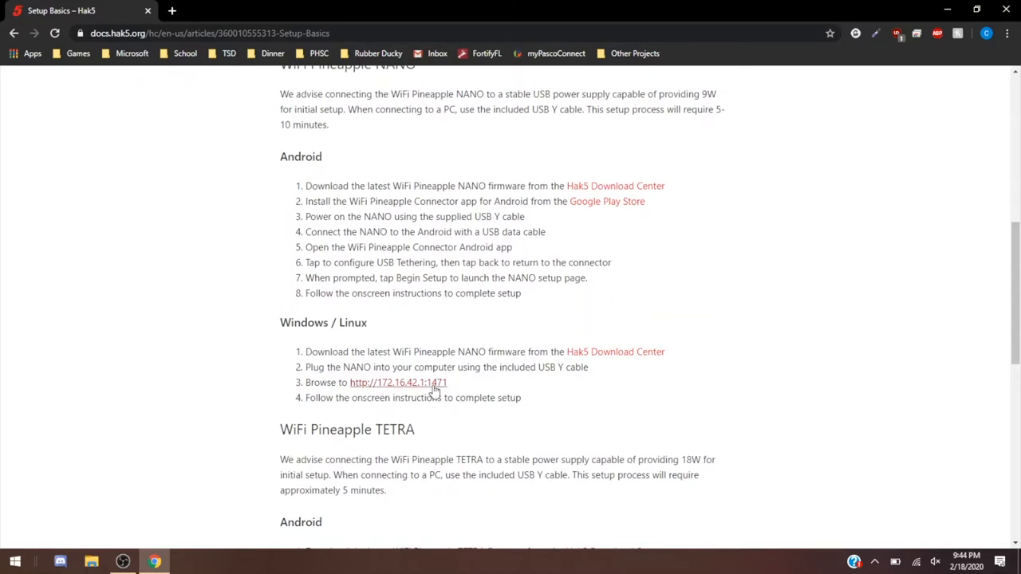
pyautogui.scroll(-3)
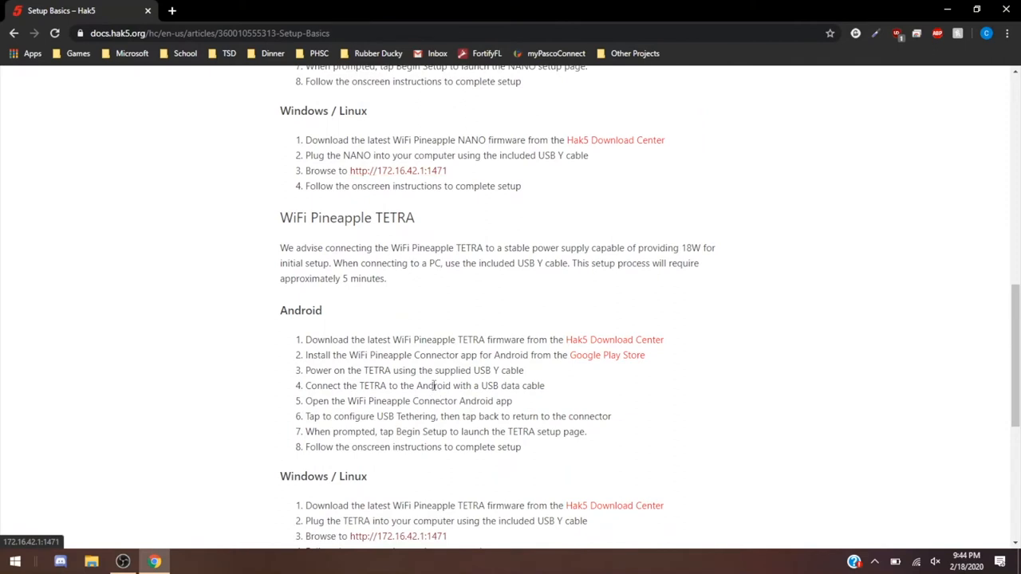
pyautogui.scroll(-3)
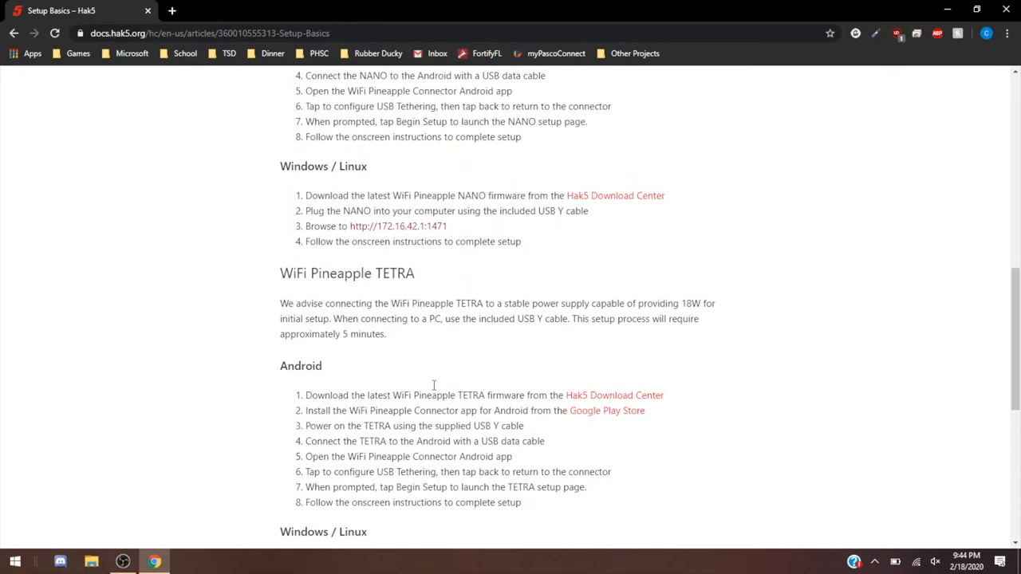
pyautogui.scroll(-3)
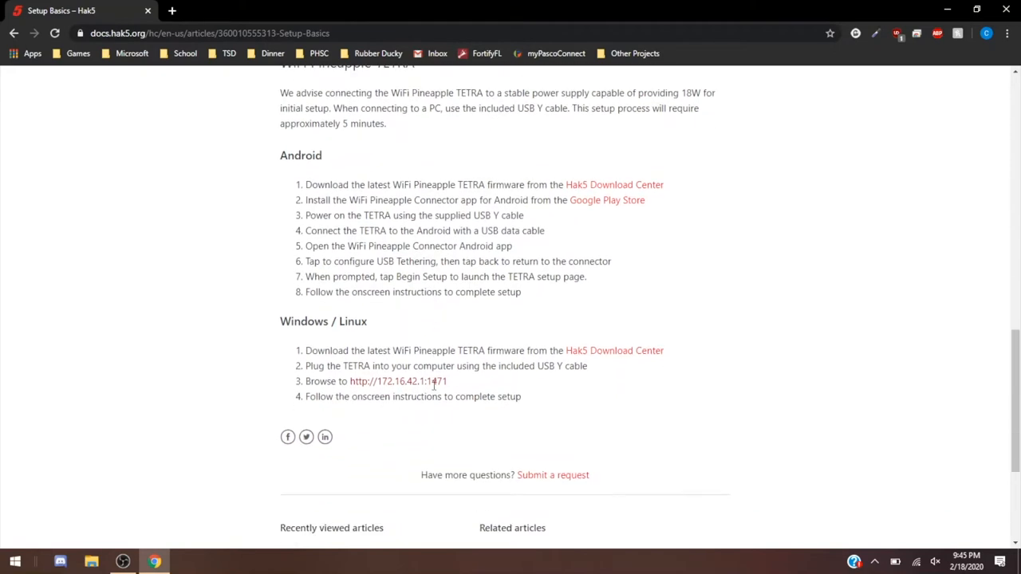
pyautogui.moveTo(398, 382)
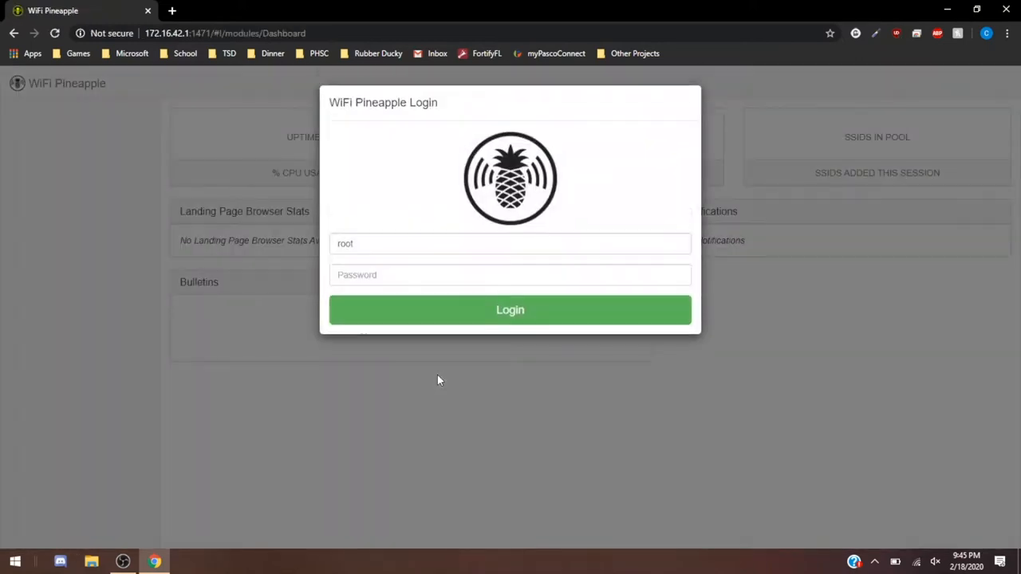
# - Enter the root password at 172.16.42.1:1471 and log in to the dashboard
pyautogui.click(510, 274)
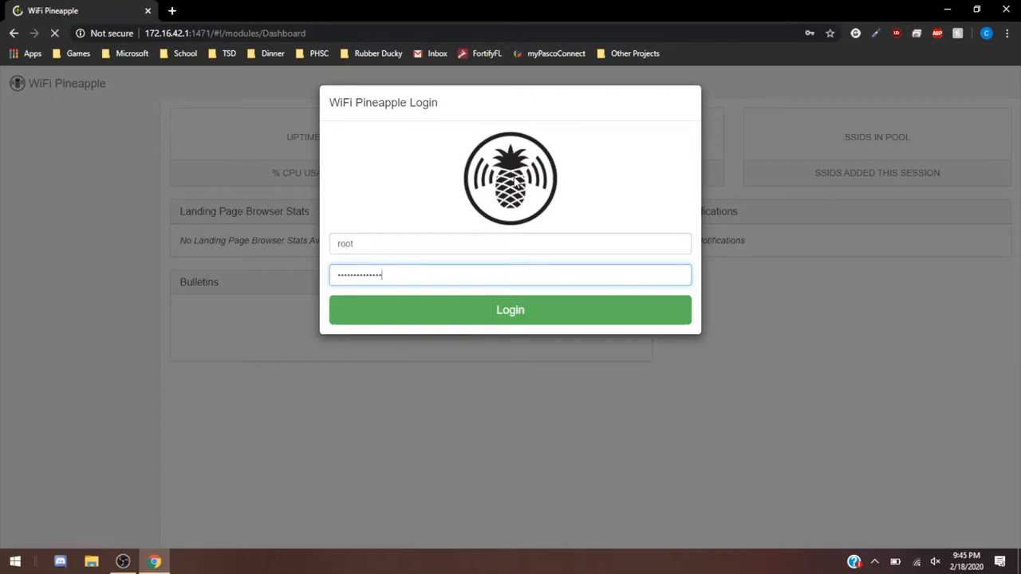
pyautogui.click(510, 309)
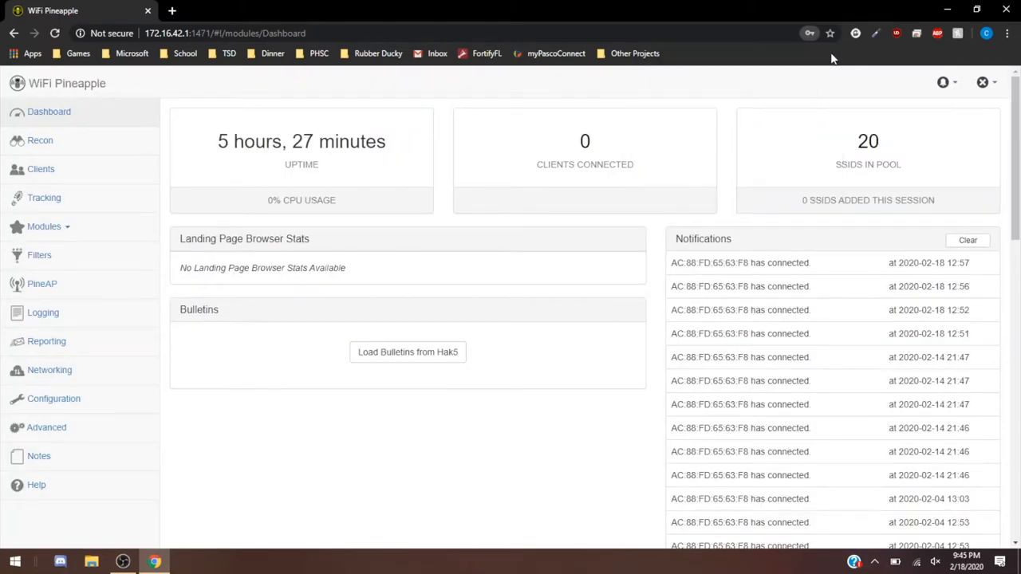
pyautogui.moveTo(466, 182)
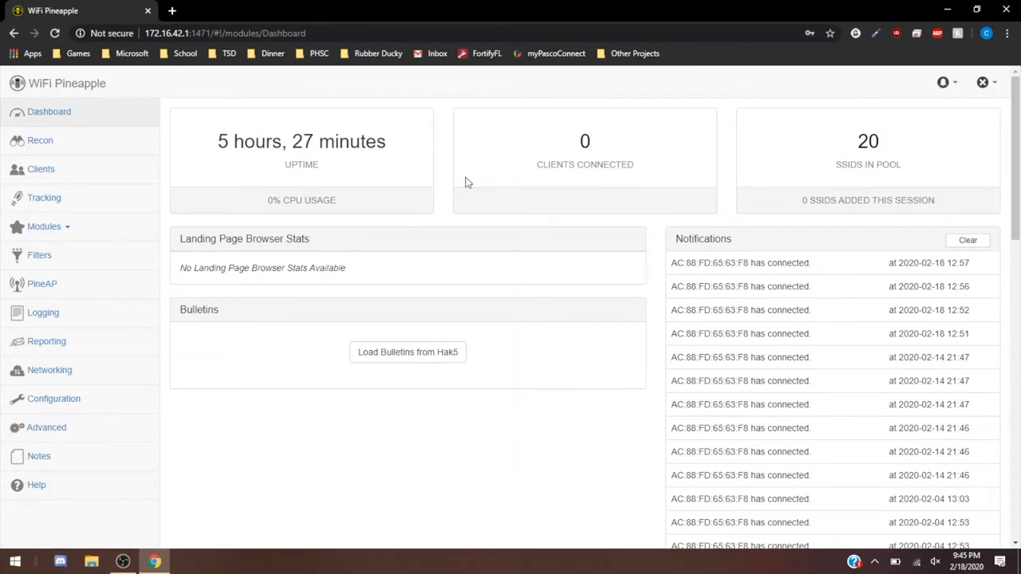
pyautogui.moveTo(357, 170)
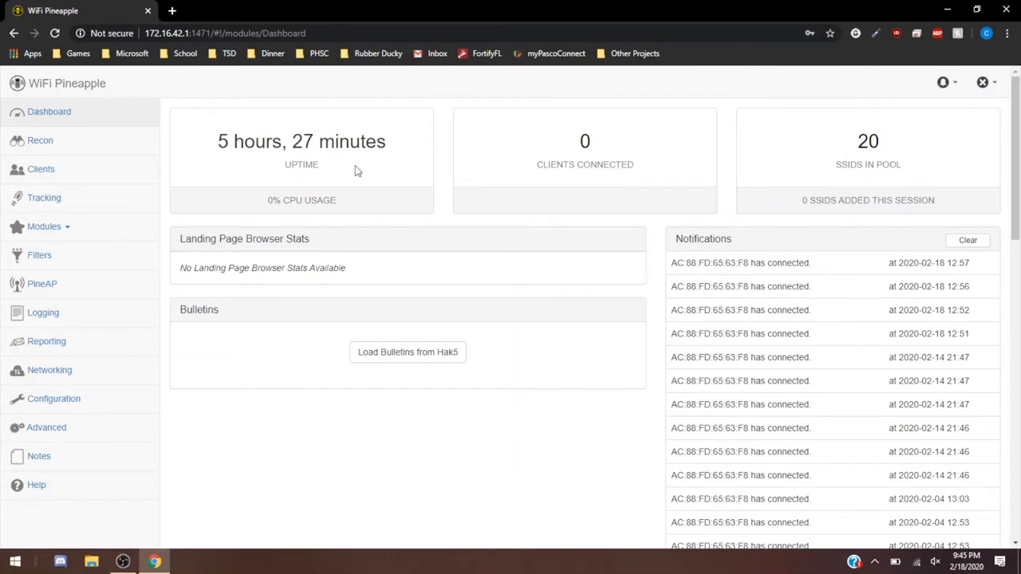
pyautogui.moveTo(520, 178)
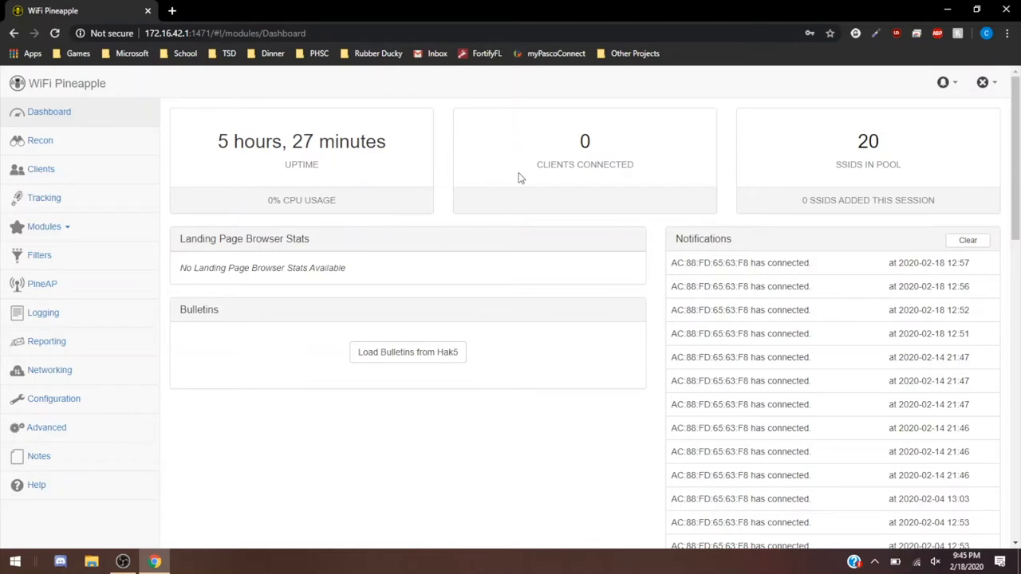
pyautogui.moveTo(680, 186)
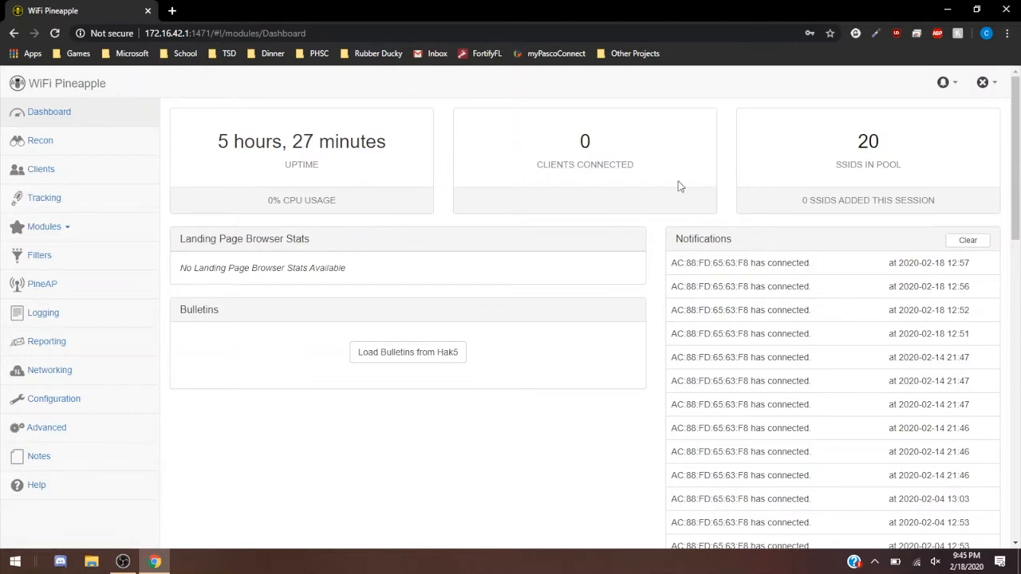
pyautogui.moveTo(829, 172)
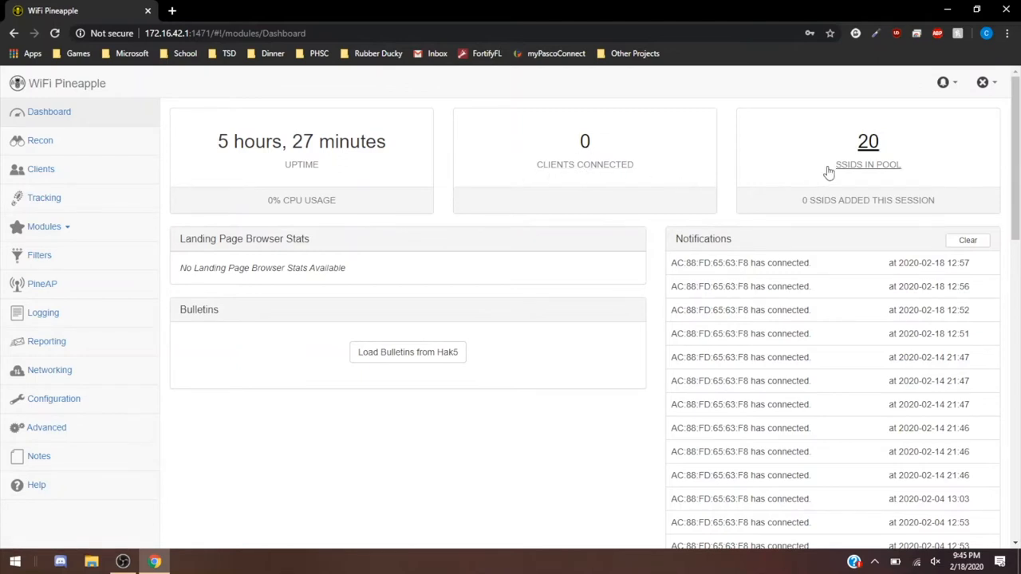
pyautogui.moveTo(840, 173)
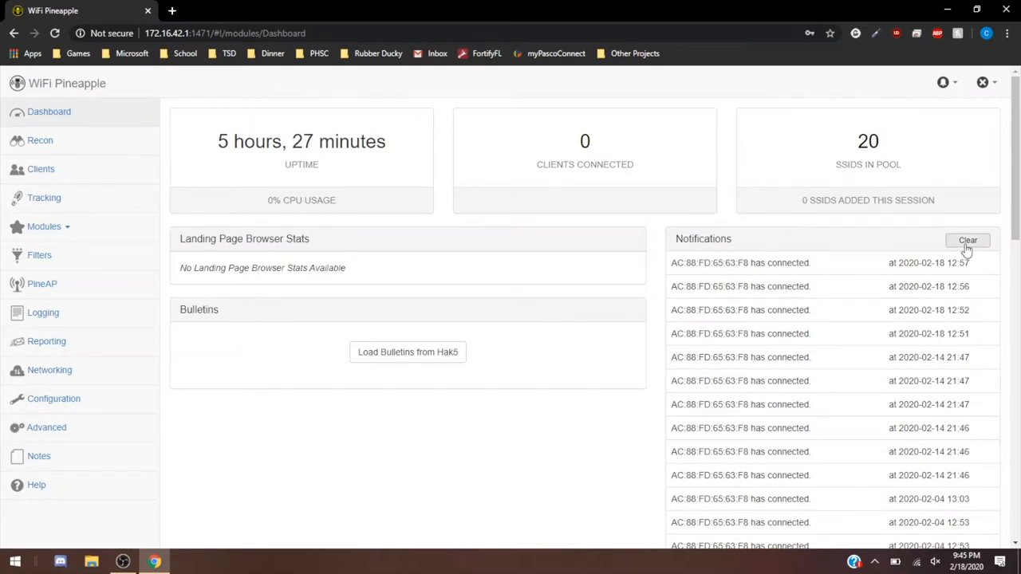
# - Clear all notifications in the Dashboard's Notifications panel
pyautogui.click(968, 240)
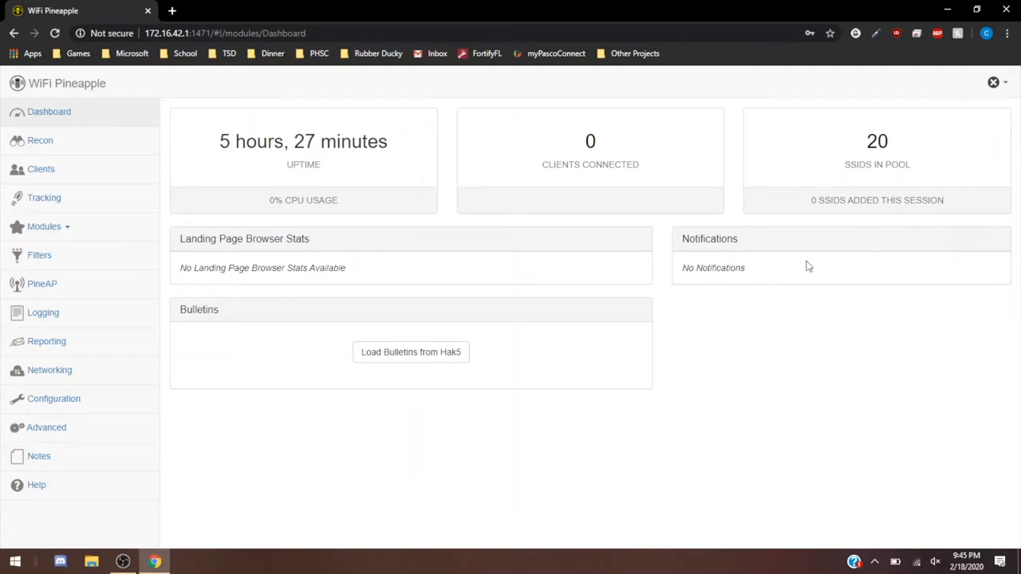
pyautogui.moveTo(679, 265)
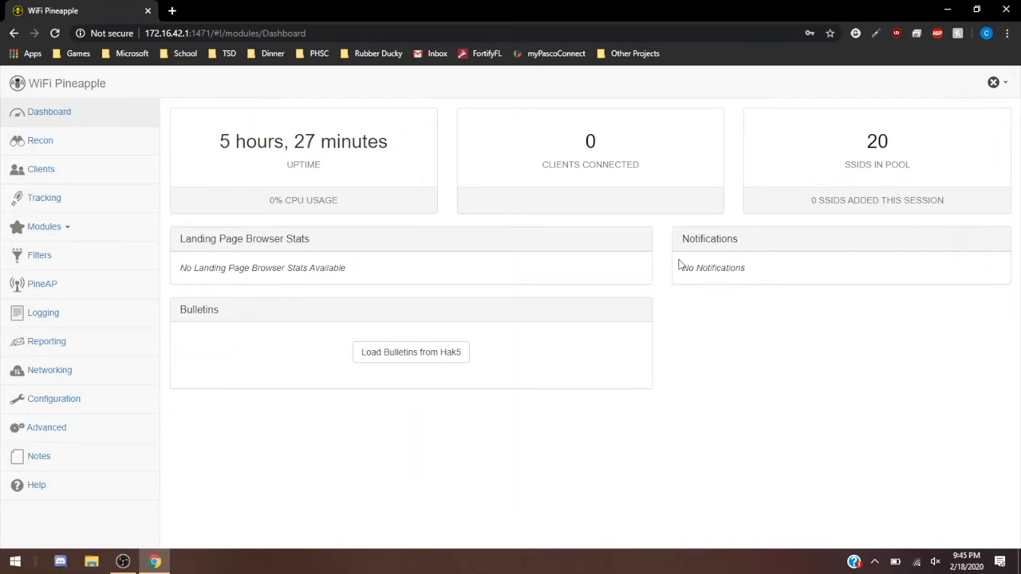
pyautogui.moveTo(638, 280)
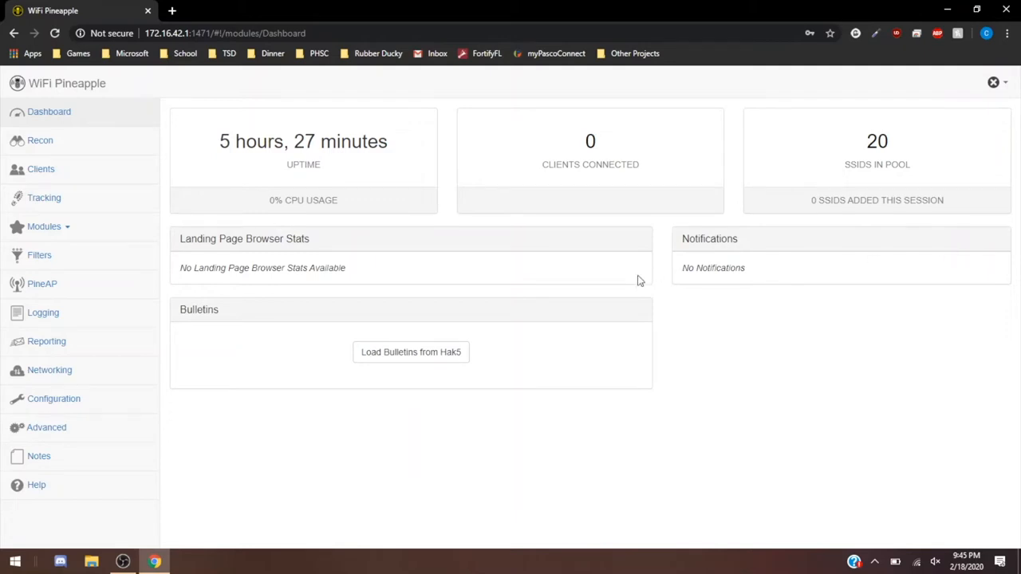
# - Load the Hak5 bulletins and skim the Buffalo Bulldozer firmware post and project updates
pyautogui.click(411, 352)
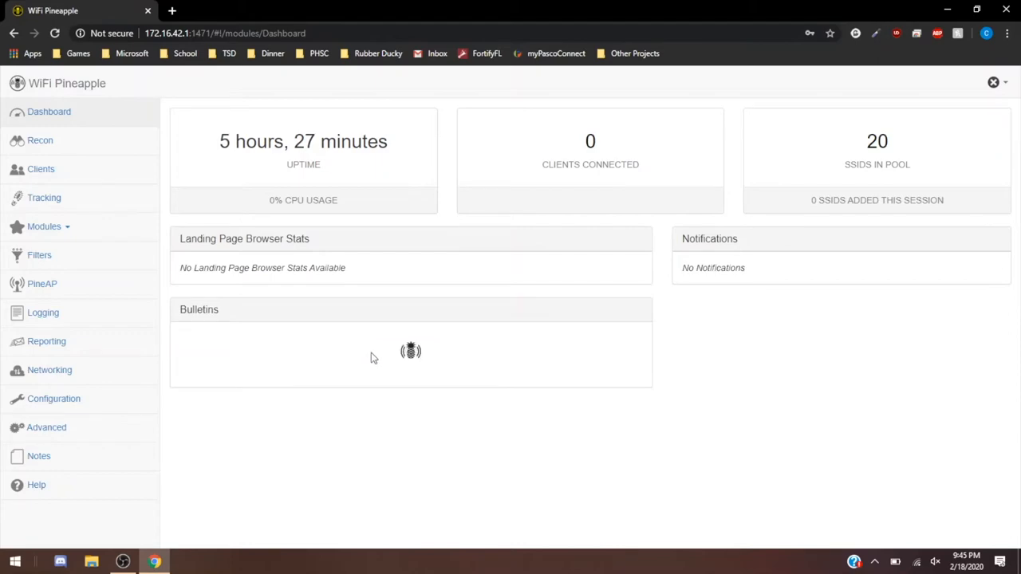
pyautogui.scroll(-3)
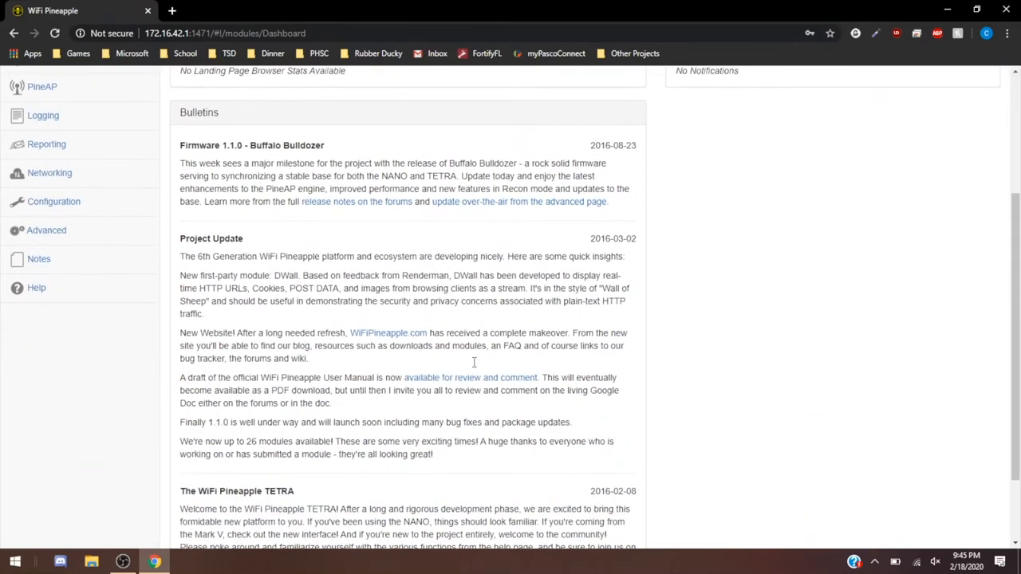
pyautogui.scroll(-3)
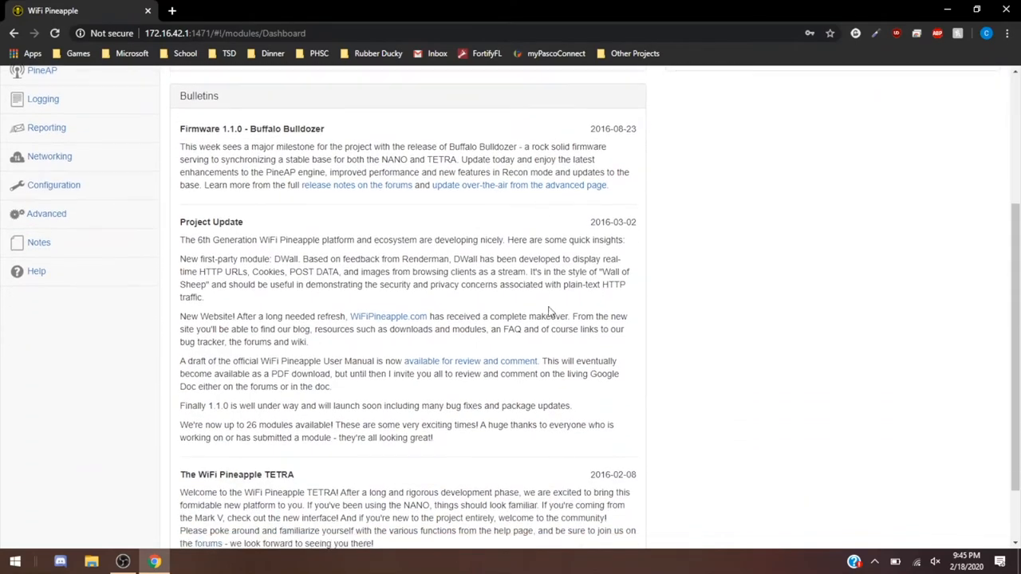
pyautogui.scroll(-3)
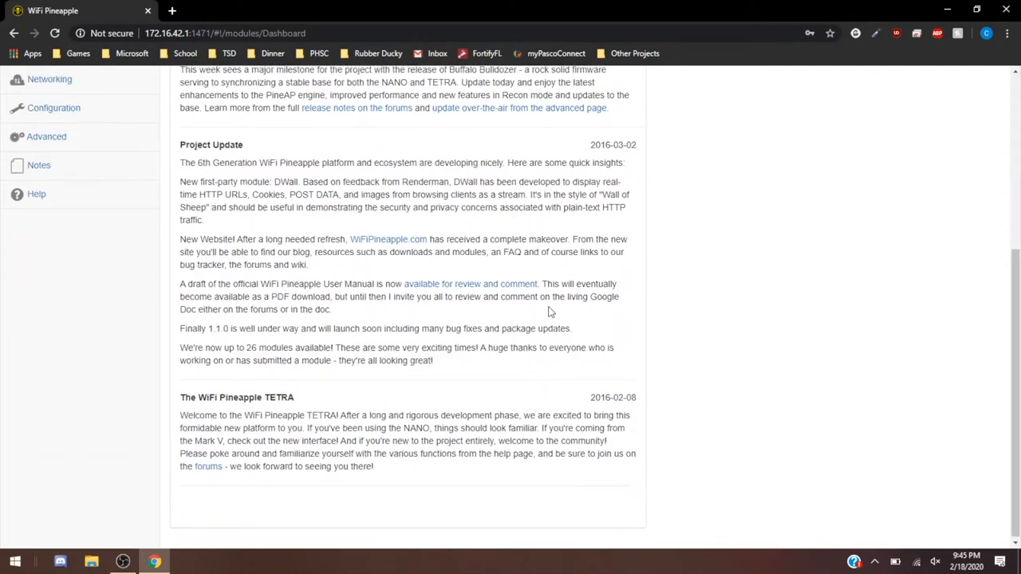
pyautogui.scroll(3)
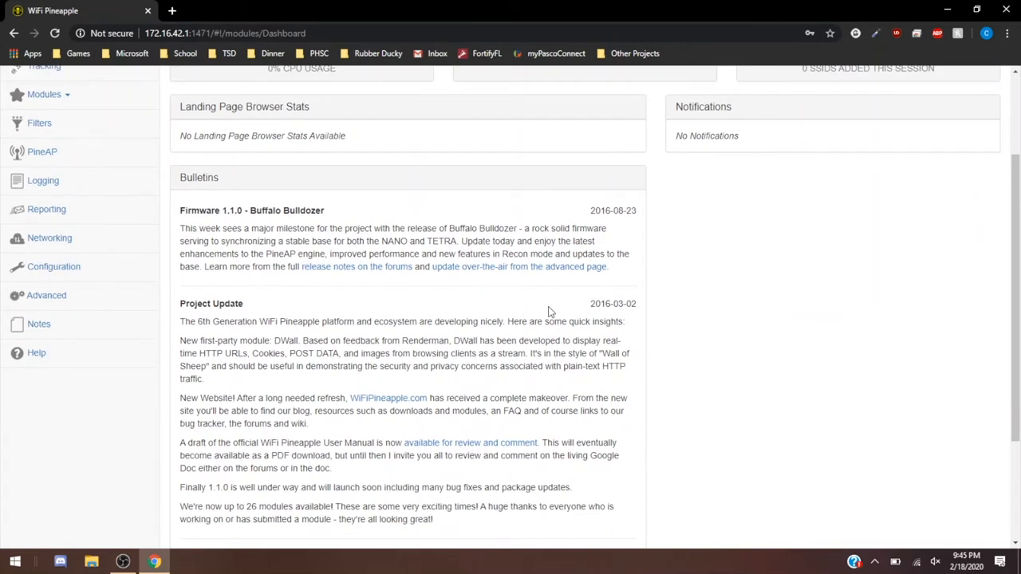
pyautogui.scroll(3)
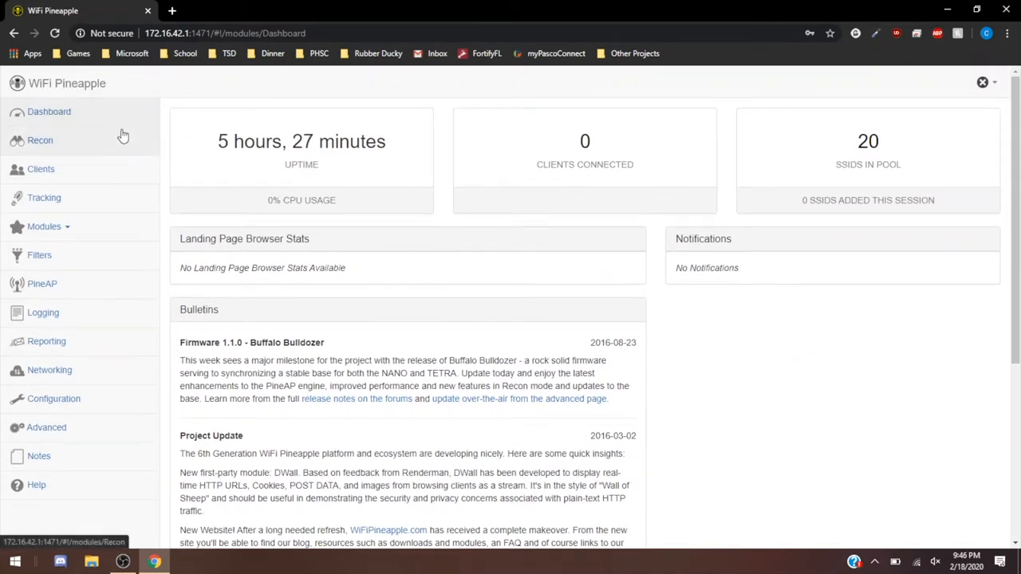
# - Open the Recon page and set Scan Settings to Both bands
pyautogui.click(40, 140)
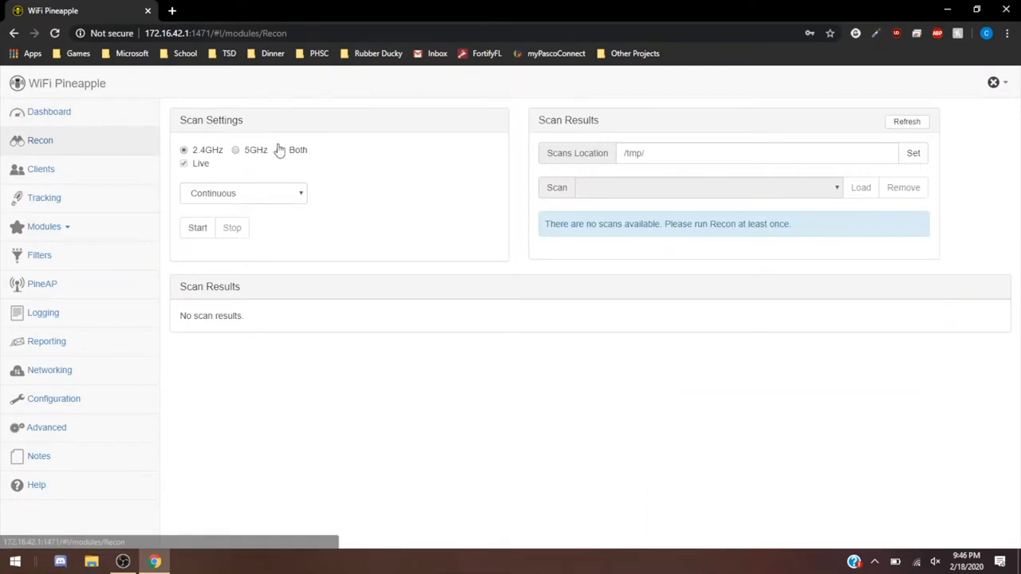
pyautogui.click(280, 150)
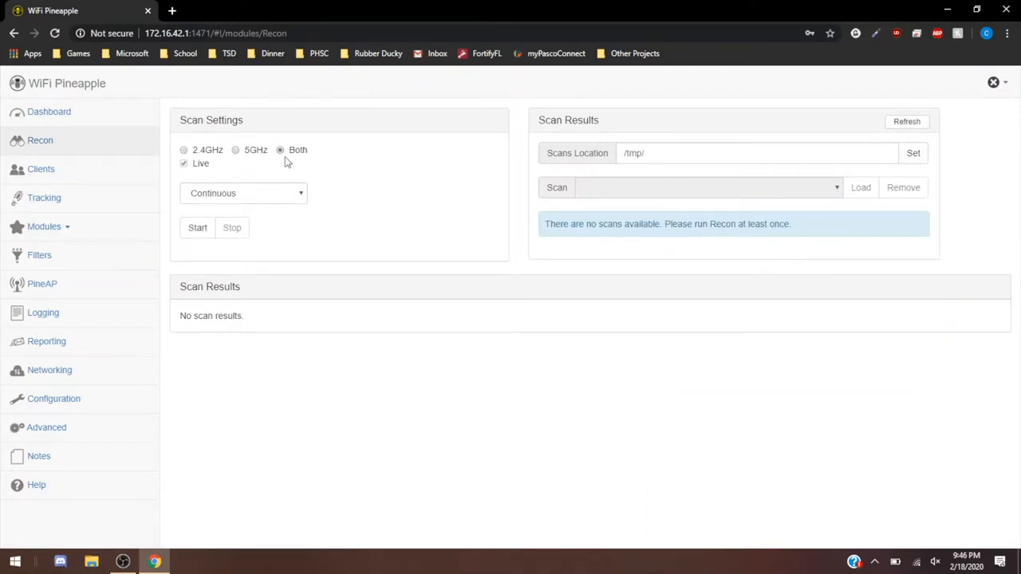
pyautogui.moveTo(286, 165)
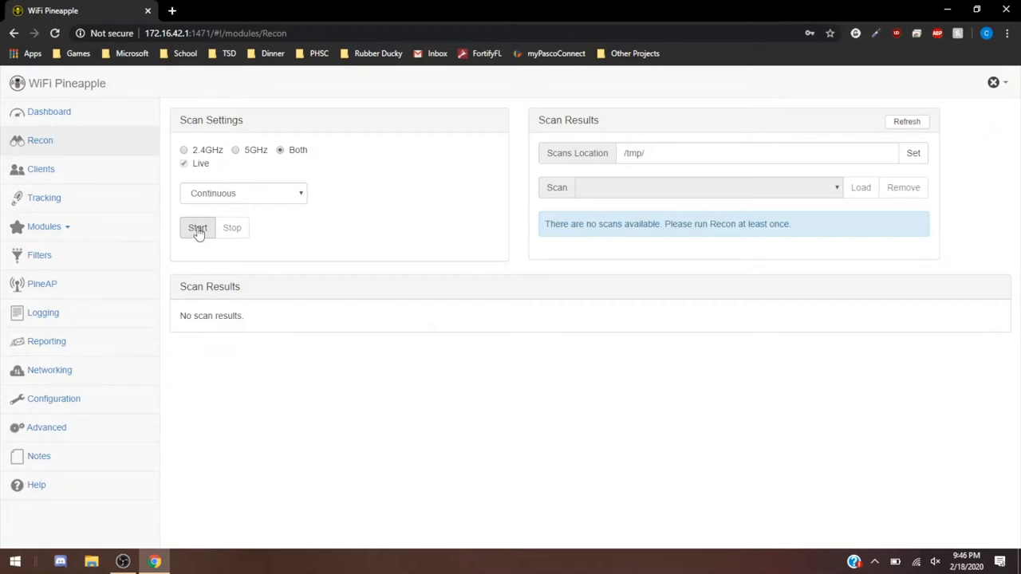
# - Set the scan duration to 30 Seconds, enable PineAP, and start the Recon scan
pyautogui.click(243, 193)
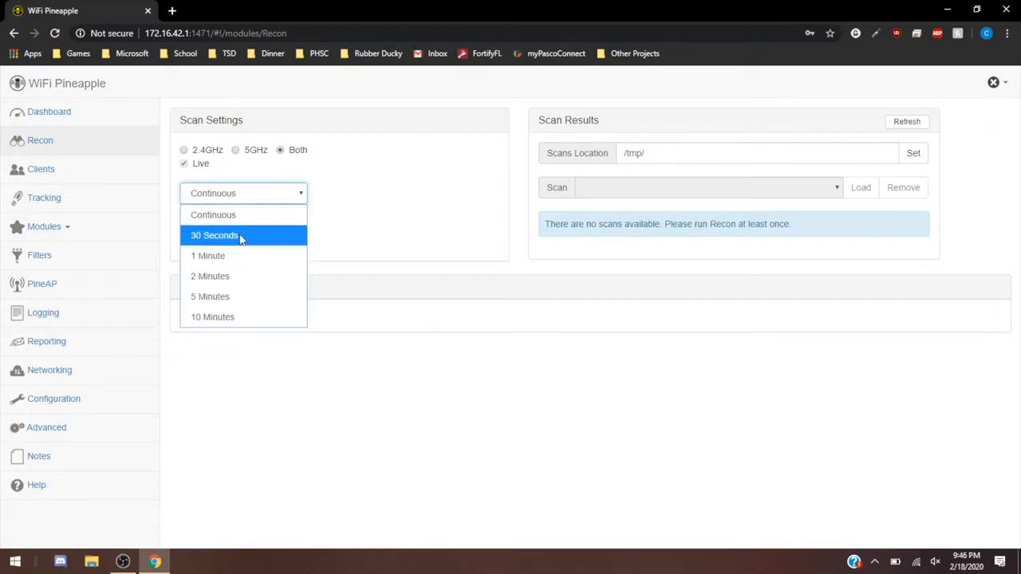
pyautogui.click(215, 235)
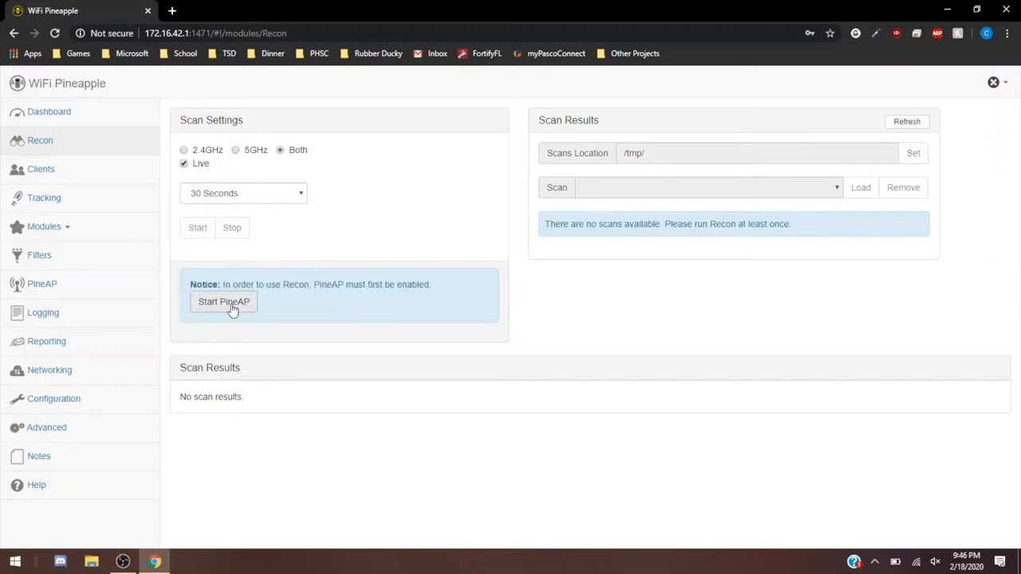
pyautogui.click(223, 301)
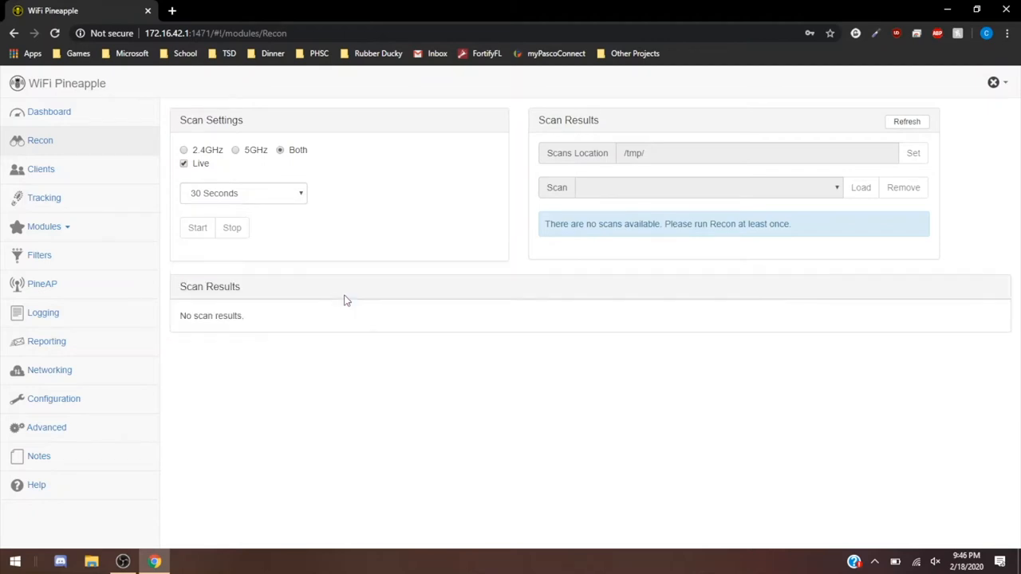
pyautogui.click(197, 227)
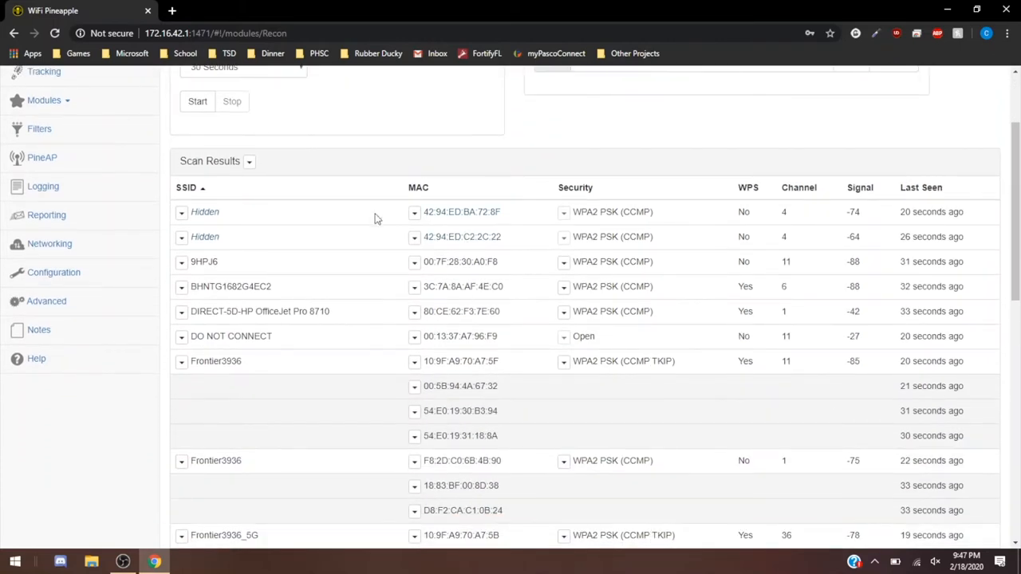
pyautogui.moveTo(264, 391)
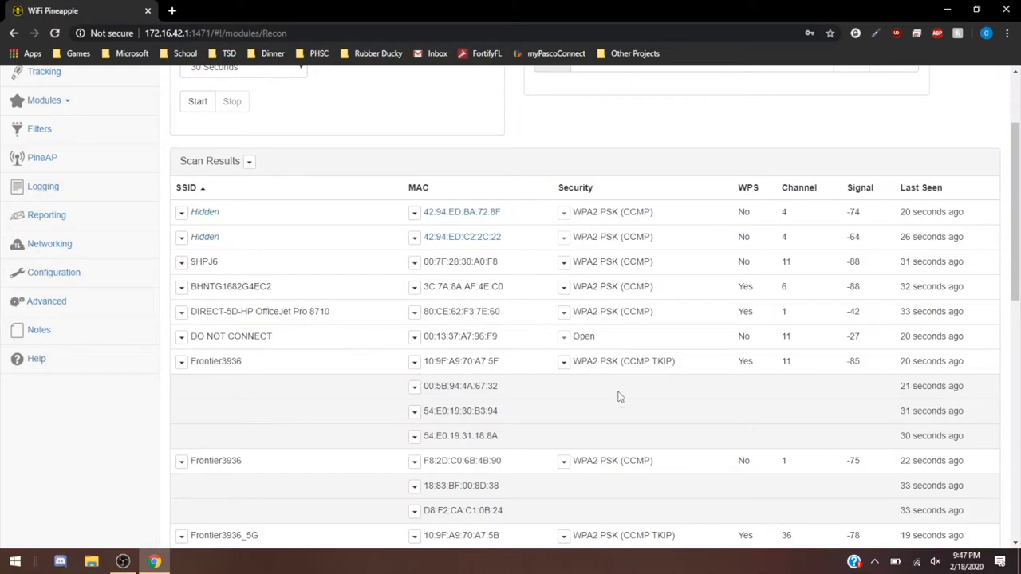
pyautogui.moveTo(597, 289)
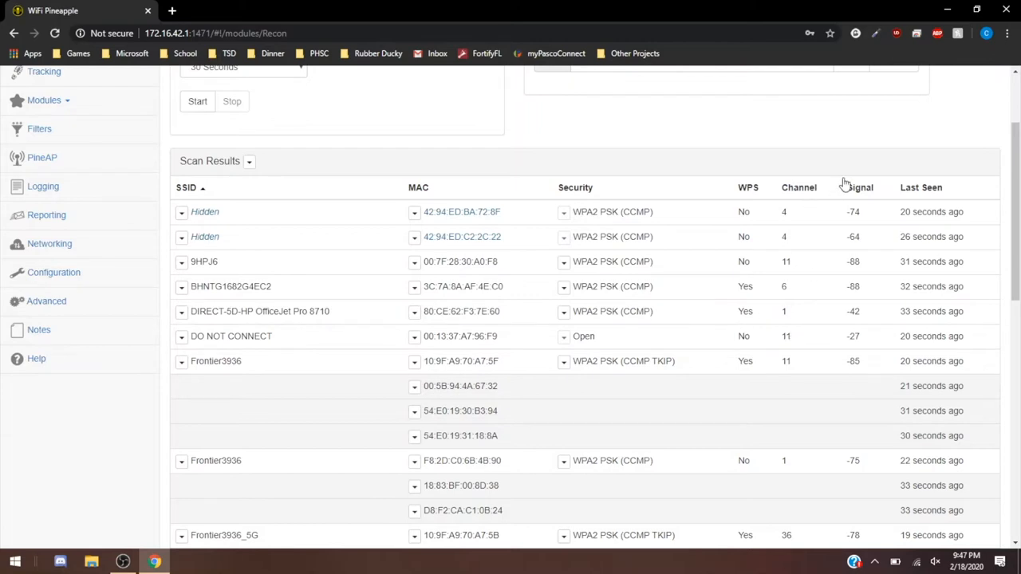
pyautogui.scroll(-3)
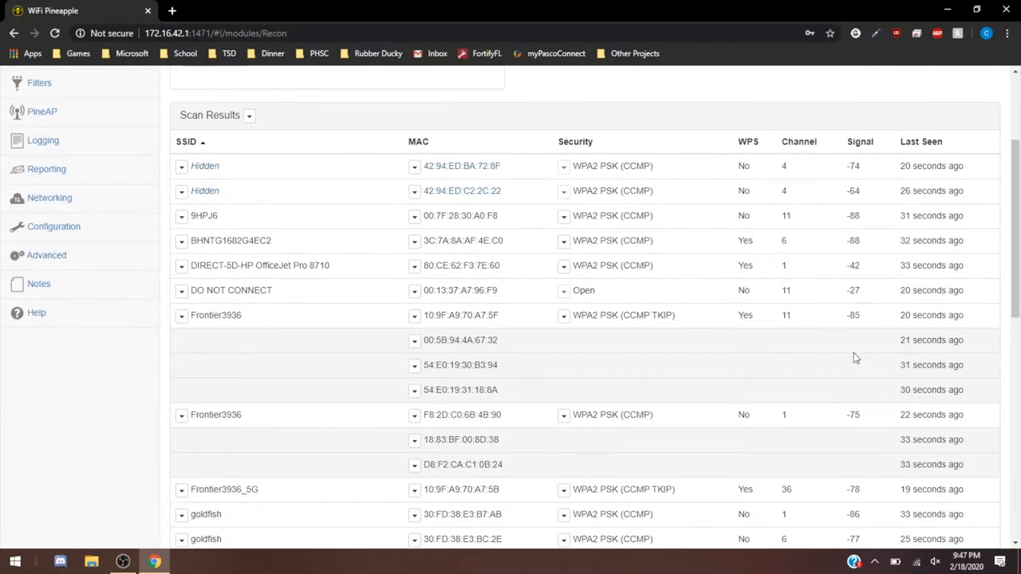
pyautogui.scroll(-3)
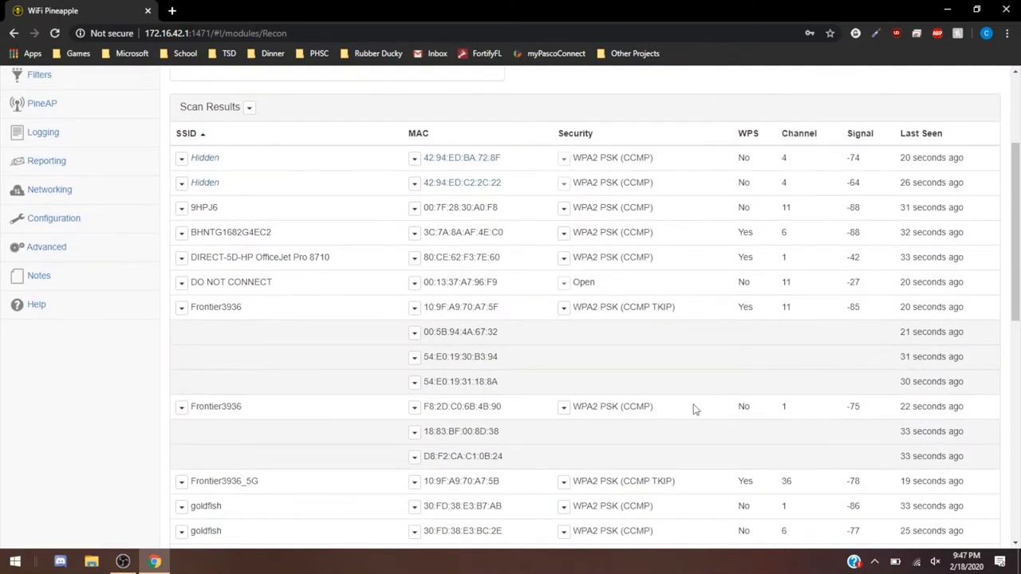
pyautogui.scroll(-3)
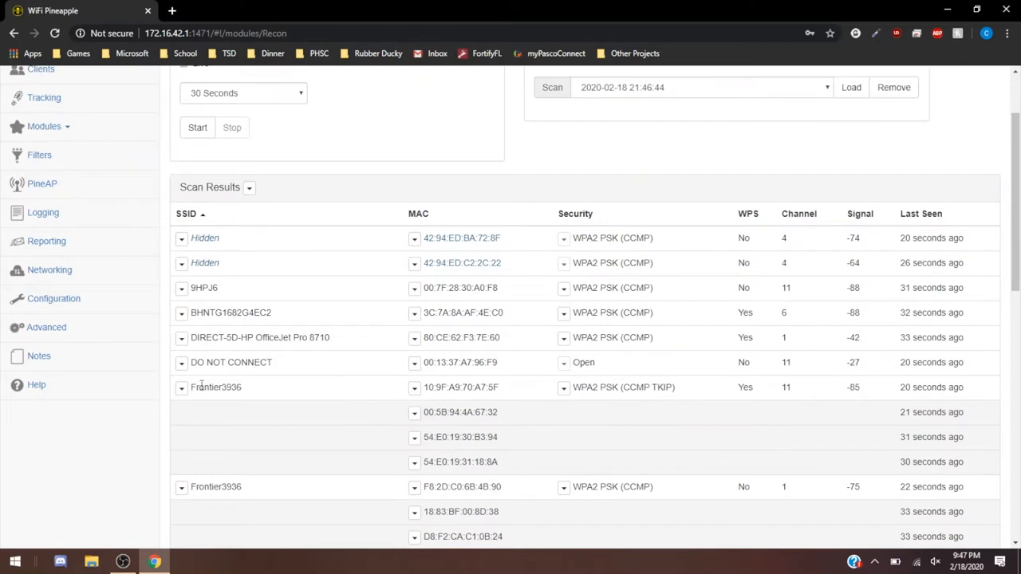
pyautogui.doubleClick(215, 387)
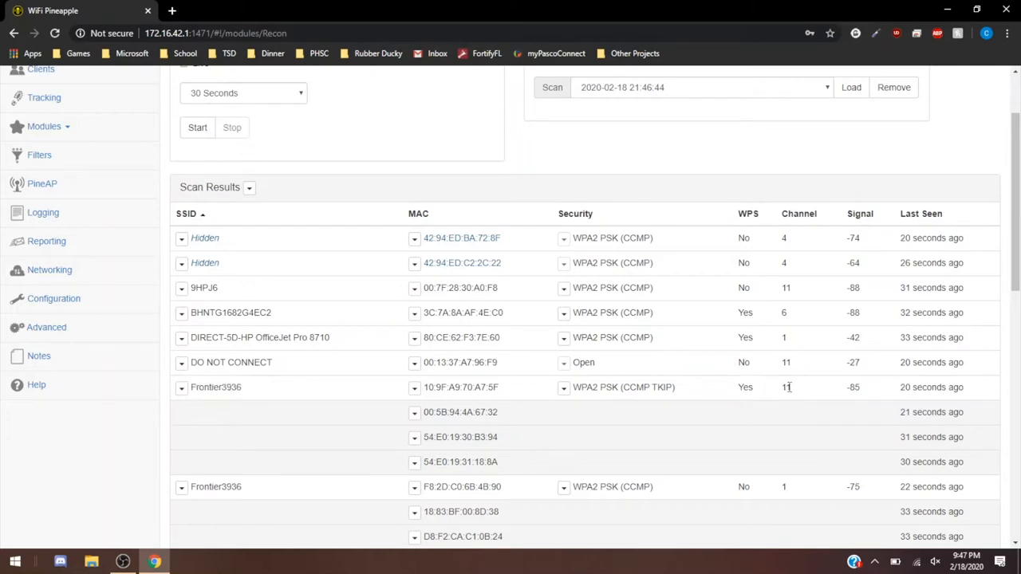
pyautogui.doubleClick(853, 387)
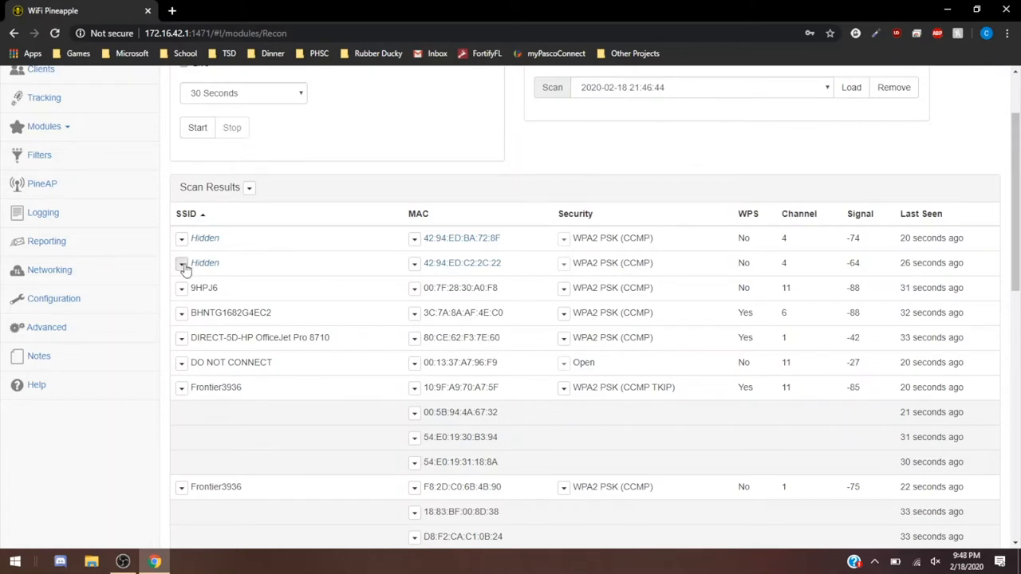
pyautogui.click(181, 262)
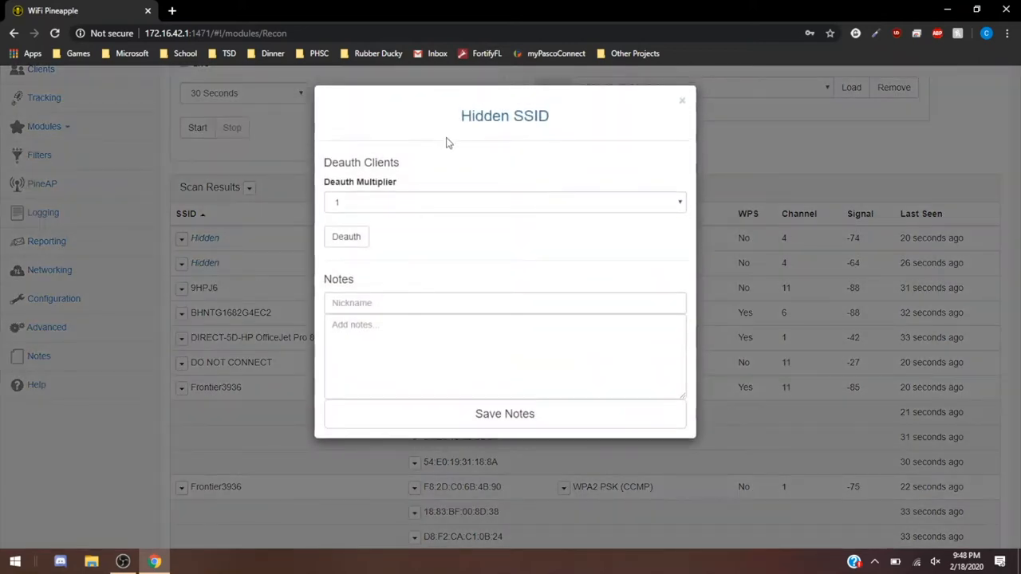
pyautogui.click(682, 100)
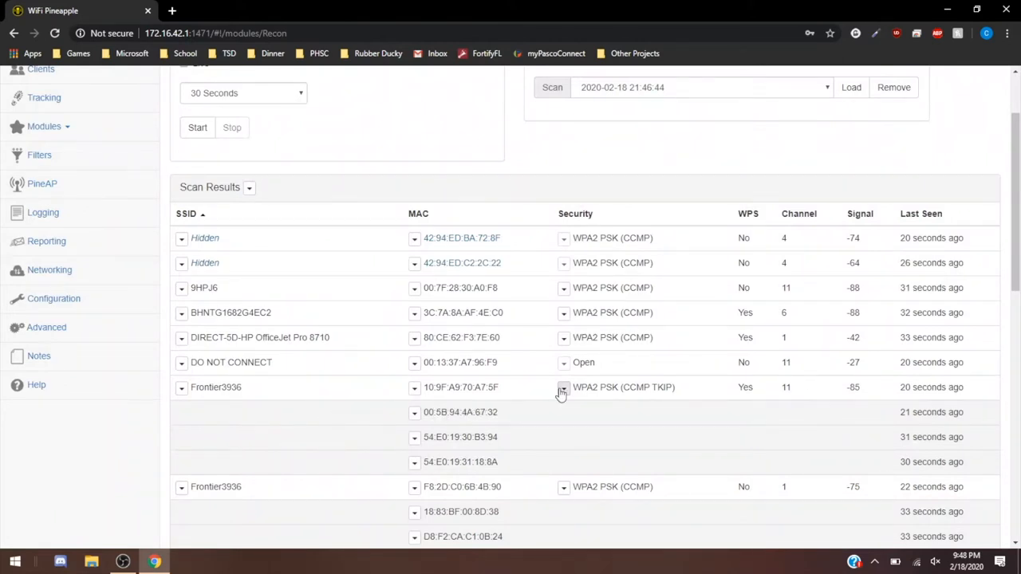
# - Capture a wireless handshake on Frontier3936, stop the capture, and close the dialog
pyautogui.click(563, 386)
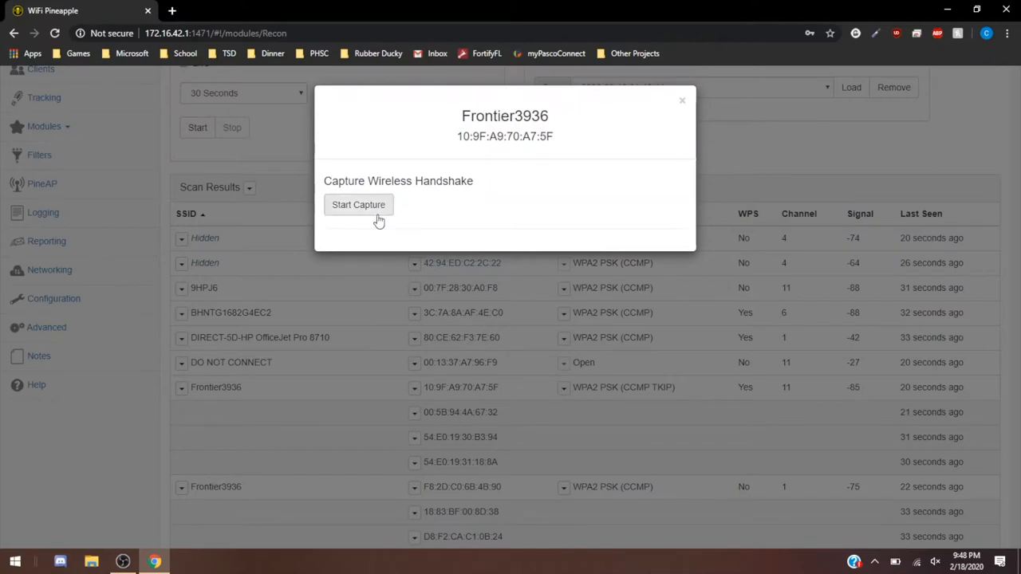
pyautogui.click(359, 204)
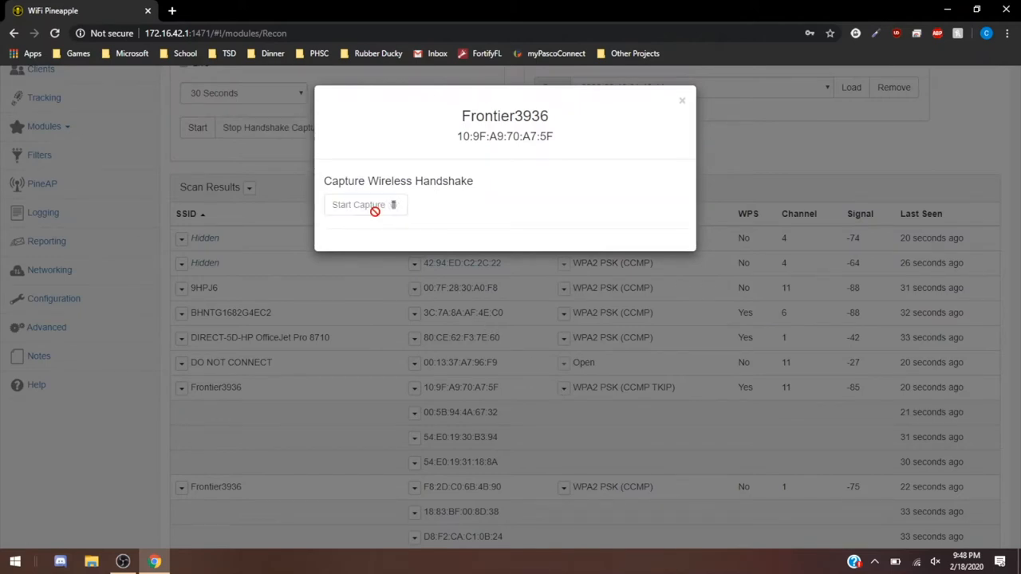
pyautogui.click(358, 204)
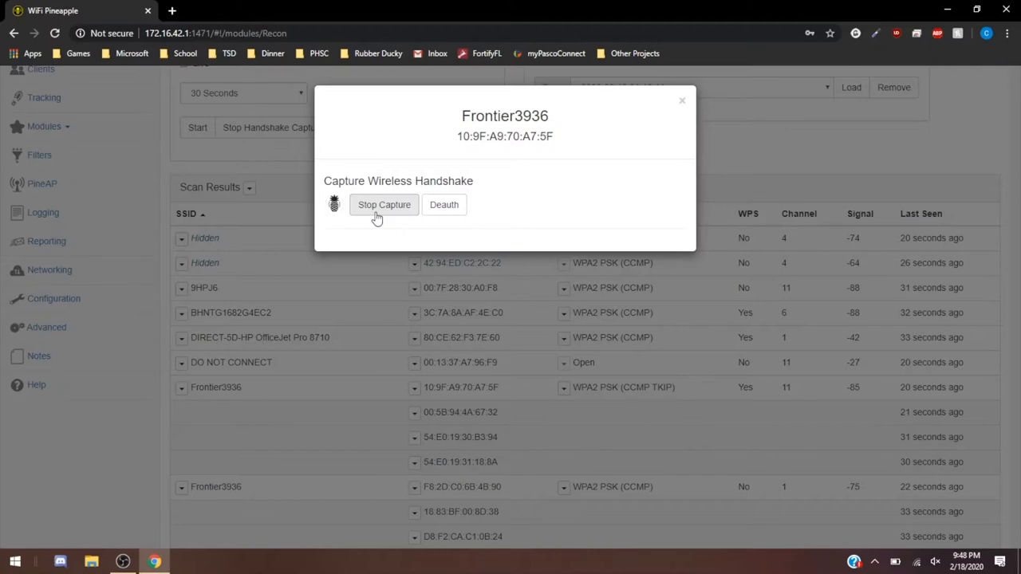
pyautogui.click(384, 204)
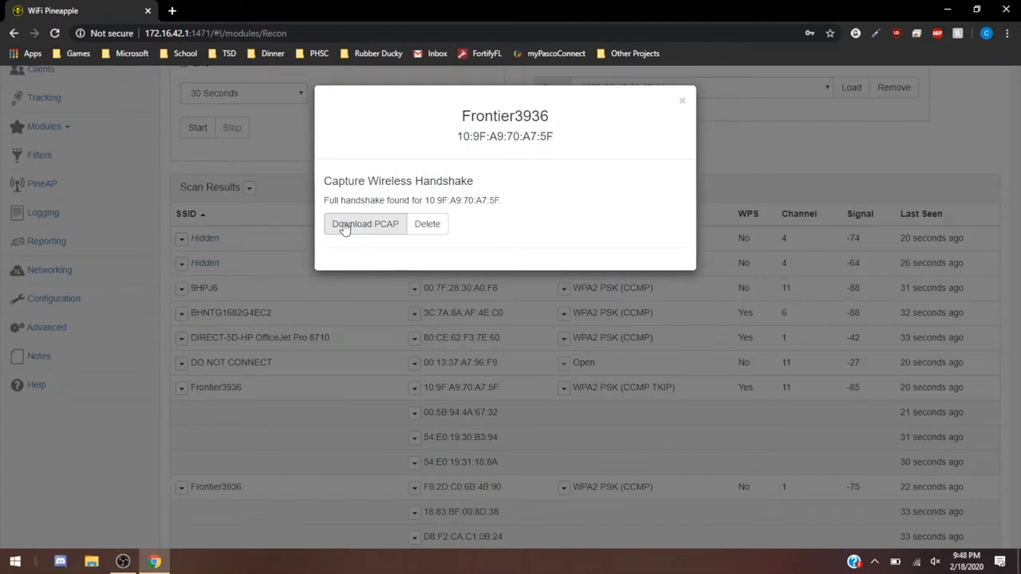
pyautogui.moveTo(386, 237)
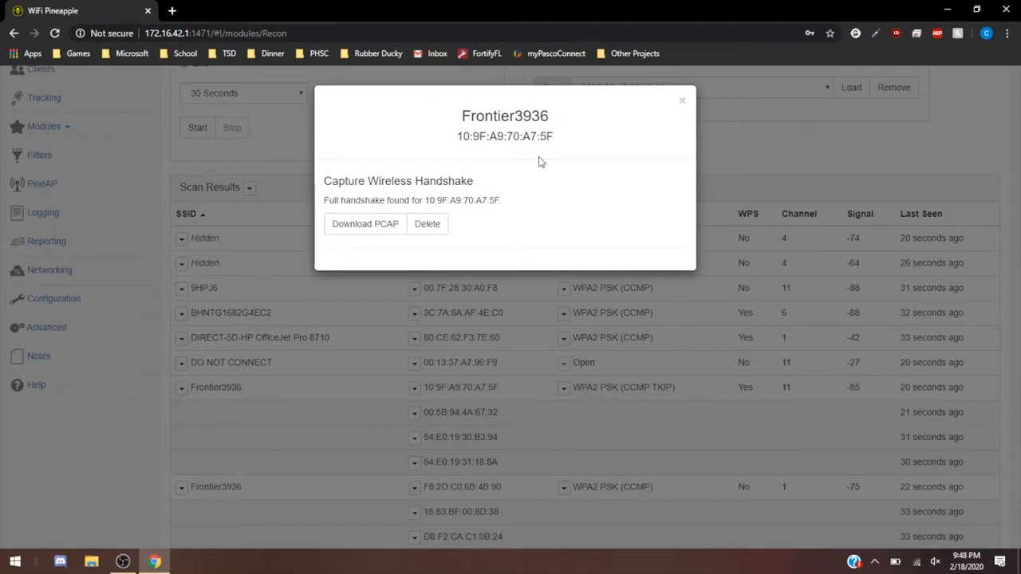
pyautogui.moveTo(621, 150)
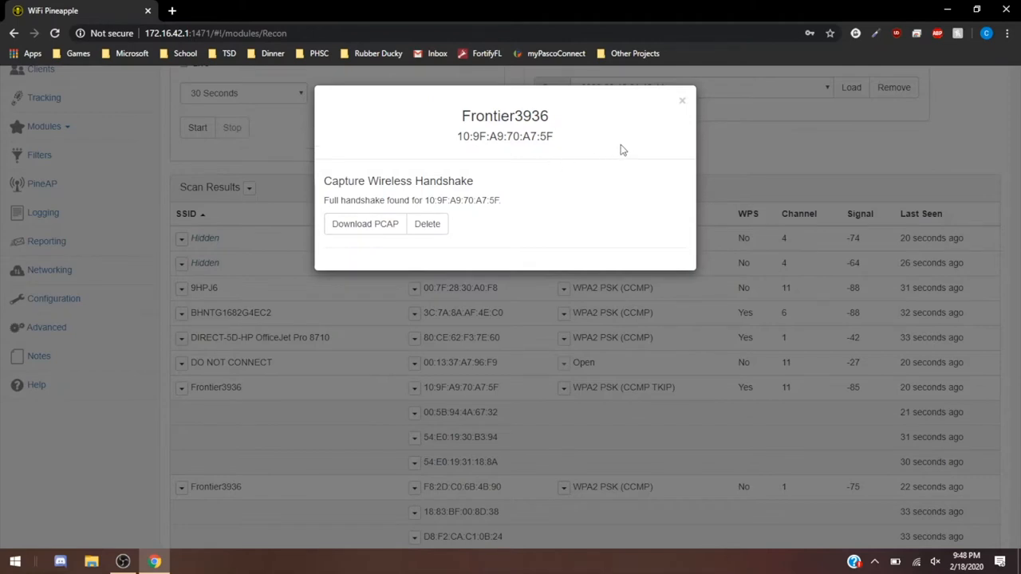
pyautogui.moveTo(674, 110)
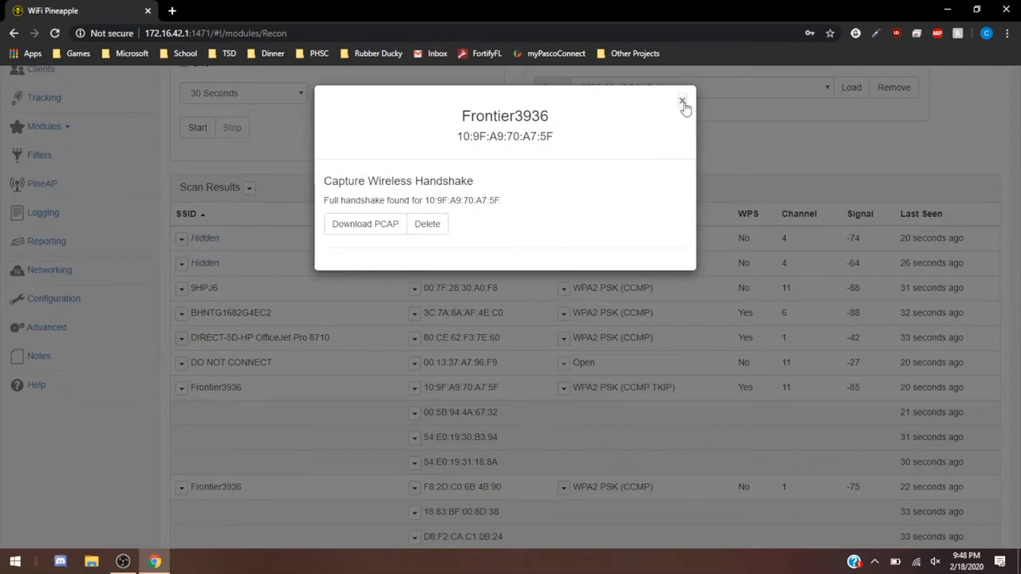
pyautogui.click(683, 105)
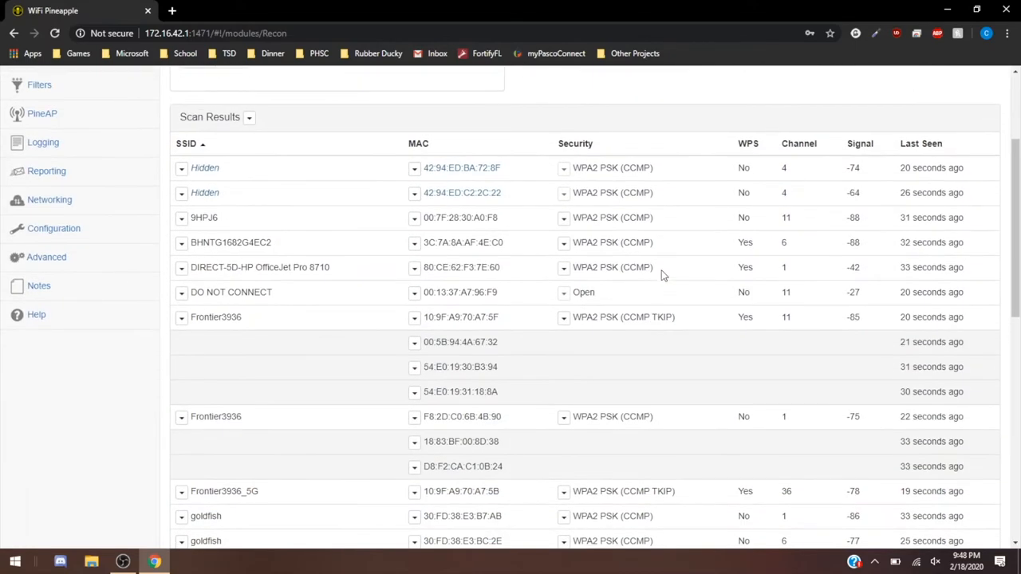
pyautogui.scroll(-3)
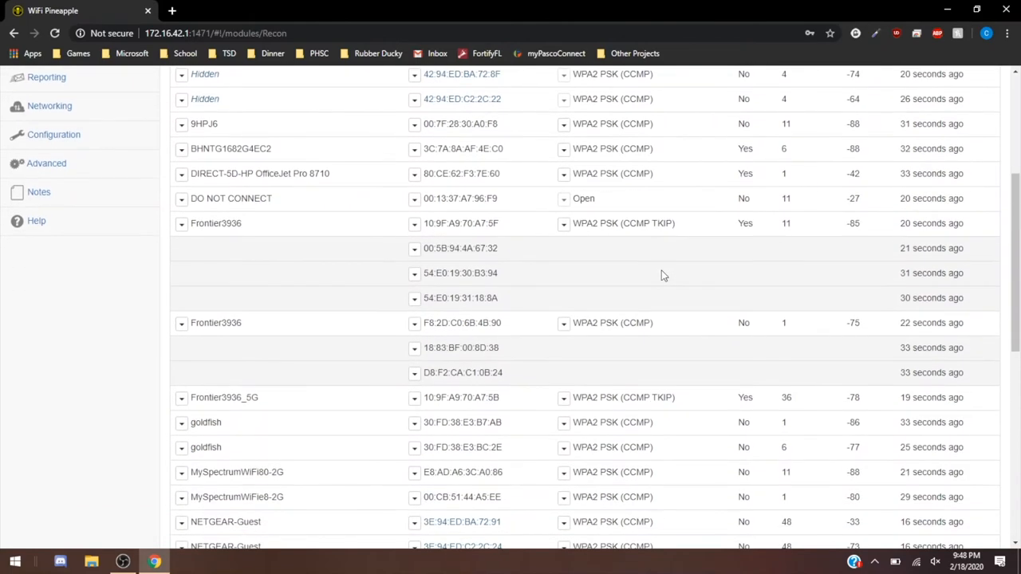
pyautogui.scroll(-3)
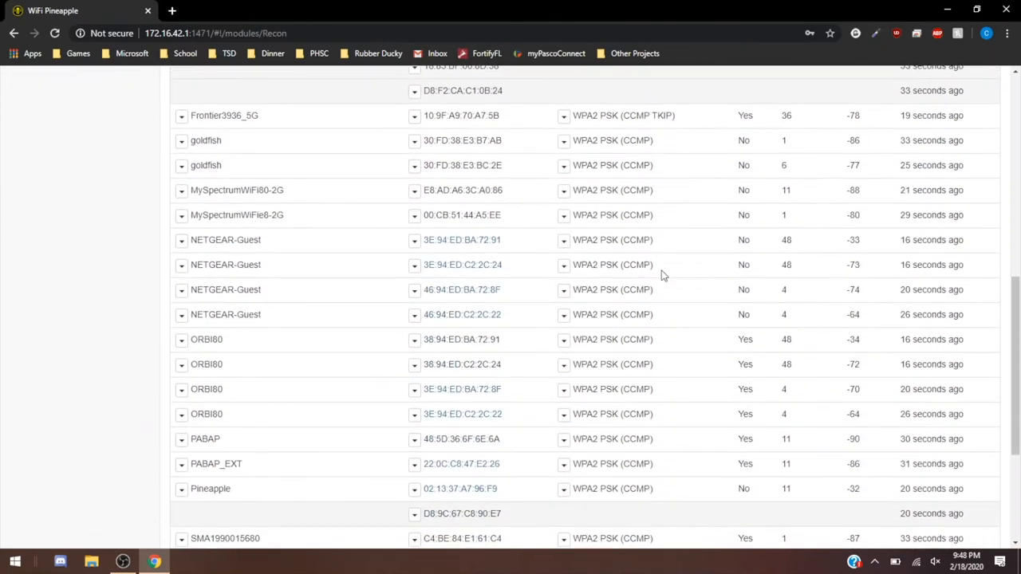
pyautogui.scroll(-3)
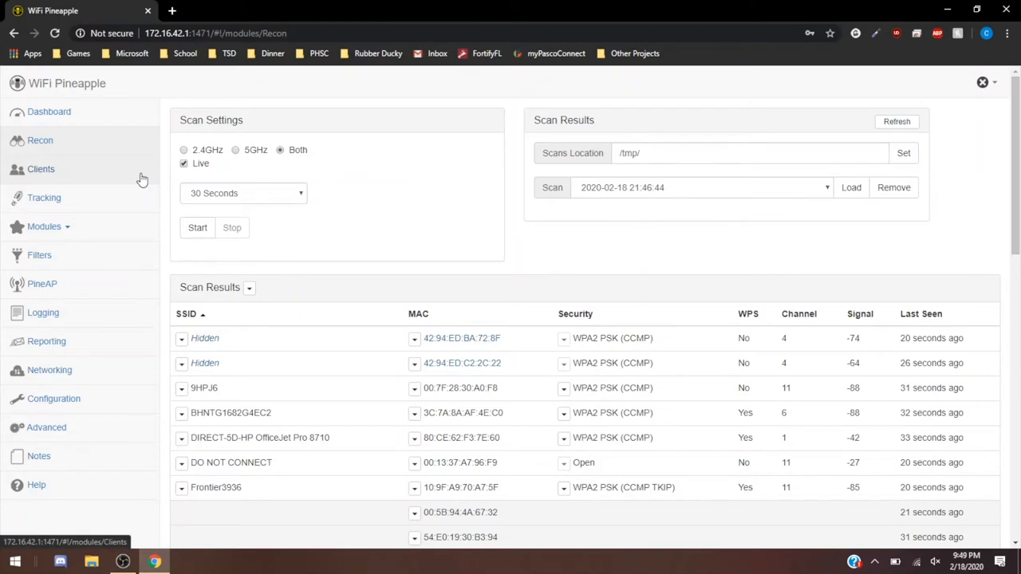
# - Open Clients, refresh the list, and select the DO NOT CONNECT SSID of client Xr
pyautogui.click(41, 169)
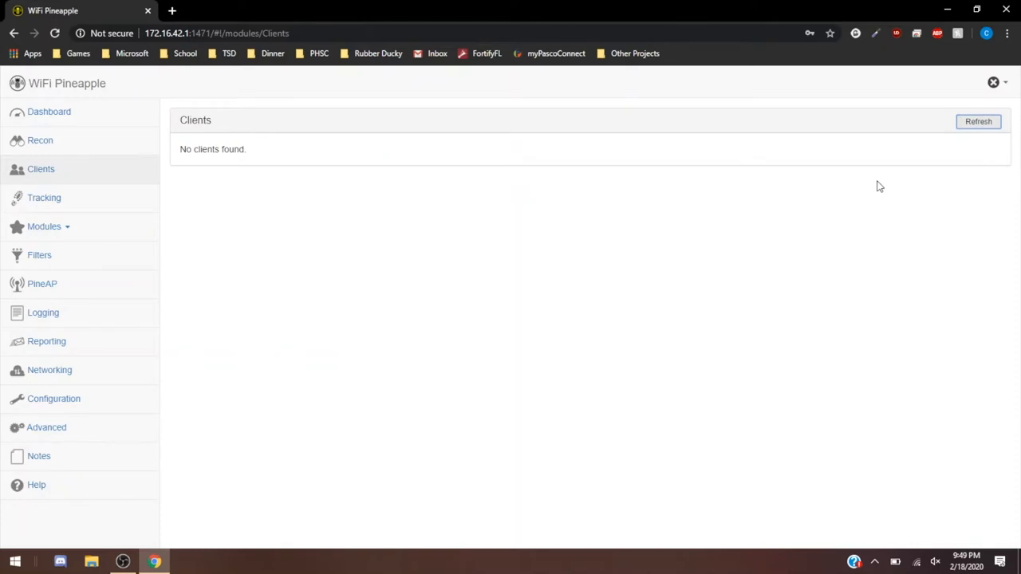
pyautogui.moveTo(990, 133)
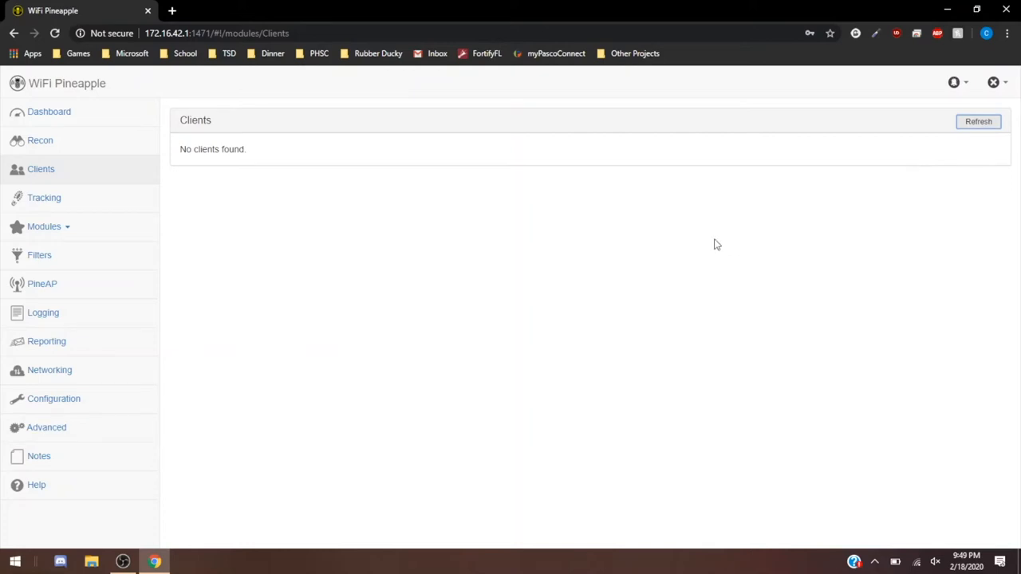
pyautogui.click(979, 122)
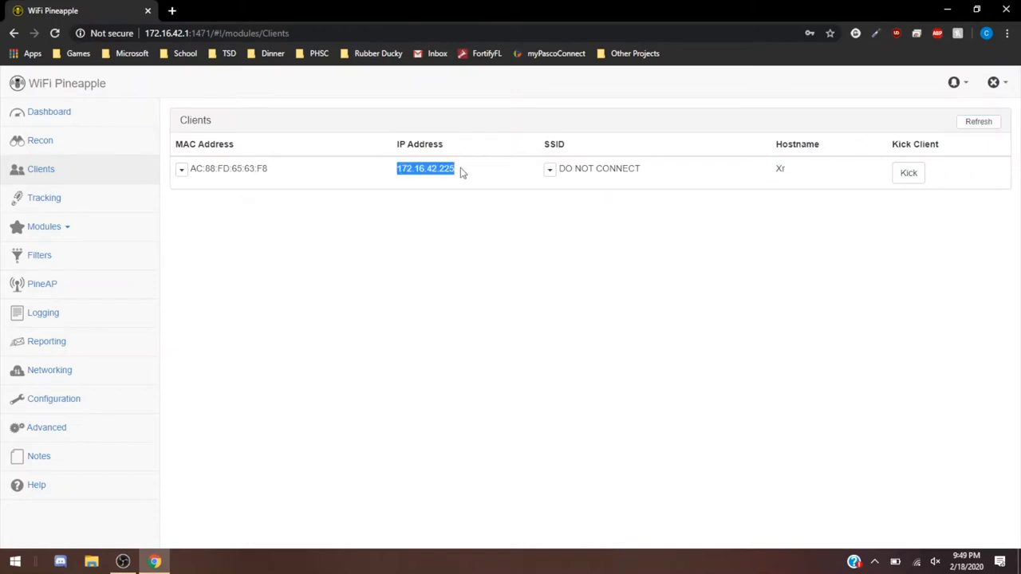
pyautogui.moveTo(614, 168)
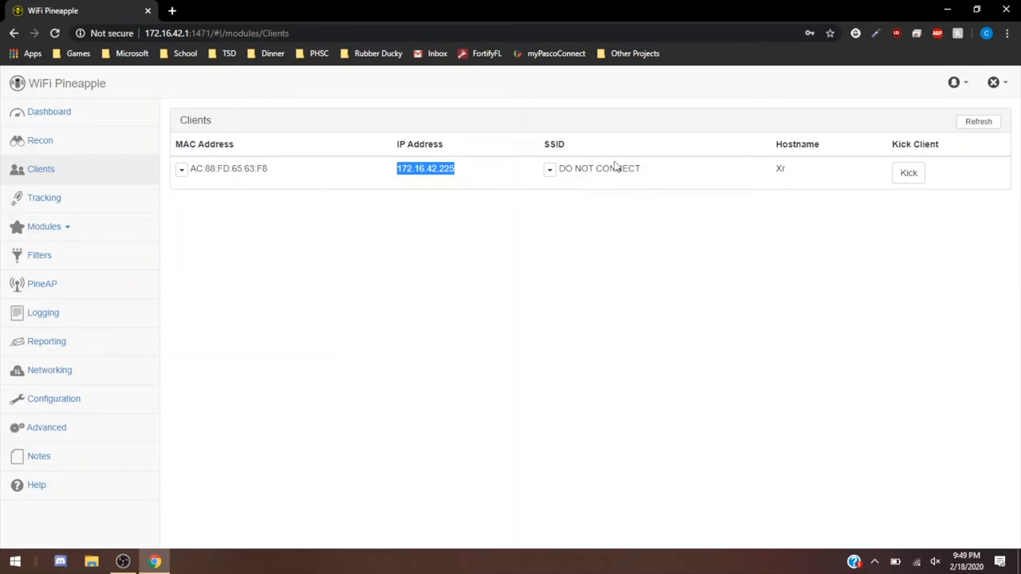
pyautogui.doubleClick(599, 169)
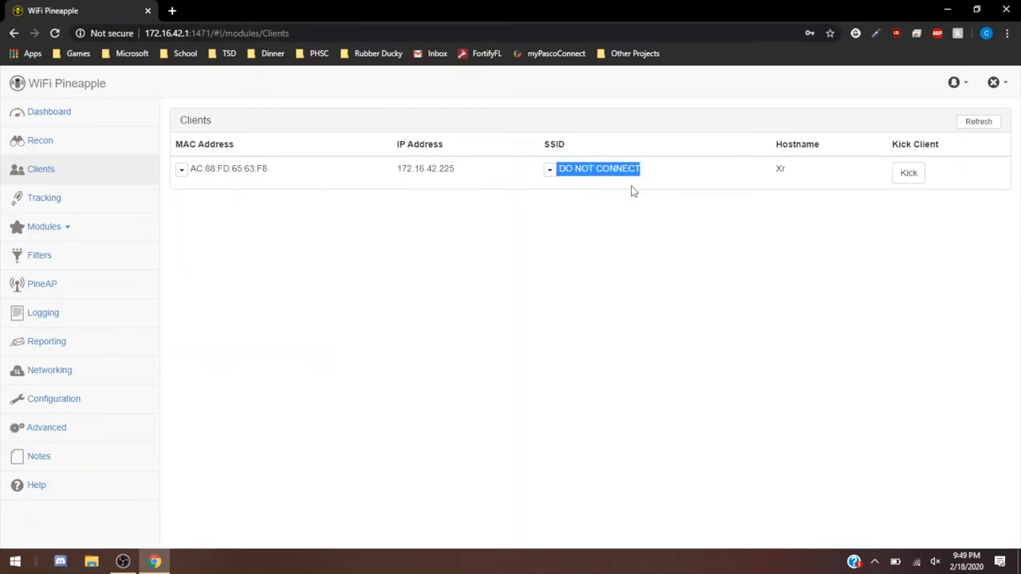
pyautogui.moveTo(715, 200)
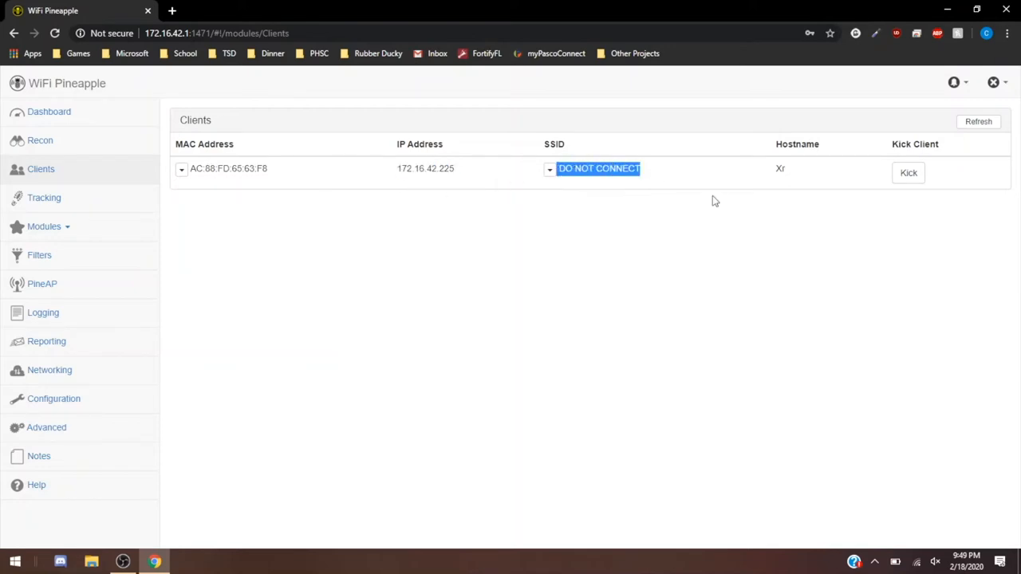
pyautogui.moveTo(276, 168)
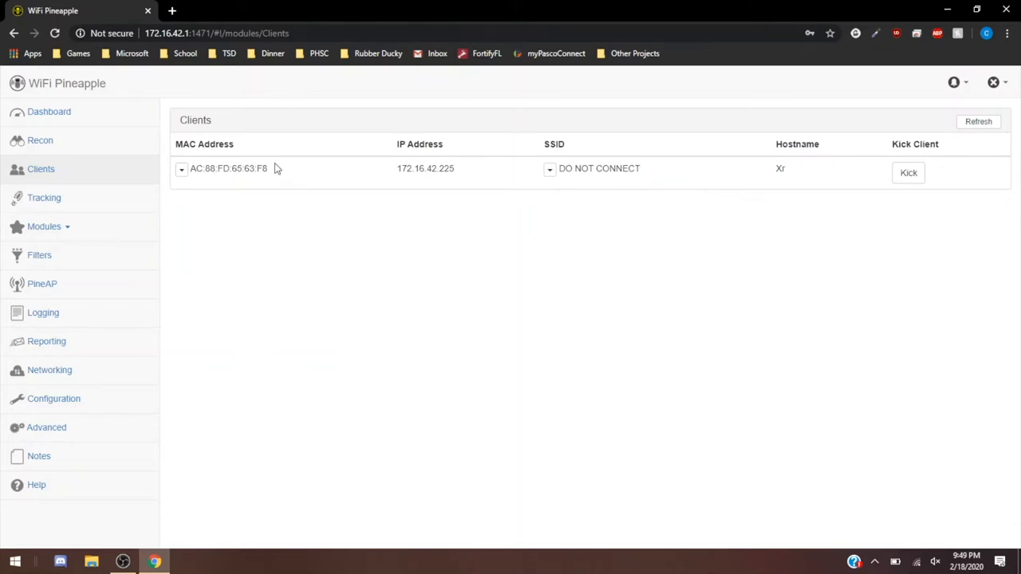
pyautogui.moveTo(548, 246)
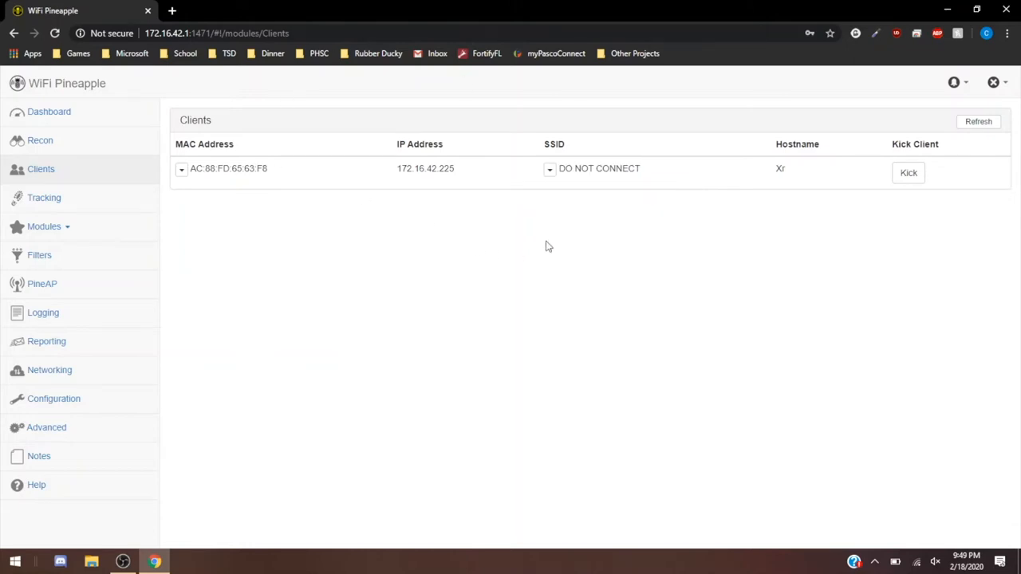
pyautogui.moveTo(431, 250)
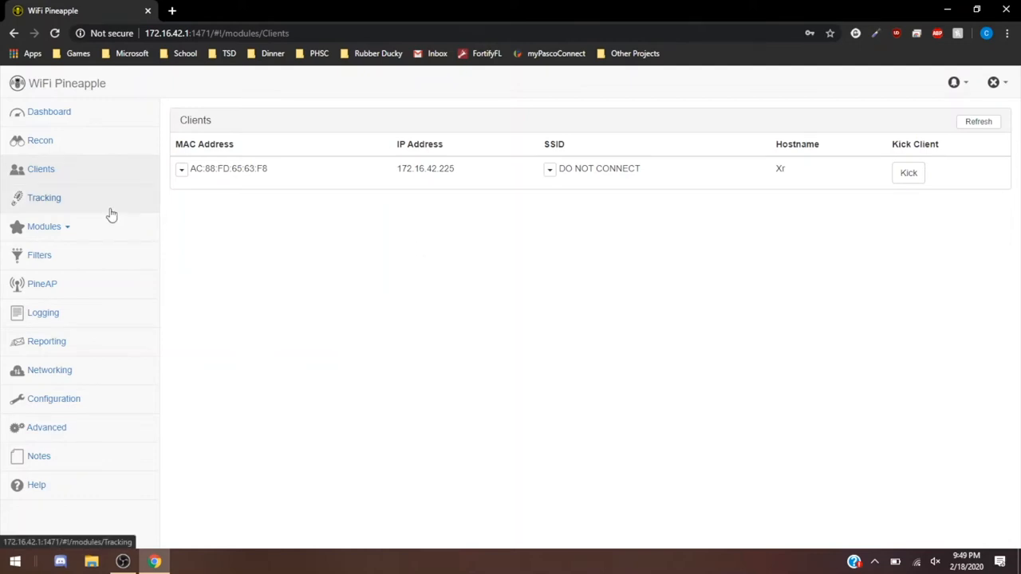
# - Open the Tracking page and place the cursor inside the default bash tracking script
pyautogui.click(44, 197)
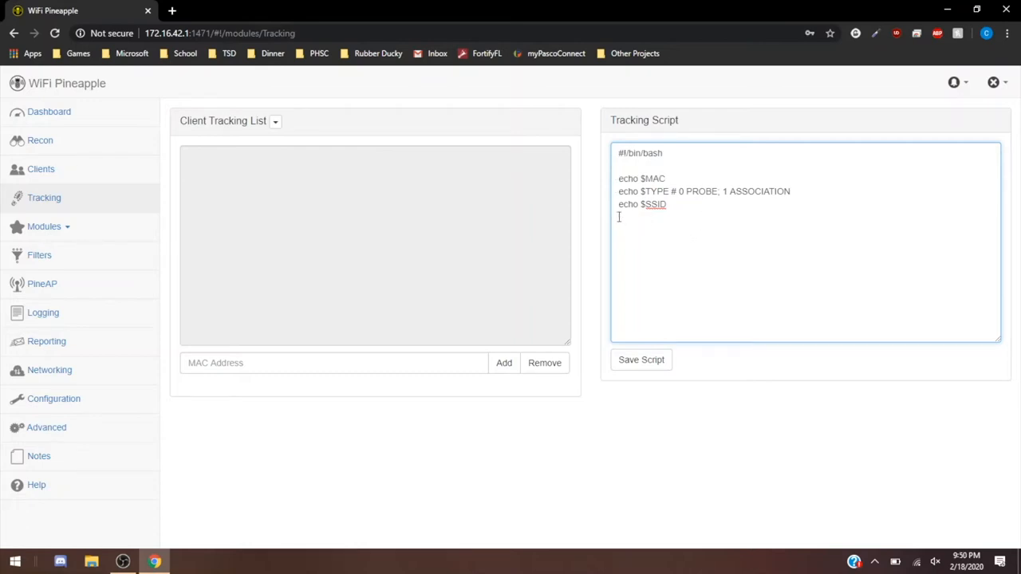
pyautogui.tripleClick(642, 204)
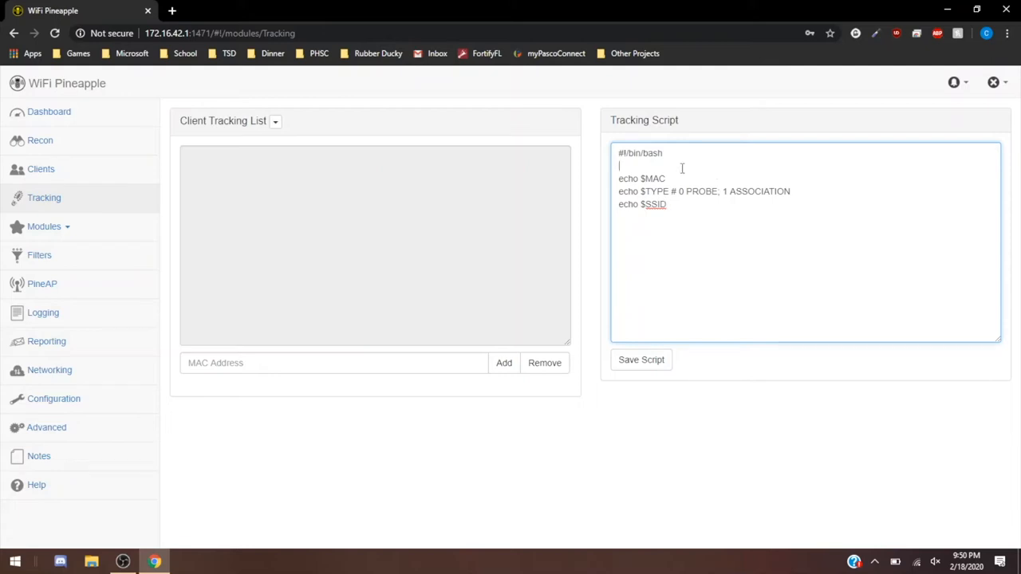
pyautogui.doubleClick(641, 153)
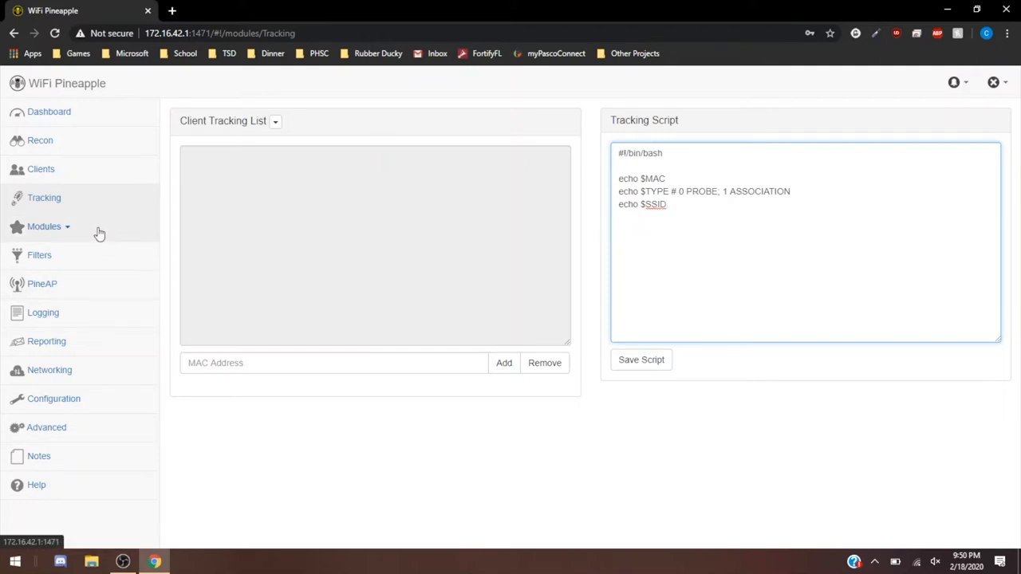
# - Open Modules > Manage Modules and fetch modules from the Hak5 community repositories
pyautogui.click(44, 226)
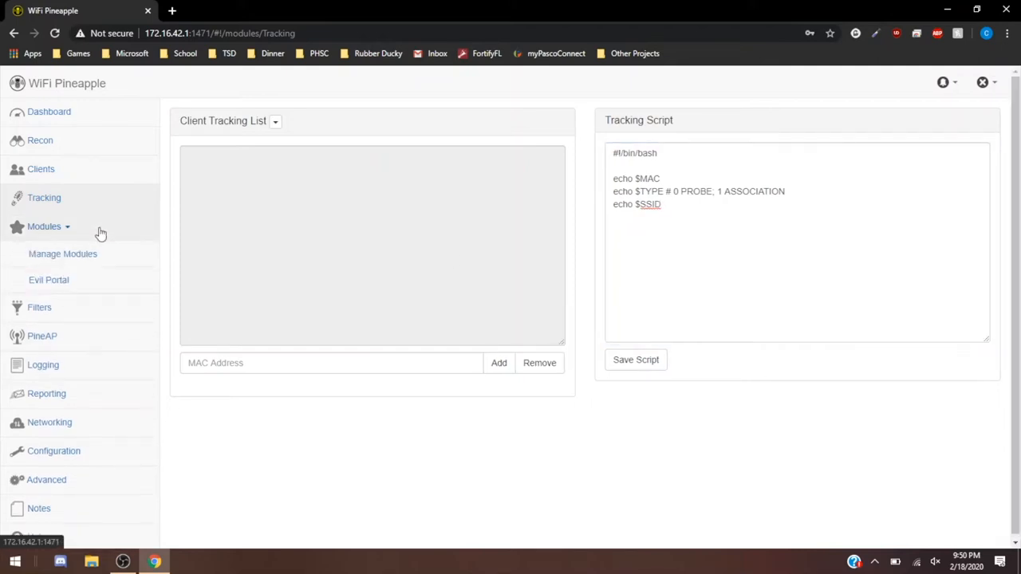
pyautogui.click(62, 254)
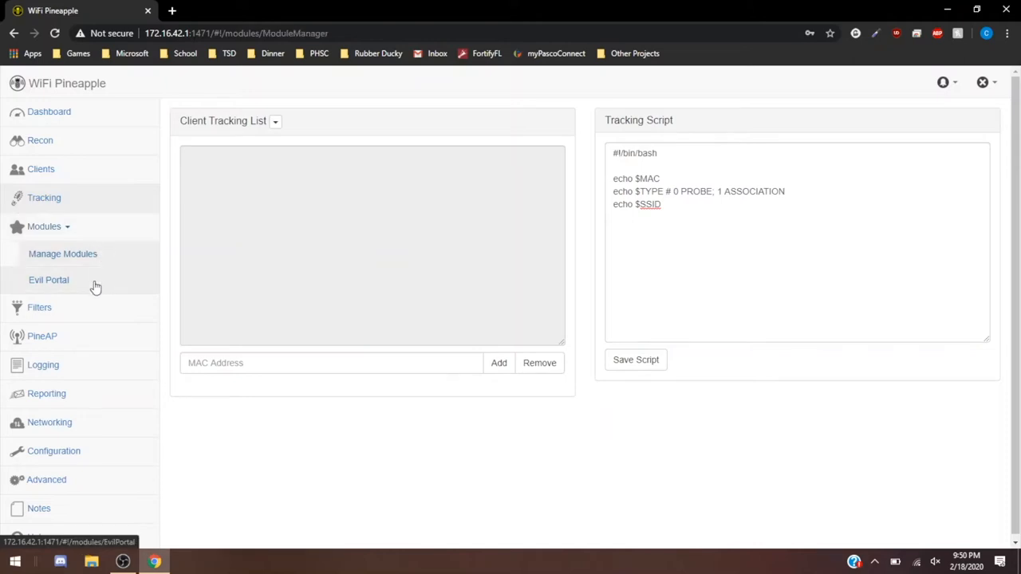
pyautogui.click(62, 254)
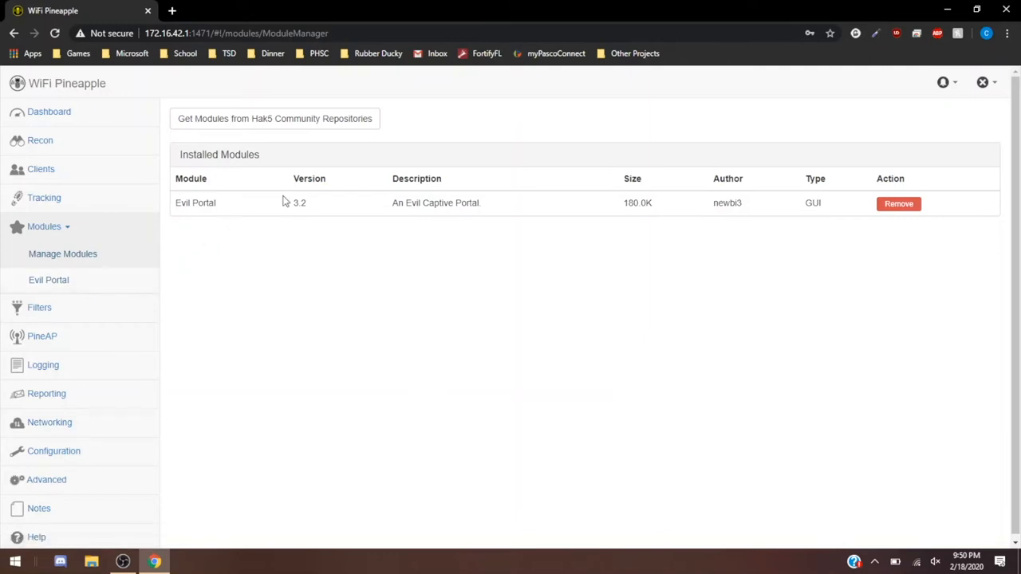
pyautogui.moveTo(260, 206)
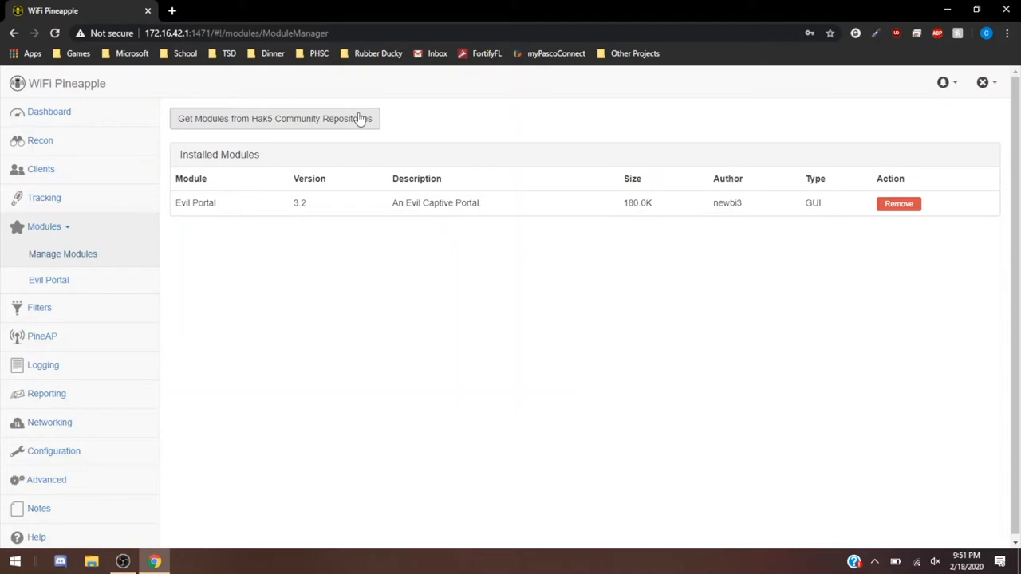
pyautogui.click(275, 118)
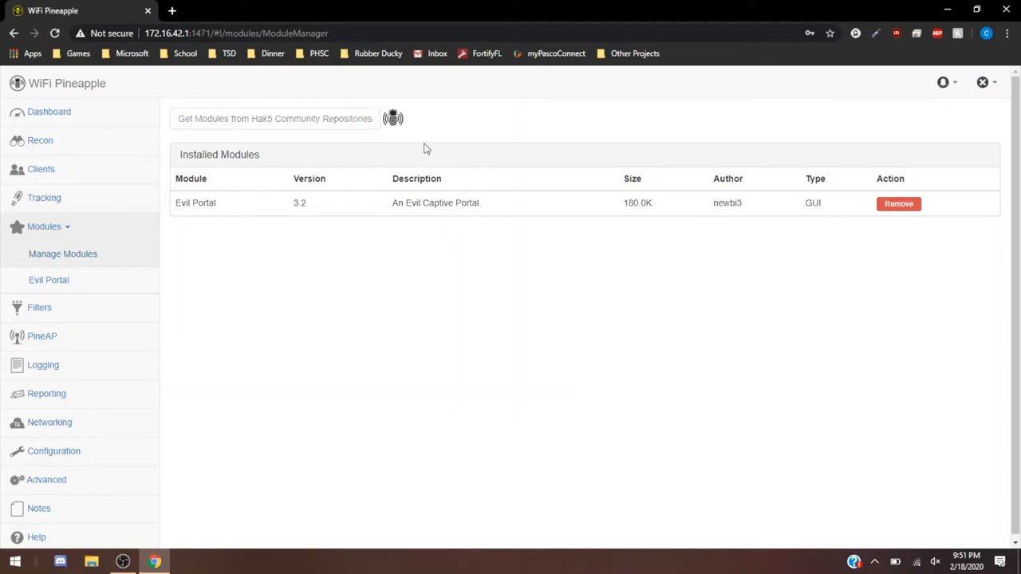
pyautogui.click(274, 118)
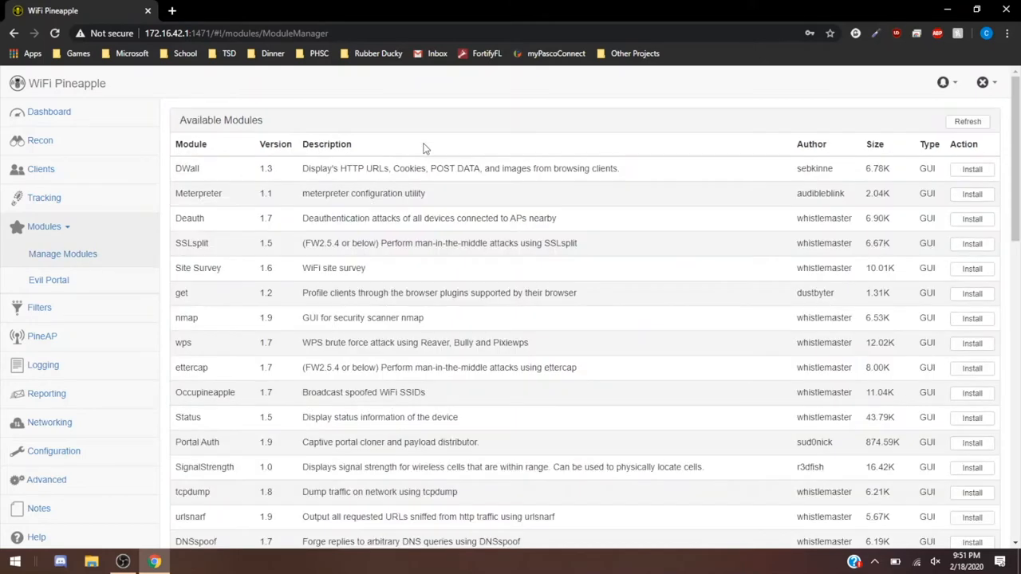
pyautogui.moveTo(531, 255)
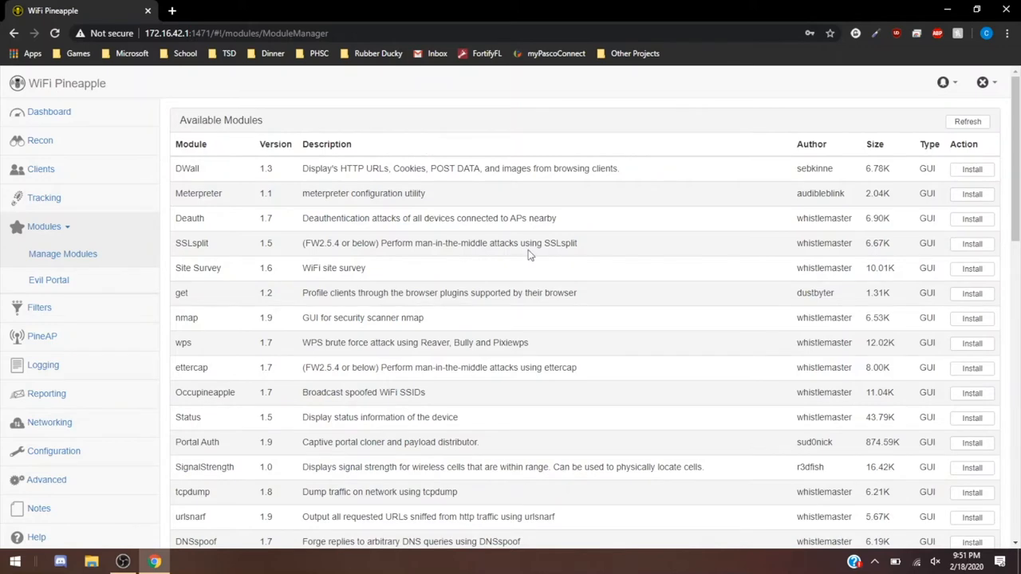
# - Browse the Available Modules list, such as DWall, Meterpreter and Deauth, then return to the top
pyautogui.scroll(-3)
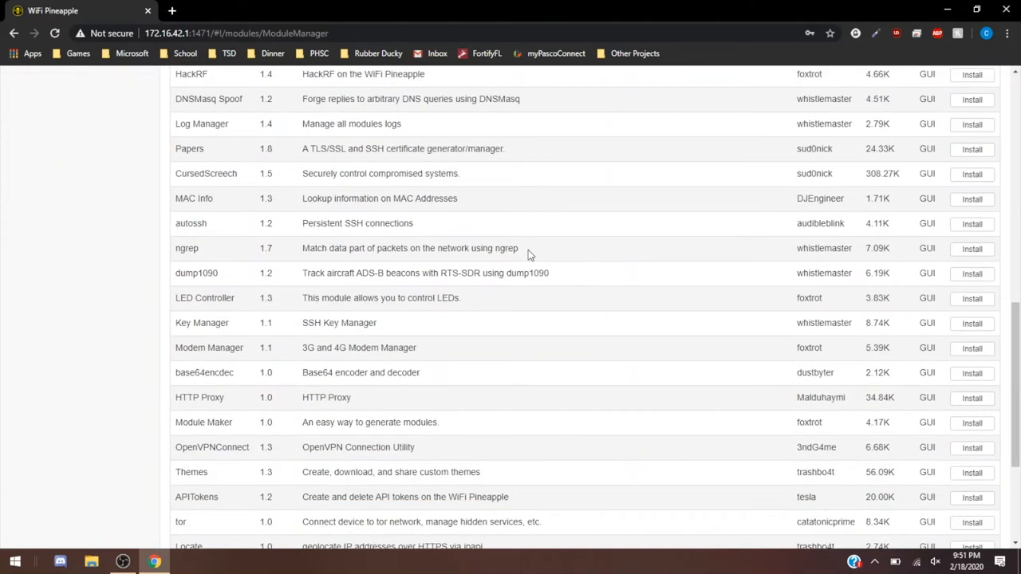
pyautogui.scroll(-3)
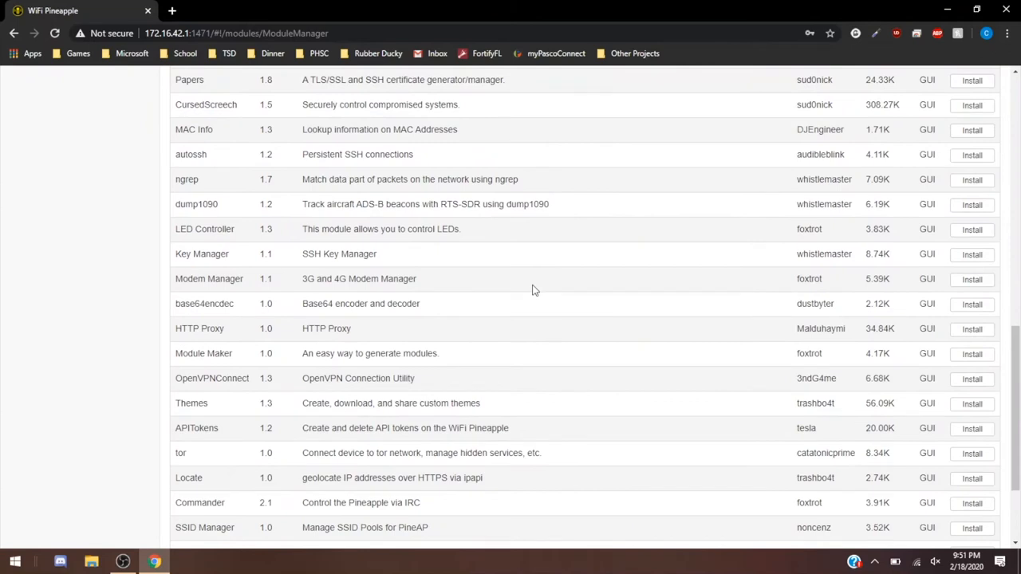
pyautogui.scroll(-3)
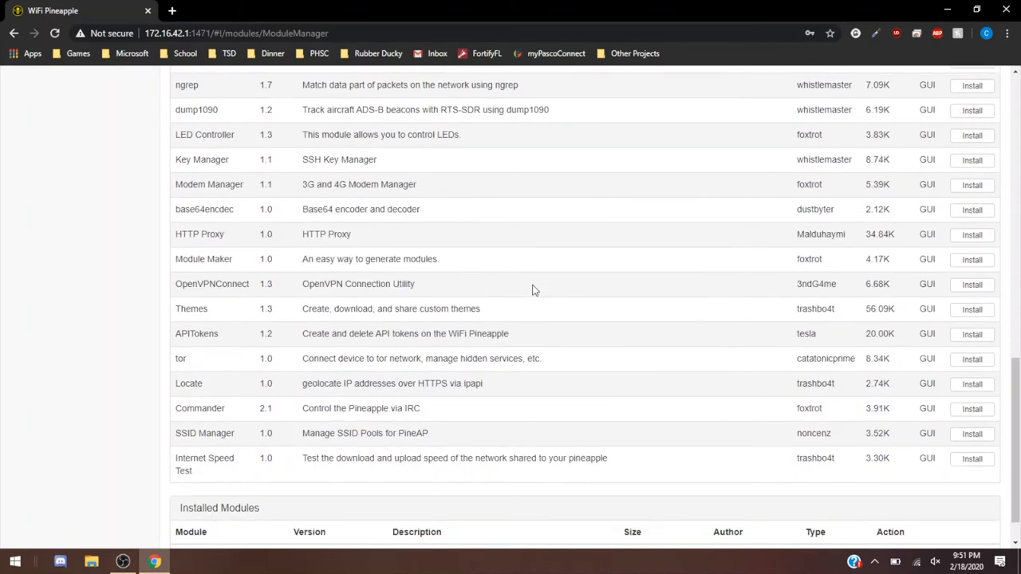
pyautogui.moveTo(302, 309); pyautogui.dragTo(481, 308)
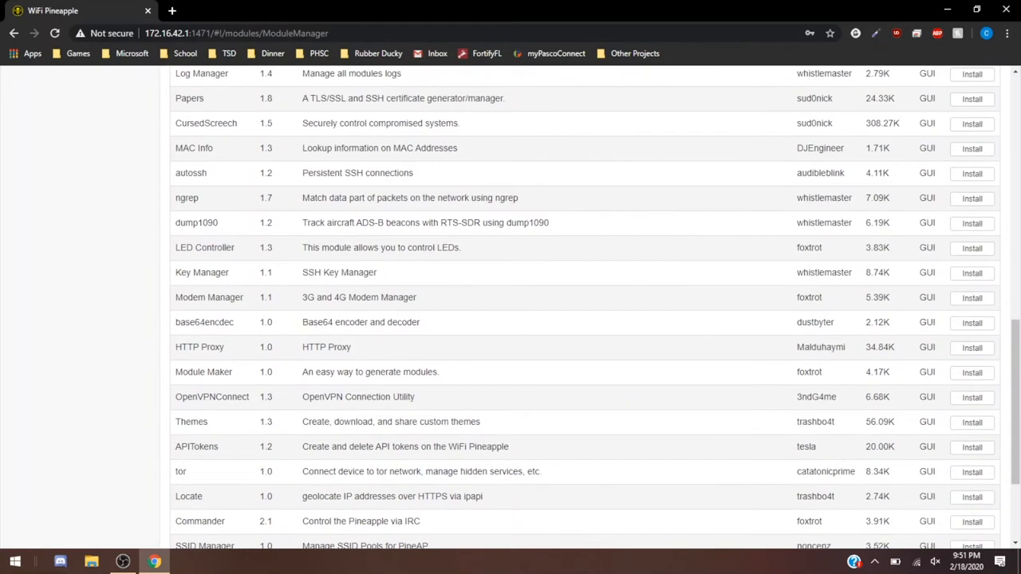
pyautogui.scroll(3)
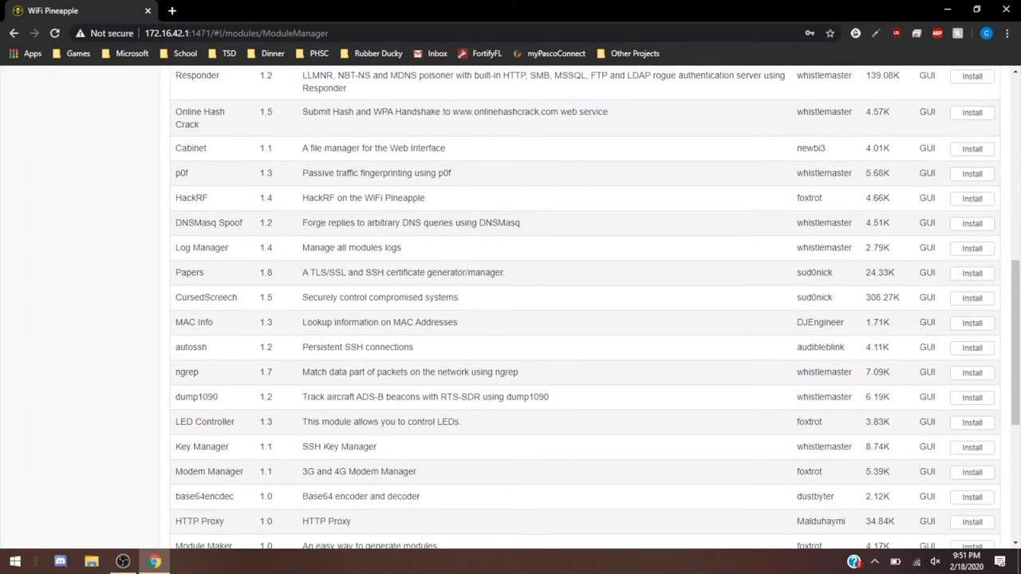
pyautogui.scroll(-3)
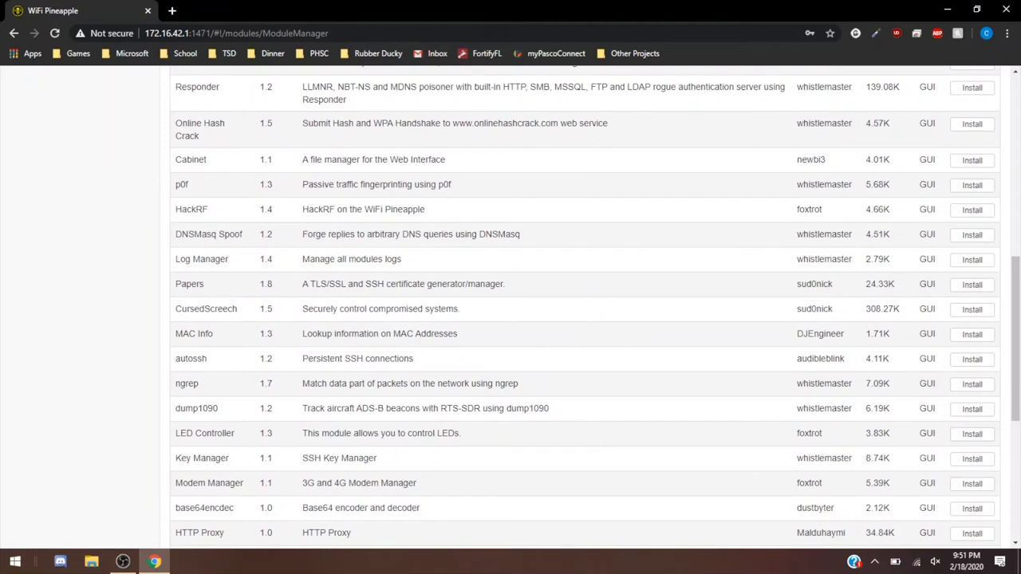
pyautogui.moveTo(176, 264)
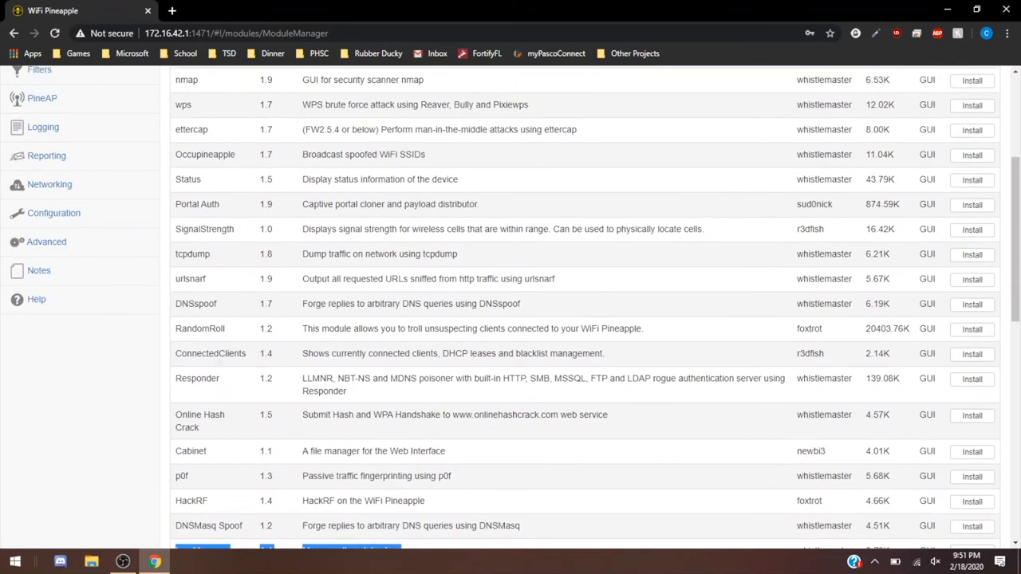
pyautogui.scroll(3)
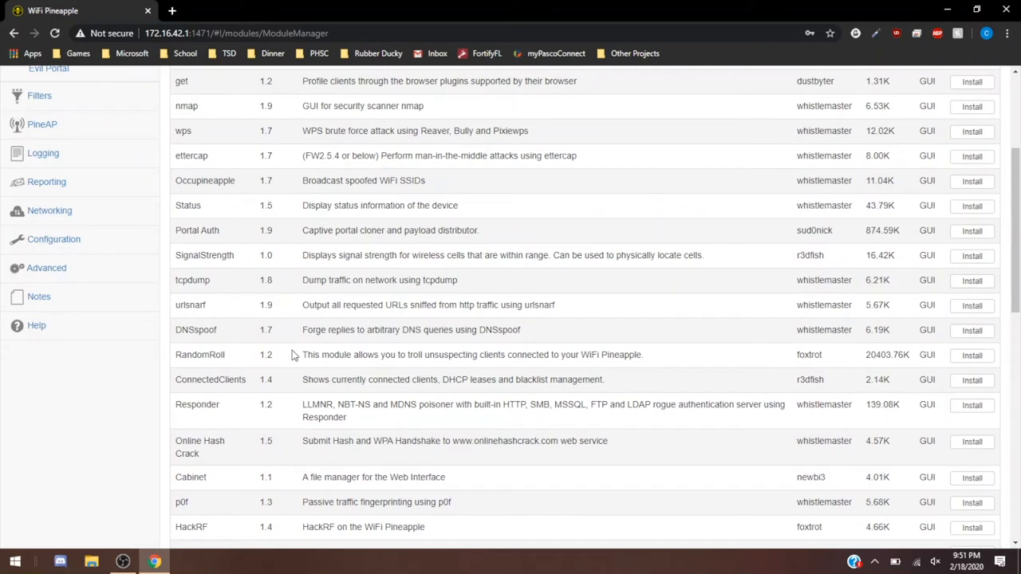
pyautogui.moveTo(302, 355); pyautogui.dragTo(642, 354)
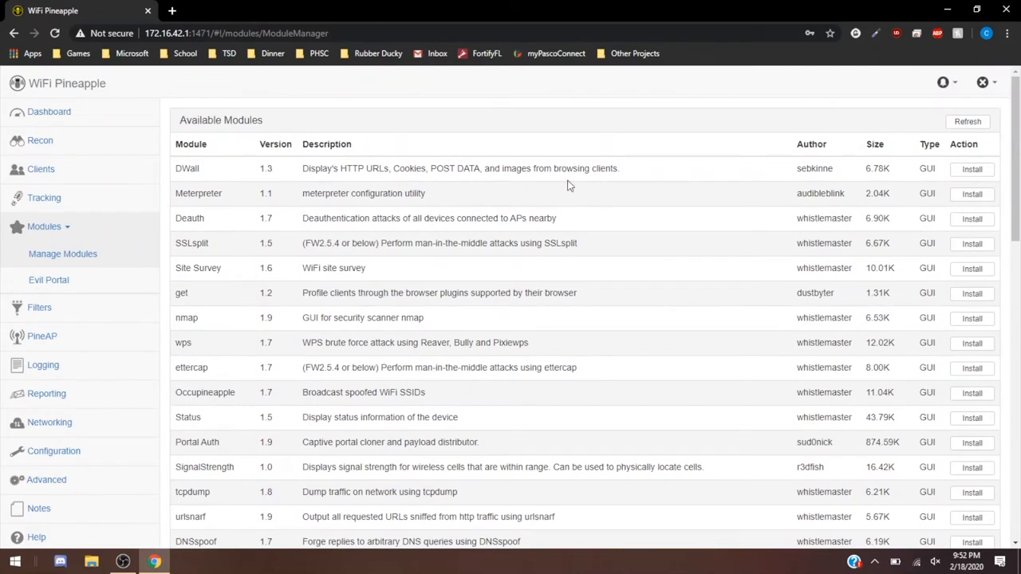
pyautogui.moveTo(324, 285)
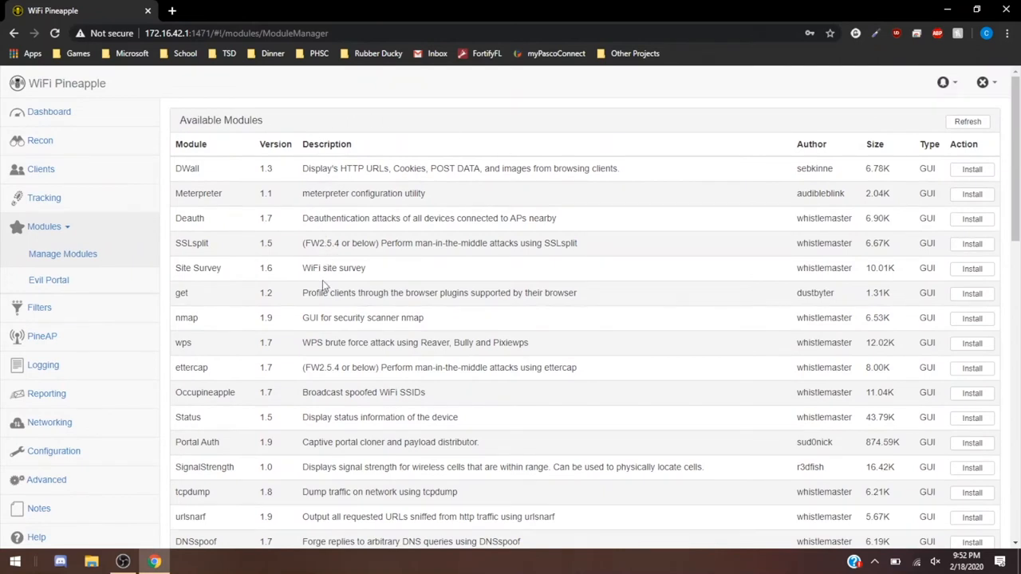
pyautogui.moveTo(317, 189)
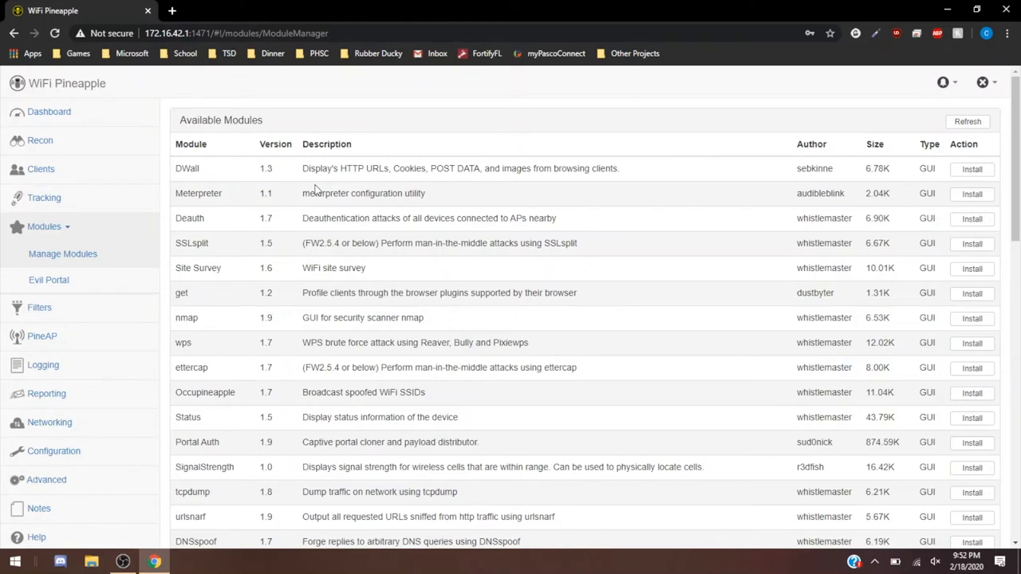
pyautogui.moveTo(342, 214)
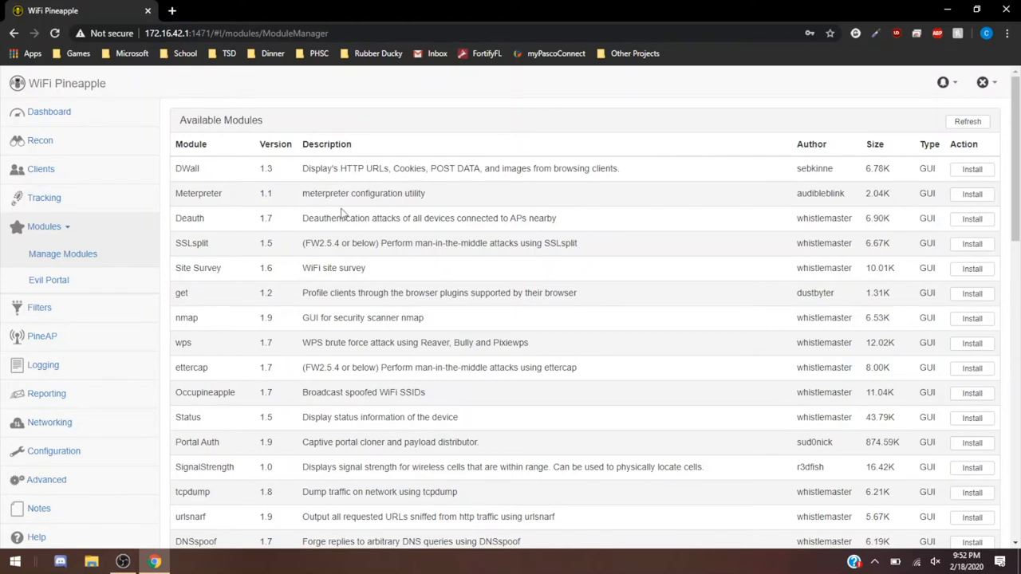
pyautogui.moveTo(380, 234)
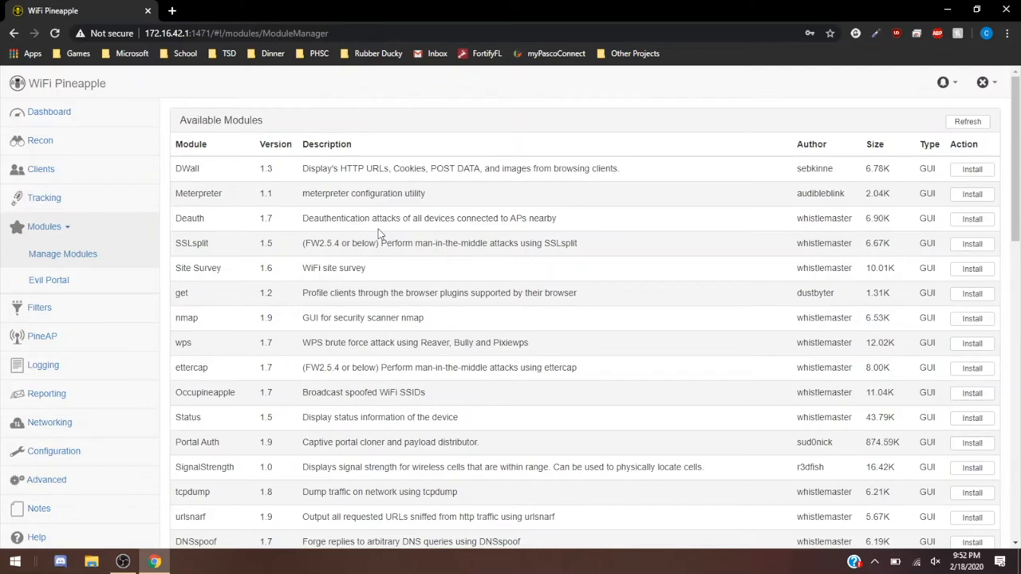
# - Open the Evil Portal module and view the Test2 portal's empty log
pyautogui.click(48, 280)
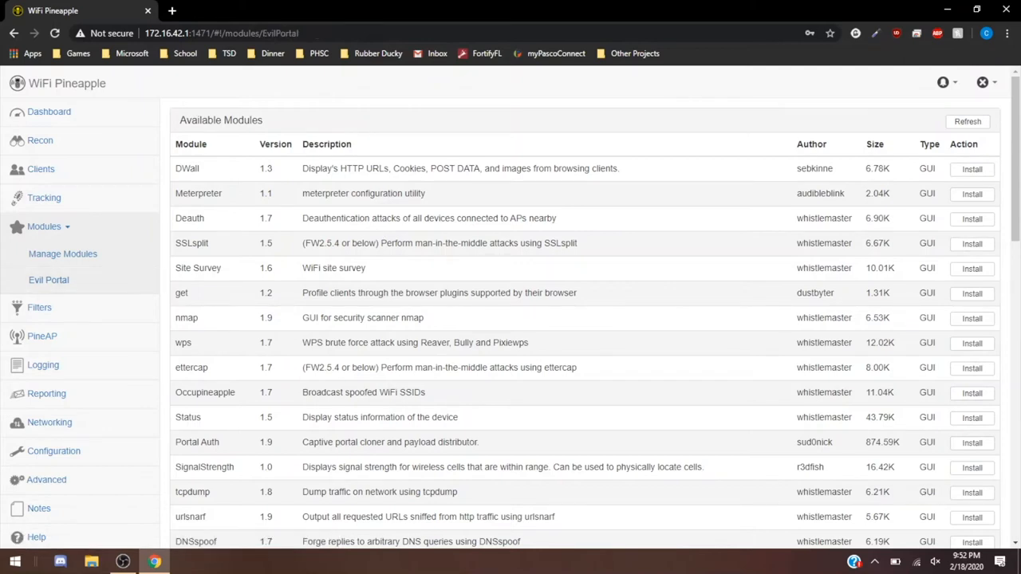
pyautogui.click(49, 279)
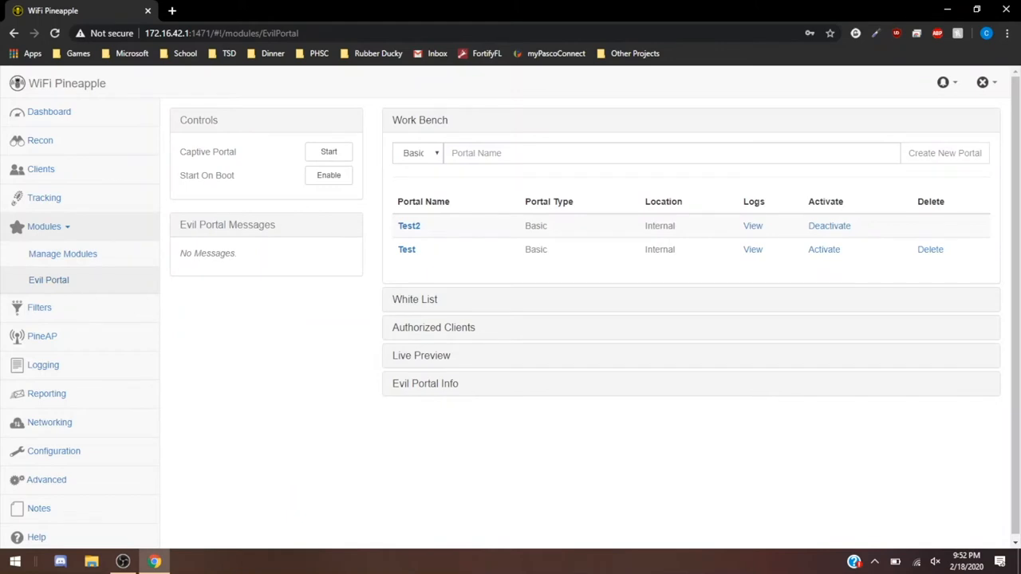
pyautogui.click(670, 152)
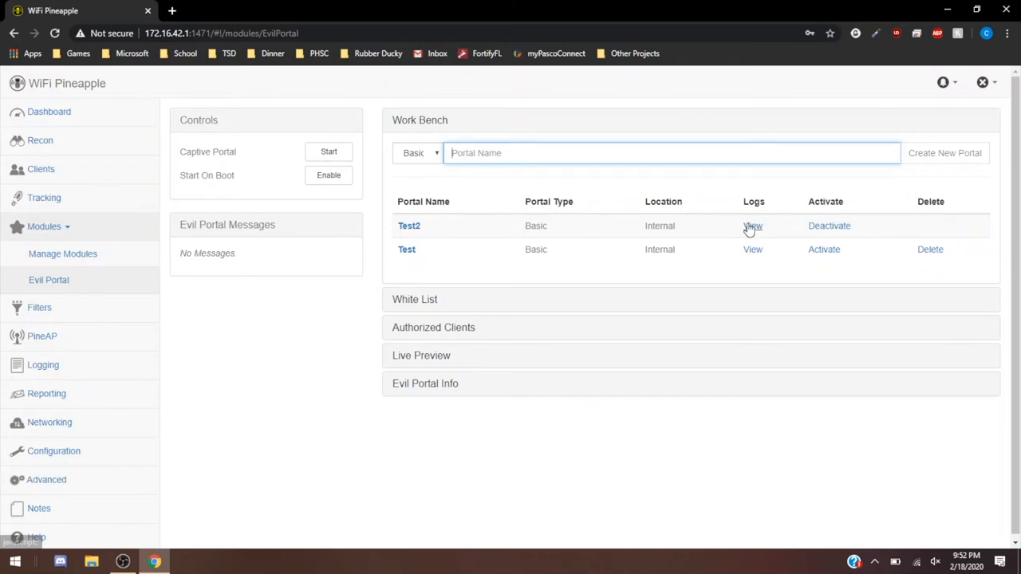
pyautogui.click(752, 226)
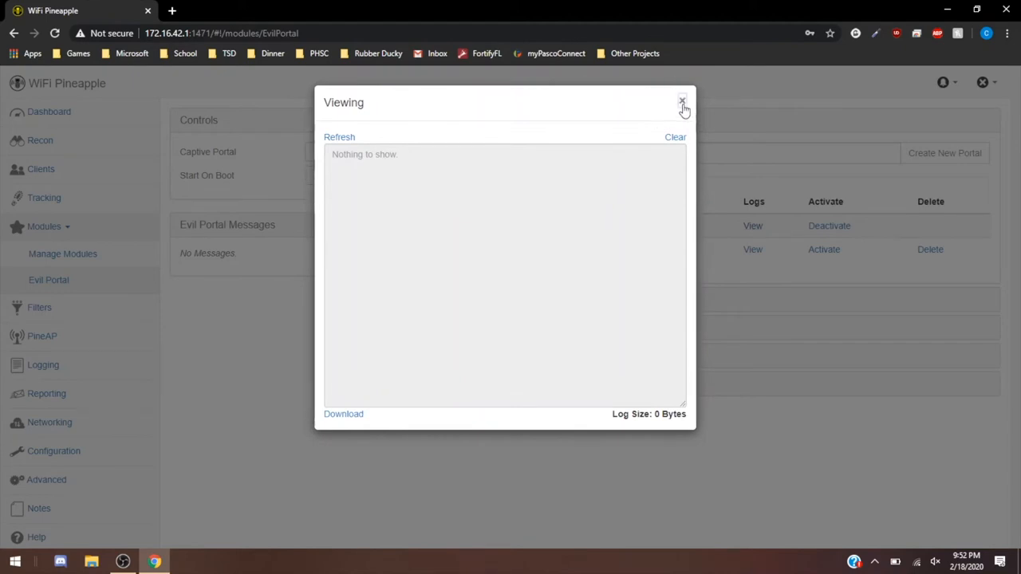
# - Close the log viewer, then deactivate and reactivate the Test2 portal
pyautogui.click(683, 102)
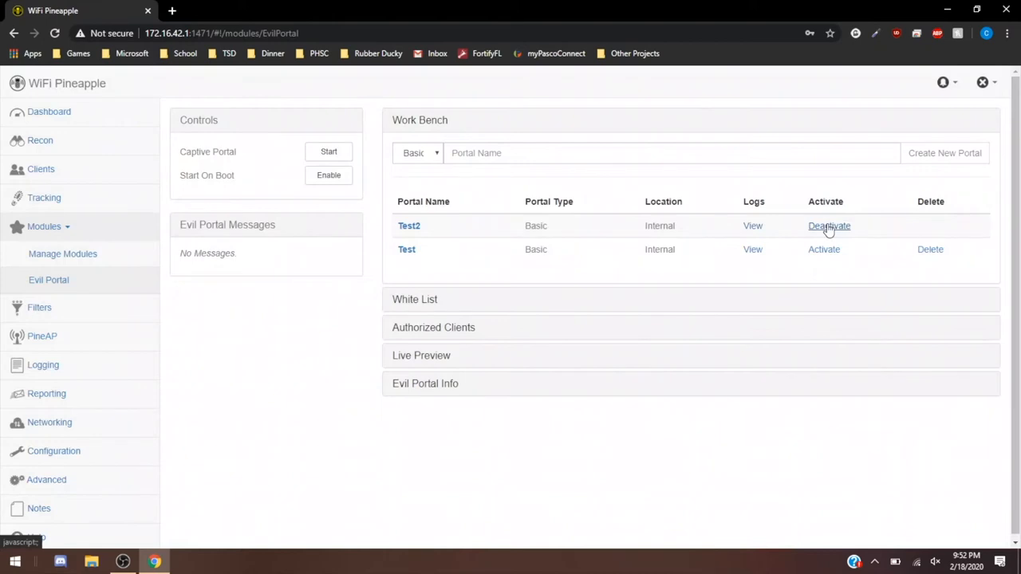
pyautogui.click(829, 226)
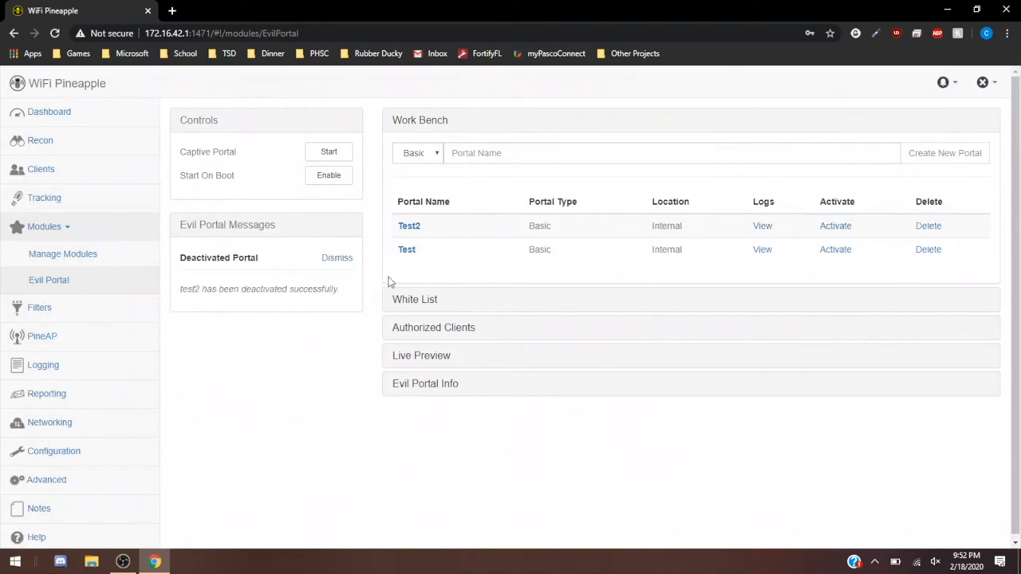
pyautogui.moveTo(245, 156)
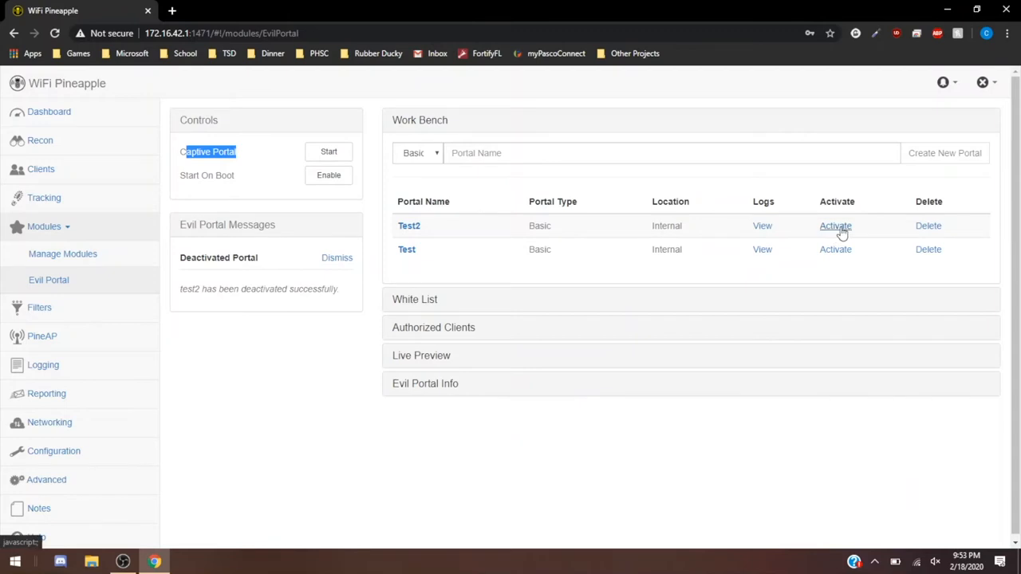
pyautogui.click(836, 226)
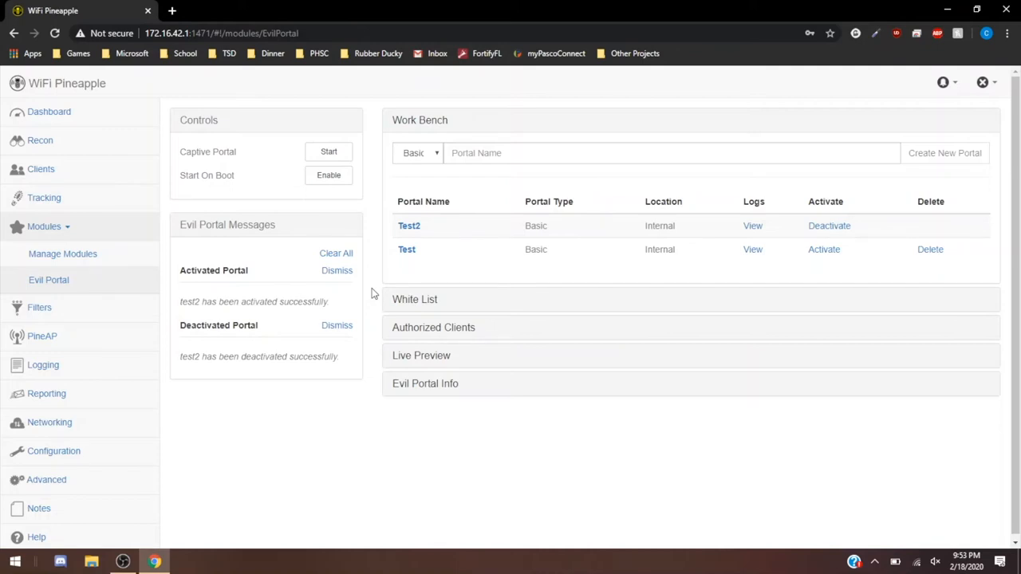
pyautogui.moveTo(161, 353)
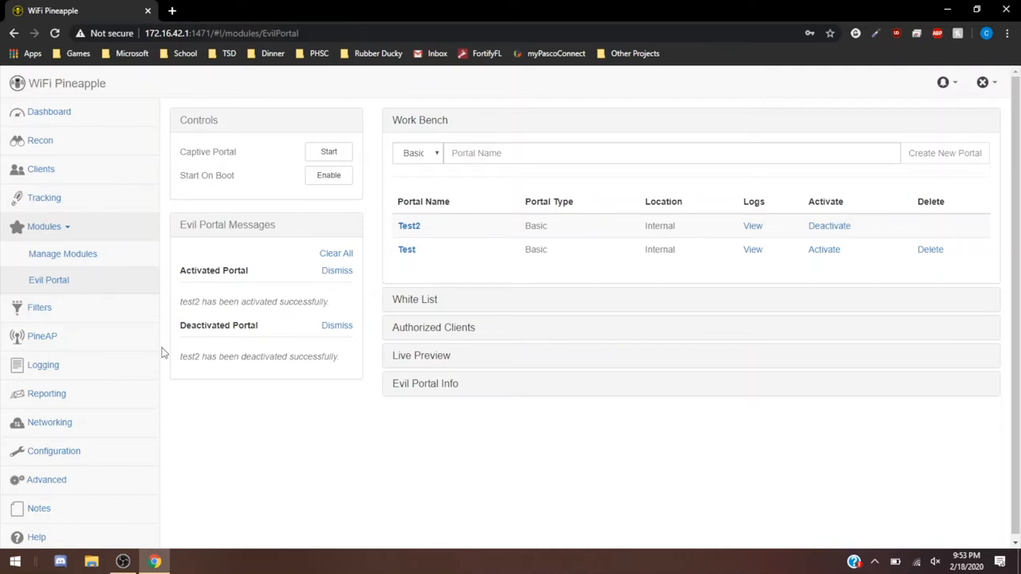
pyautogui.moveTo(39, 307)
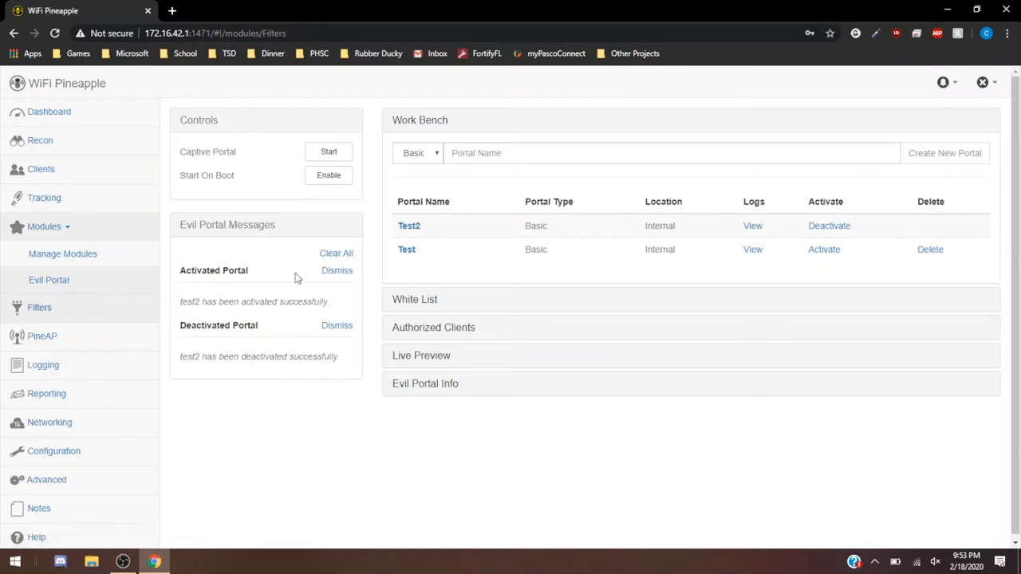
# - On the Filters page, switch Client Filtering and SSID Filtering to Allow Listed mode
pyautogui.click(39, 307)
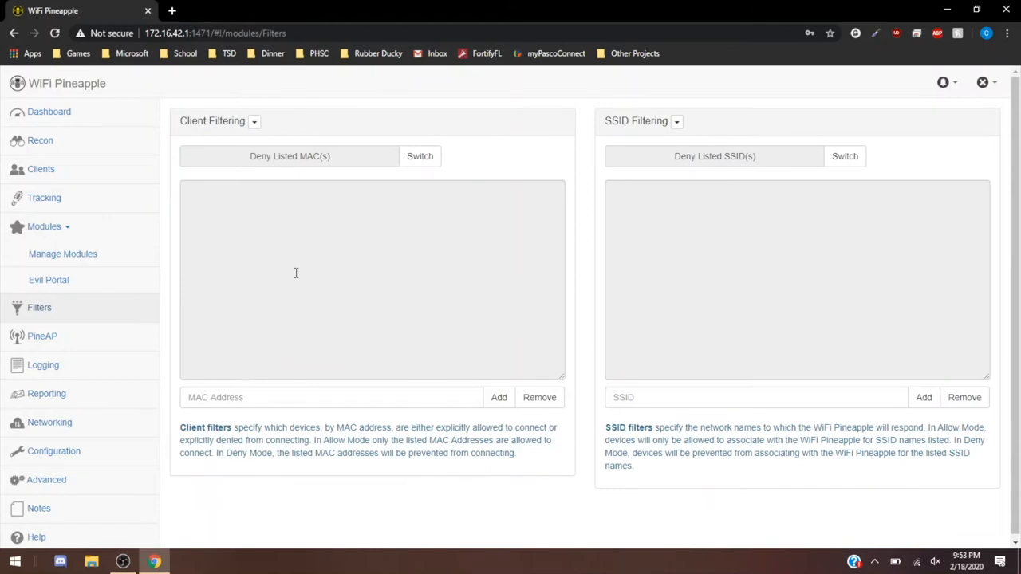
pyautogui.moveTo(420, 155)
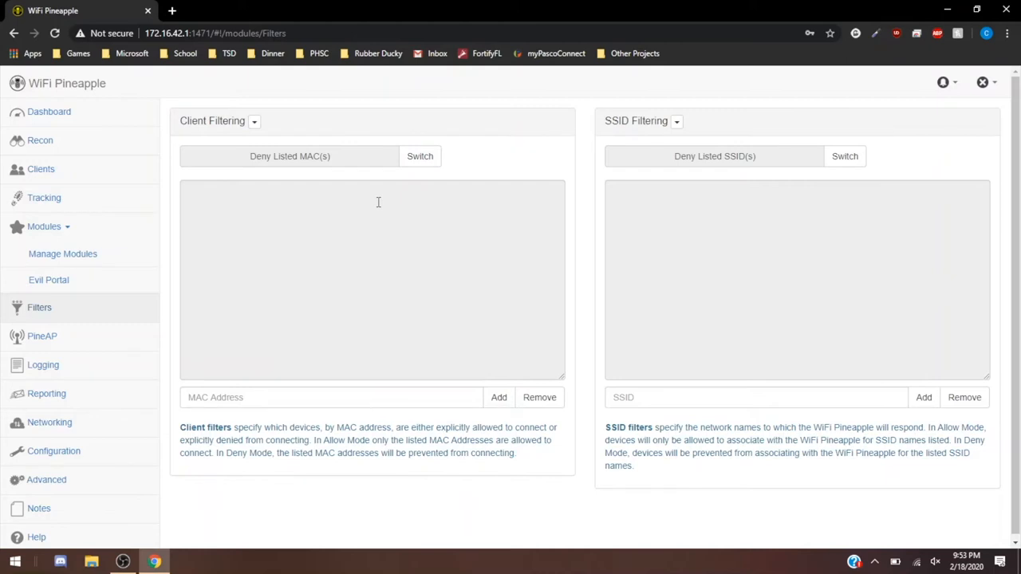
pyautogui.click(420, 155)
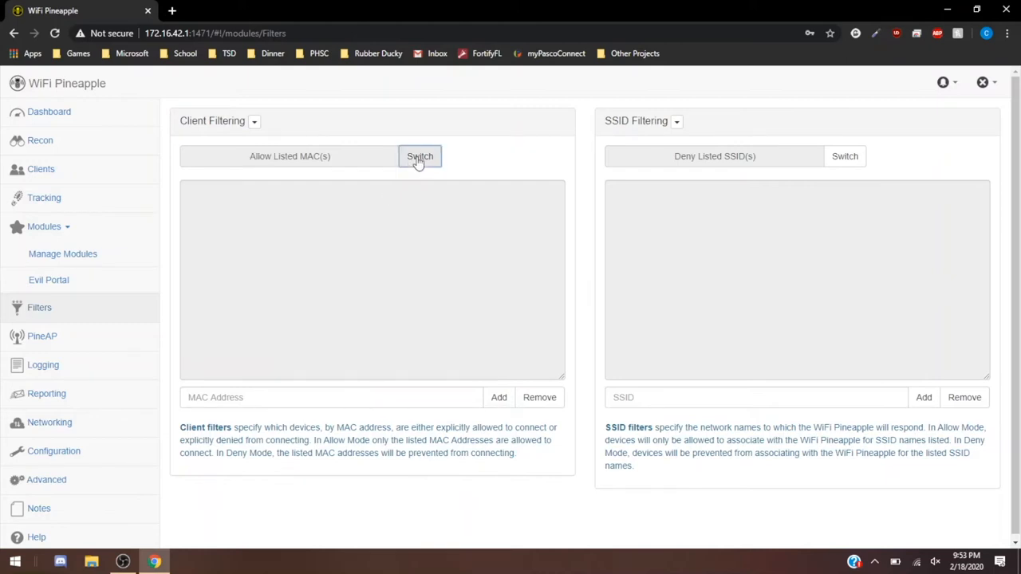
pyautogui.click(845, 155)
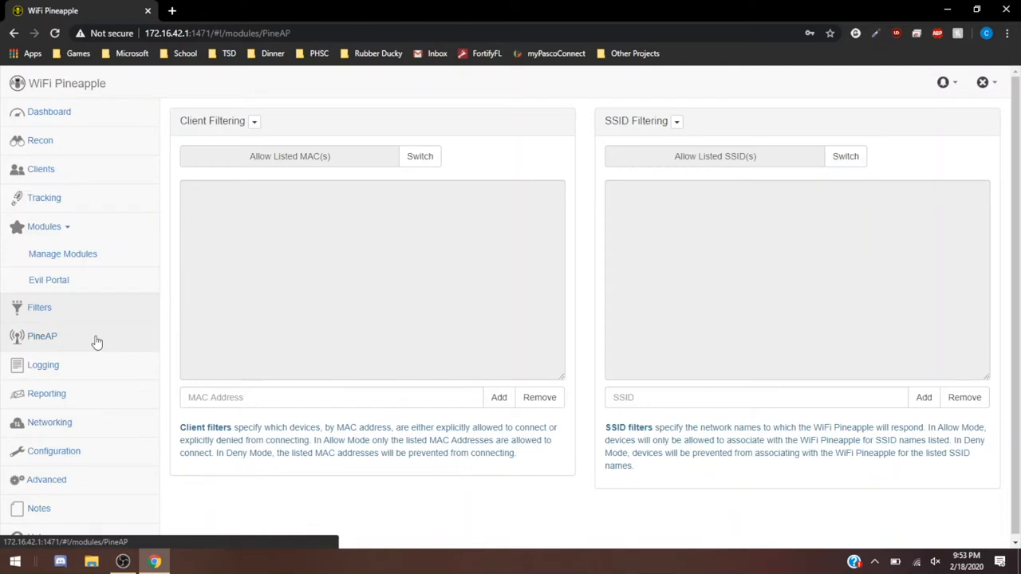
# - Open PineAP, show nearby networks, and select WKTHS_Wireless_24GHZ and DO NOT CONNECT pool entries
pyautogui.click(41, 335)
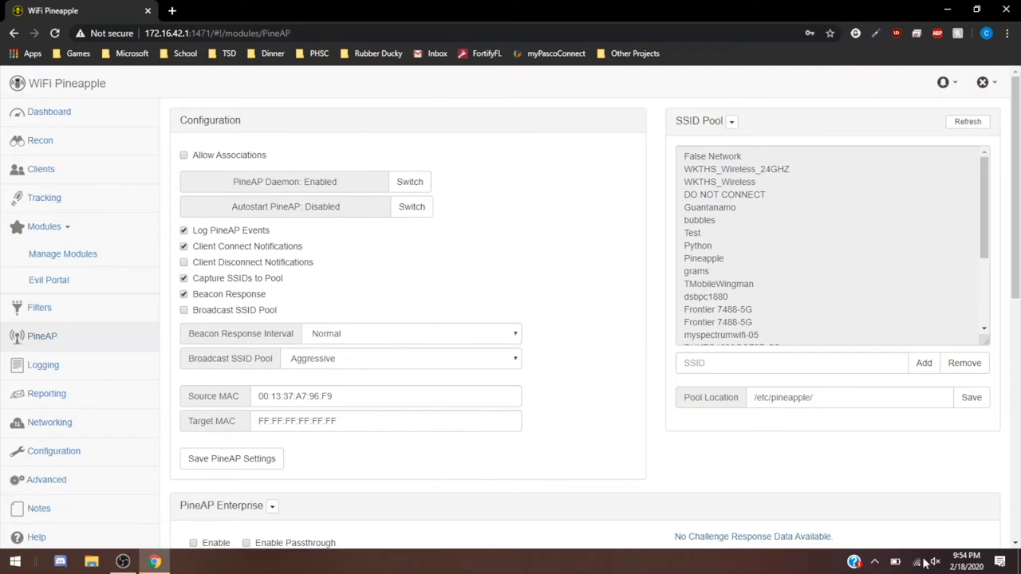
pyautogui.click(854, 561)
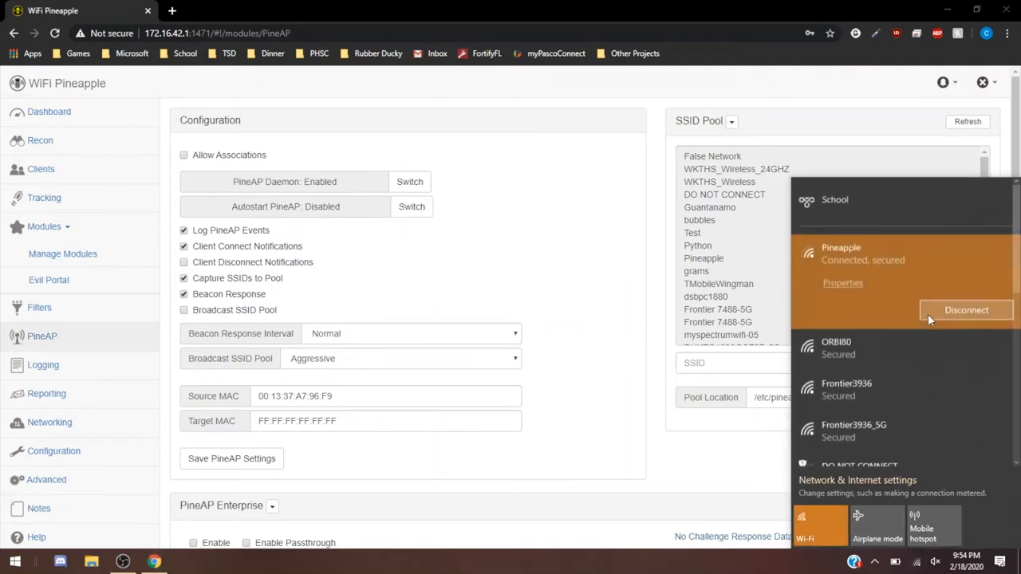
pyautogui.moveTo(868, 389)
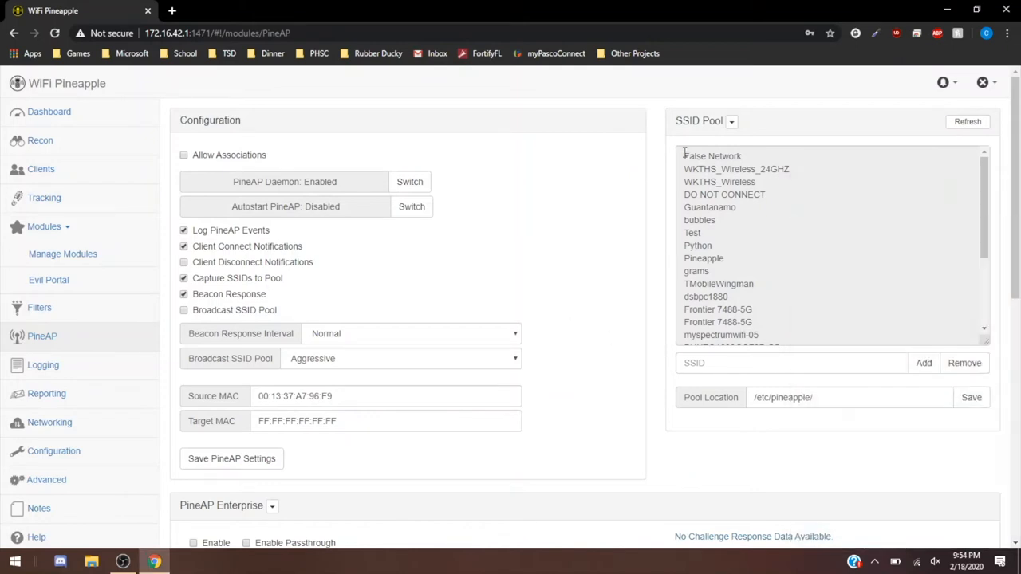
pyautogui.click(736, 169)
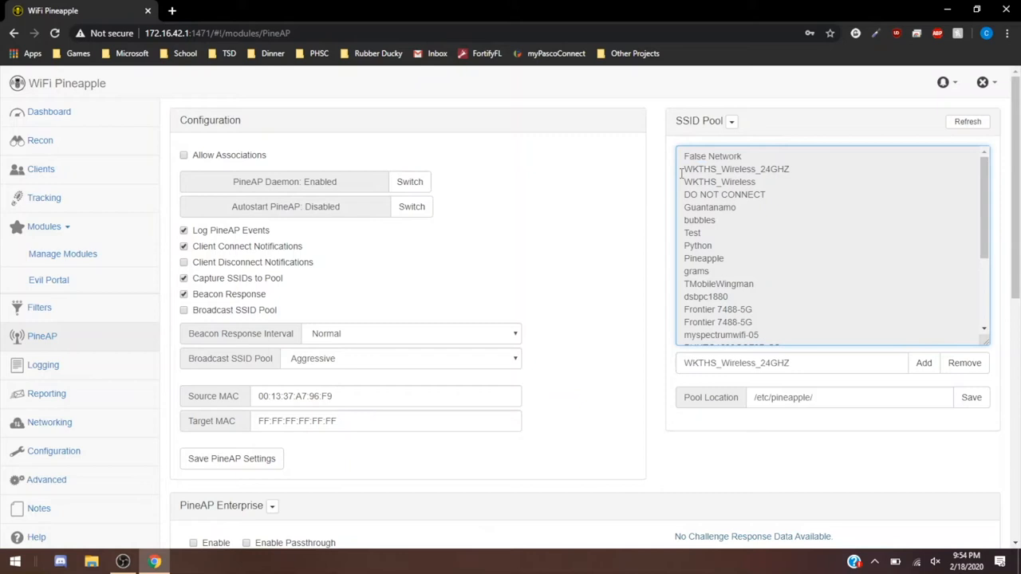
pyautogui.moveTo(764, 181)
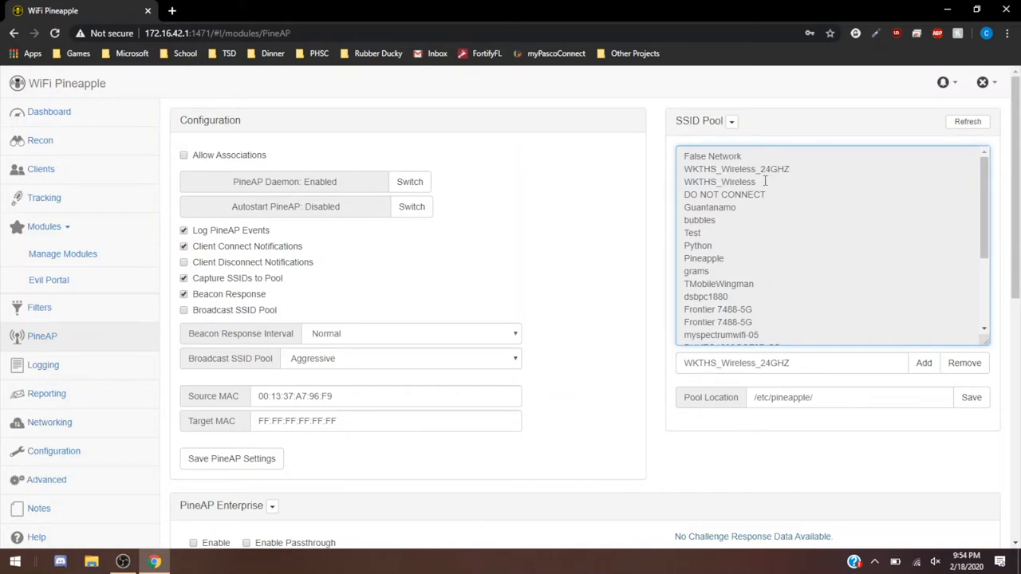
pyautogui.doubleClick(690, 194)
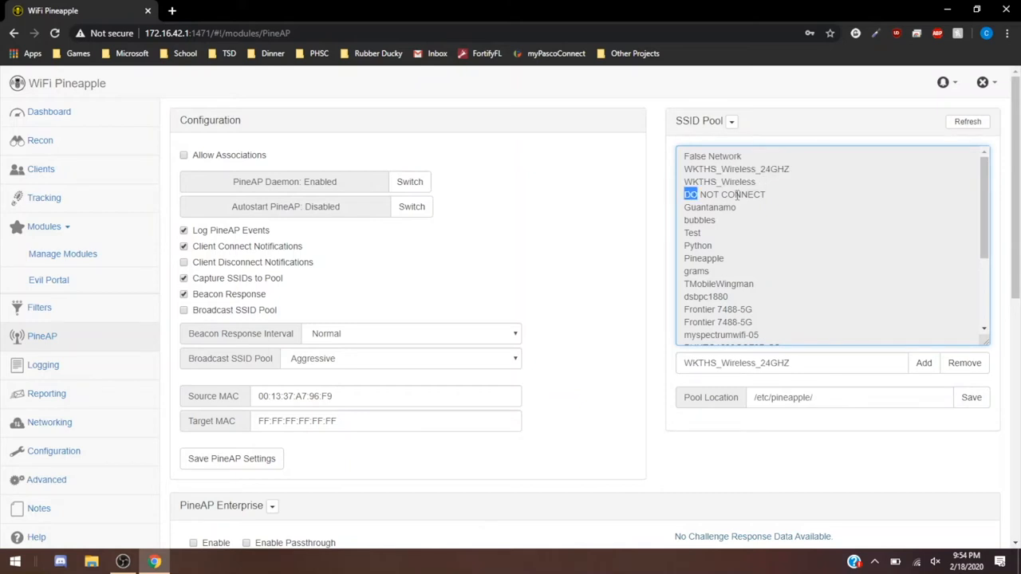
# - Pick Guantanamo, scroll the SSID Pool, and load the long Sonos network name
pyautogui.click(709, 206)
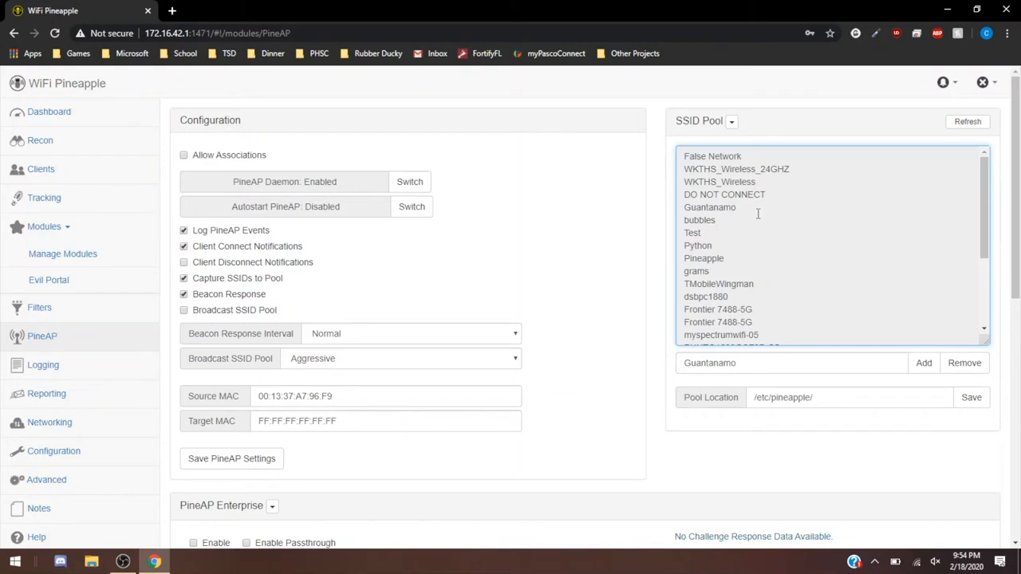
pyautogui.scroll(-3)
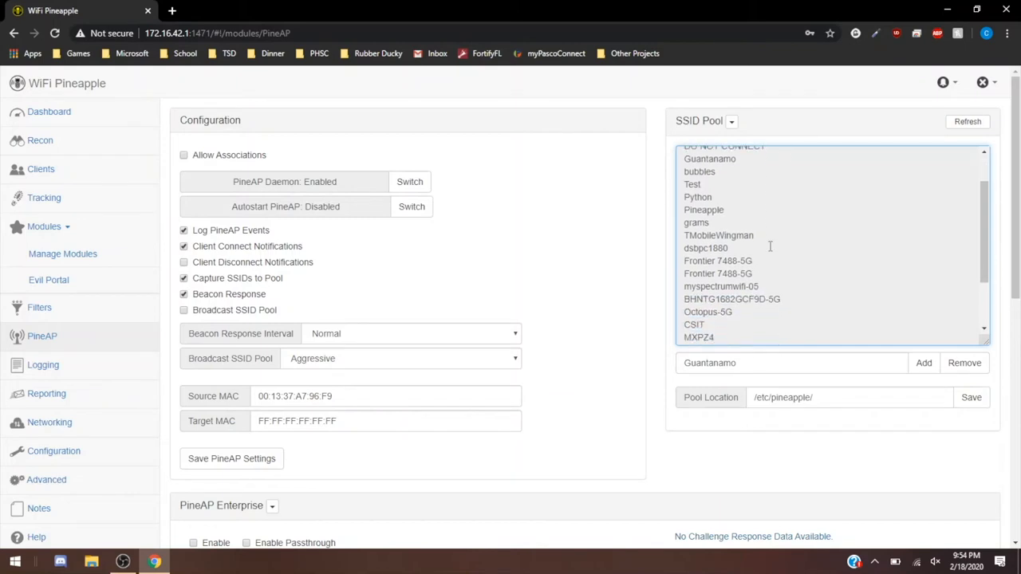
pyautogui.scroll(-3)
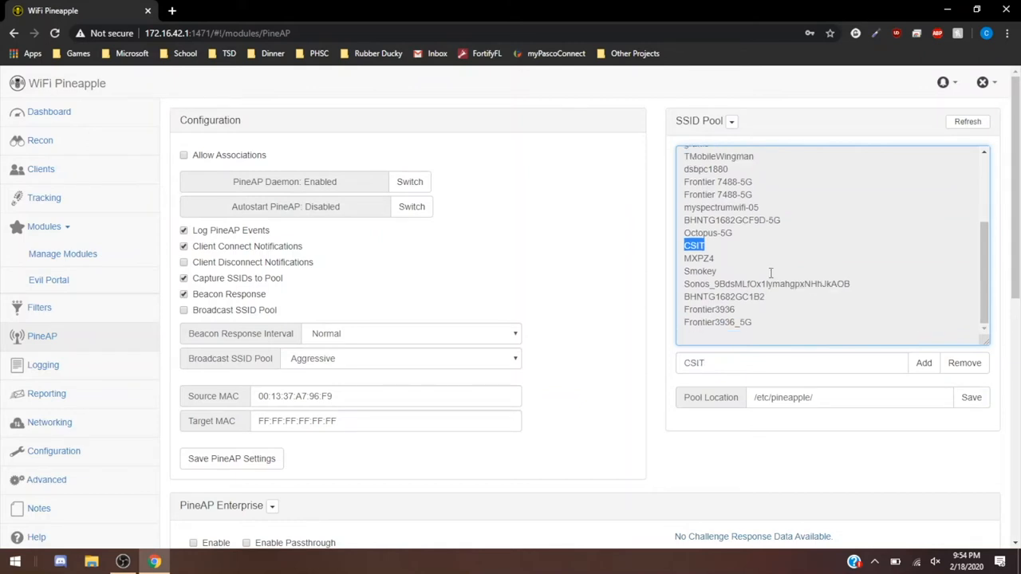
pyautogui.scroll(-3)
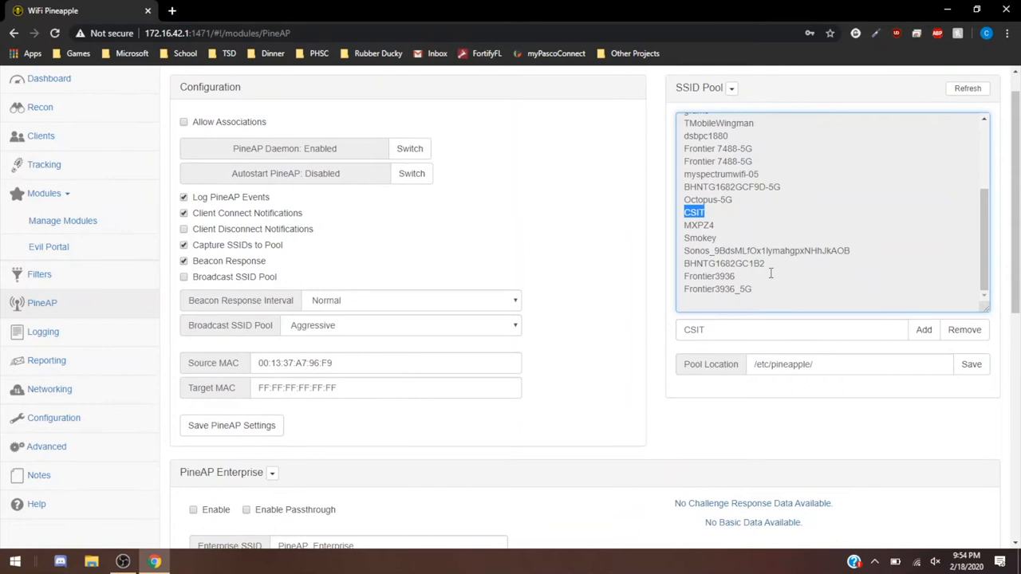
pyautogui.click(709, 277)
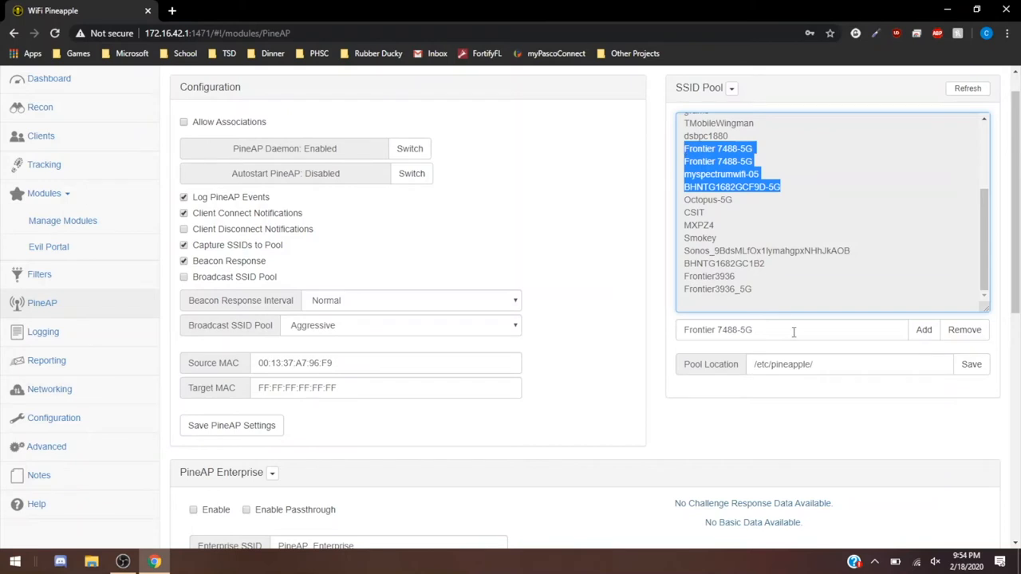
pyautogui.click(766, 251)
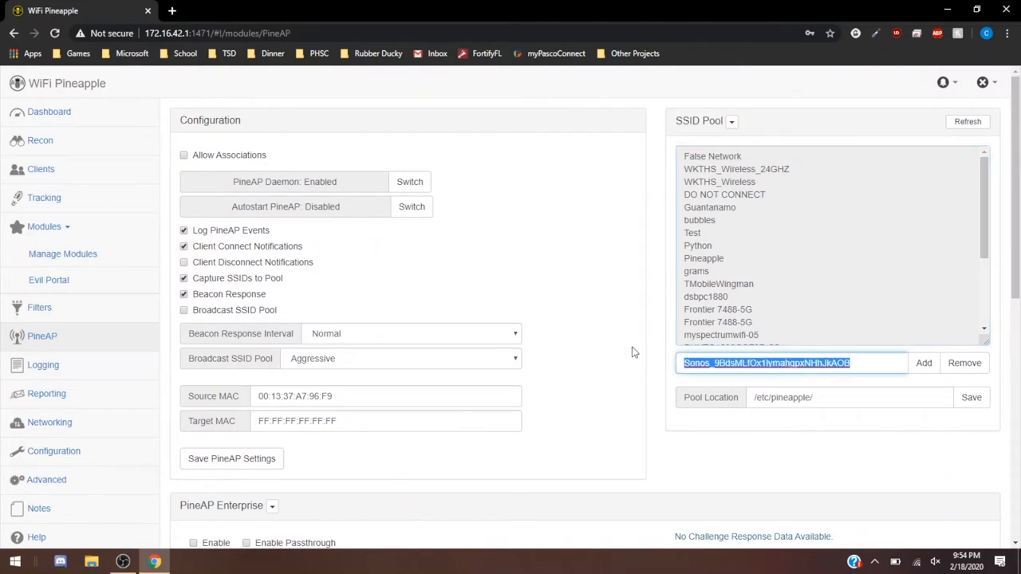
# - Add the custom SSID 'YouTubeVideo' to the end of the pool
pyautogui.write('YouTubeVideo')
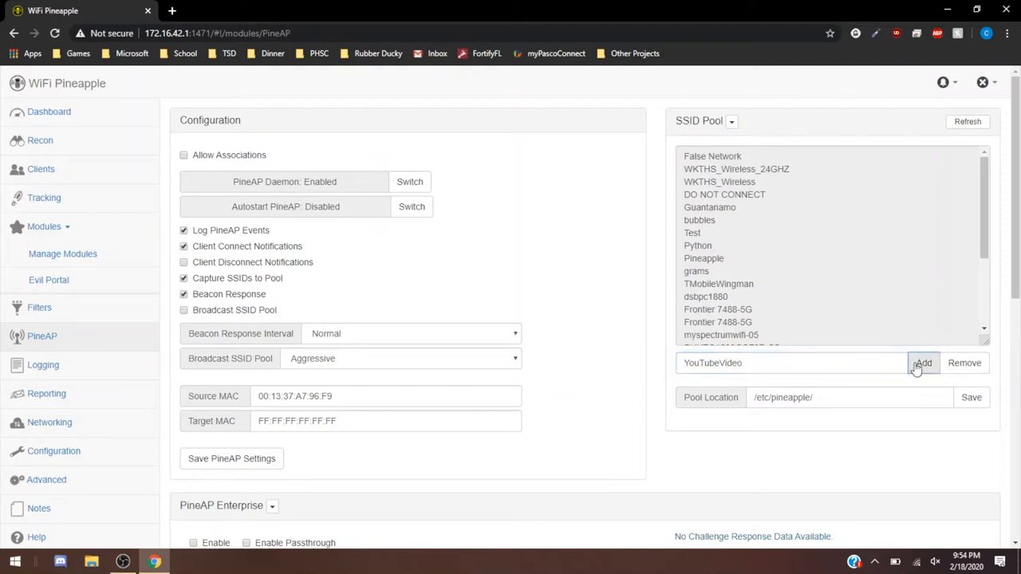
pyautogui.click(923, 363)
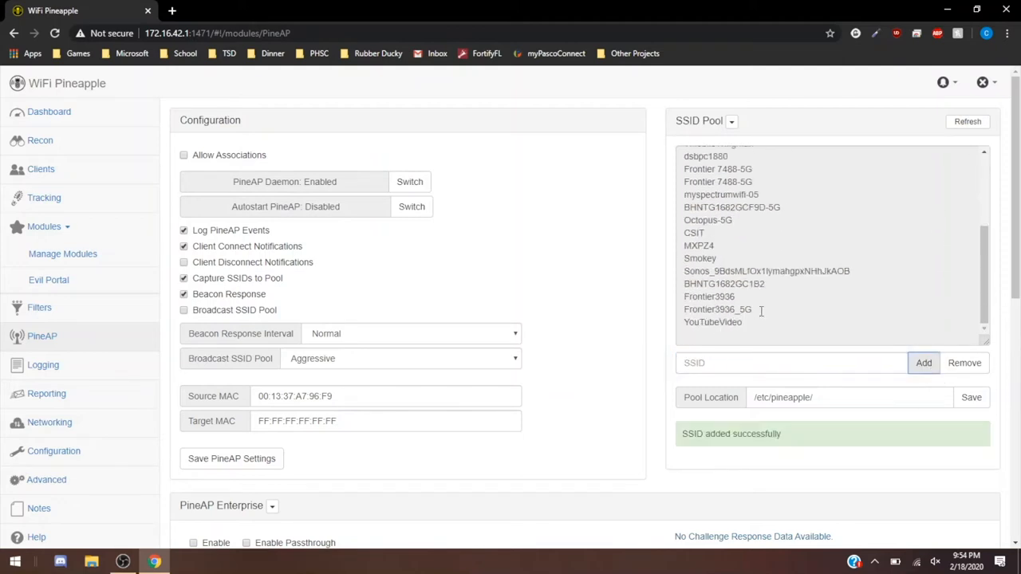
# - Choose Clear SSID Pool from the pool options menu, then dismiss the menu
pyautogui.click(730, 121)
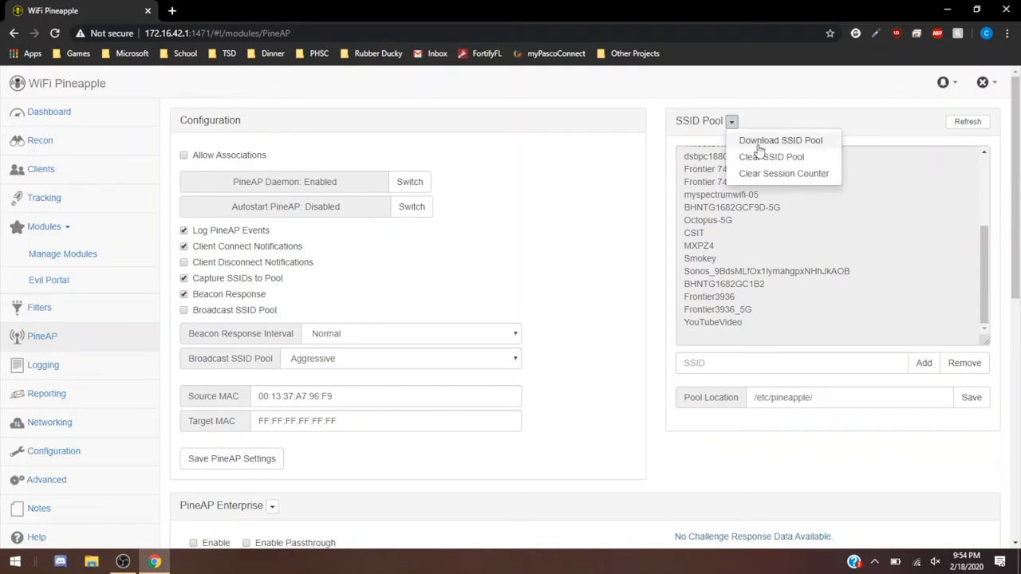
pyautogui.click(730, 121)
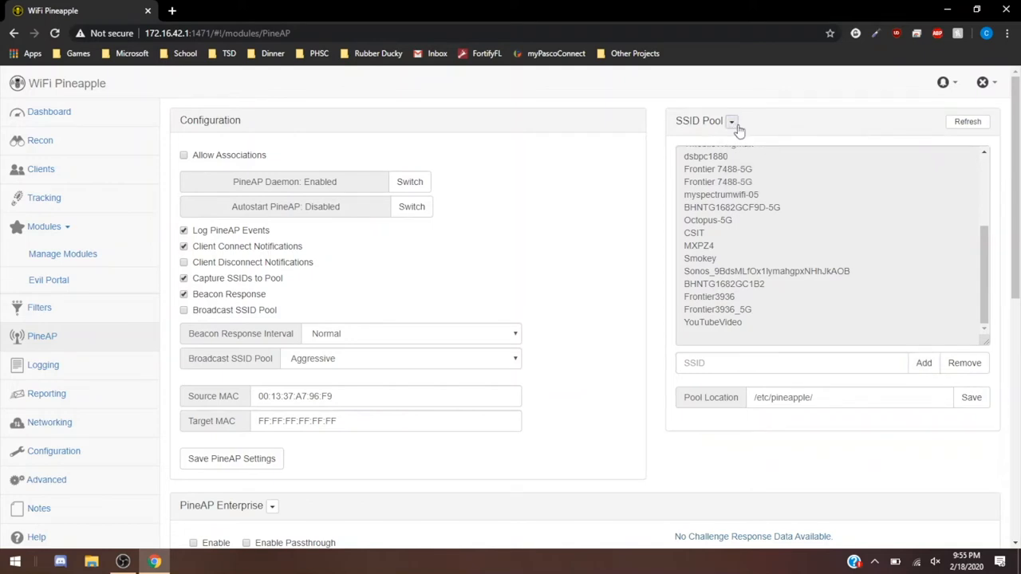
pyautogui.click(731, 121)
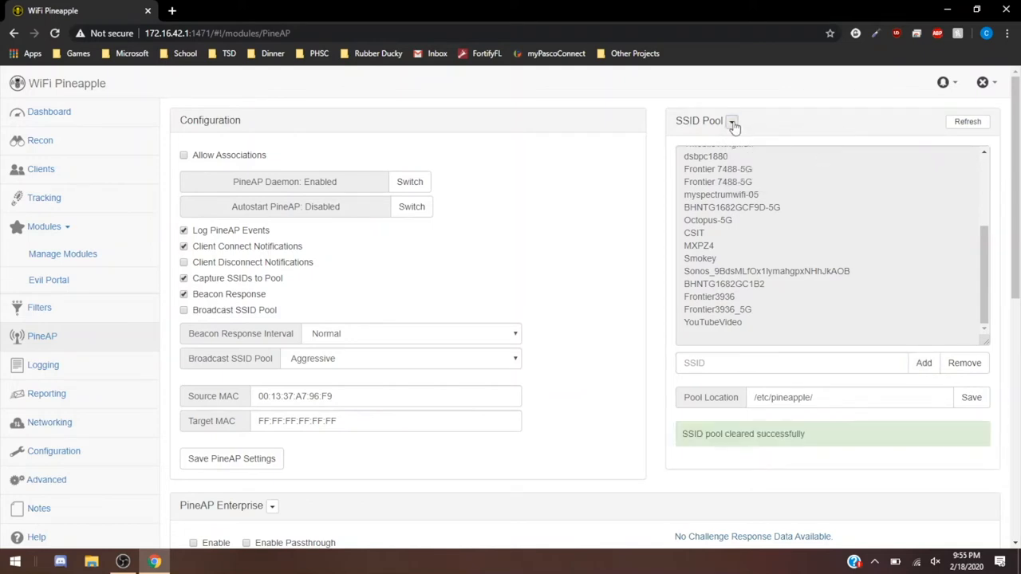
pyautogui.click(731, 120)
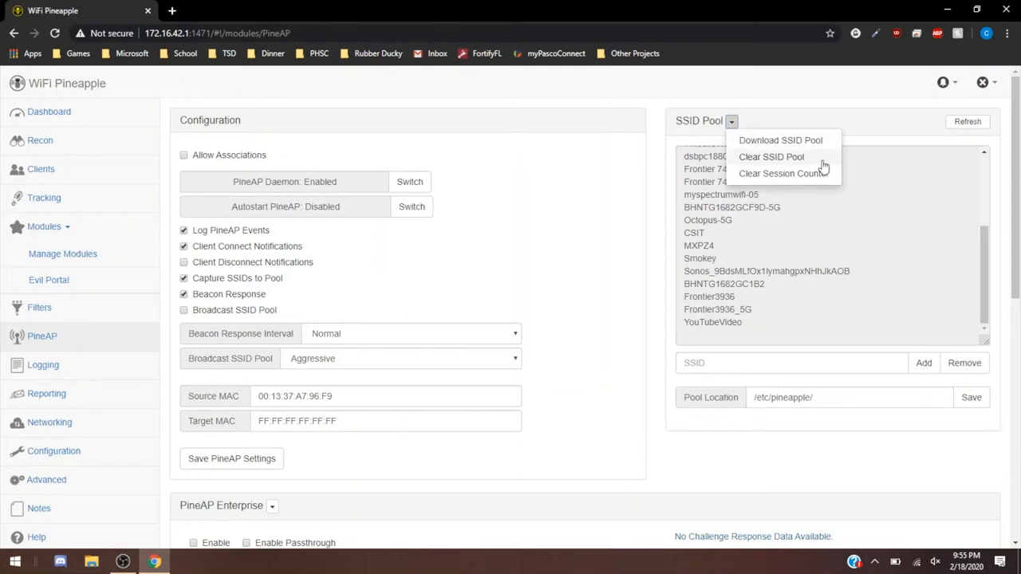
pyautogui.moveTo(826, 148)
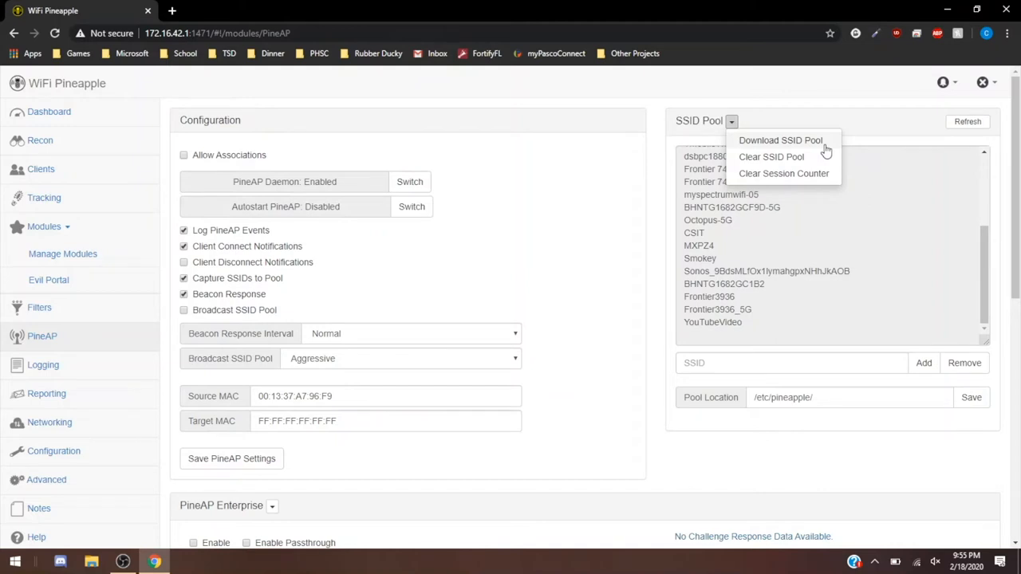
pyautogui.moveTo(820, 157)
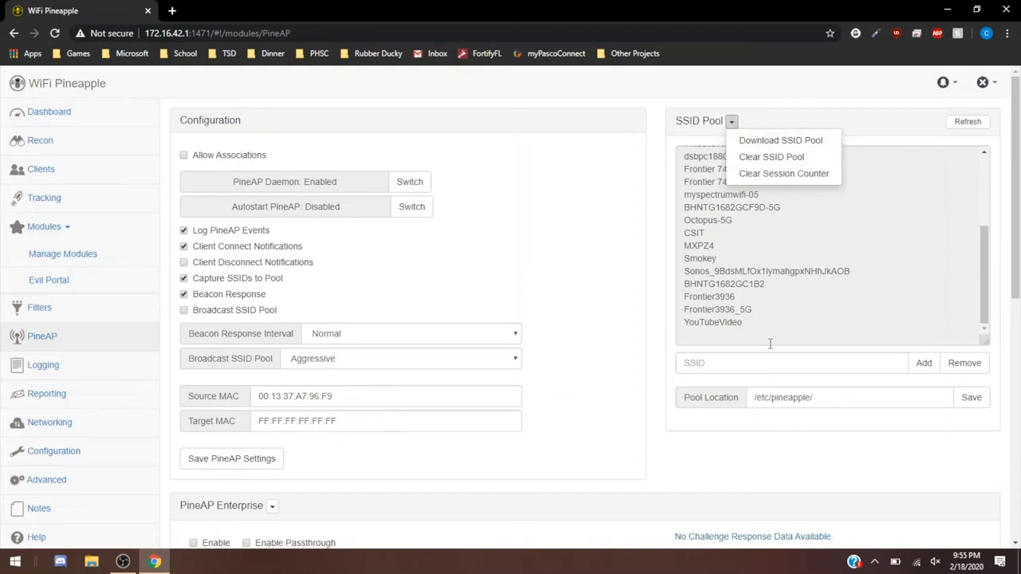
pyautogui.doubleClick(790, 397)
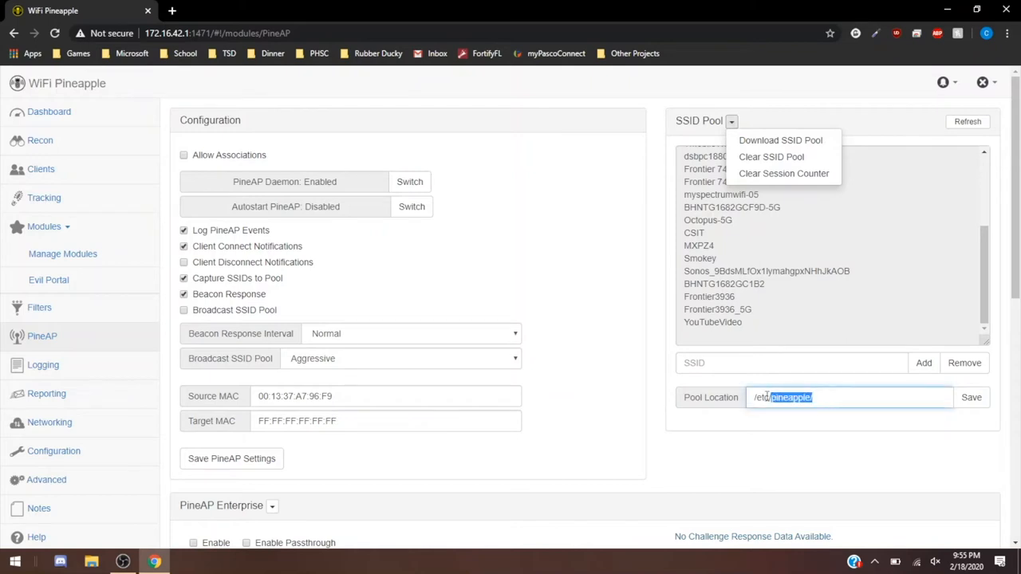
pyautogui.click(850, 397)
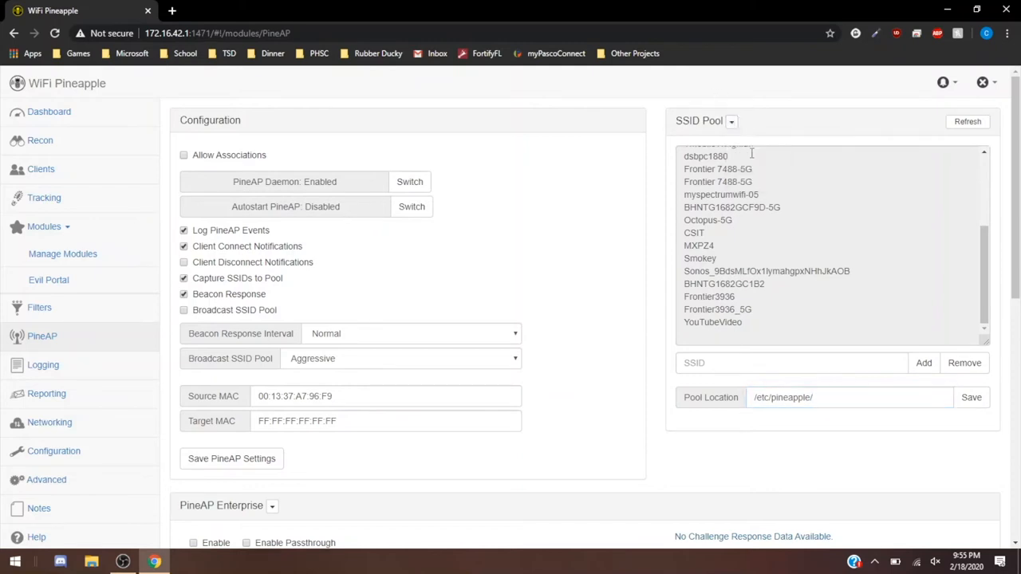
pyautogui.click(964, 363)
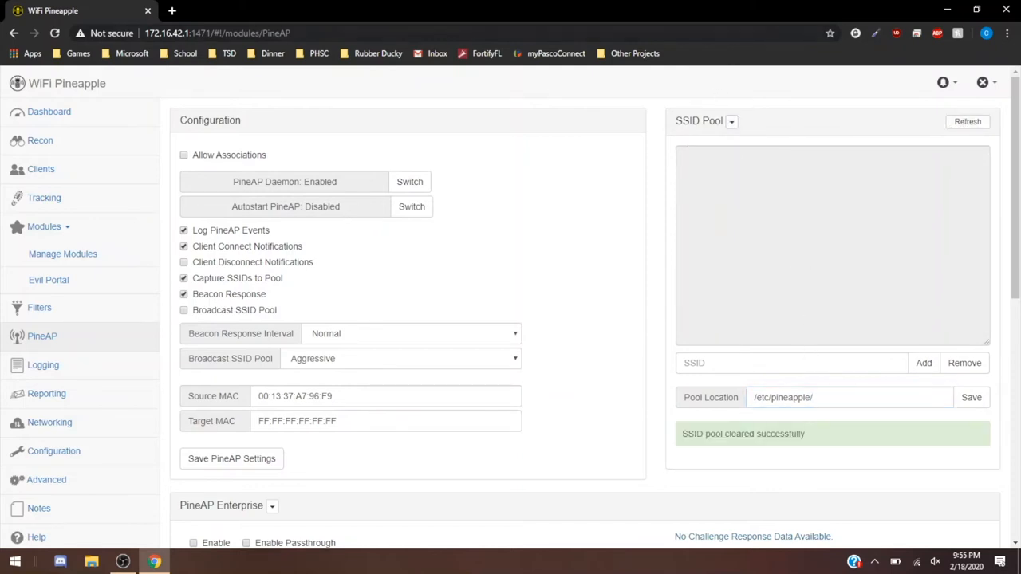
# - Add 'YouTube Video' as the single entry in the emptied SSID pool
pyautogui.click(731, 121)
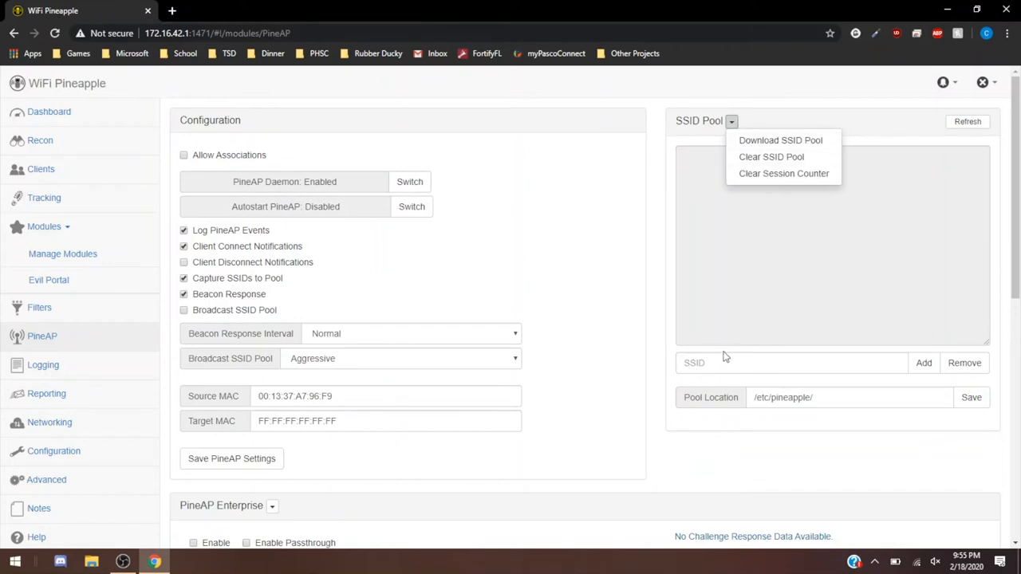
pyautogui.write('YouTube Video')
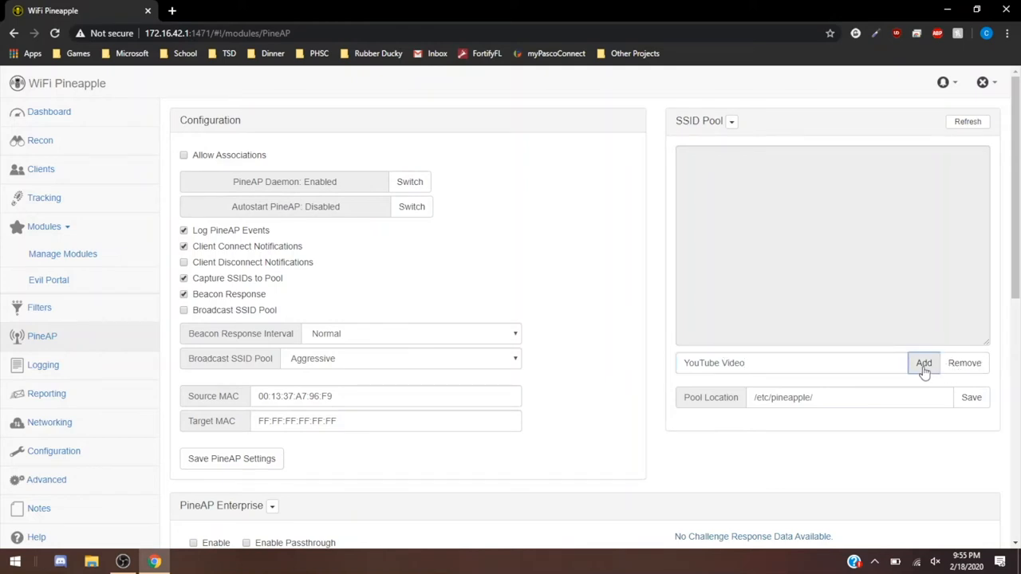
pyautogui.click(924, 363)
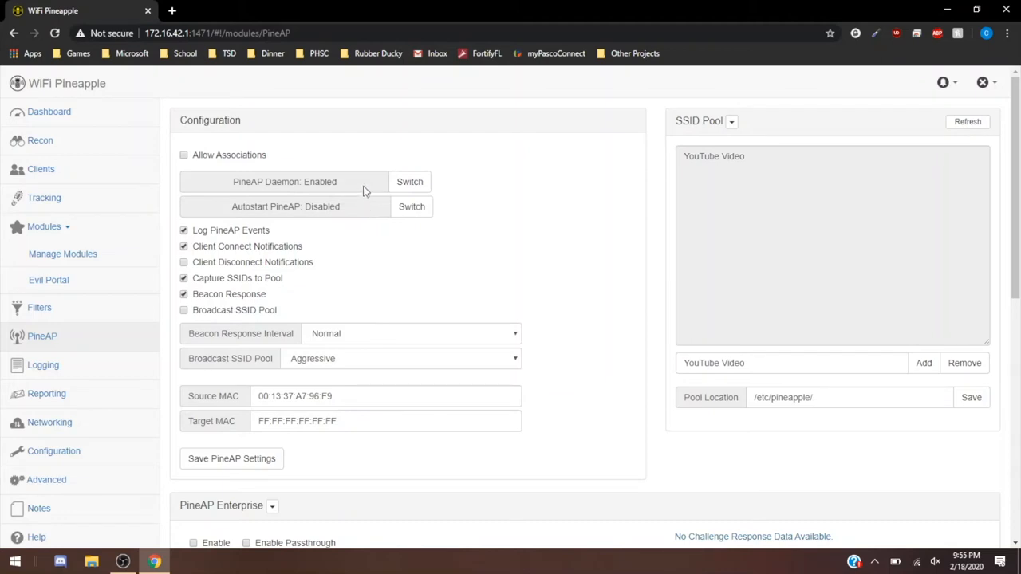
pyautogui.doubleClick(285, 181)
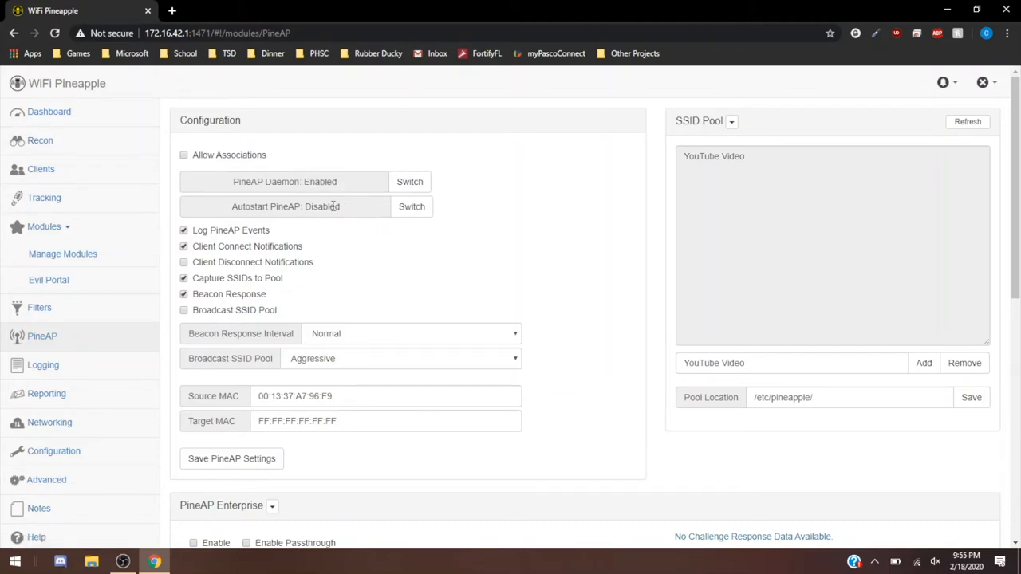
pyautogui.doubleClick(285, 207)
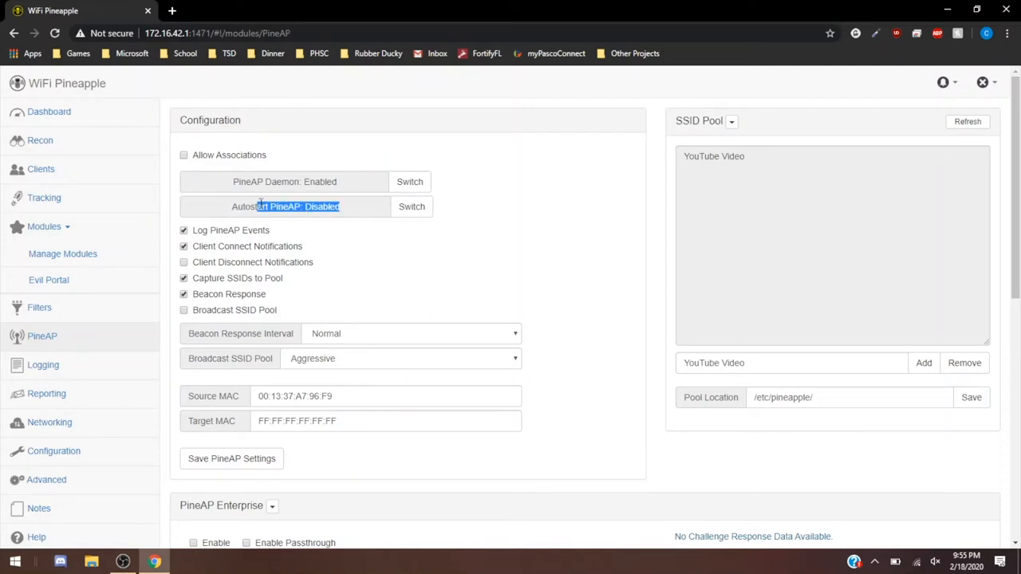
pyautogui.tripleClick(284, 207)
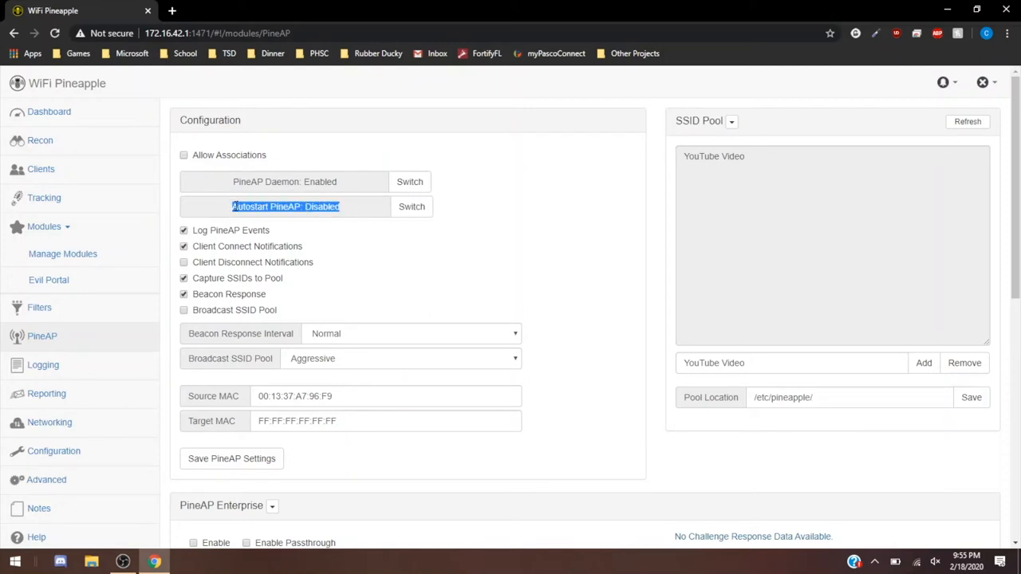
pyautogui.moveTo(421, 267)
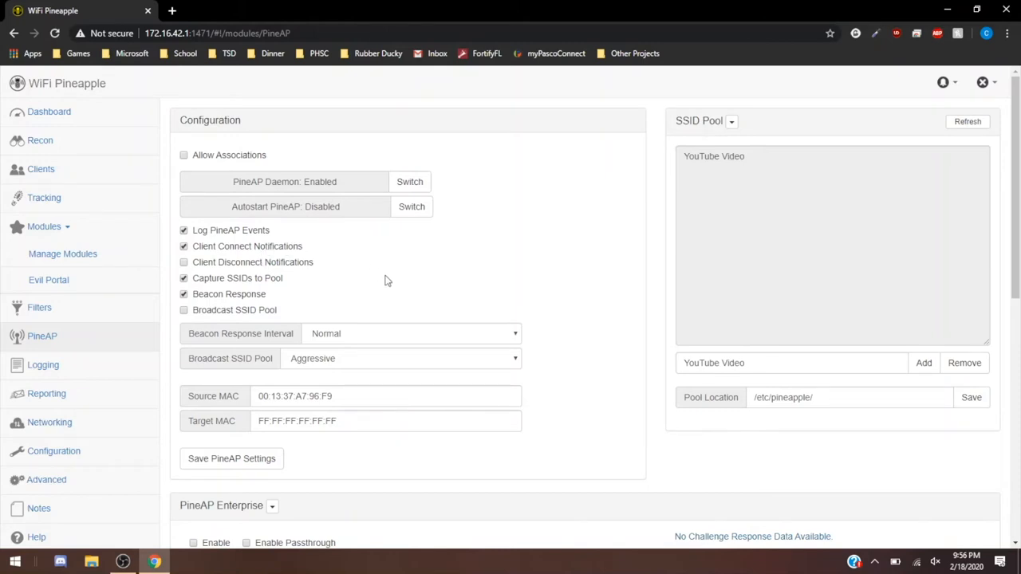
pyautogui.moveTo(381, 271)
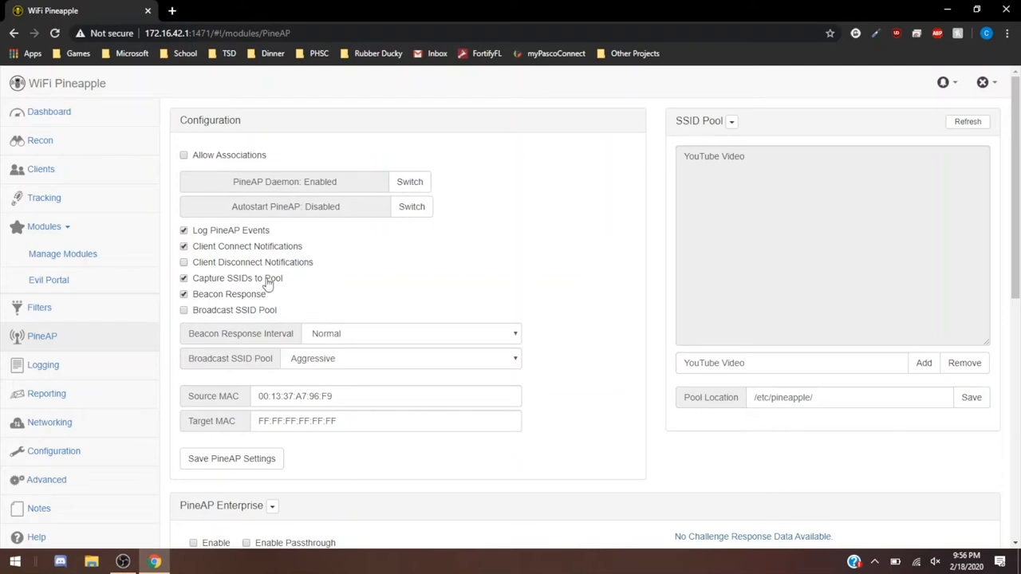
pyautogui.moveTo(399, 303)
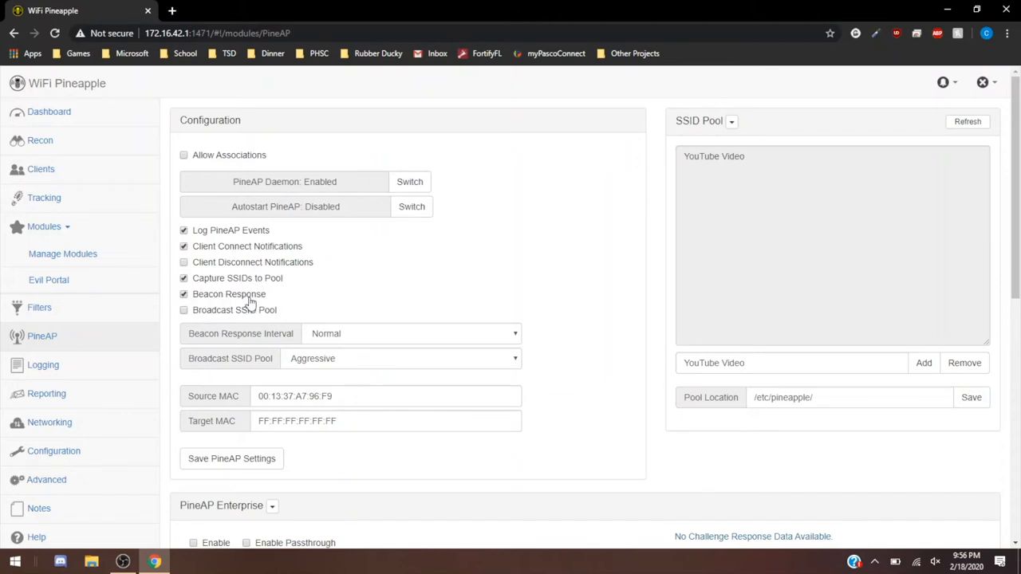
pyautogui.moveTo(257, 306)
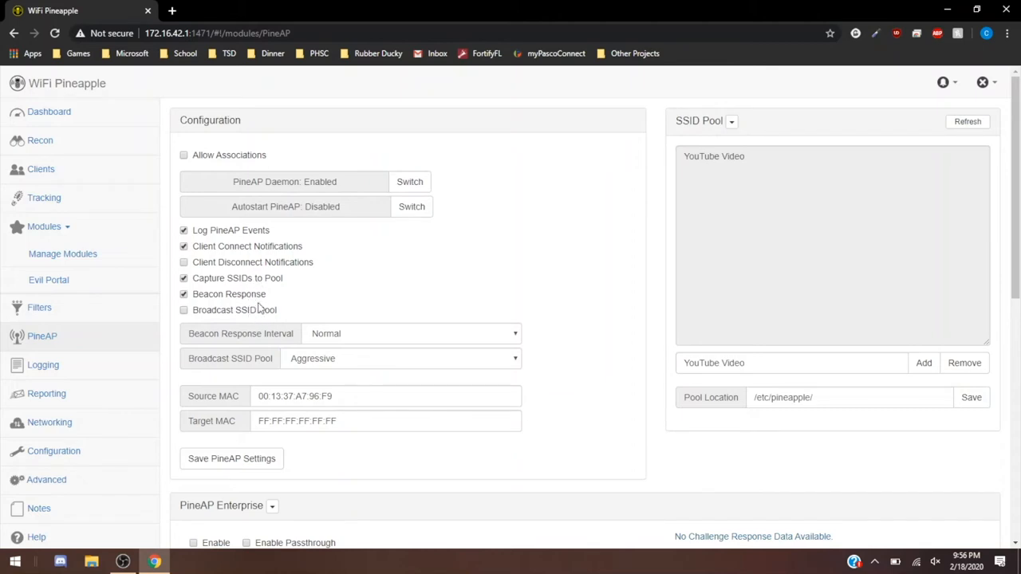
pyautogui.moveTo(311, 298)
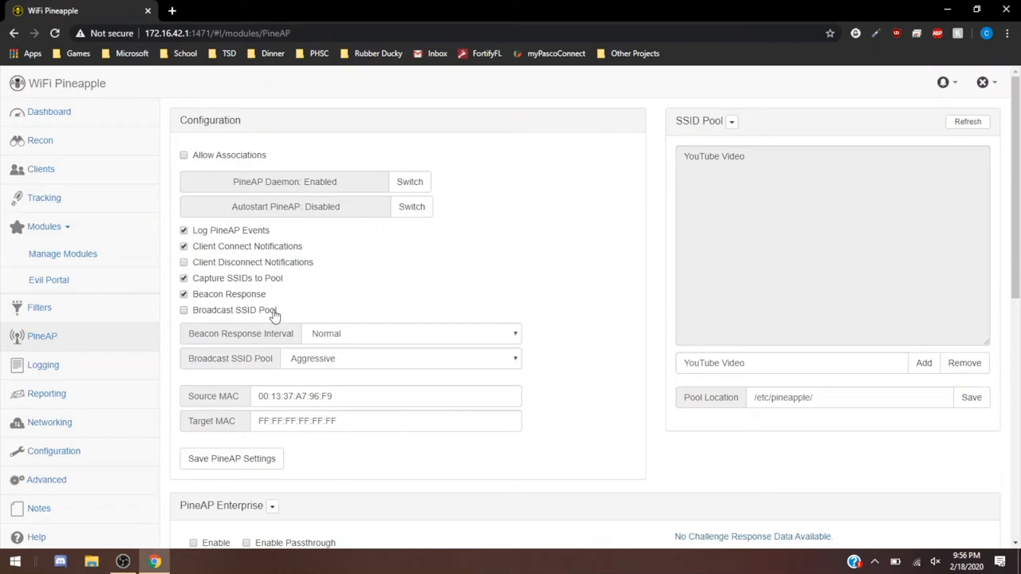
# - Tick Broadcast SSID Pool and save the PineAP configuration
pyautogui.click(183, 310)
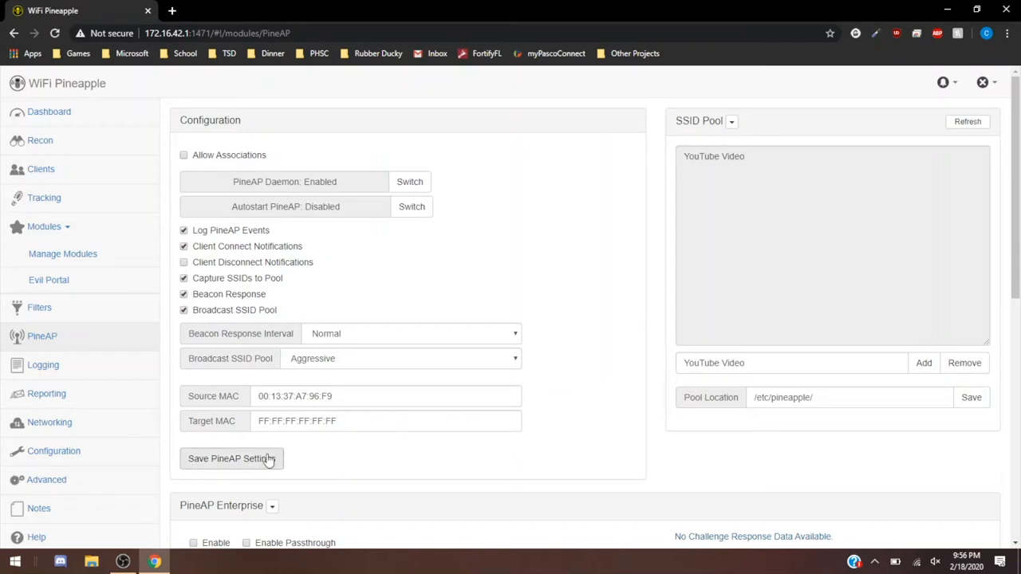
pyautogui.click(231, 458)
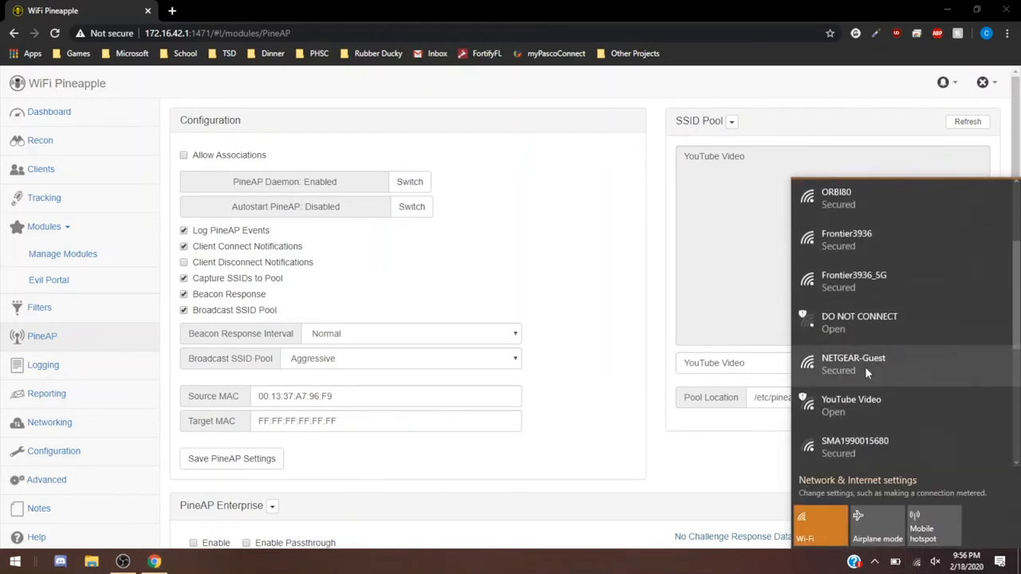
# - Scroll the Windows Wi-Fi list to find the open YouTube Video network
pyautogui.scroll(-3)
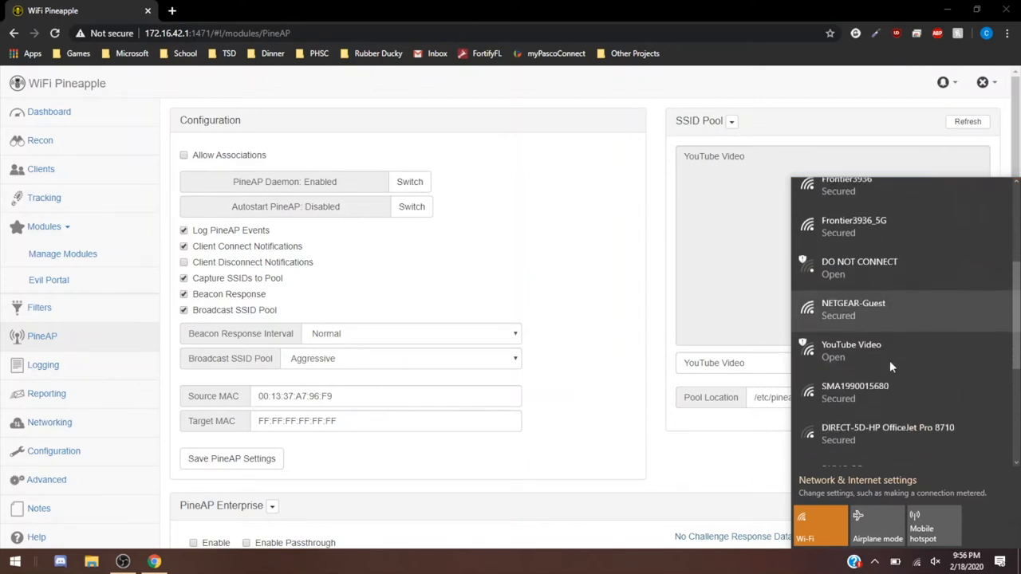
pyautogui.scroll(-3)
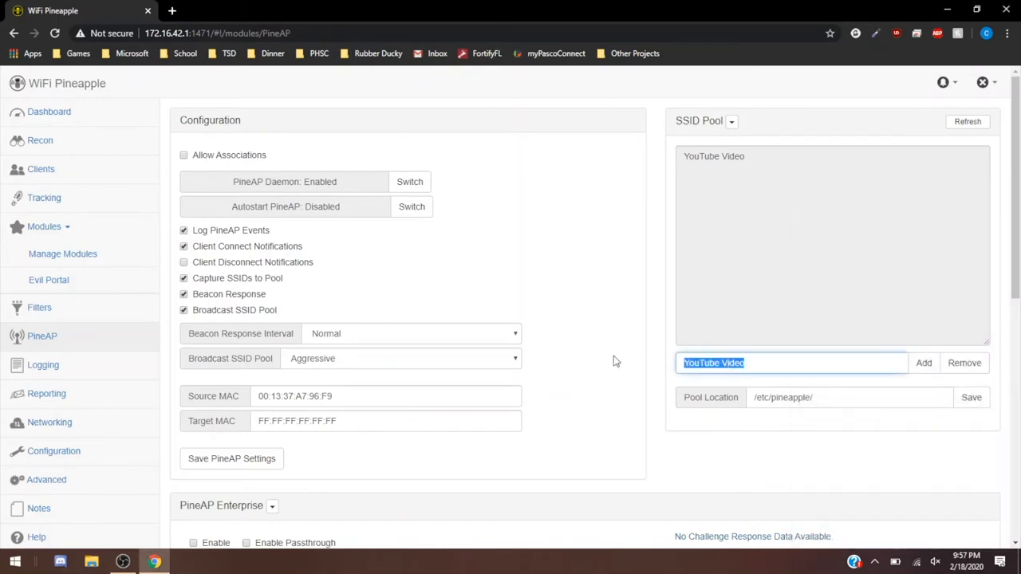
# - Add a second SSID, 'Testing Network', to the pool
pyautogui.write('Testing Ne')
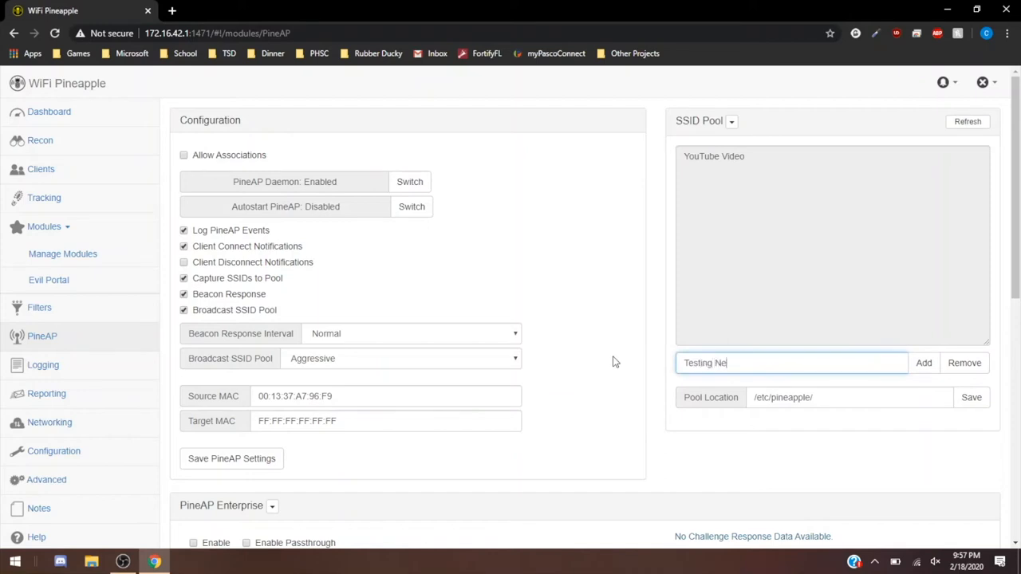
pyautogui.write('work')
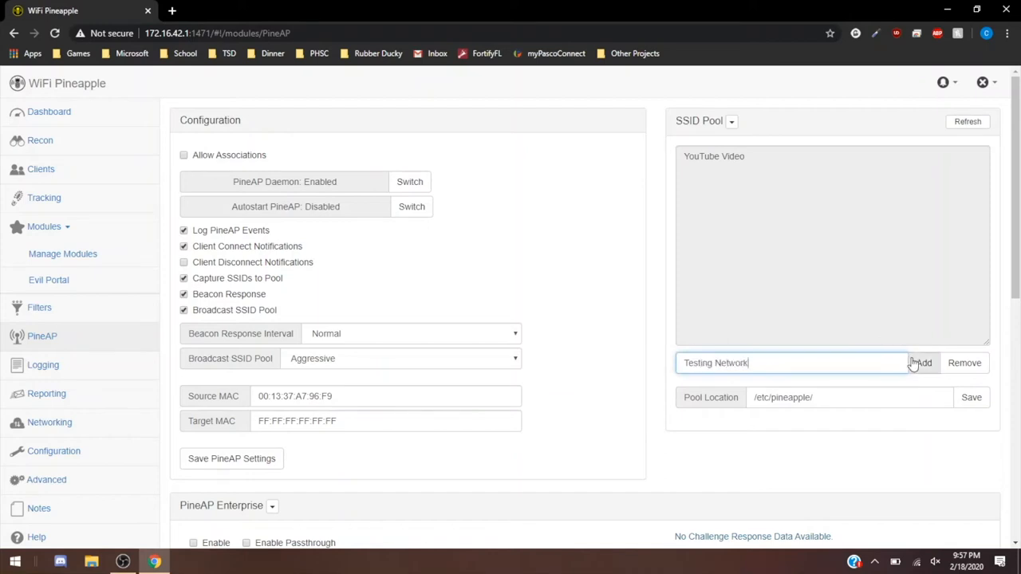
pyautogui.click(921, 363)
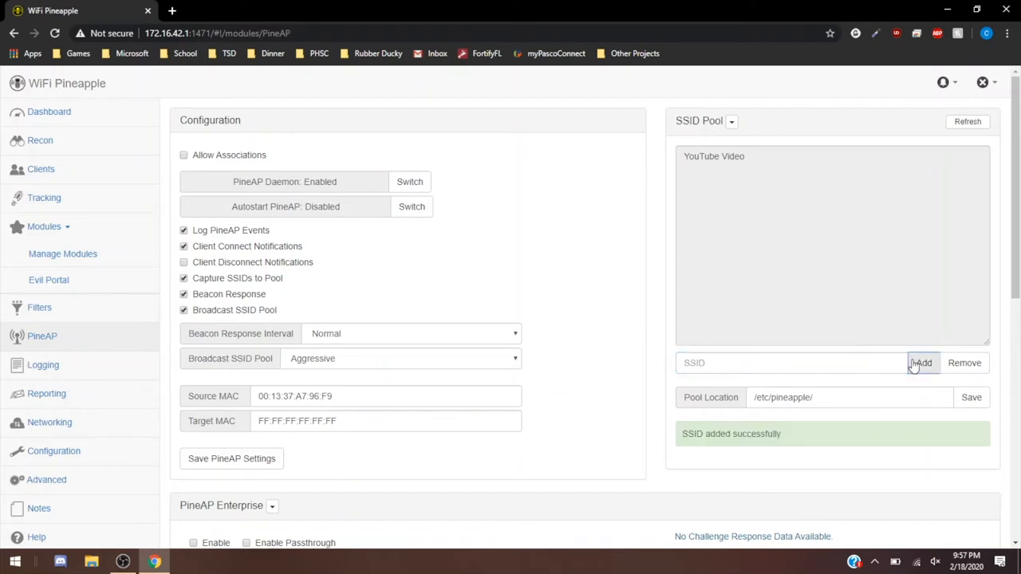
# - Open the nearby wireless networks list and scroll through it
pyautogui.click(923, 363)
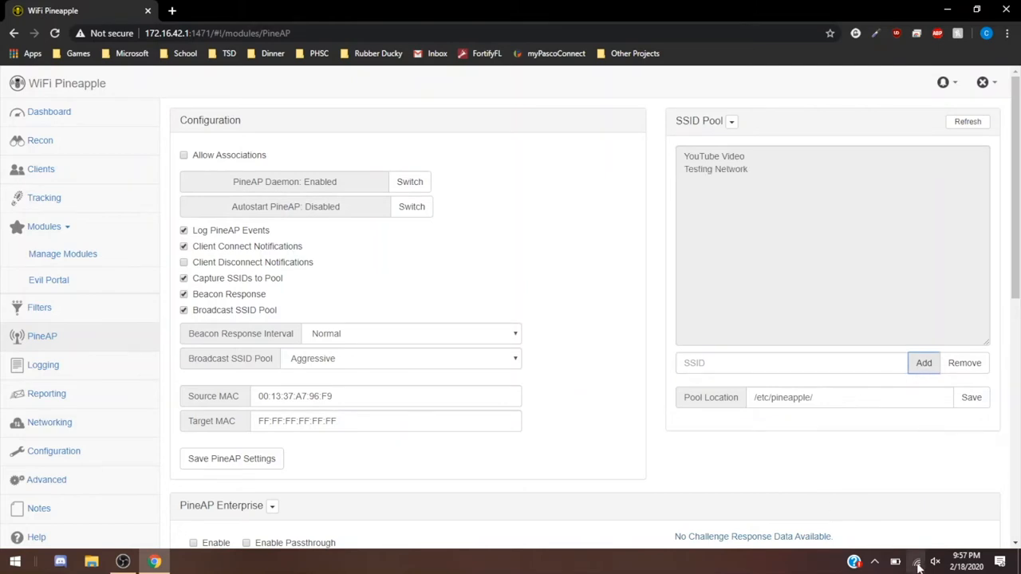
pyautogui.click(916, 561)
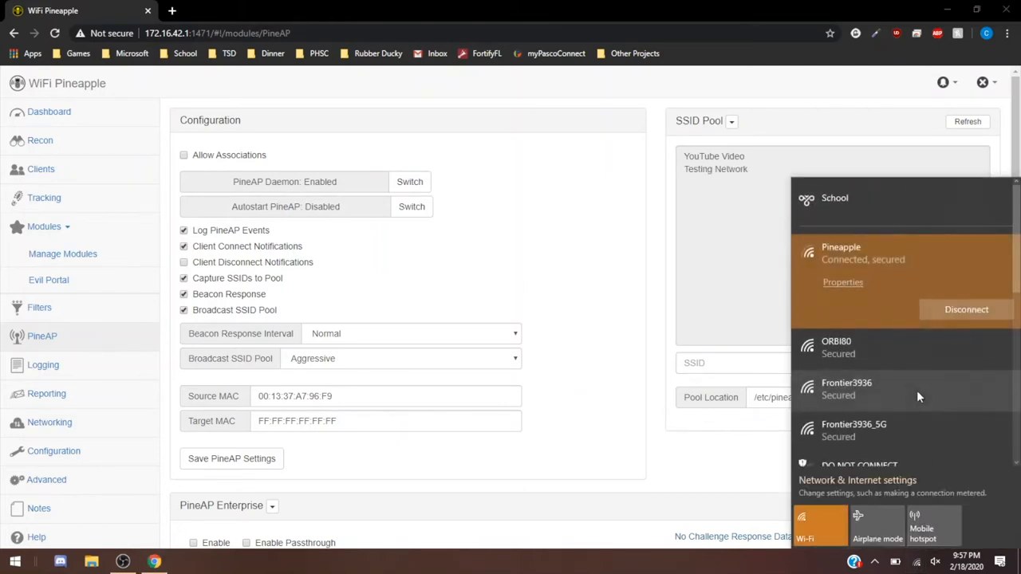
pyautogui.scroll(-3)
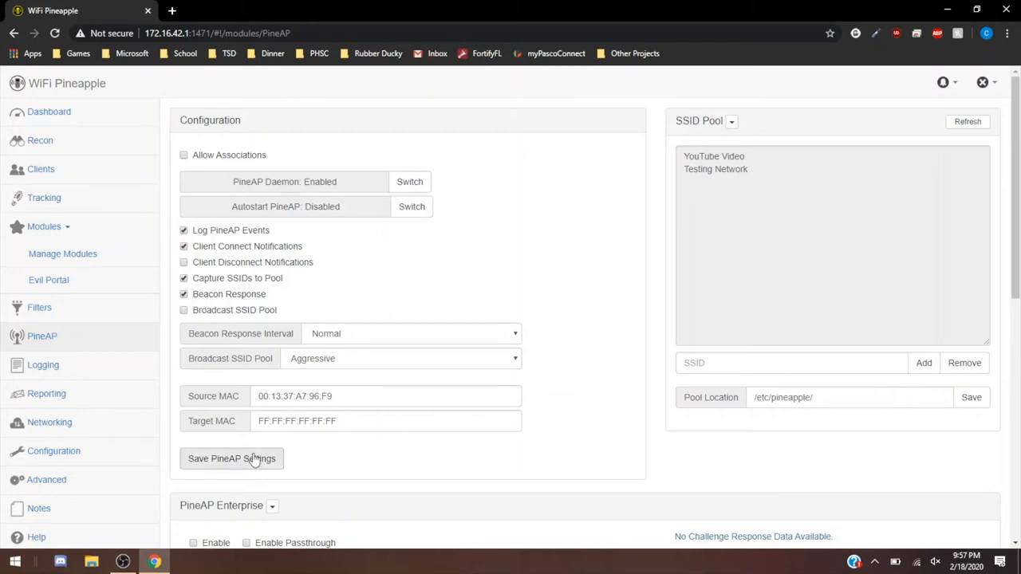
# - Save the PineAP settings, then go to the Recon scan page
pyautogui.click(231, 458)
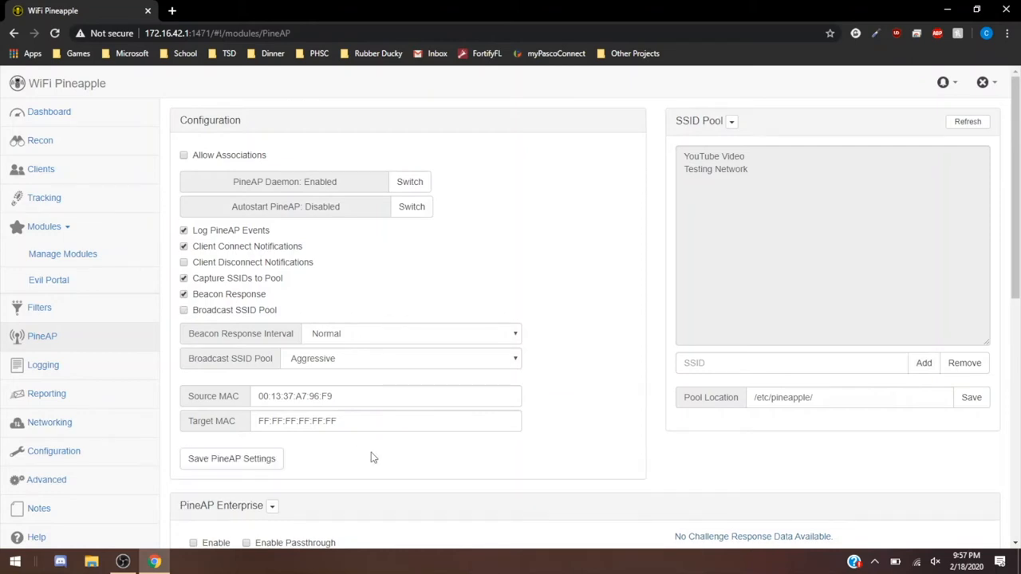
pyautogui.scroll(-3)
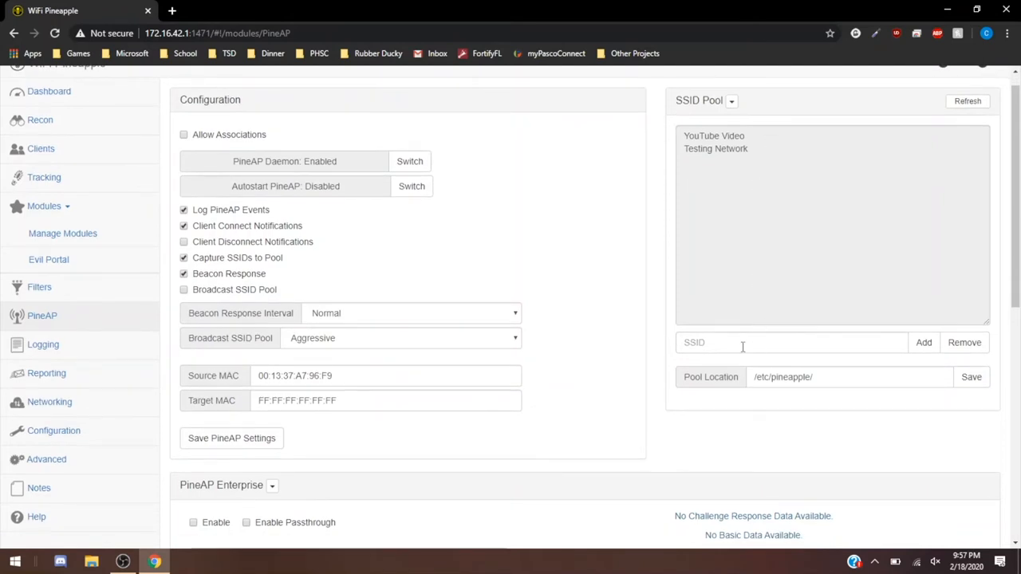
pyautogui.click(40, 120)
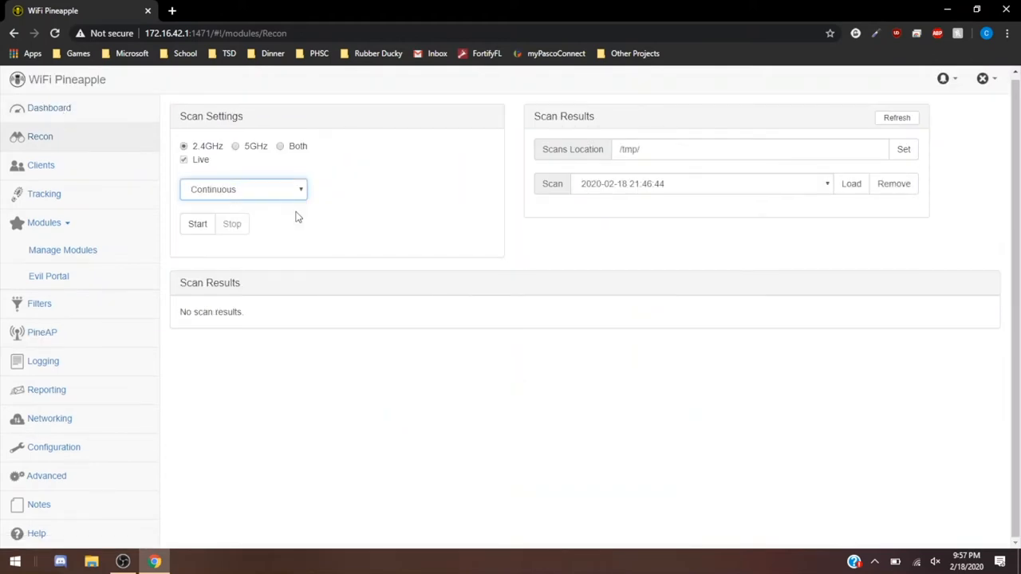
# - Set the Recon scan band to Both after briefly trying 2.4GHz only
pyautogui.click(280, 146)
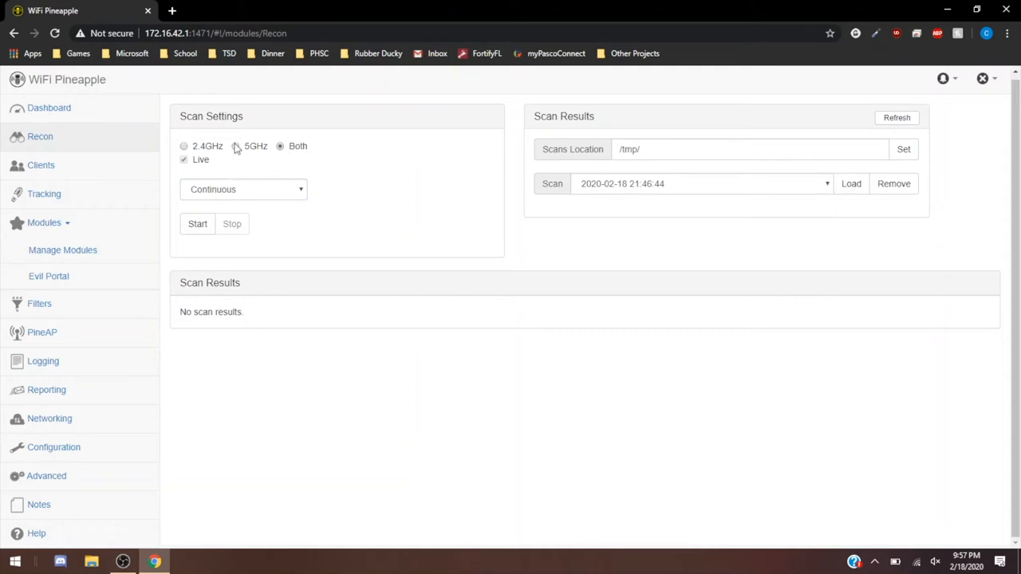
pyautogui.click(183, 146)
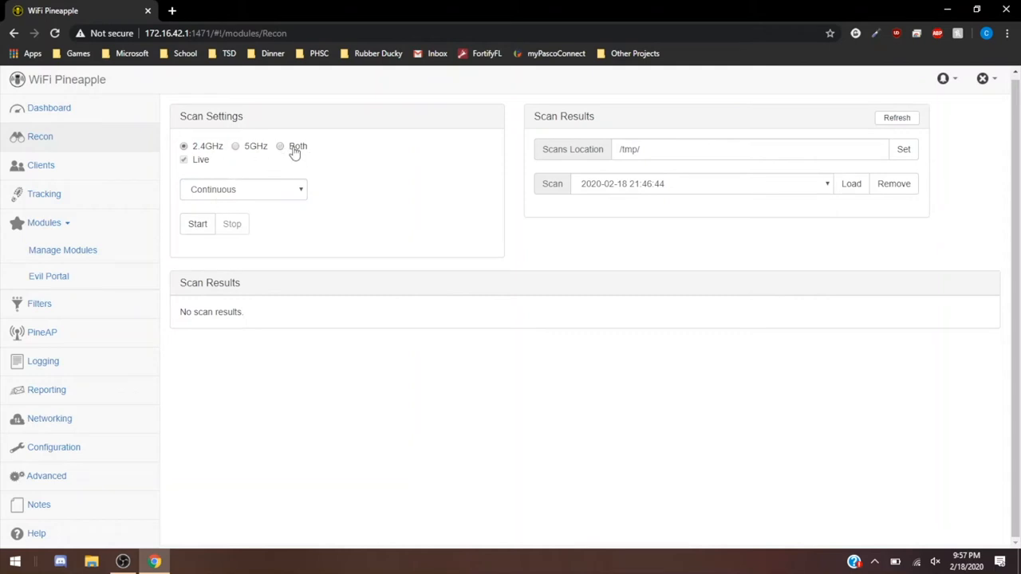
pyautogui.click(280, 146)
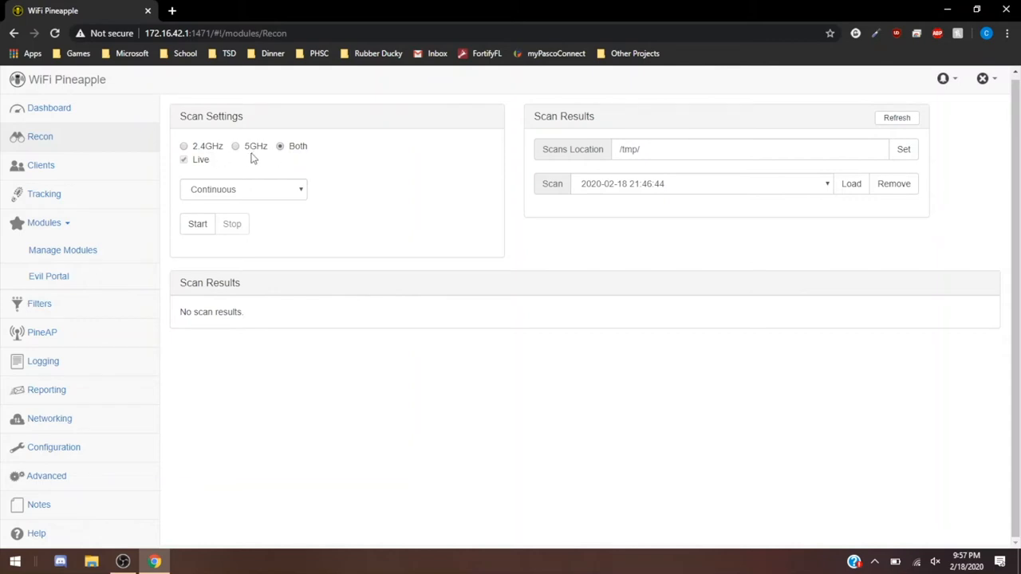
pyautogui.moveTo(92, 333)
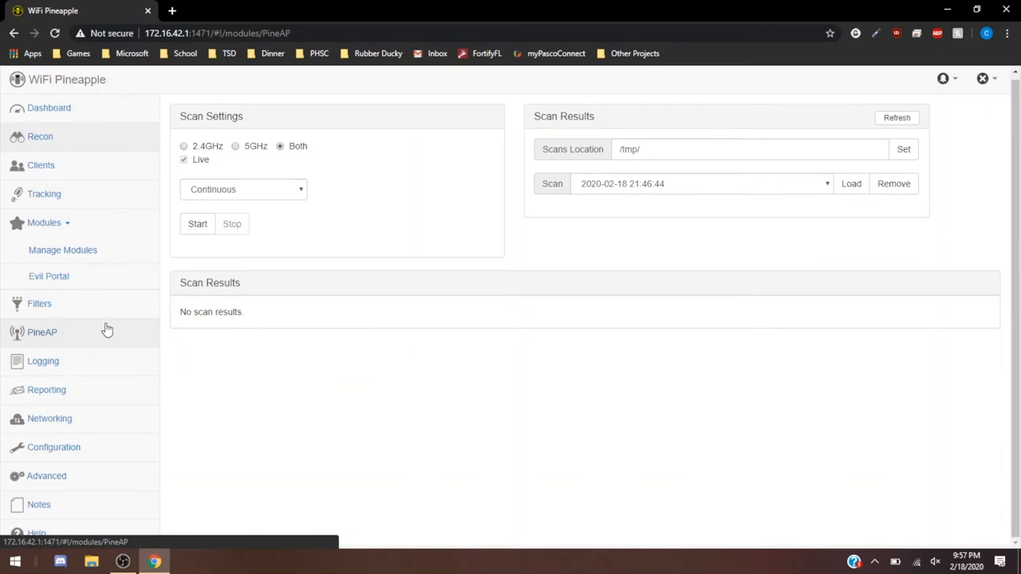
# - Revisit PineAP and scroll through its configuration, then head to Logging
pyautogui.click(42, 332)
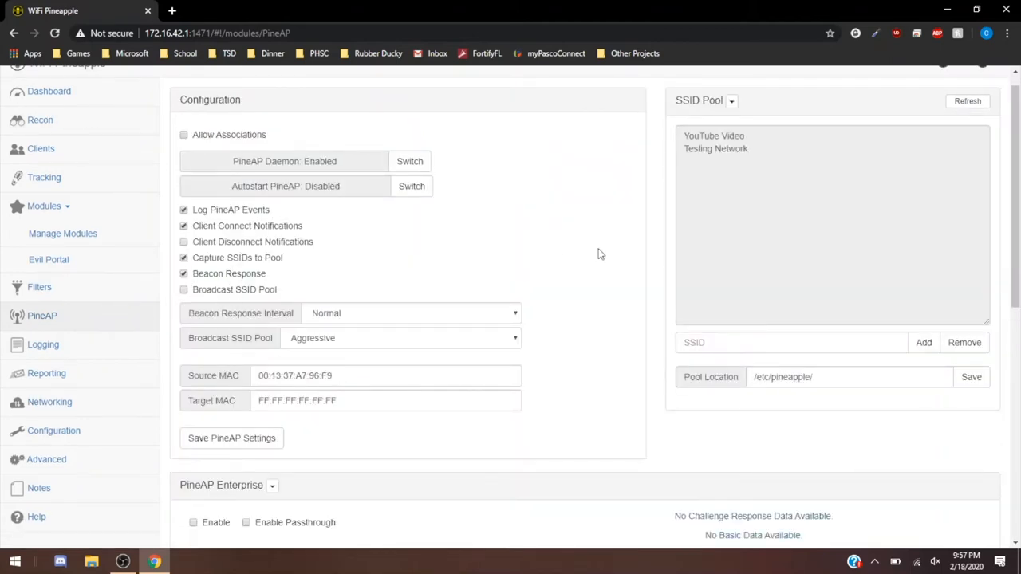
pyautogui.moveTo(749, 294)
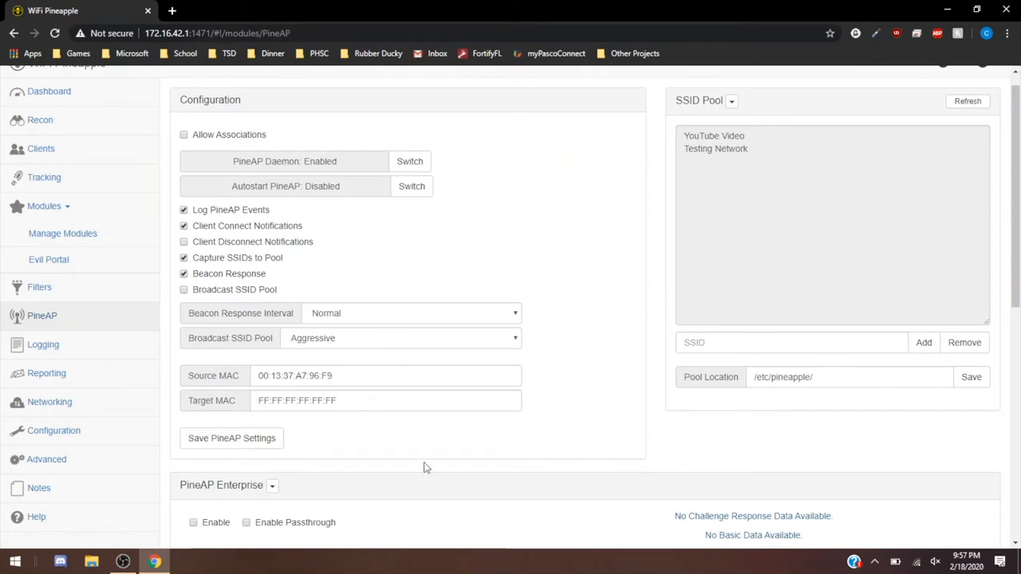
pyautogui.scroll(-3)
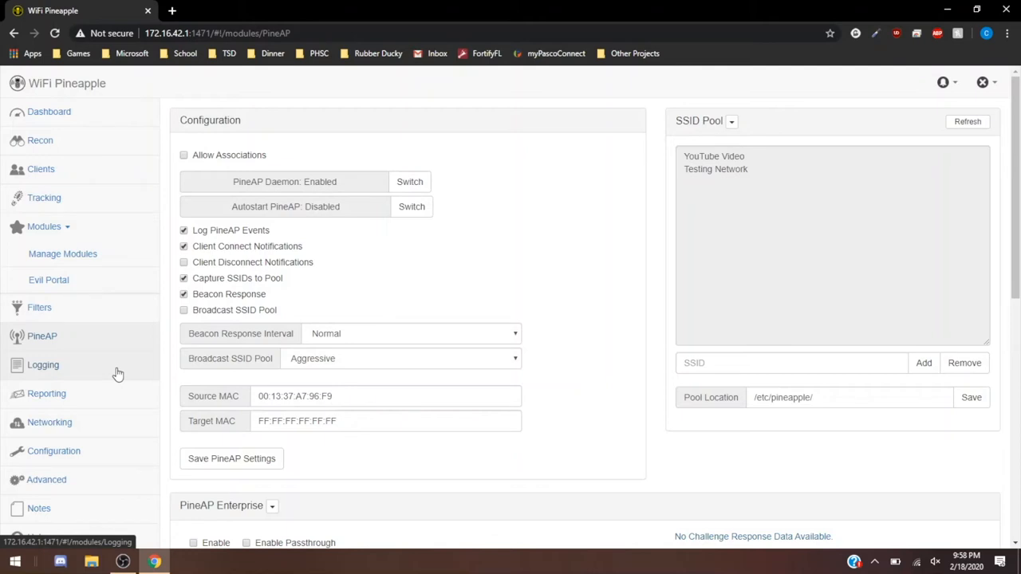
pyautogui.click(43, 365)
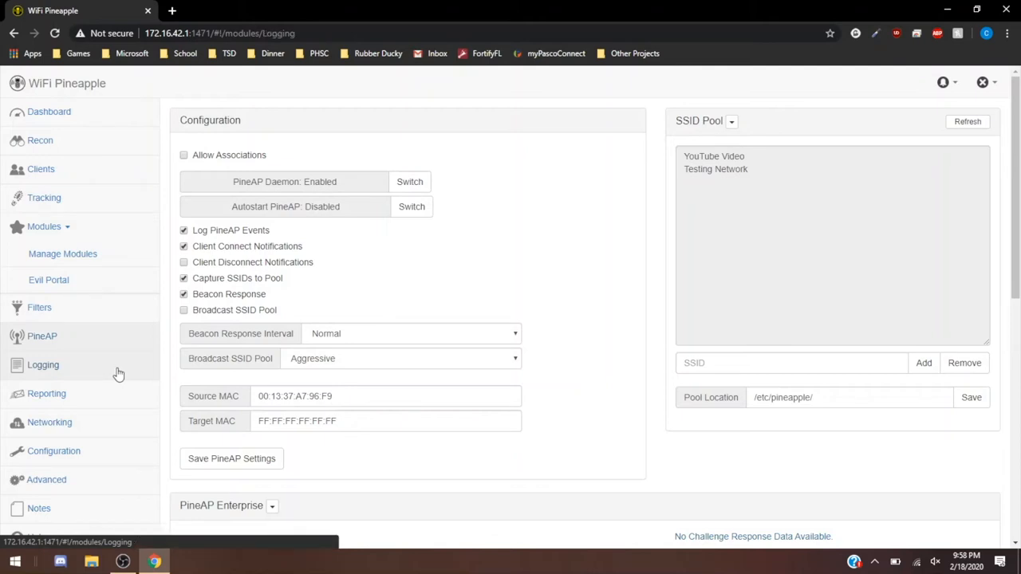
# - Browse the PineAP Log of probe requests and the DO NOT CONNECT association
pyautogui.click(43, 365)
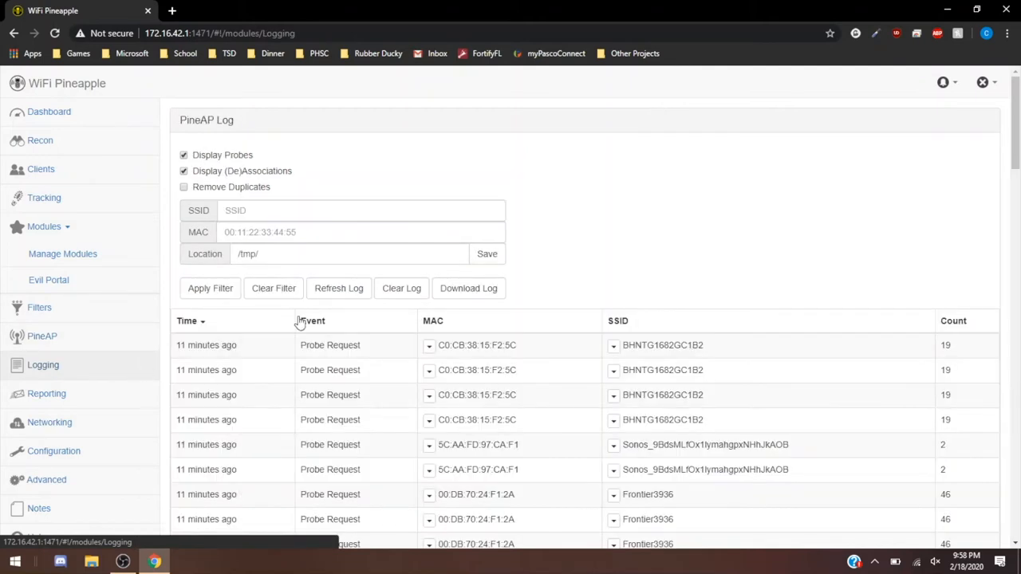
pyautogui.scroll(-3)
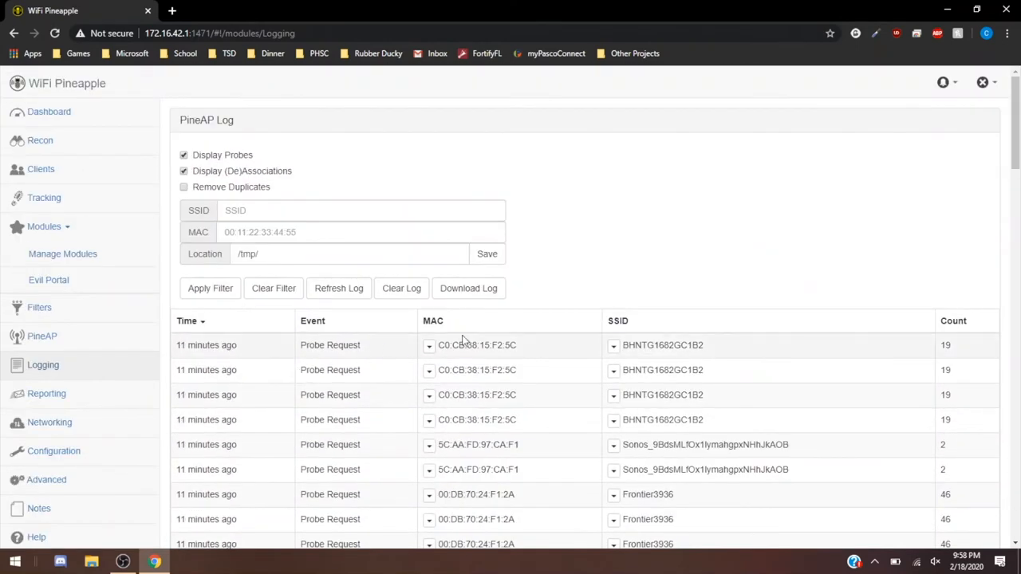
pyautogui.scroll(-3)
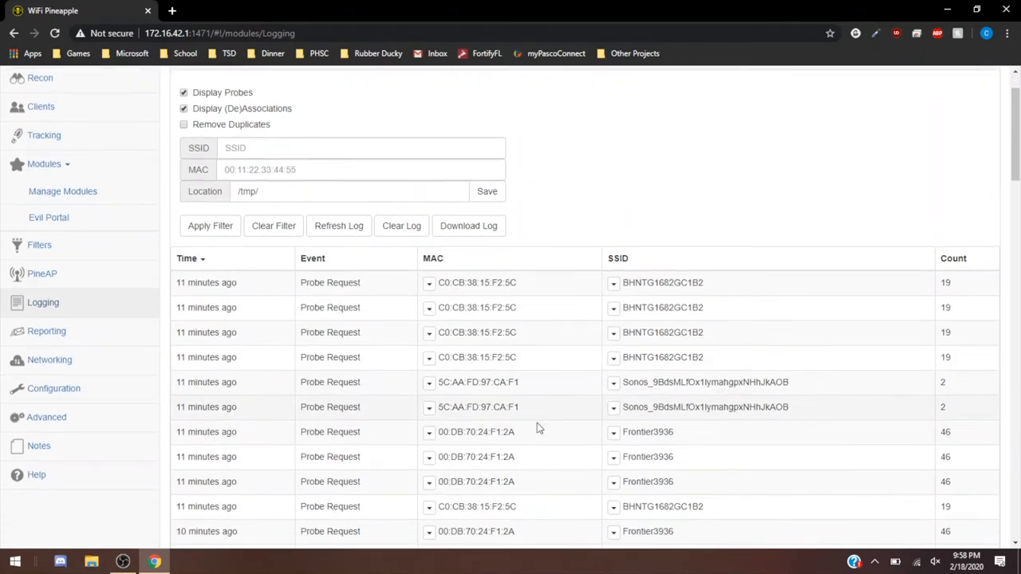
pyautogui.scroll(-3)
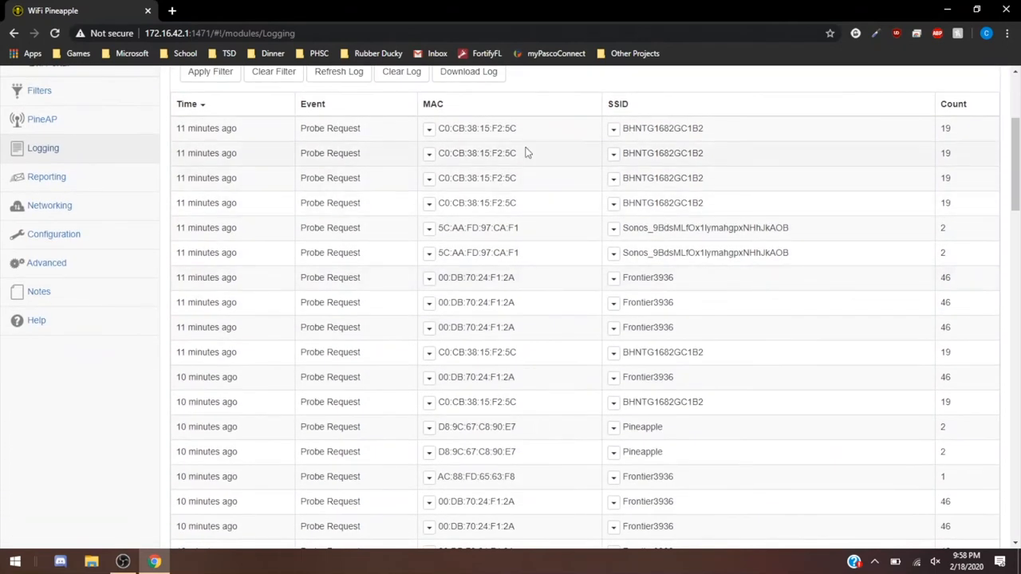
pyautogui.scroll(-3)
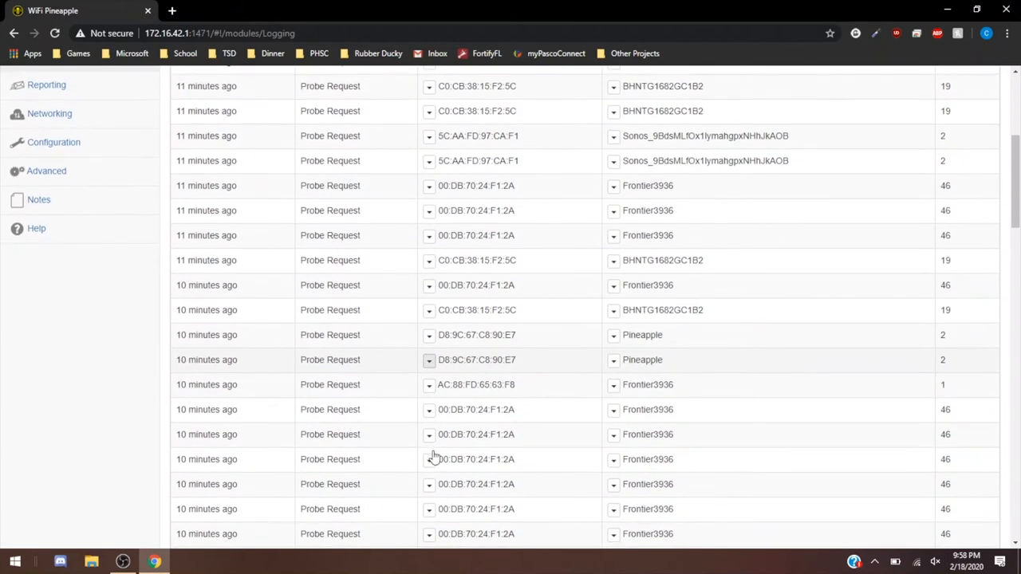
pyautogui.scroll(-3)
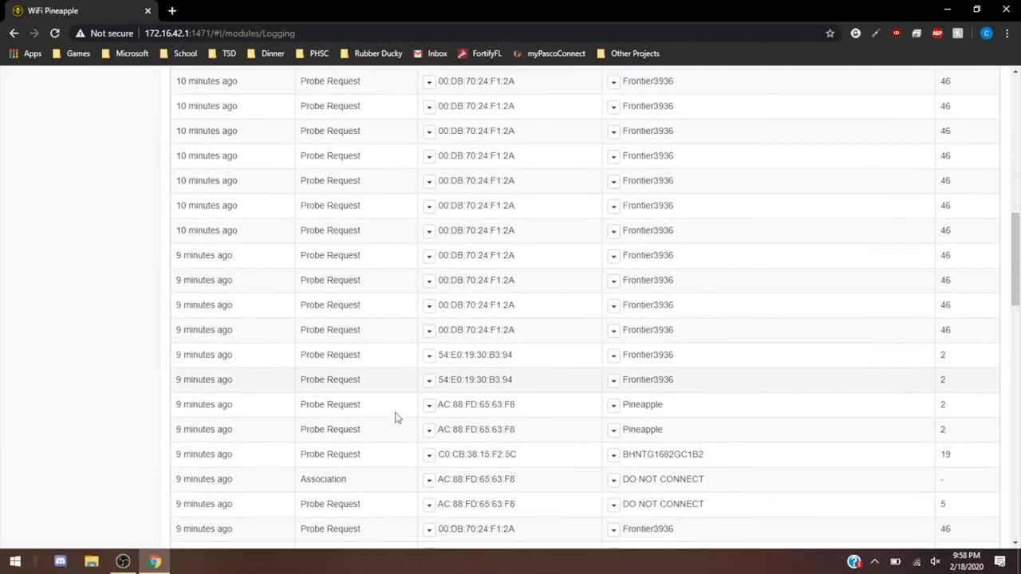
pyautogui.scroll(-3)
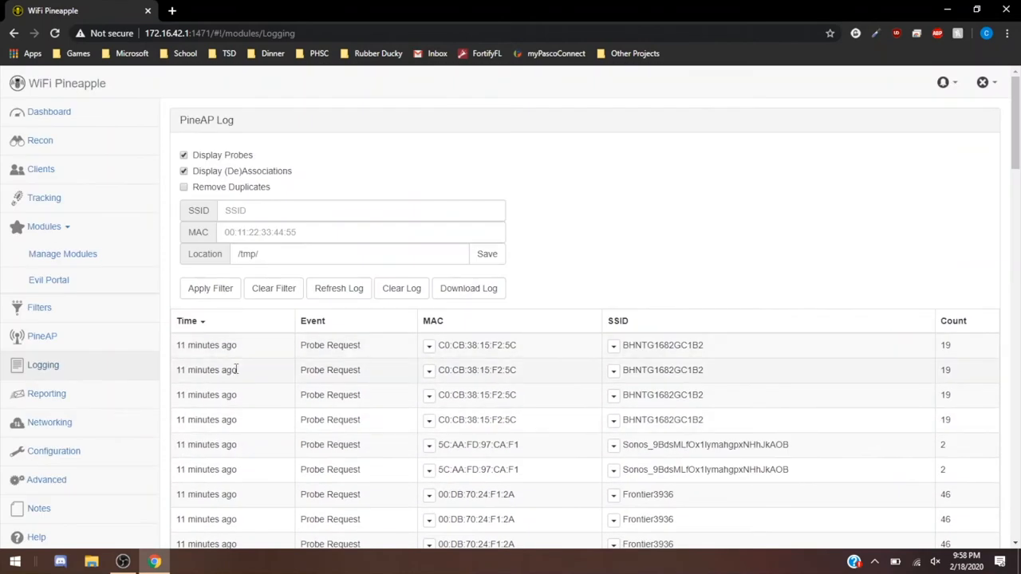
pyautogui.moveTo(50, 422)
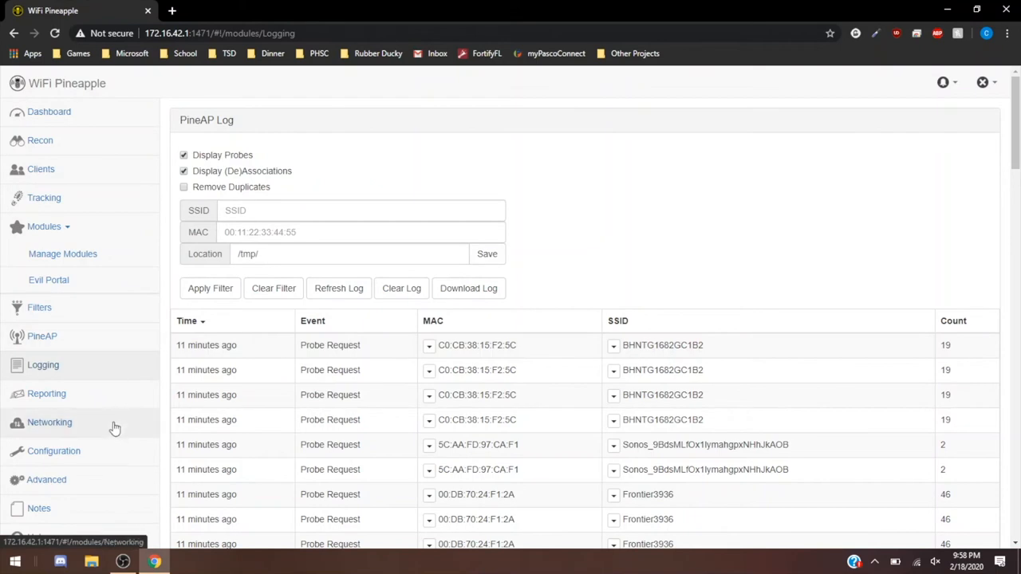
pyautogui.click(46, 393)
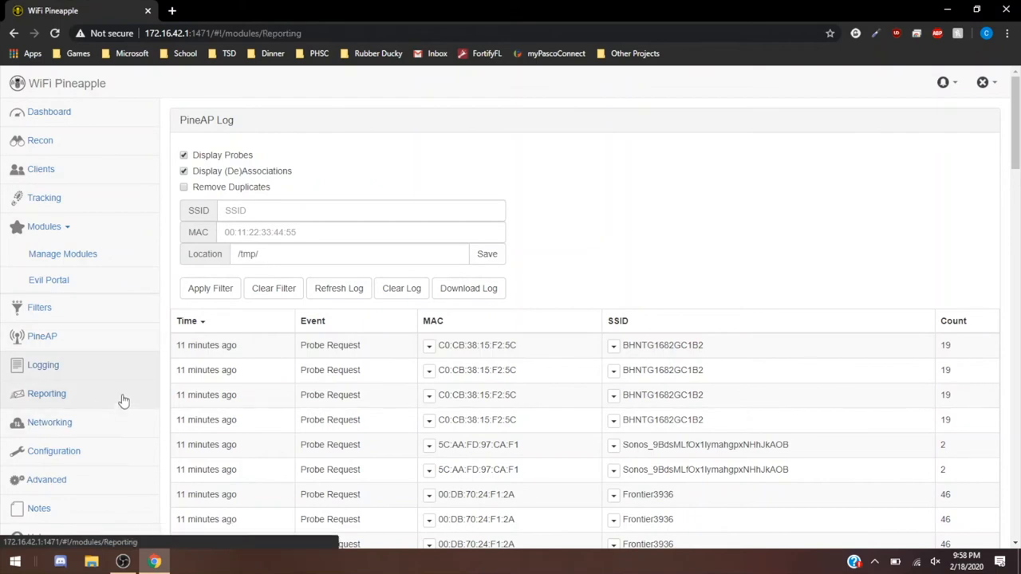
# - Toggle scheduled reports, email reports and clear-log options, leaving all unchecked
pyautogui.click(47, 393)
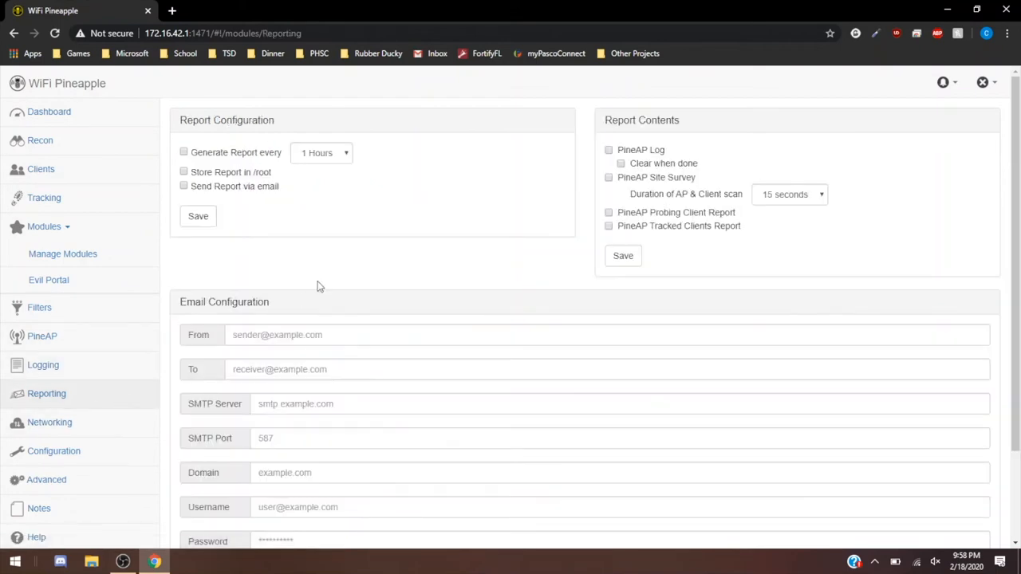
pyautogui.moveTo(414, 275)
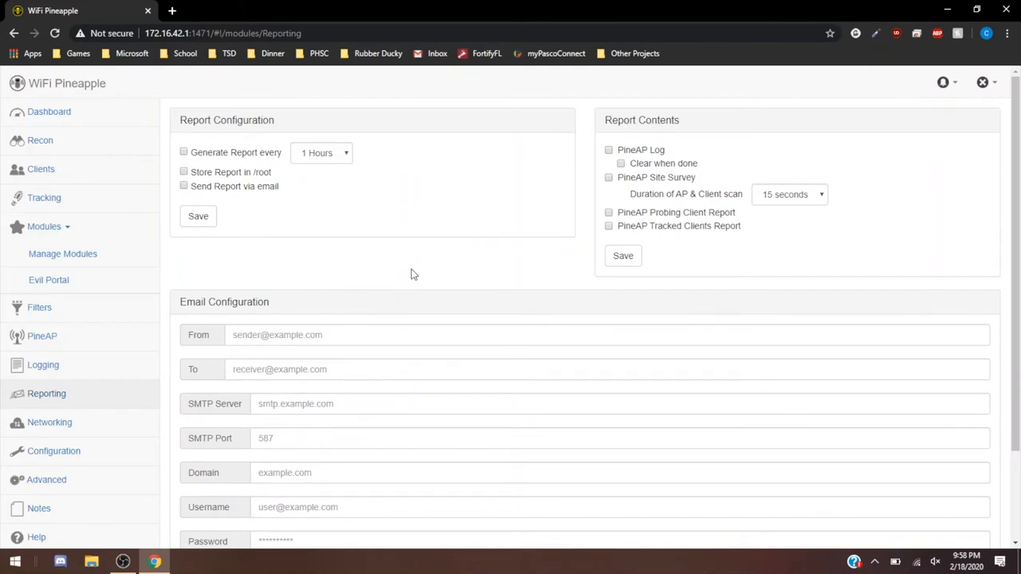
pyautogui.moveTo(254, 156)
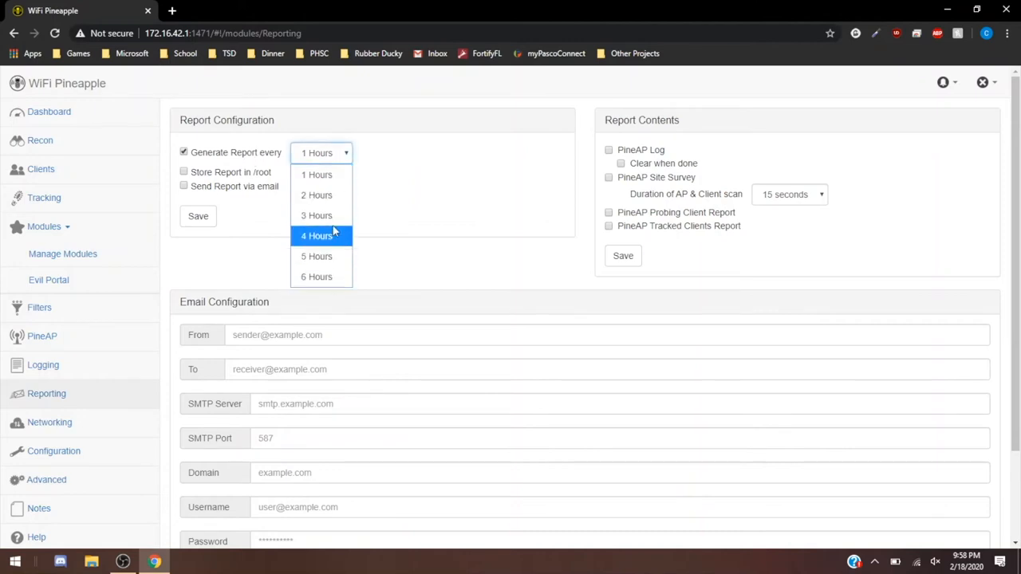
pyautogui.click(247, 155)
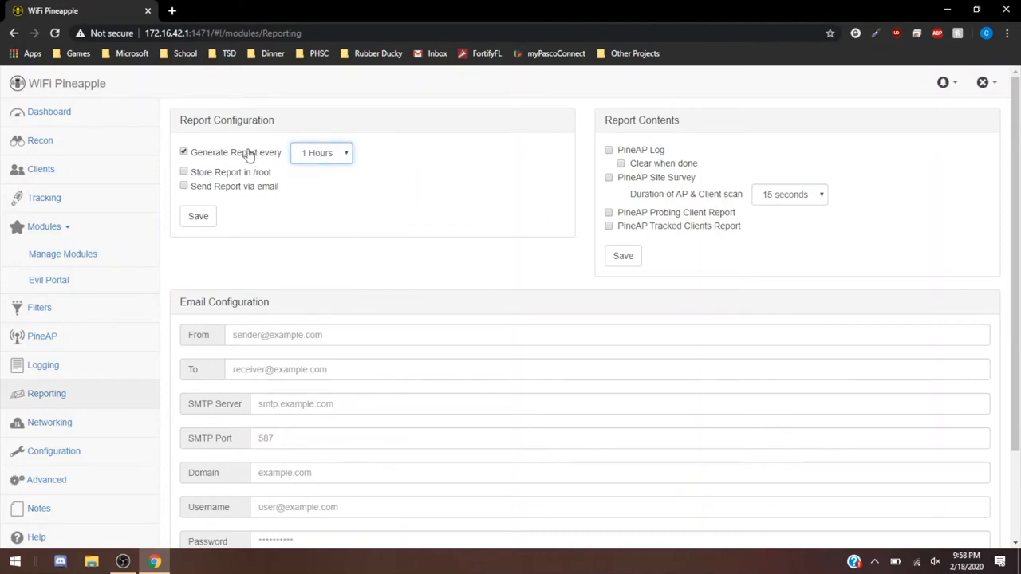
pyautogui.click(184, 152)
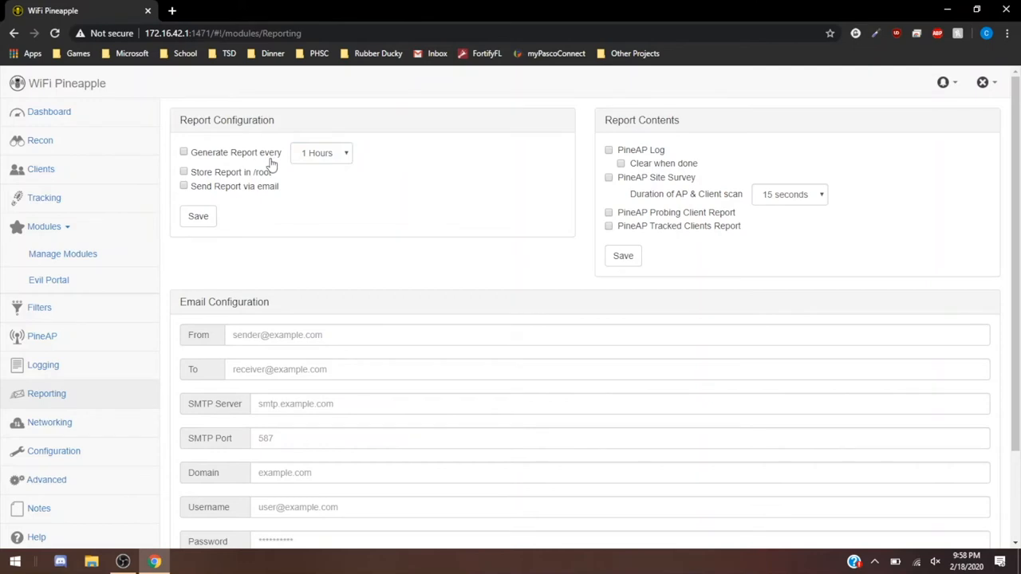
pyautogui.click(184, 186)
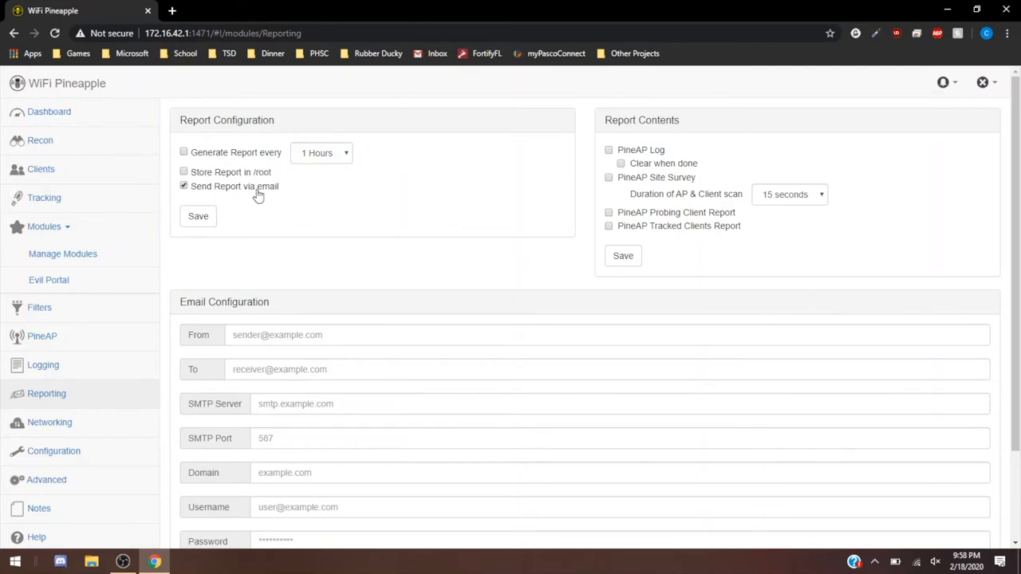
pyautogui.click(184, 185)
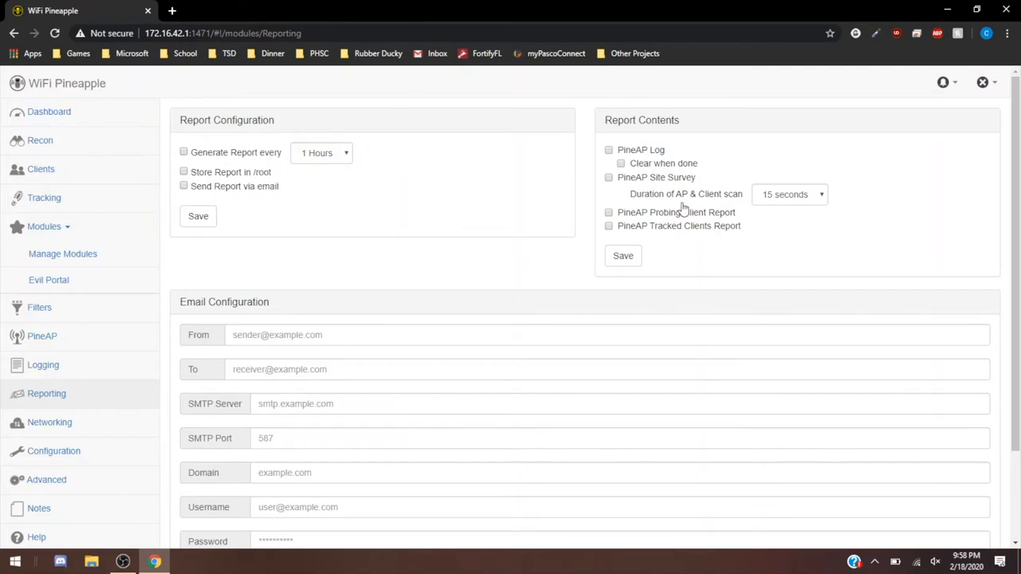
pyautogui.click(621, 163)
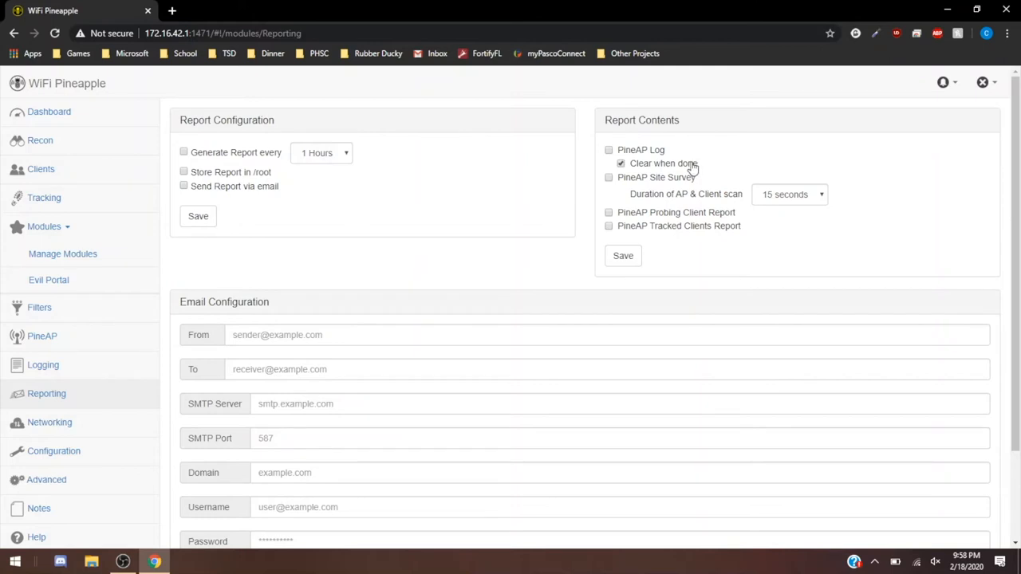
pyautogui.click(620, 163)
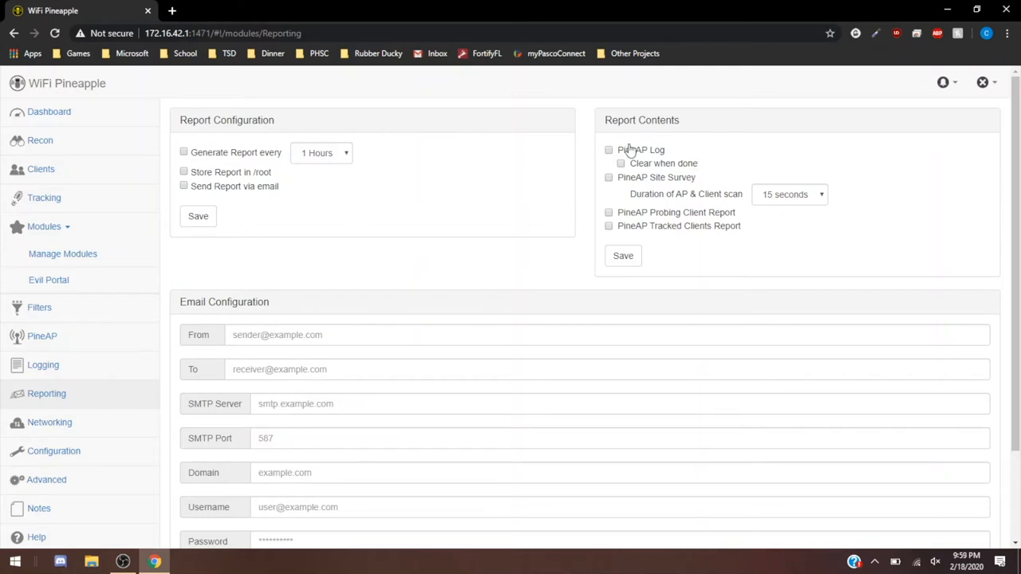
pyautogui.moveTo(693, 179)
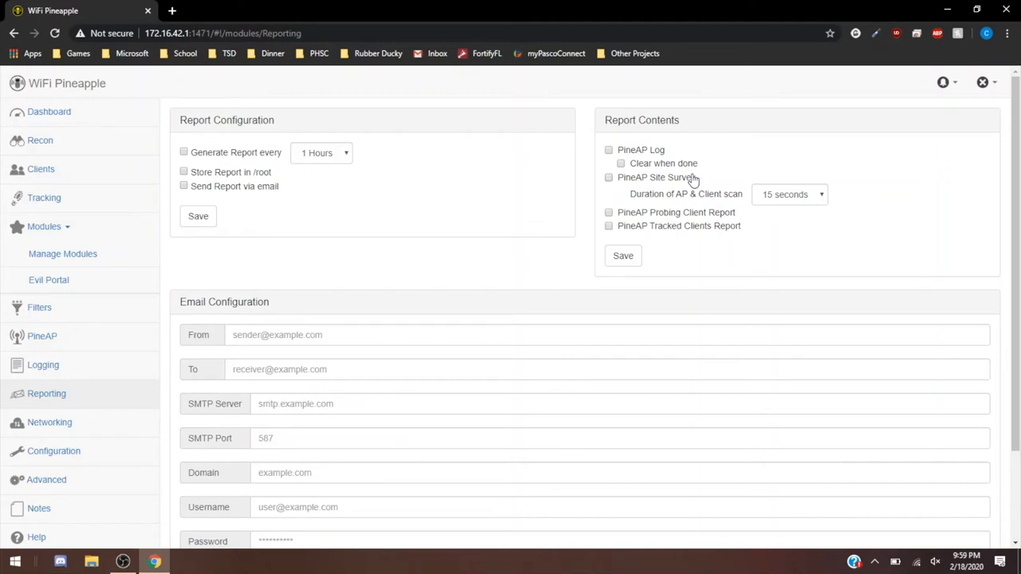
pyautogui.scroll(-3)
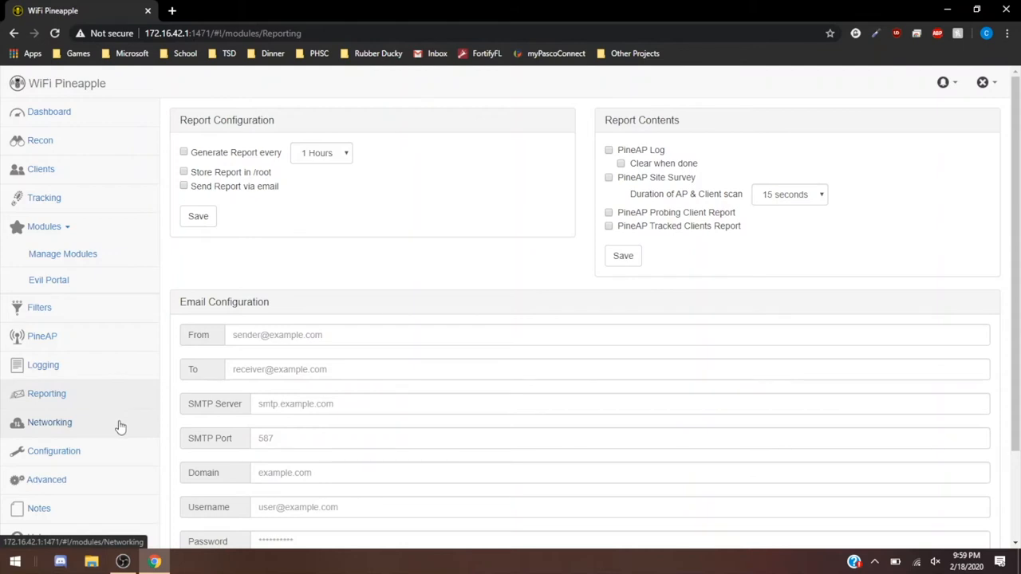
# - Inspect Networking's Management SSID, PSK and Open SSID 'DO NOT CONNECT' fields
pyautogui.click(50, 422)
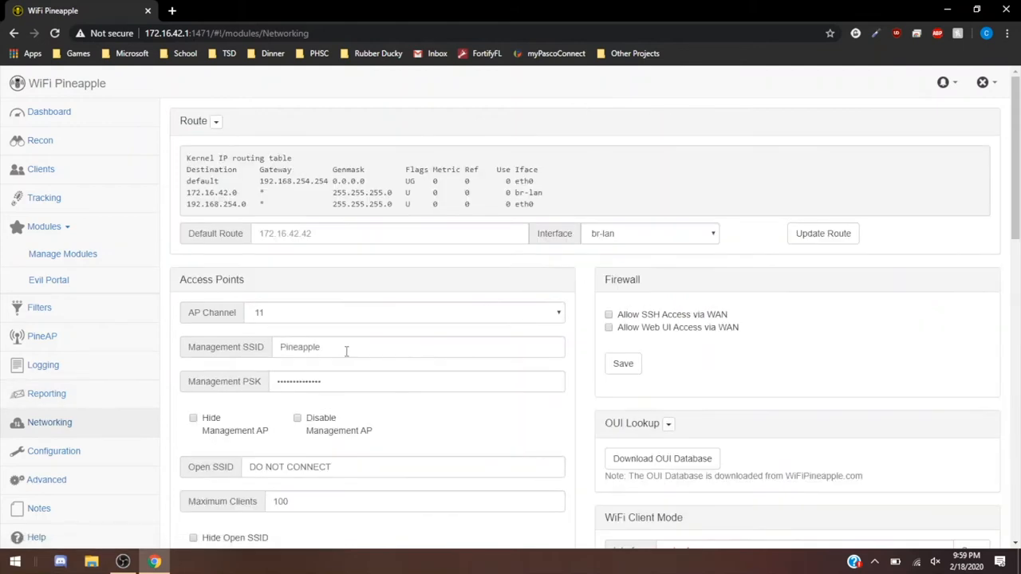
pyautogui.scroll(-3)
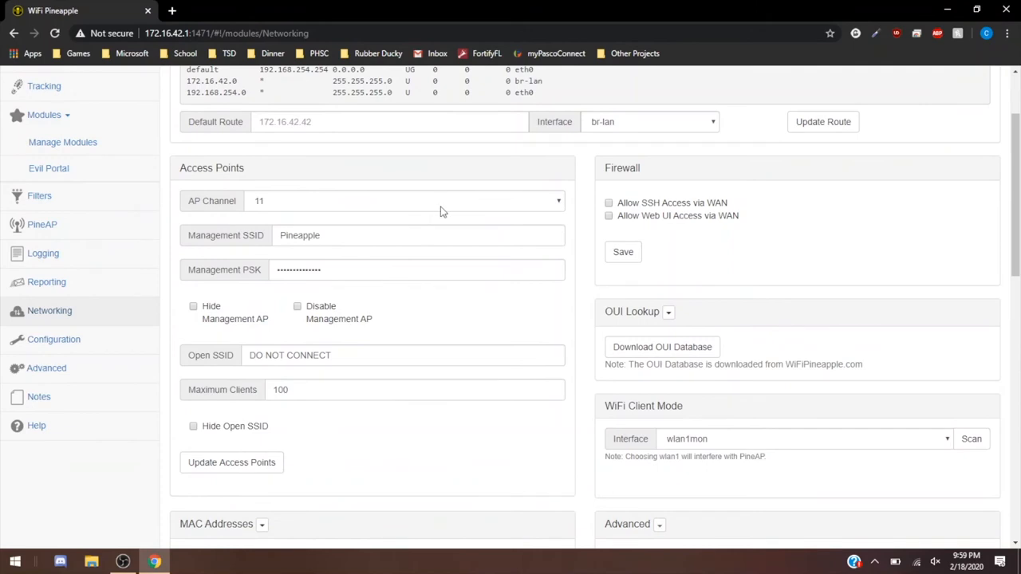
pyautogui.moveTo(449, 201)
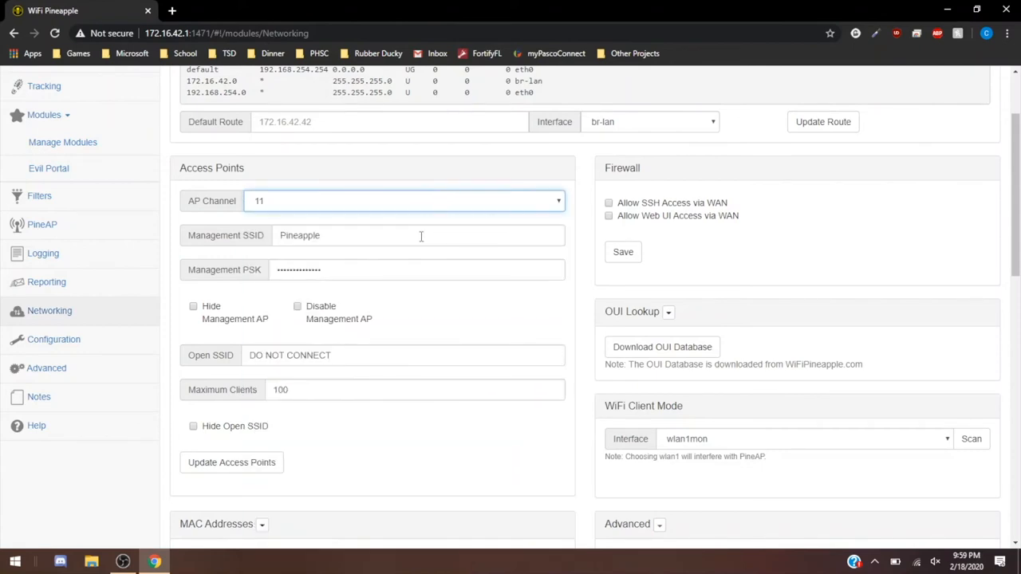
pyautogui.click(420, 234)
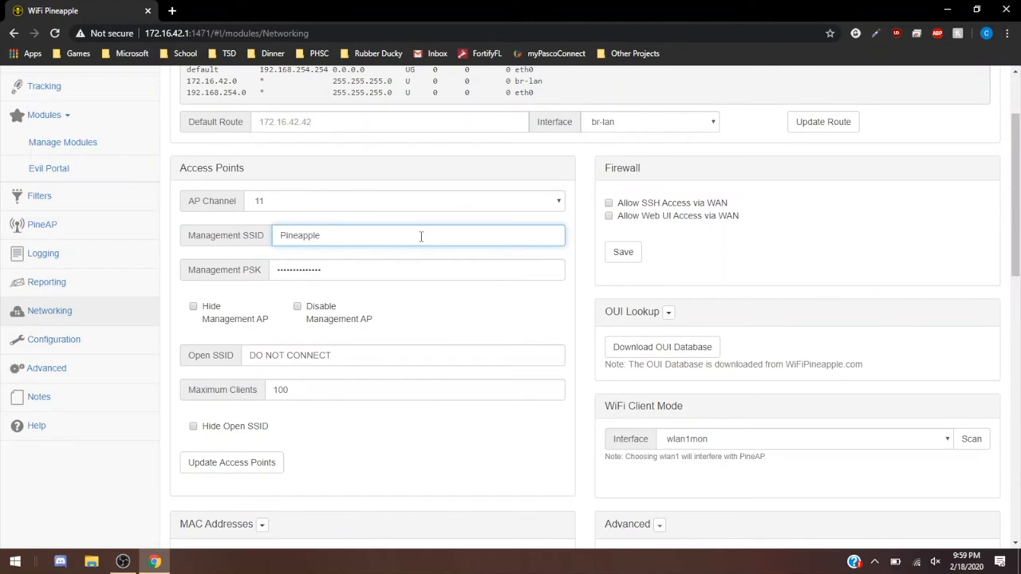
pyautogui.moveTo(416, 296)
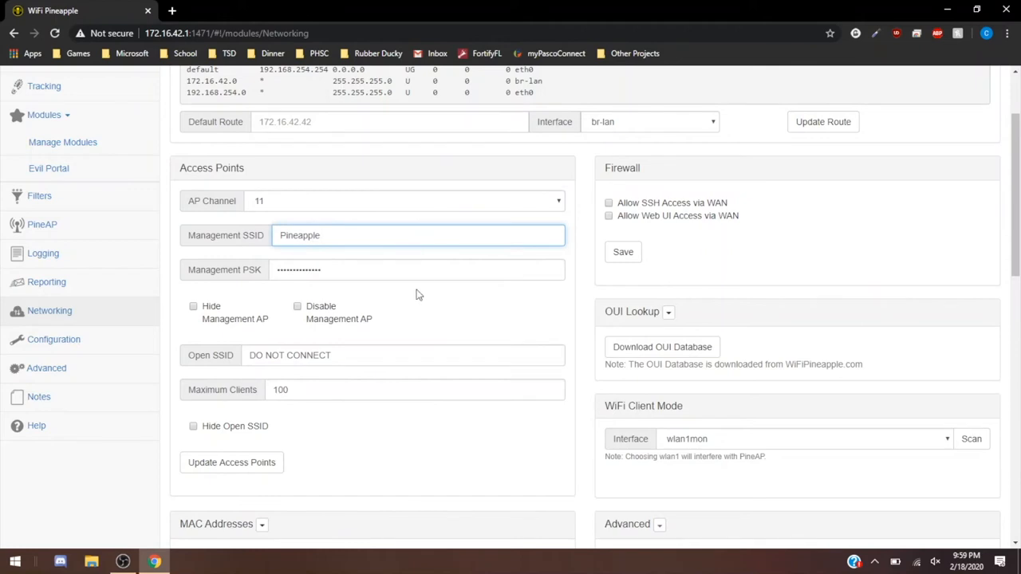
pyautogui.click(444, 269)
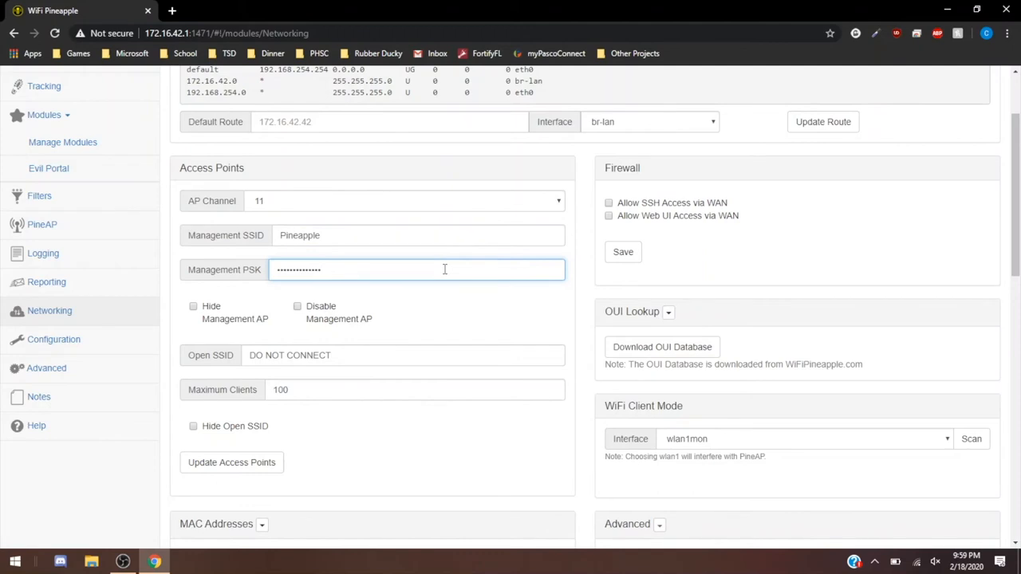
pyautogui.click(359, 355)
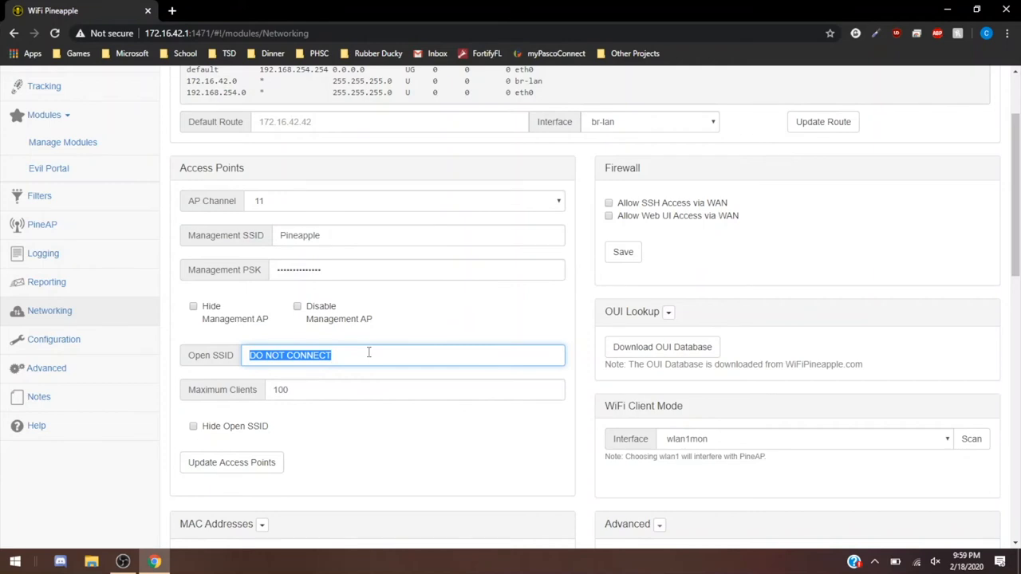
pyautogui.moveTo(427, 355)
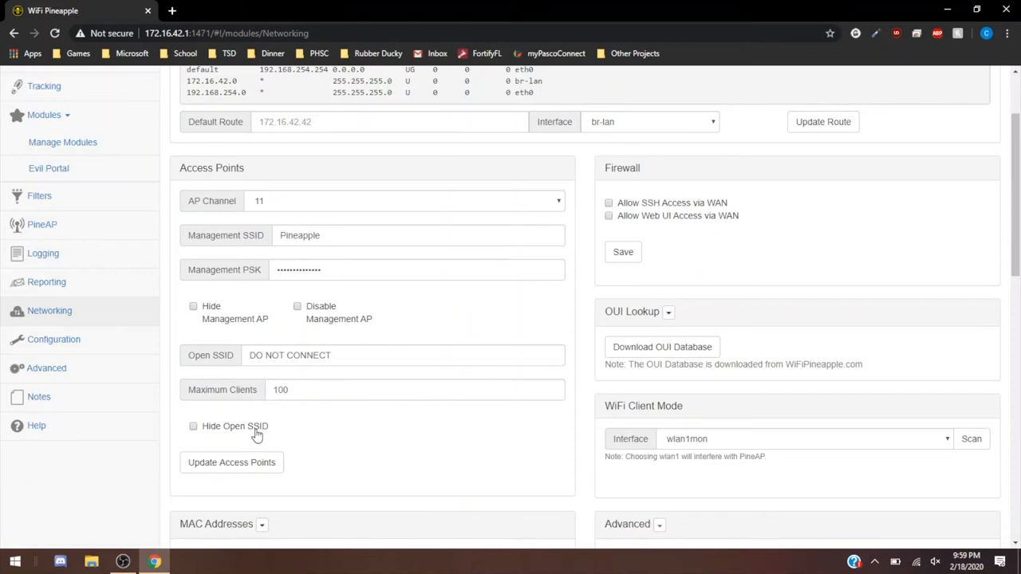
pyautogui.moveTo(423, 442)
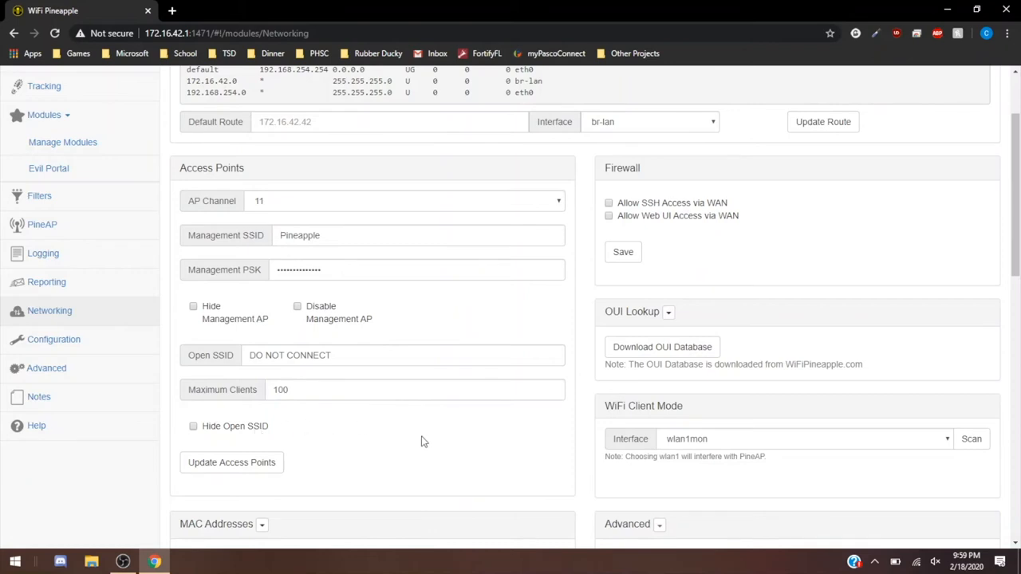
pyautogui.moveTo(604, 269)
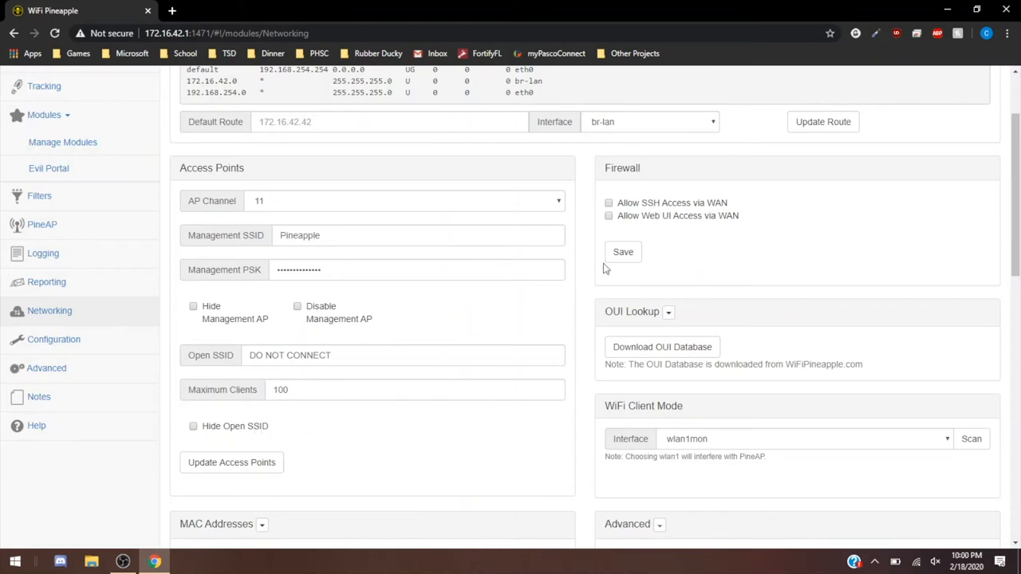
pyautogui.scroll(3)
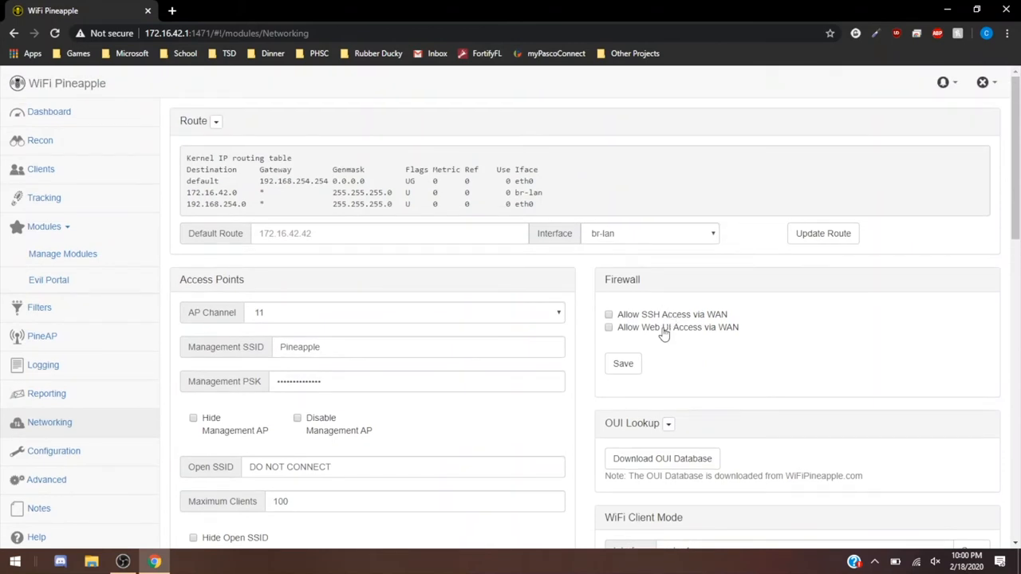
pyautogui.moveTo(669, 326)
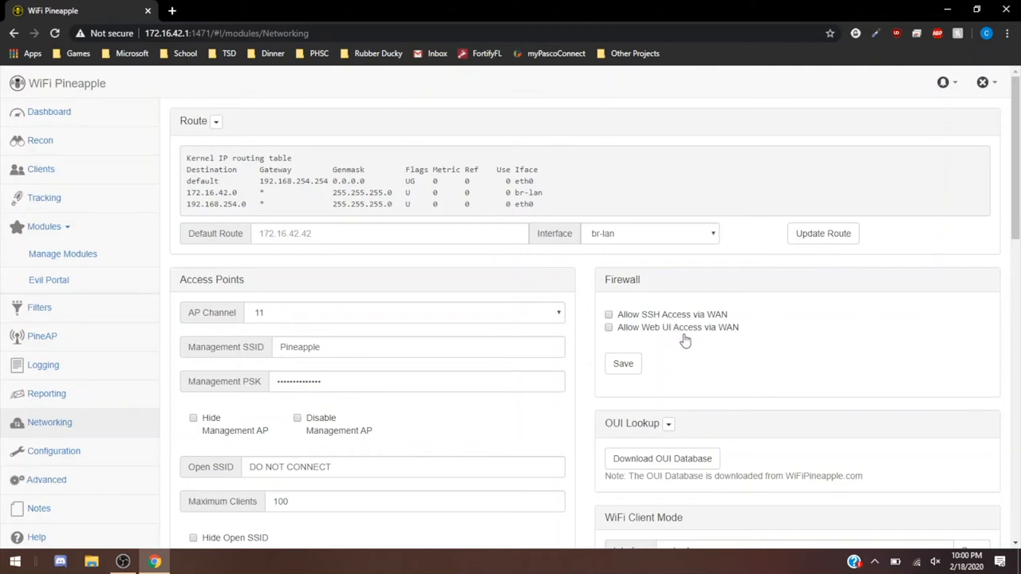
pyautogui.moveTo(702, 337)
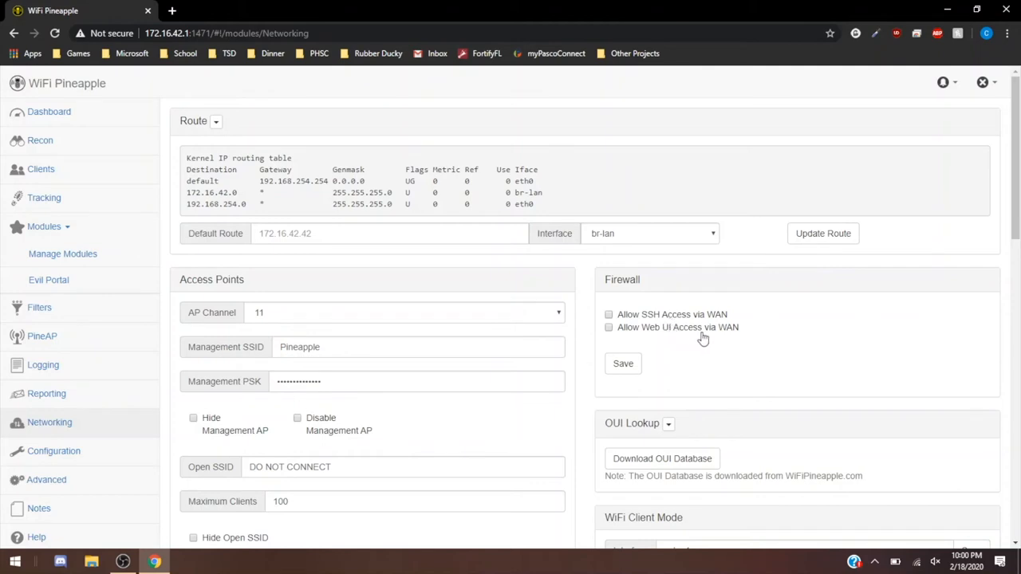
pyautogui.moveTo(718, 314)
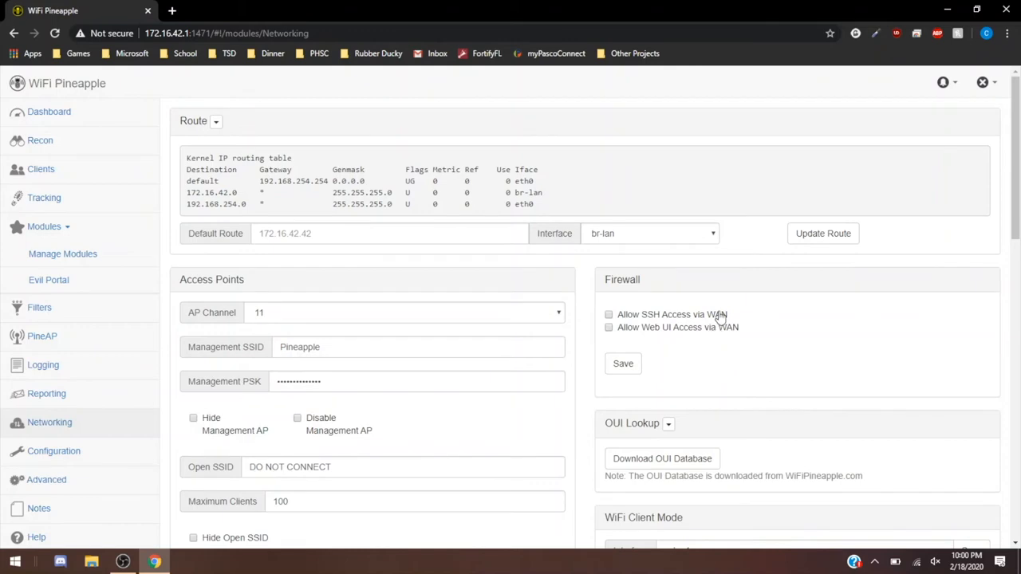
pyautogui.scroll(-3)
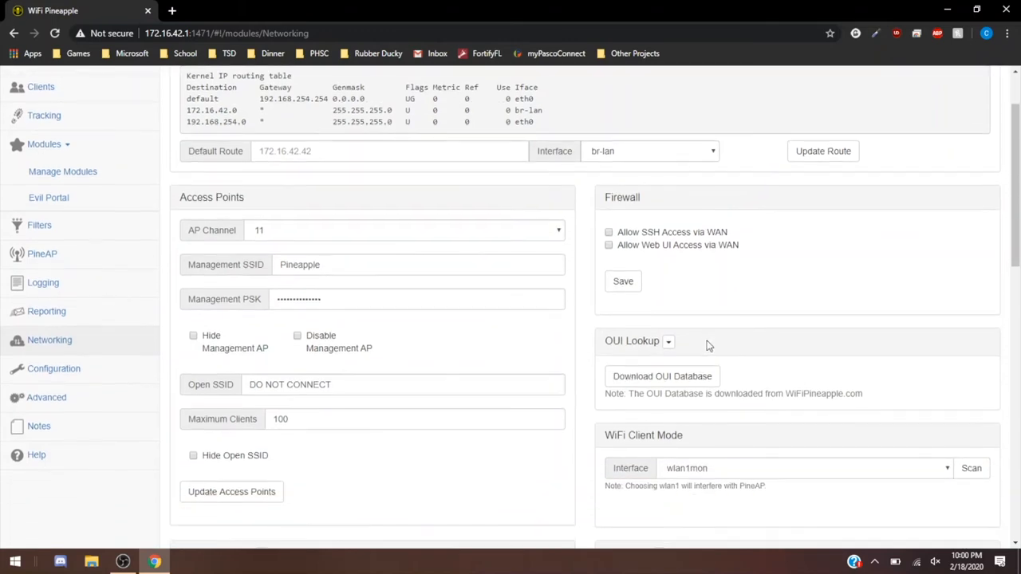
pyautogui.scroll(-3)
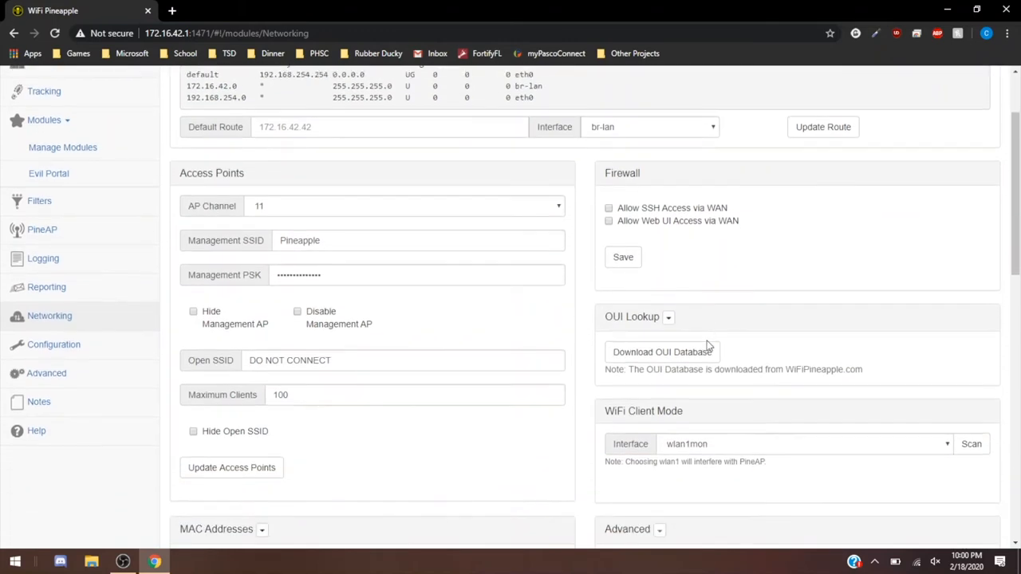
pyautogui.scroll(-3)
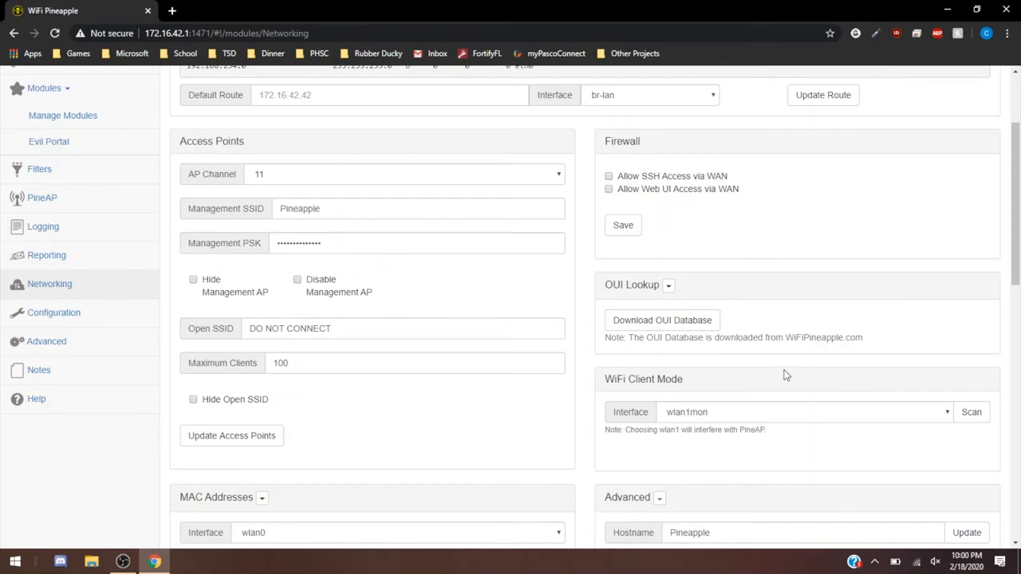
pyautogui.scroll(-3)
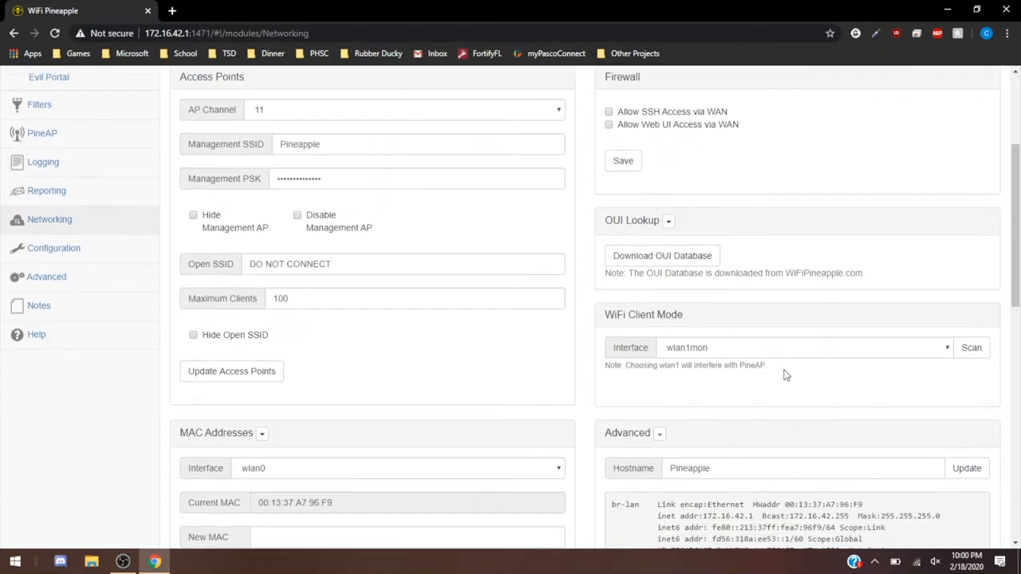
pyautogui.scroll(-3)
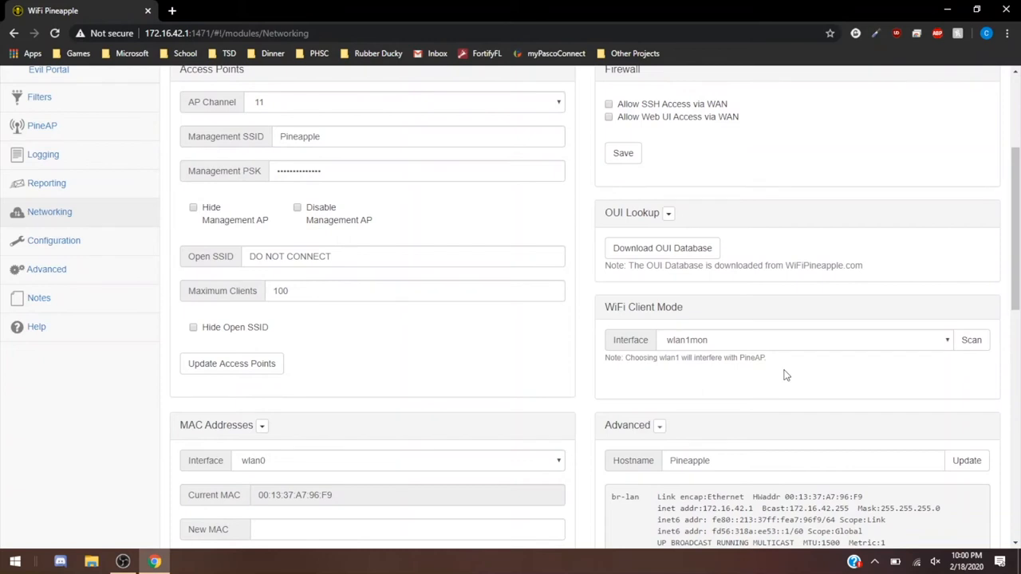
pyautogui.scroll(-3)
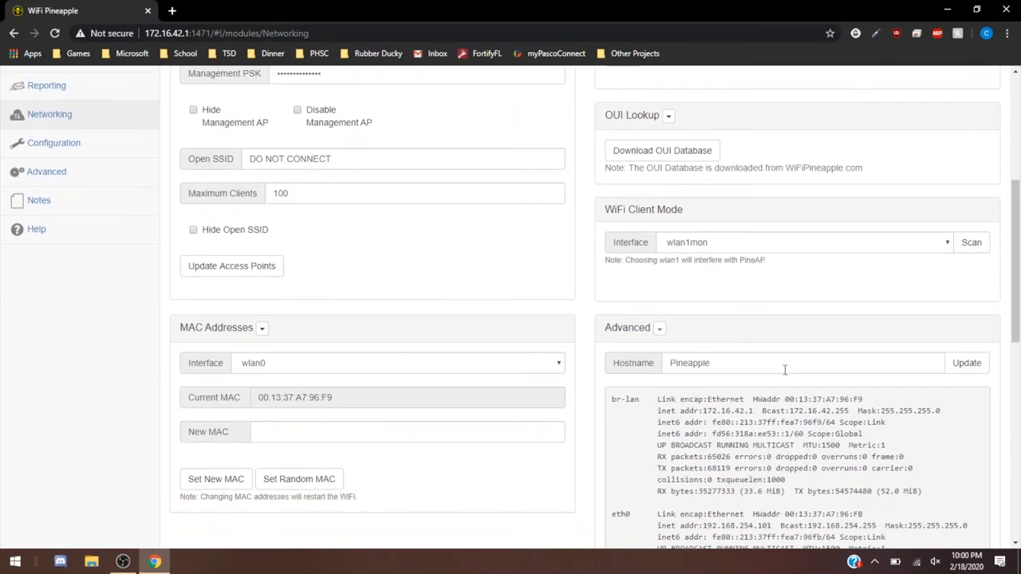
pyautogui.moveTo(752, 246)
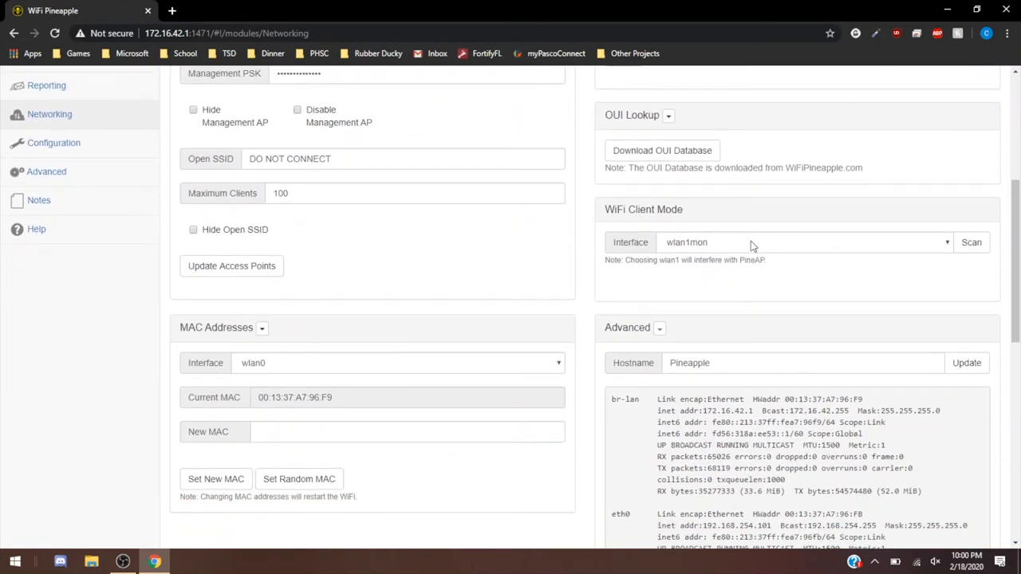
pyautogui.click(802, 242)
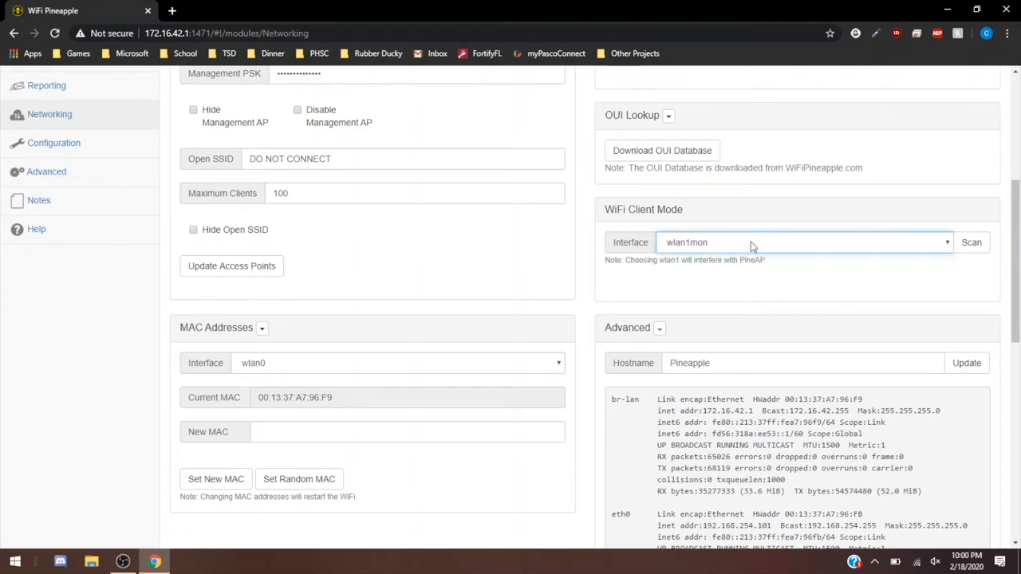
pyautogui.scroll(-3)
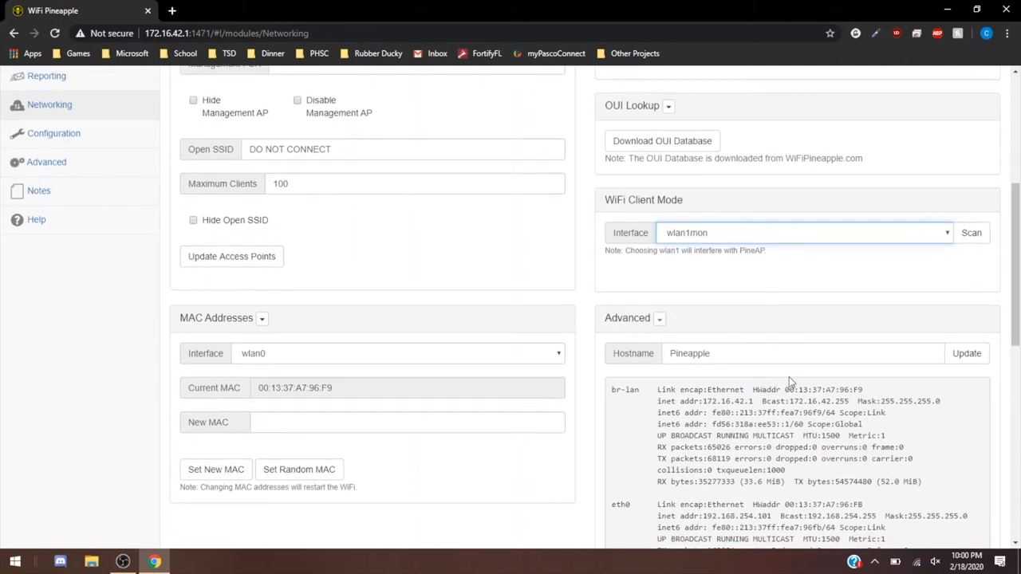
pyautogui.scroll(-3)
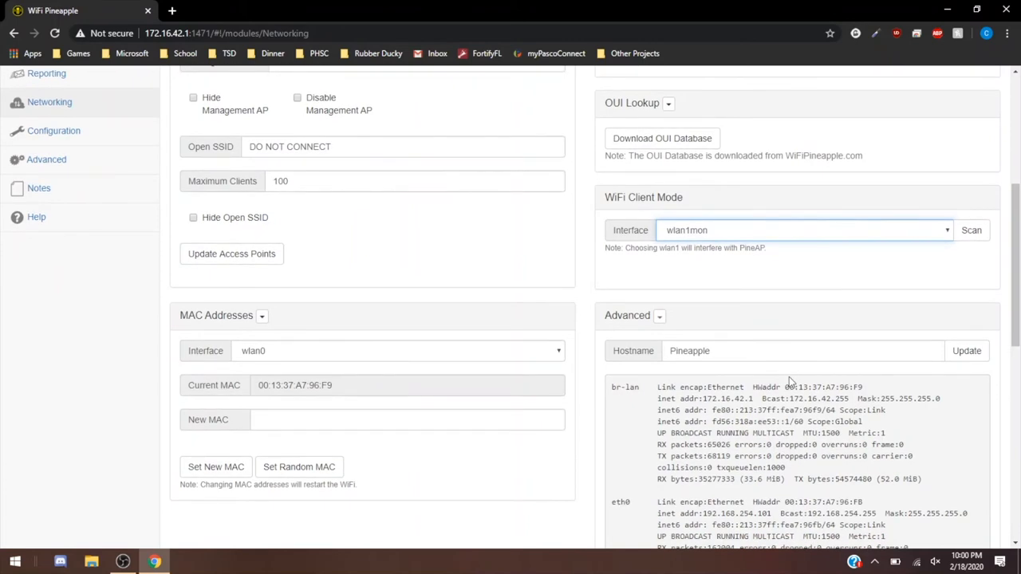
pyautogui.scroll(-3)
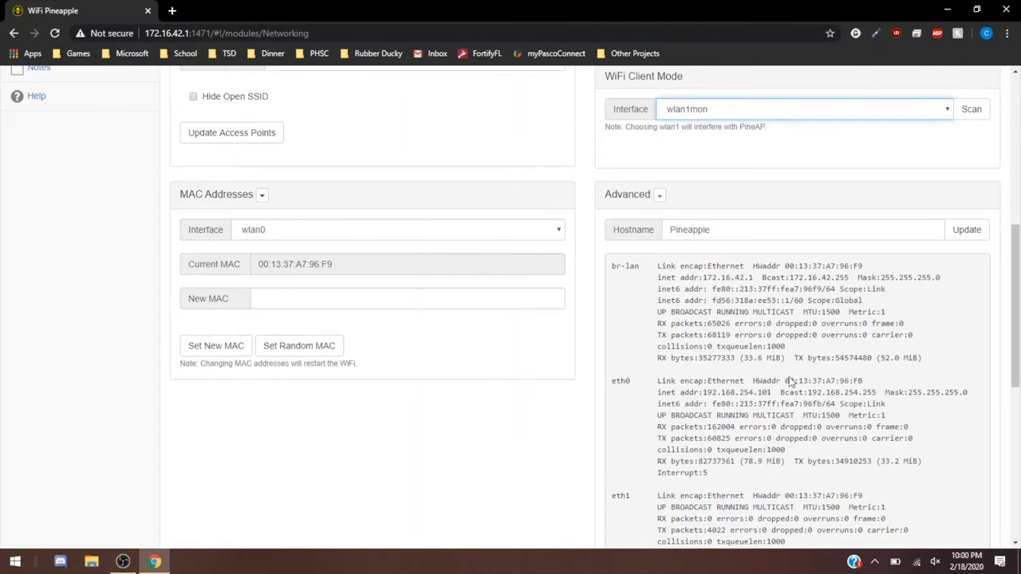
pyautogui.moveTo(381, 265)
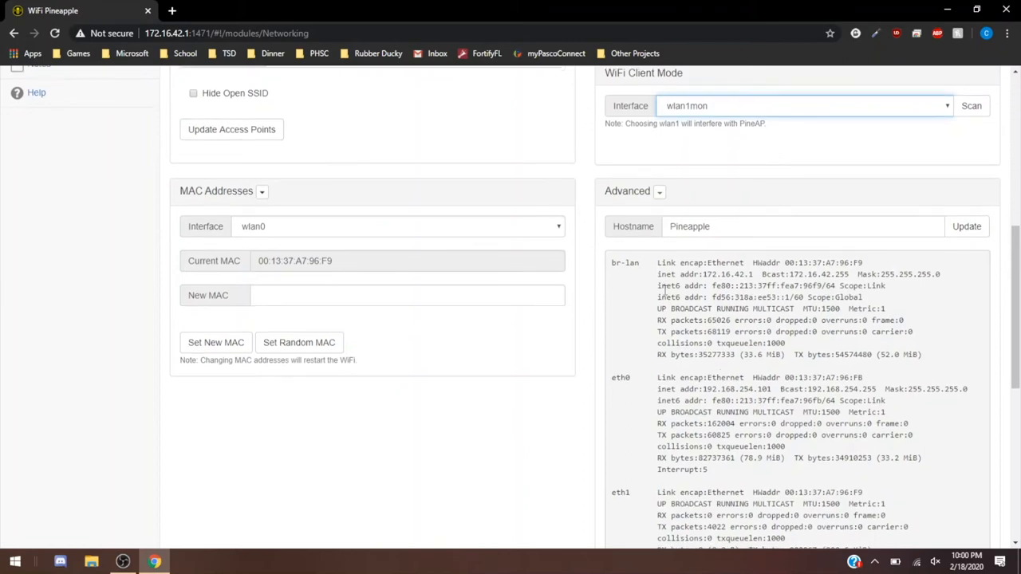
pyautogui.scroll(-3)
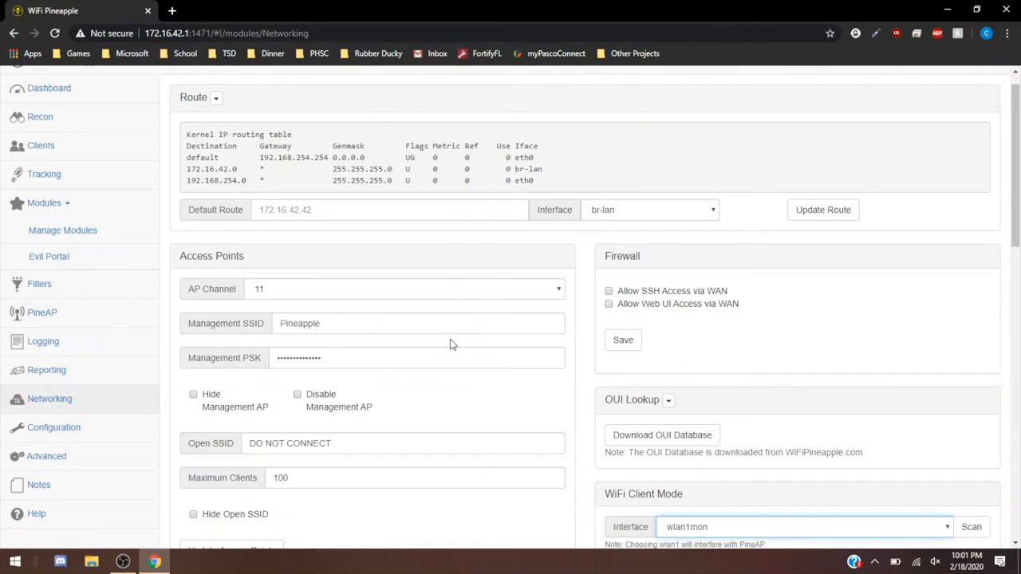
pyautogui.scroll(-3)
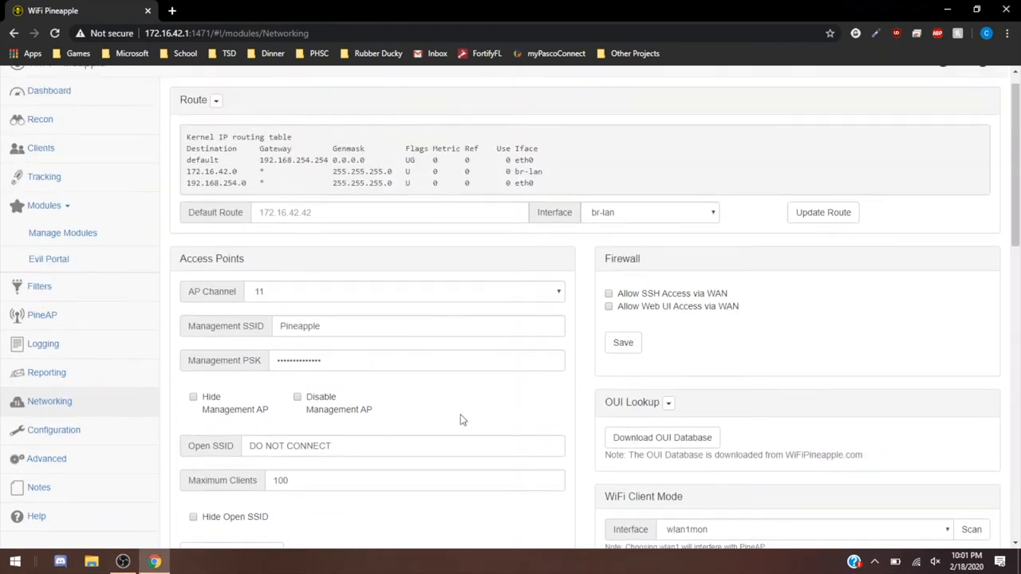
# - Search Google for ismyinternetworking, open that site, and return to the Pineapple tab
pyautogui.scroll(-3)
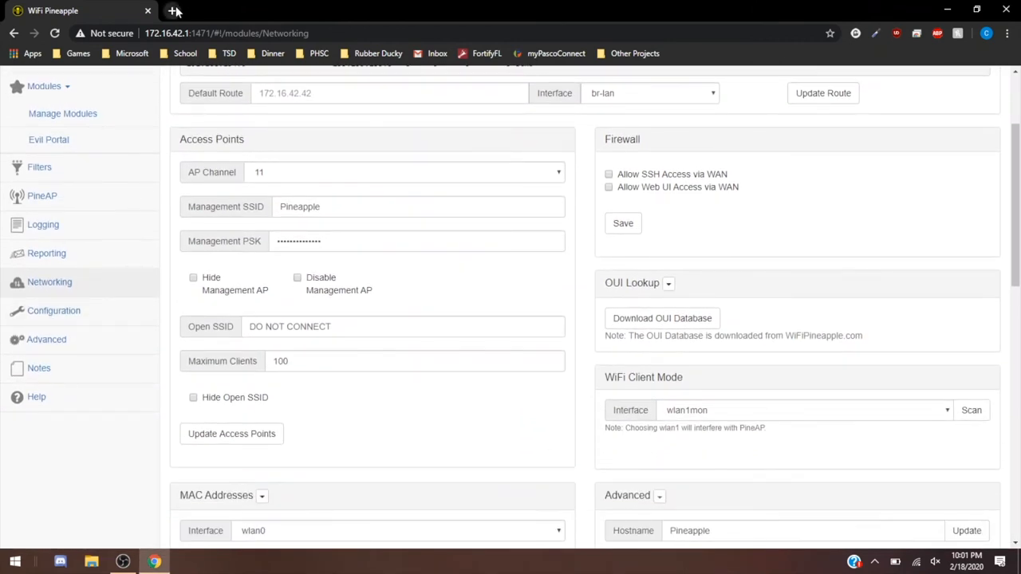
pyautogui.write('ismy')
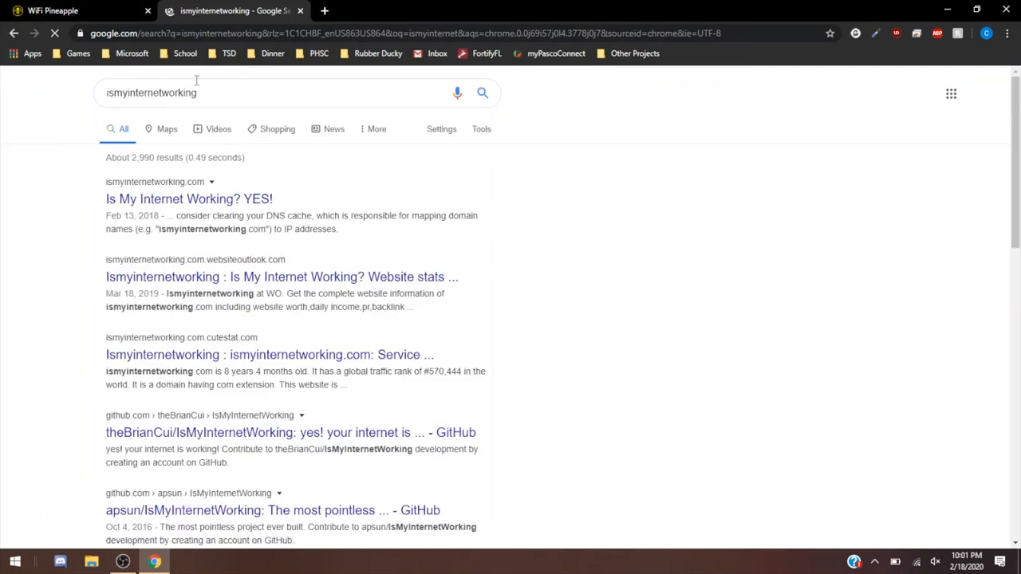
pyautogui.click(53, 10)
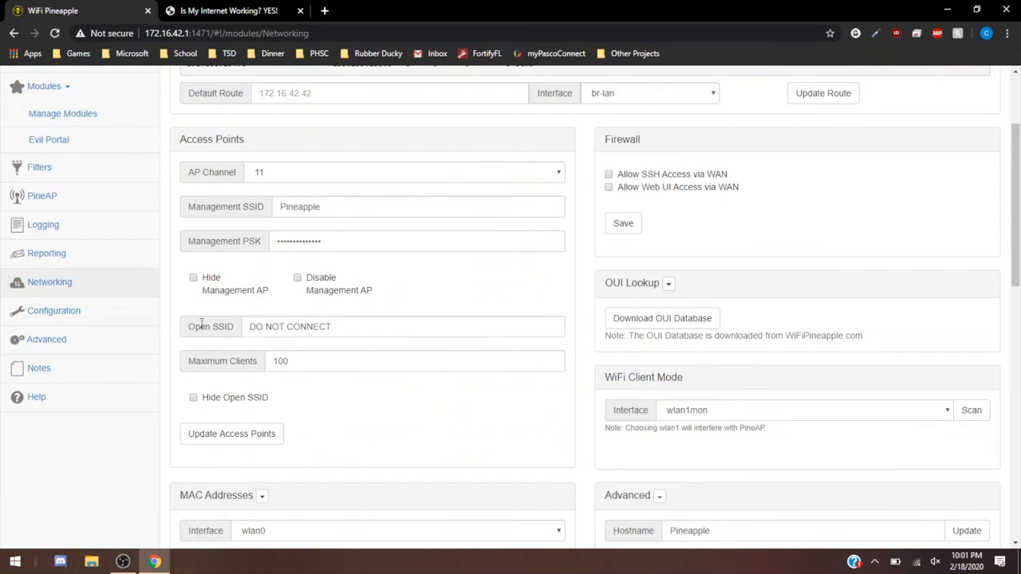
pyautogui.click(54, 310)
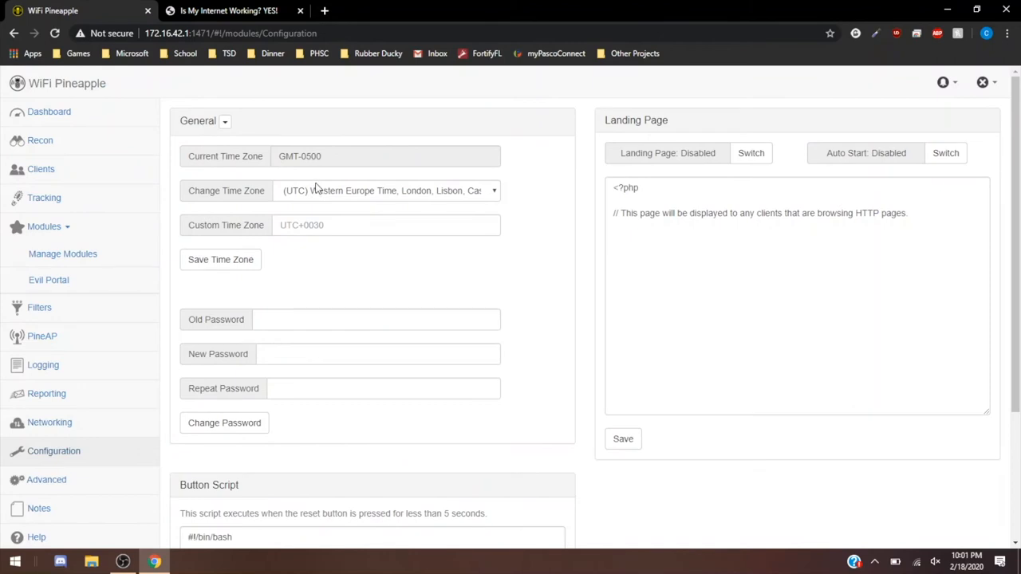
pyautogui.moveTo(425, 190)
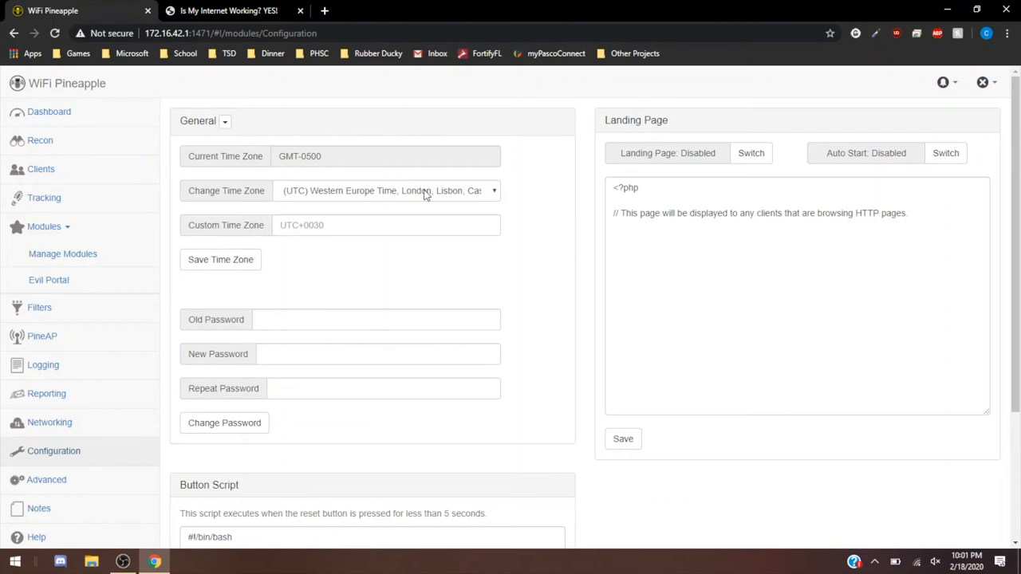
# - Choose (GMT-5) Eastern Time (US & Canada), Bogota, Lima as the time zone
pyautogui.click(387, 190)
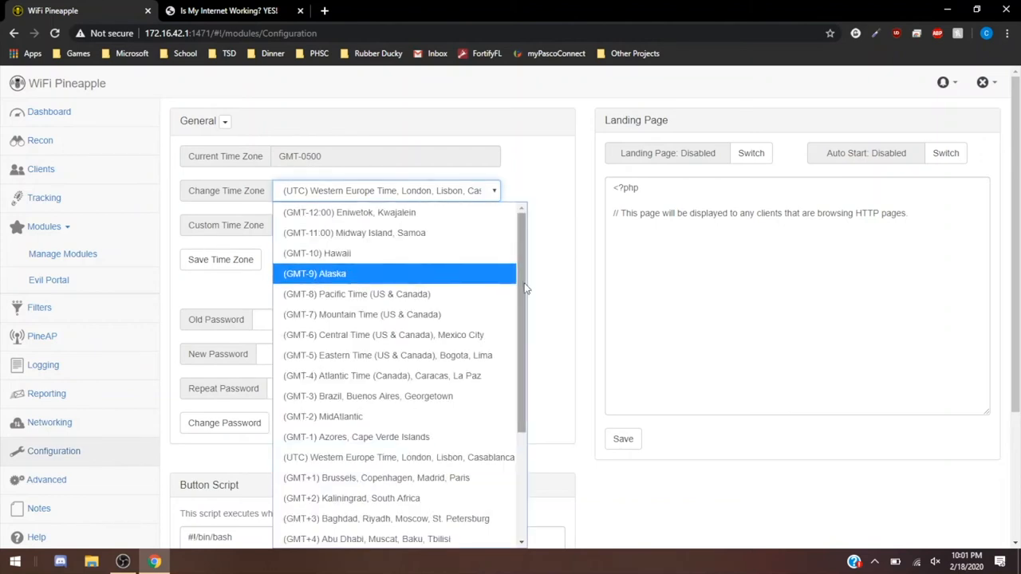
pyautogui.click(387, 355)
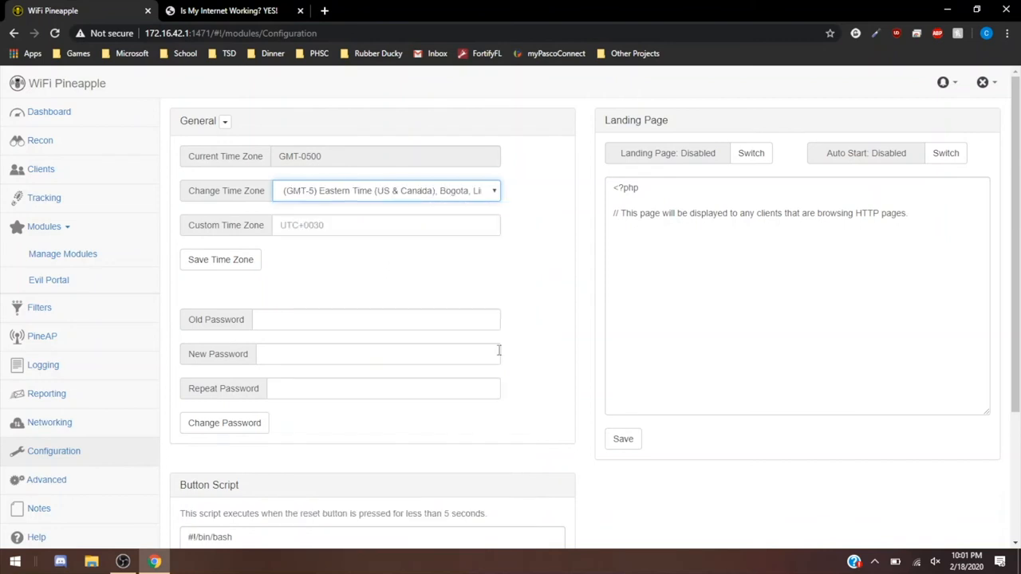
pyautogui.click(386, 190)
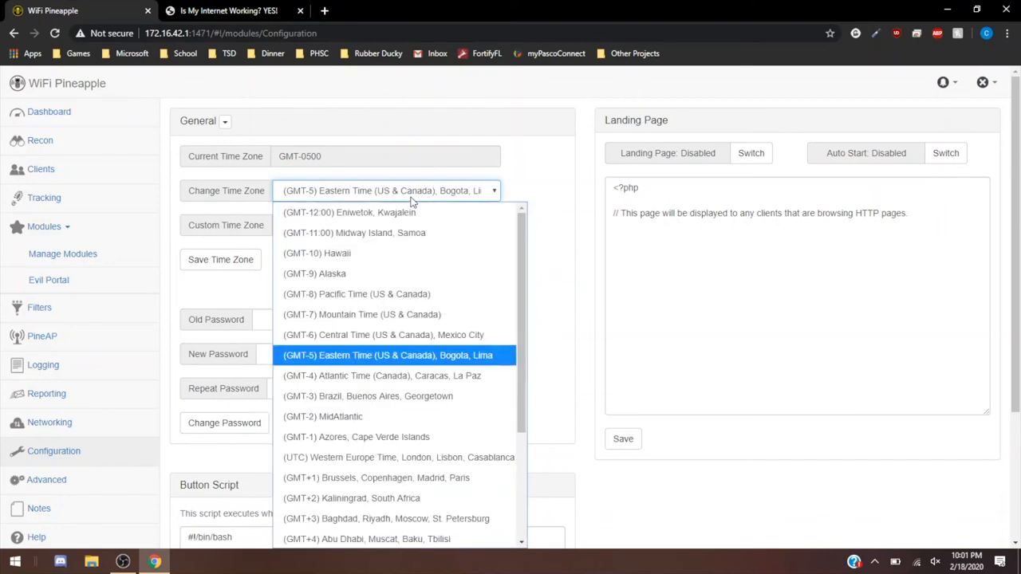
pyautogui.click(389, 355)
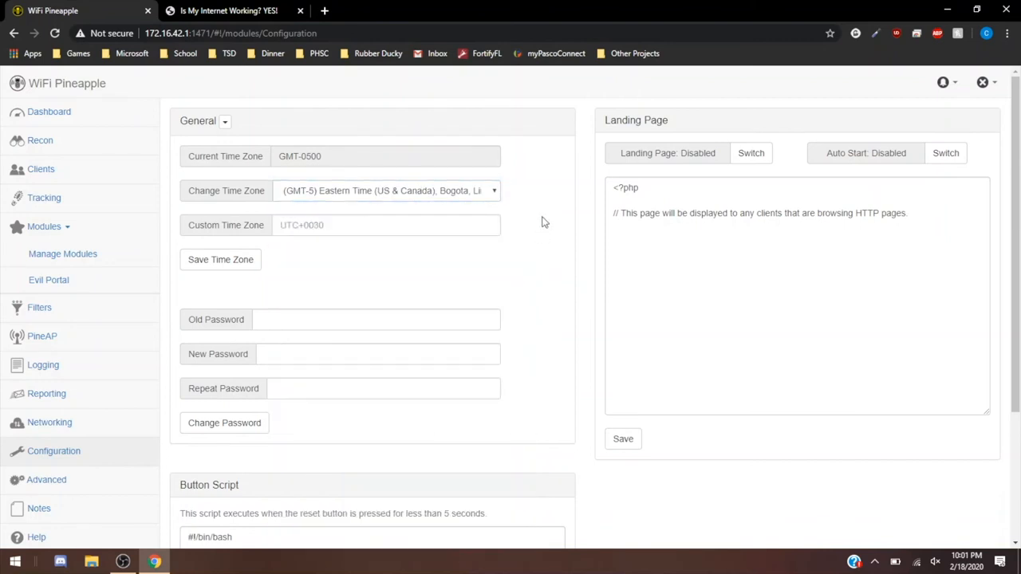
pyautogui.scroll(-3)
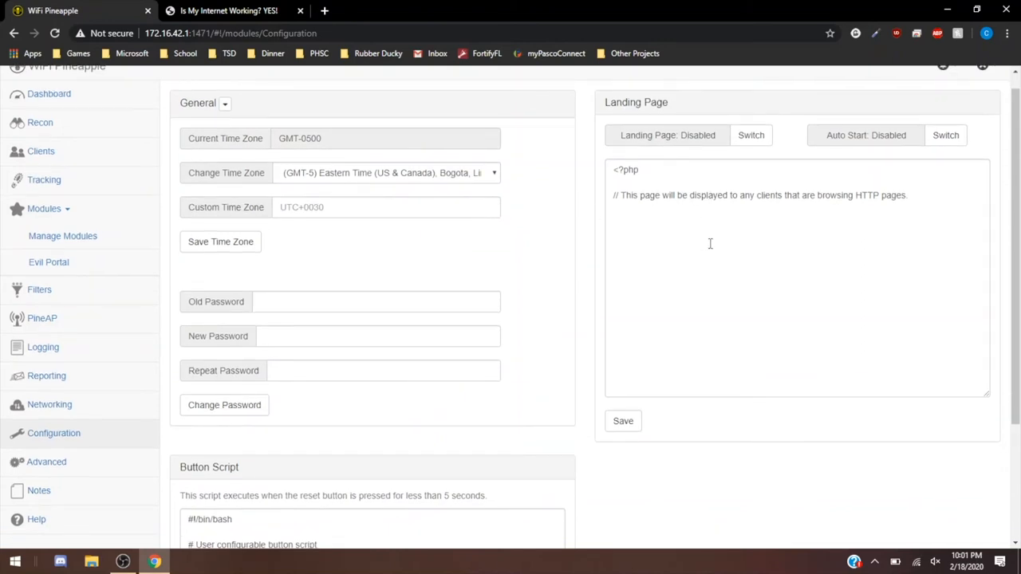
pyautogui.moveTo(819, 237)
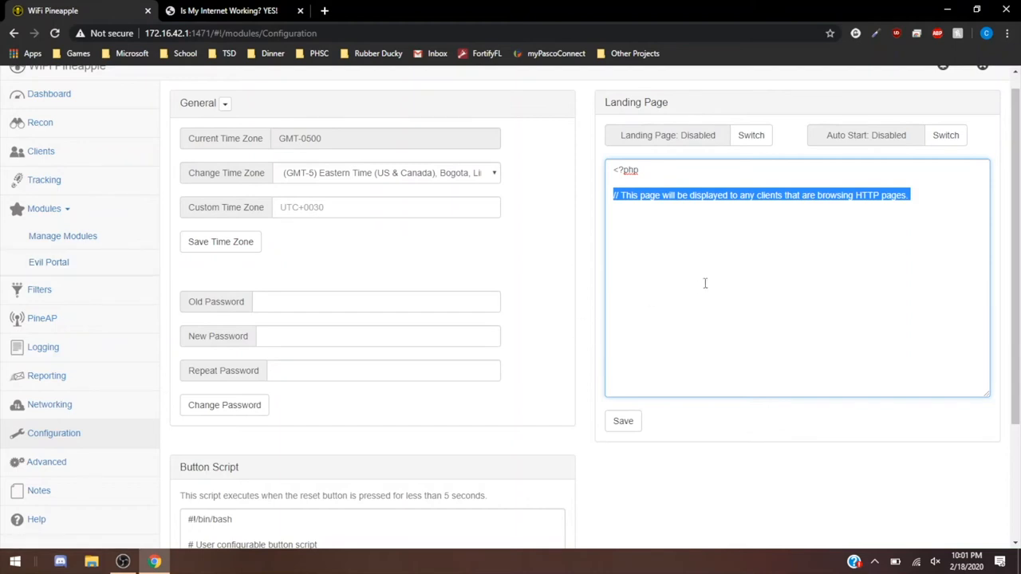
pyautogui.moveTo(711, 273)
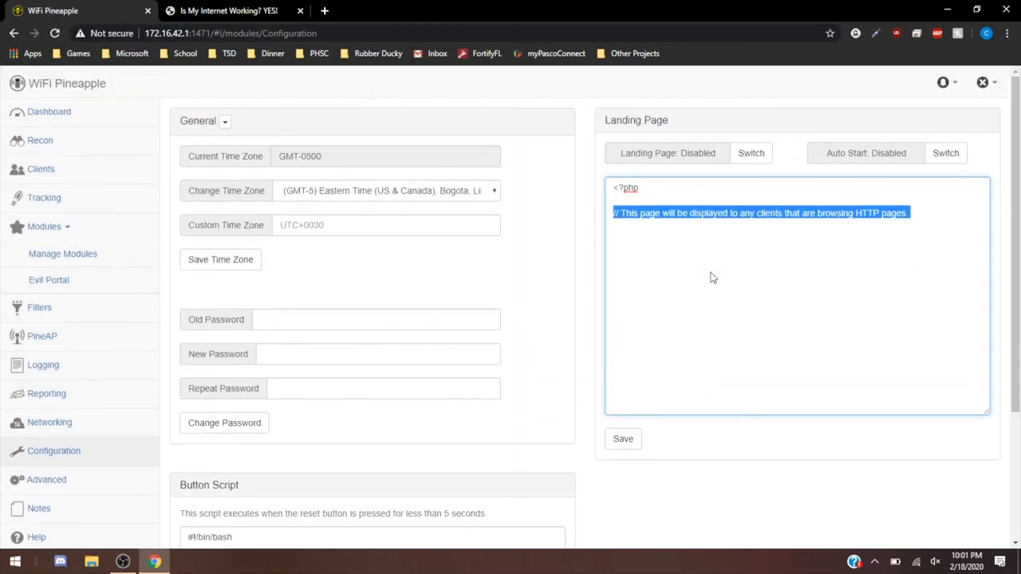
pyautogui.scroll(-3)
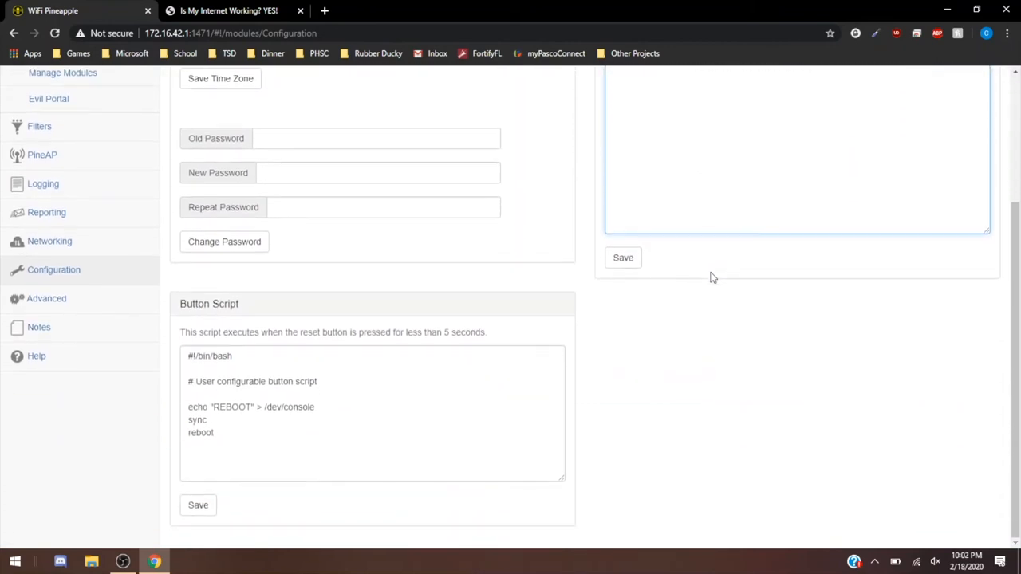
pyautogui.moveTo(383, 380)
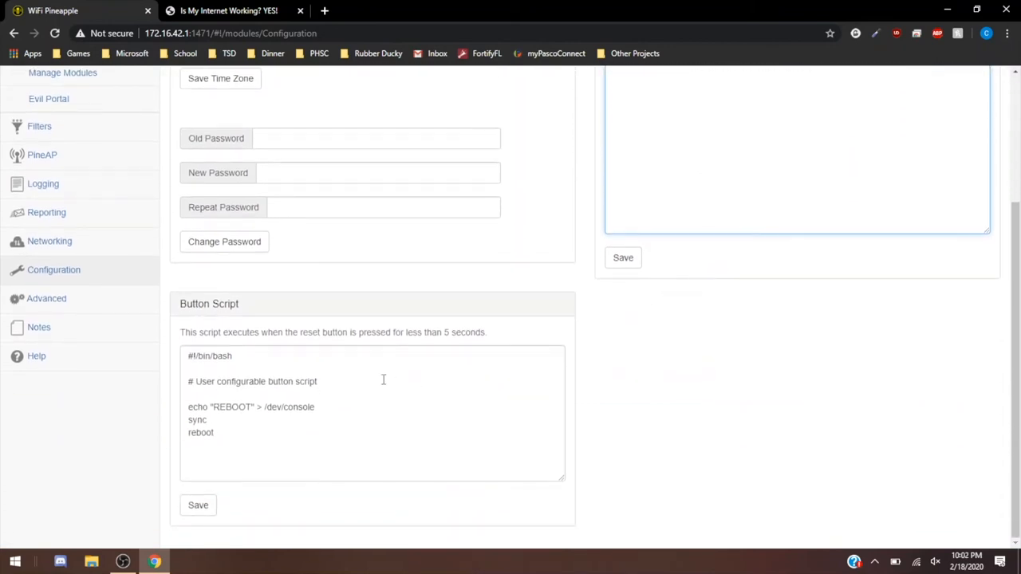
pyautogui.moveTo(394, 375)
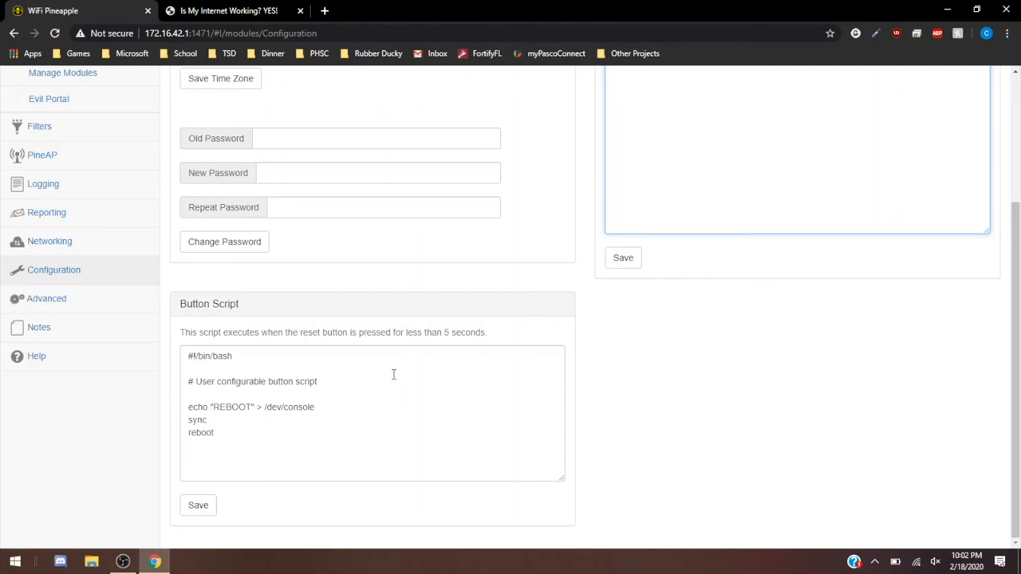
pyautogui.moveTo(394, 374)
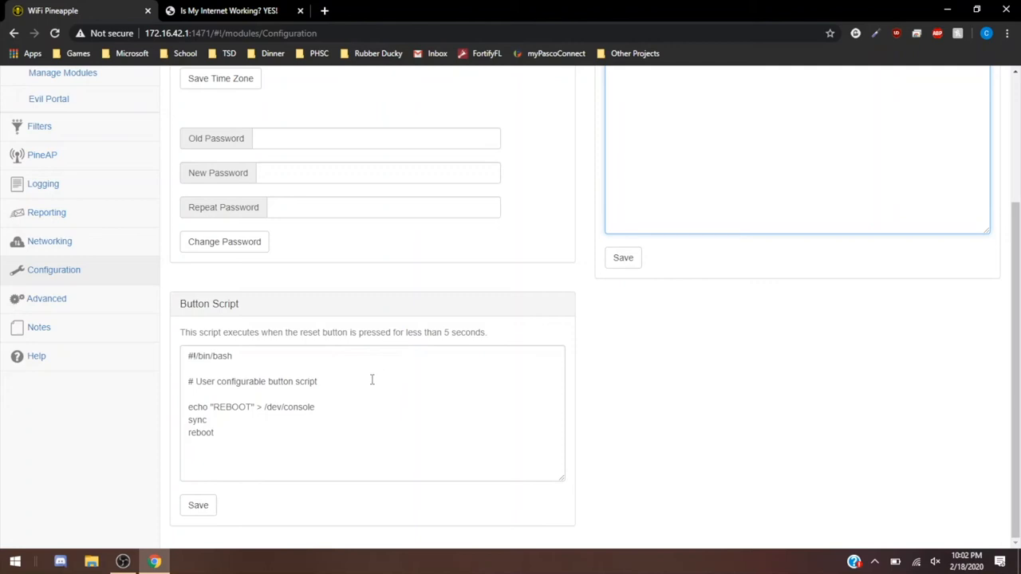
# - Review the reset-button reboot script in the Button Script box, then go to Advanced
pyautogui.click(303, 429)
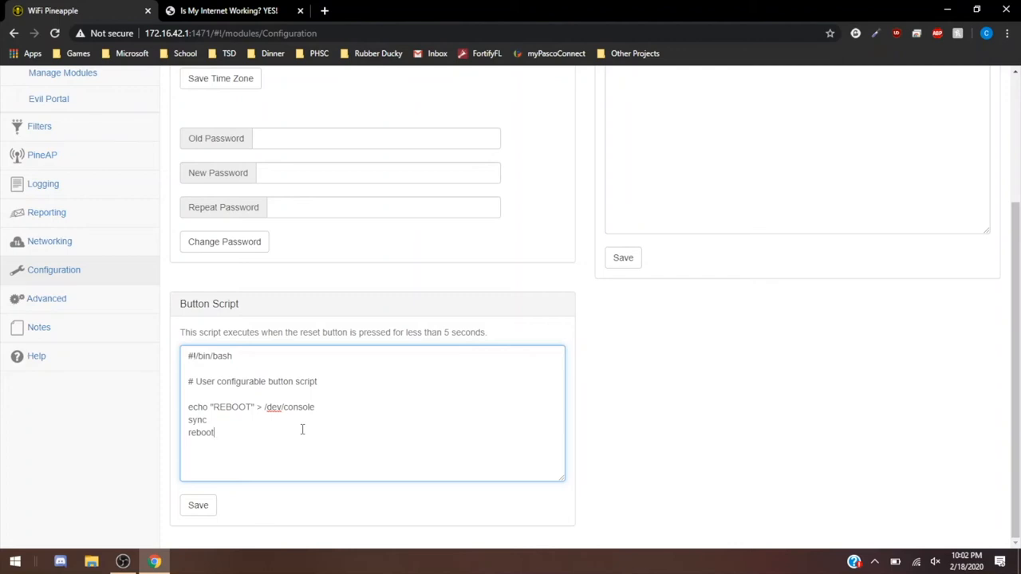
pyautogui.doubleClick(197, 420)
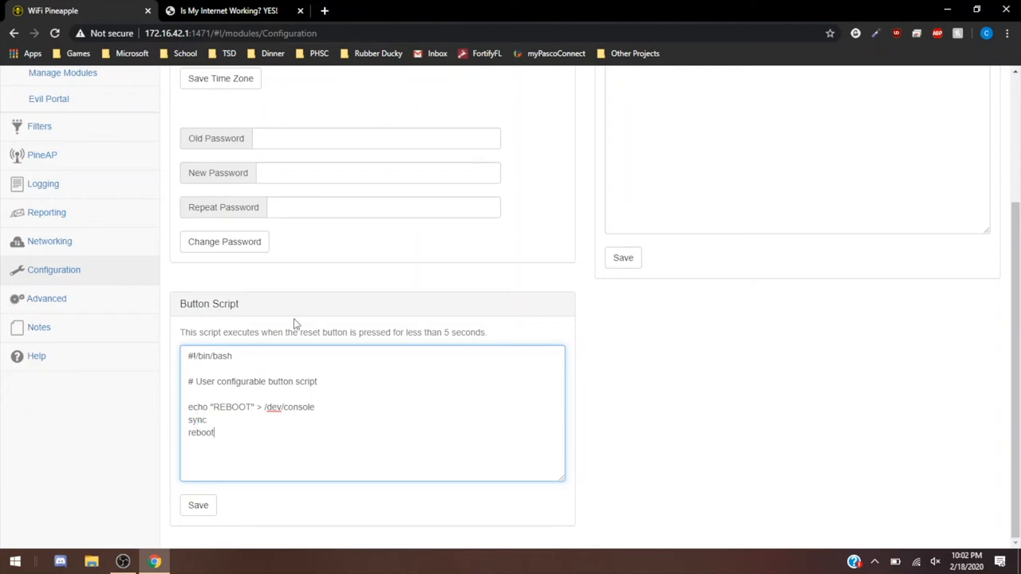
pyautogui.moveTo(382, 387)
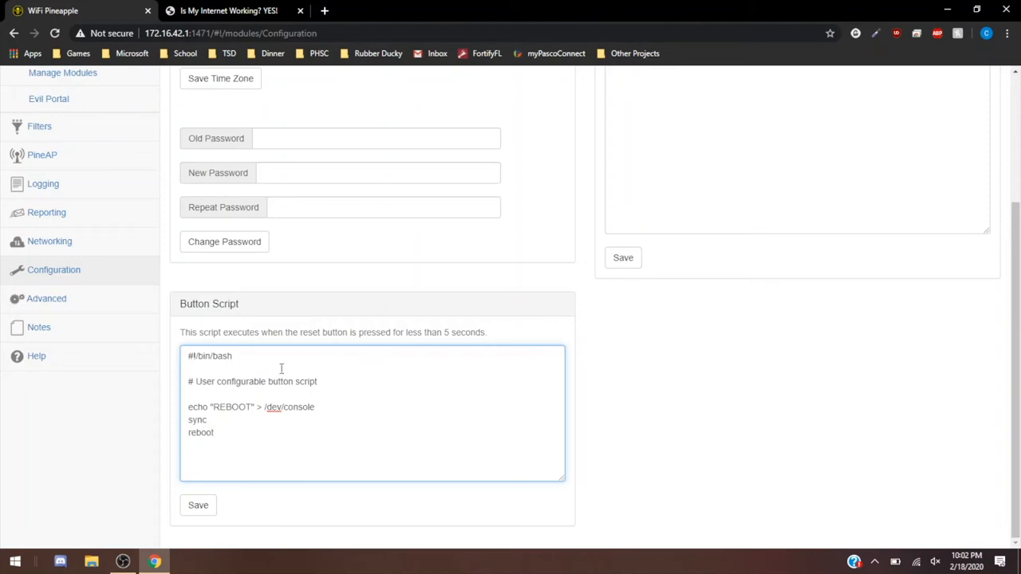
pyautogui.doubleClick(210, 356)
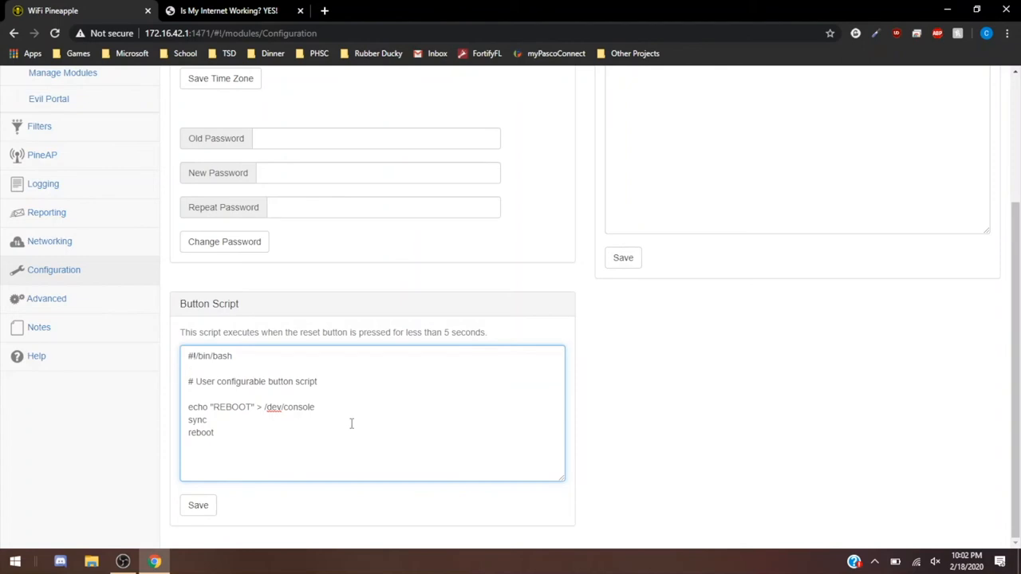
pyautogui.moveTo(267, 290)
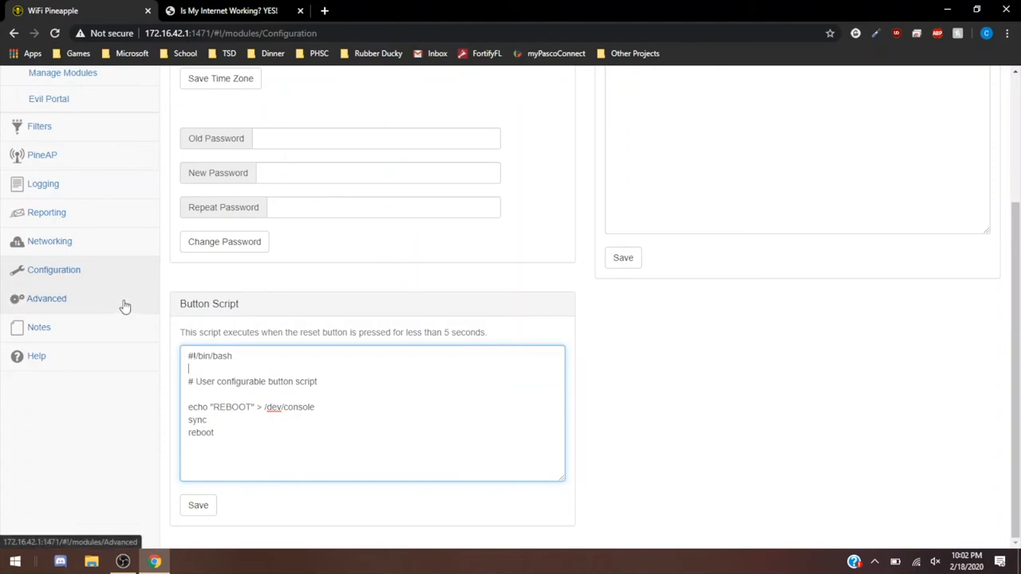
pyautogui.click(47, 298)
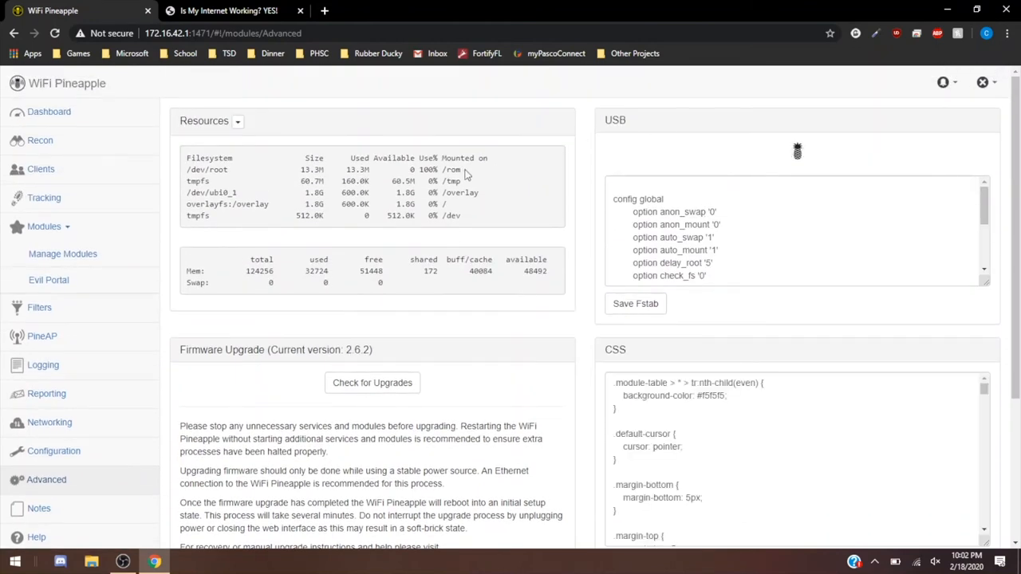
# - Check for firmware upgrades (none for 2.6.2) and scroll through CSS and API token sections
pyautogui.scroll(-3)
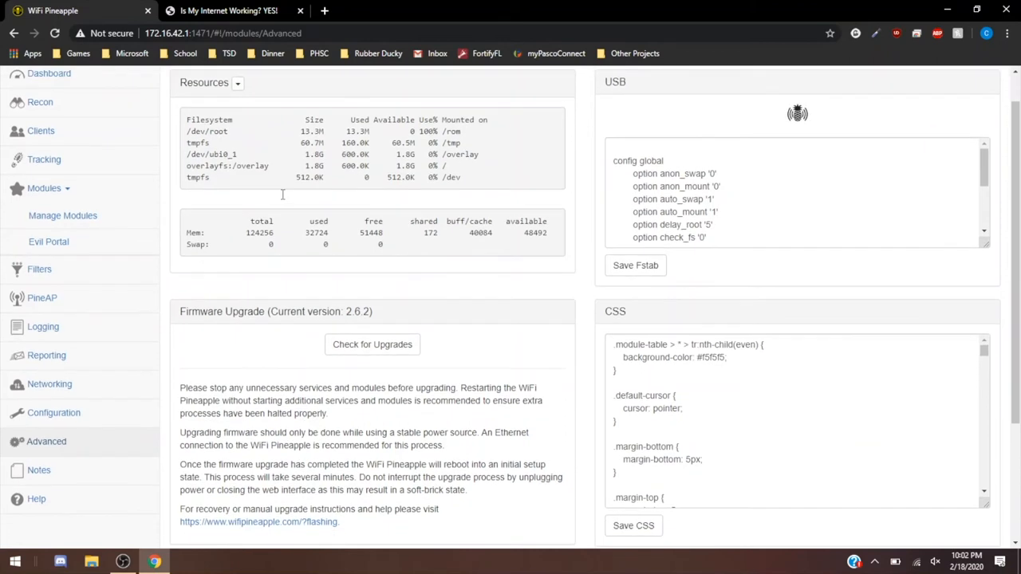
pyautogui.scroll(-3)
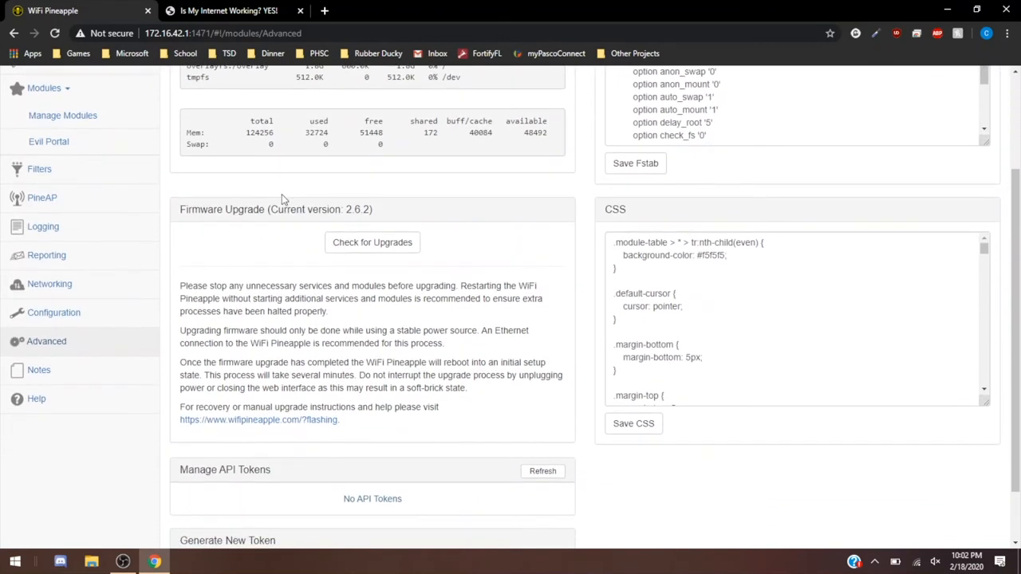
pyautogui.click(372, 242)
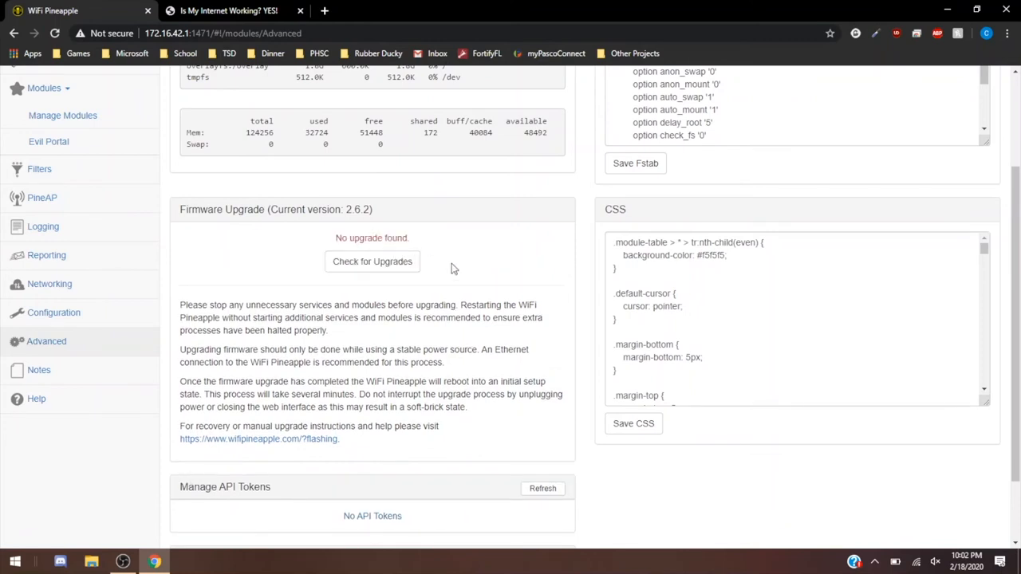
pyautogui.scroll(-3)
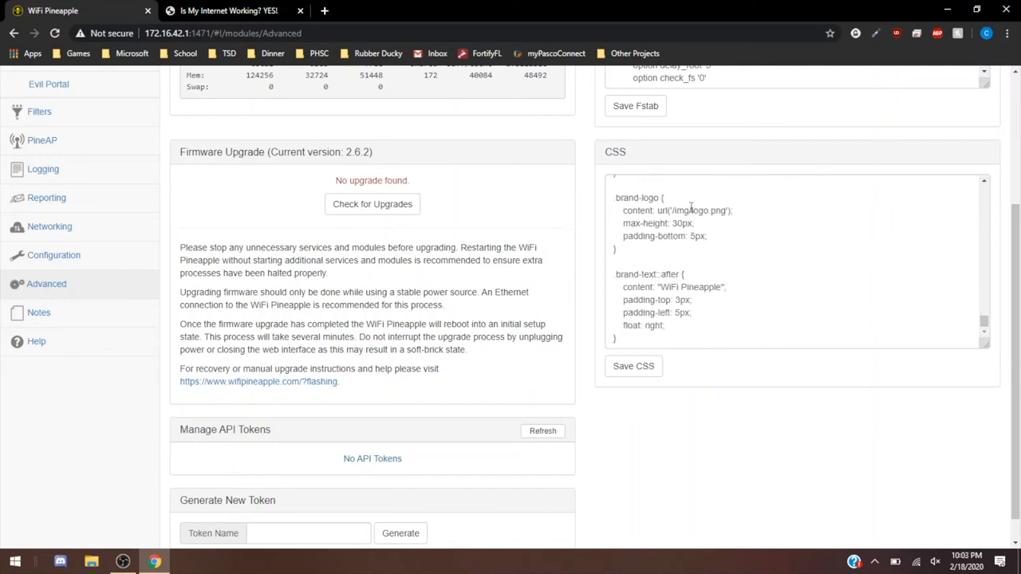
pyautogui.scroll(-3)
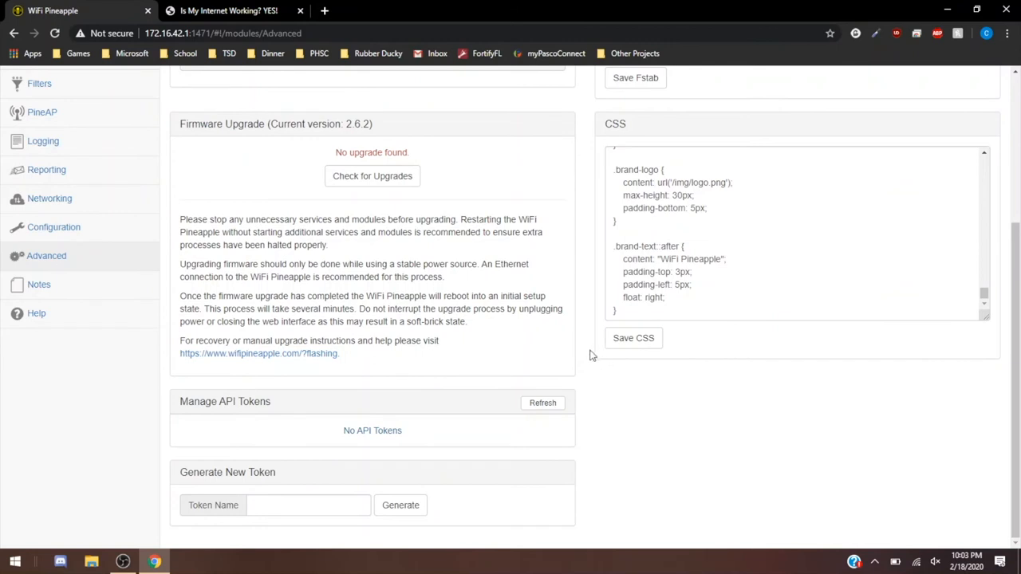
pyautogui.moveTo(425, 421)
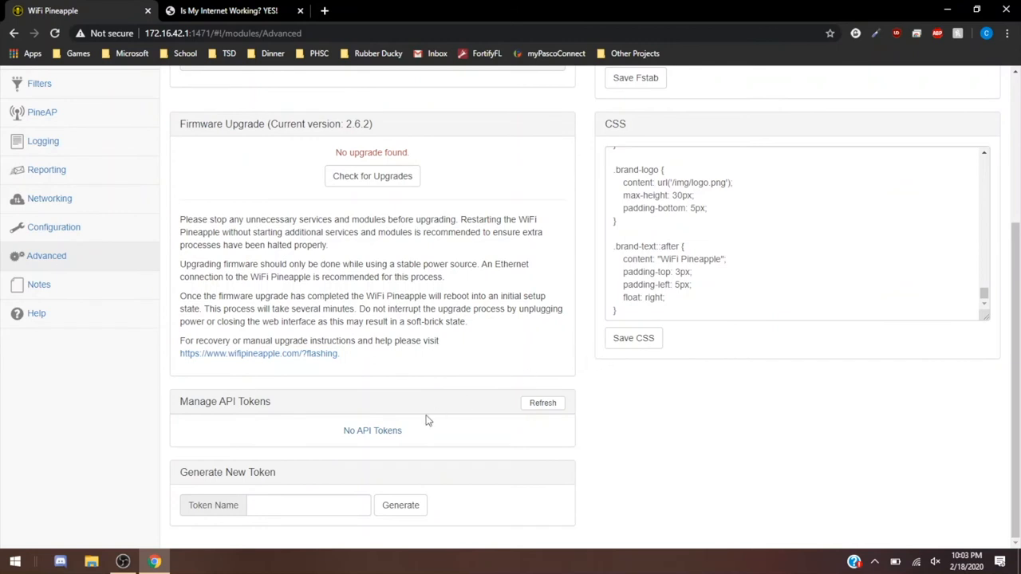
pyautogui.moveTo(458, 439)
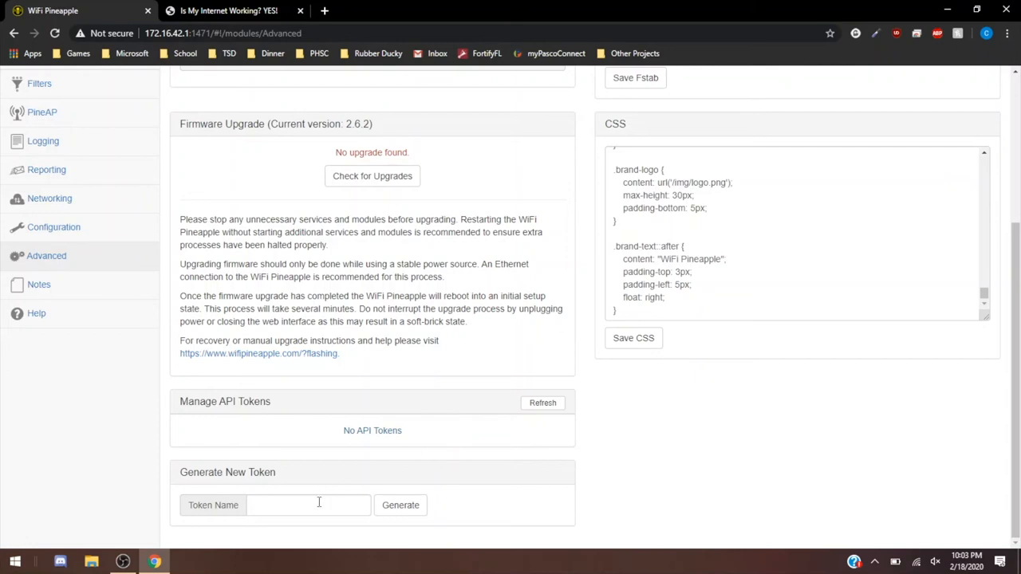
pyautogui.moveTo(39, 284)
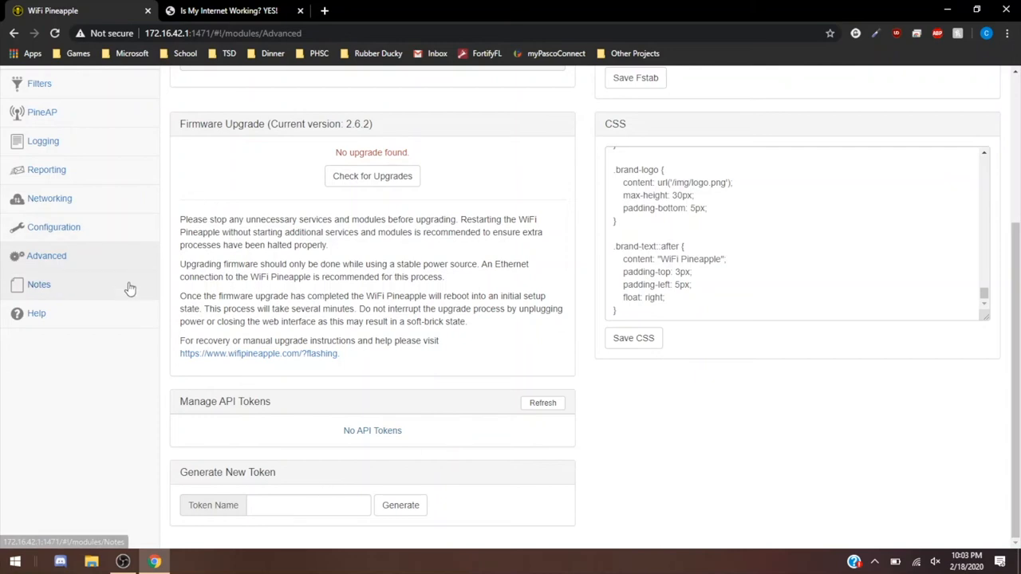
pyautogui.click(38, 284)
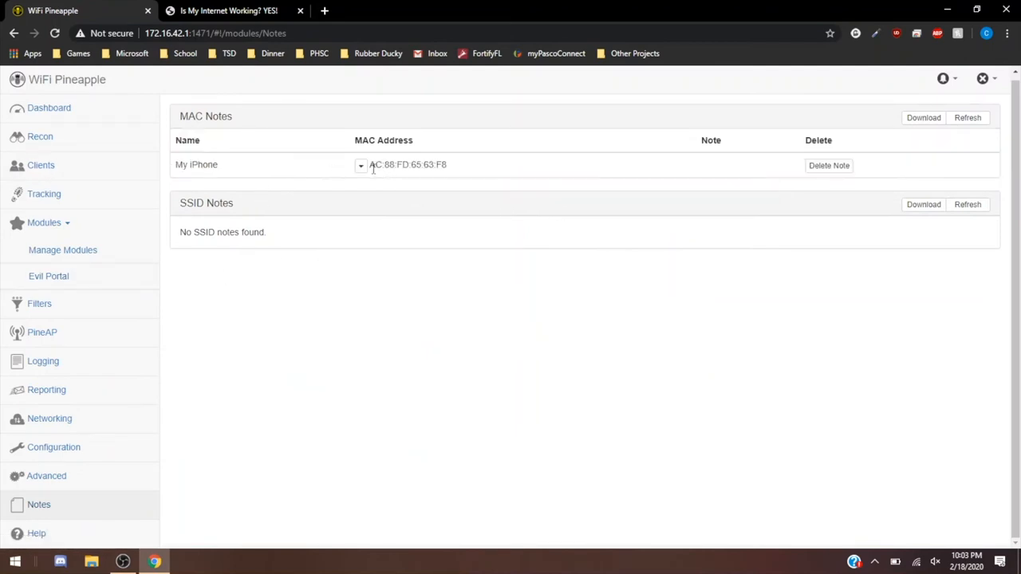
pyautogui.moveTo(360, 165)
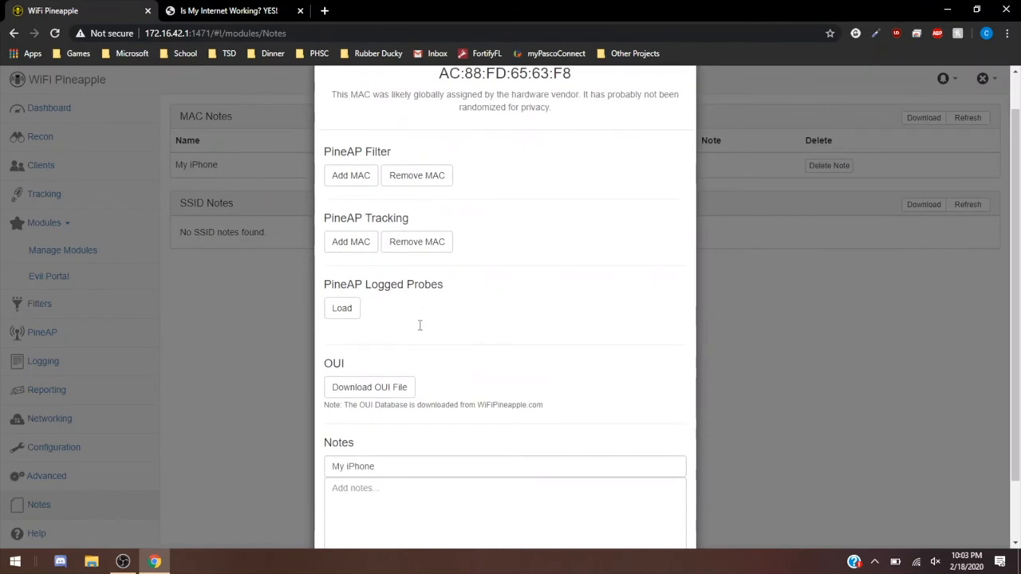
# - Note My iPhone as 'this is my iphone used for testing if the network is working'
pyautogui.click(399, 487)
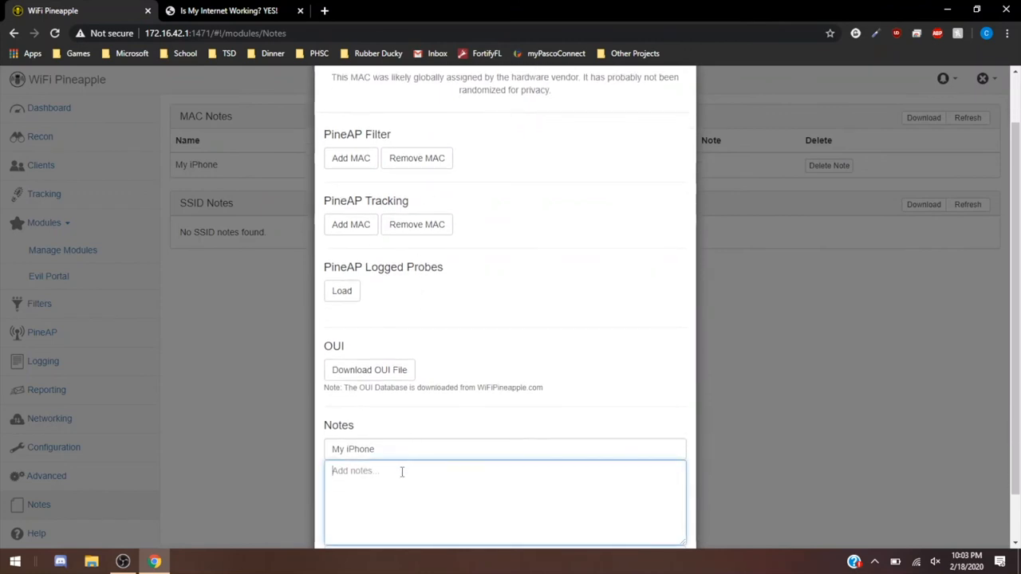
pyautogui.write('thei')
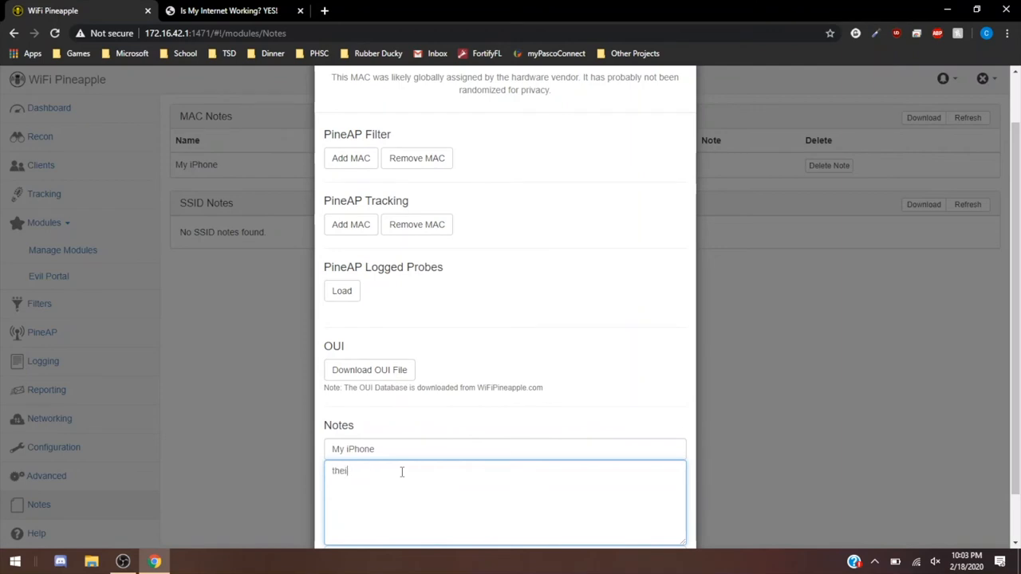
pyautogui.write('this is my iphon')
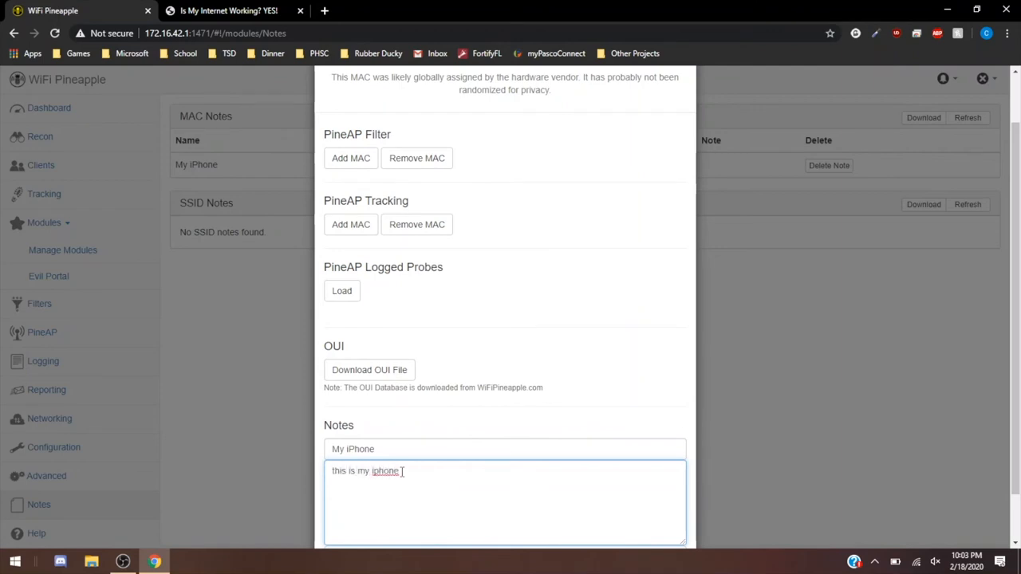
pyautogui.write('used for testing if the network is working')
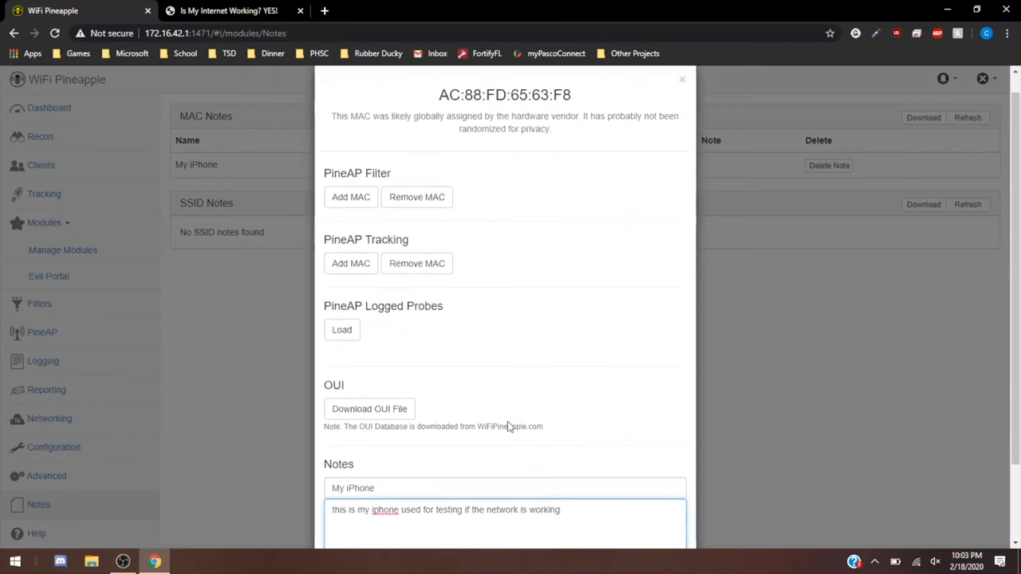
pyautogui.click(505, 505)
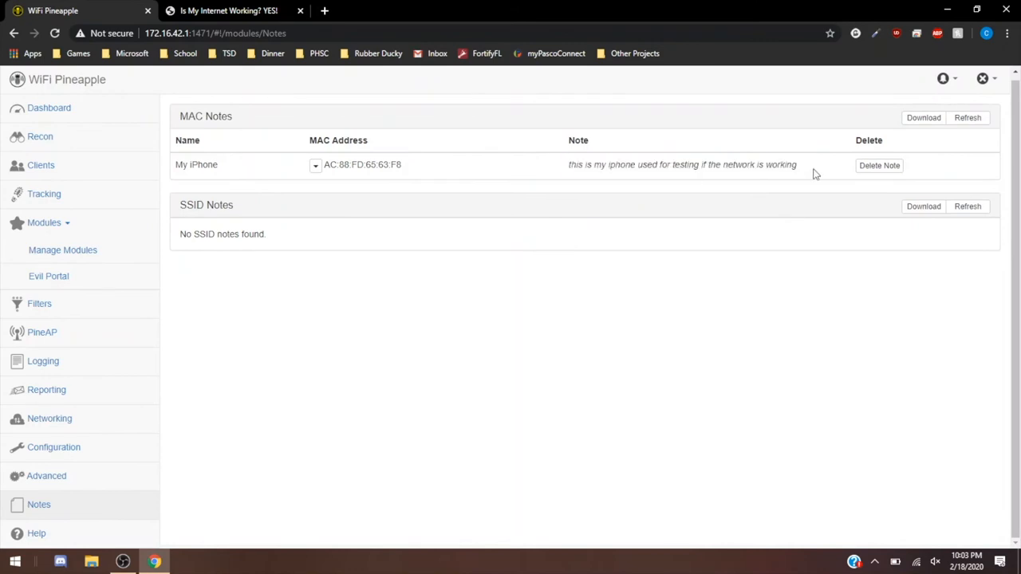
pyautogui.moveTo(811, 206)
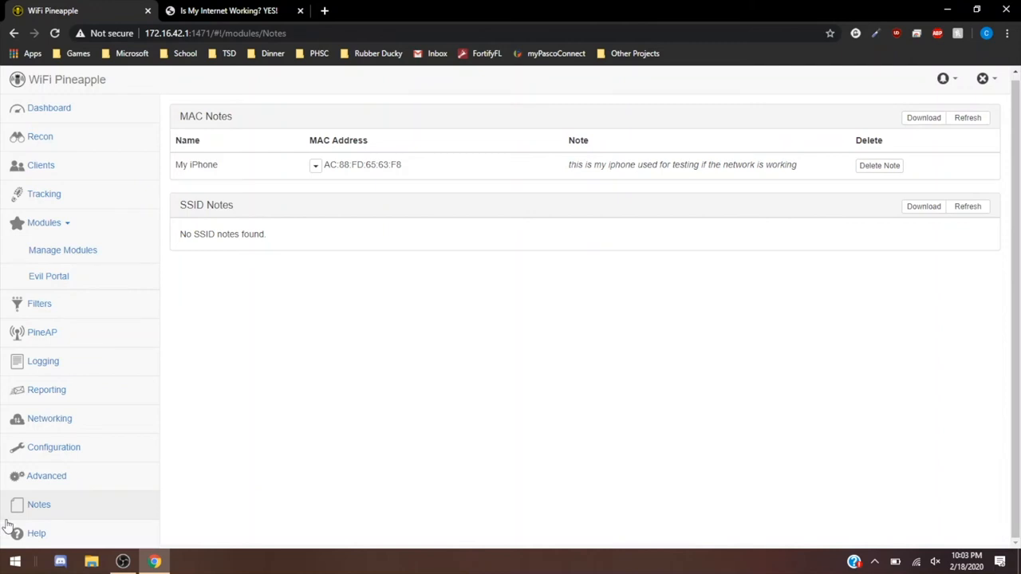
# - Re-save the My iPhone note, close the client details window, and open Help
pyautogui.click(41, 165)
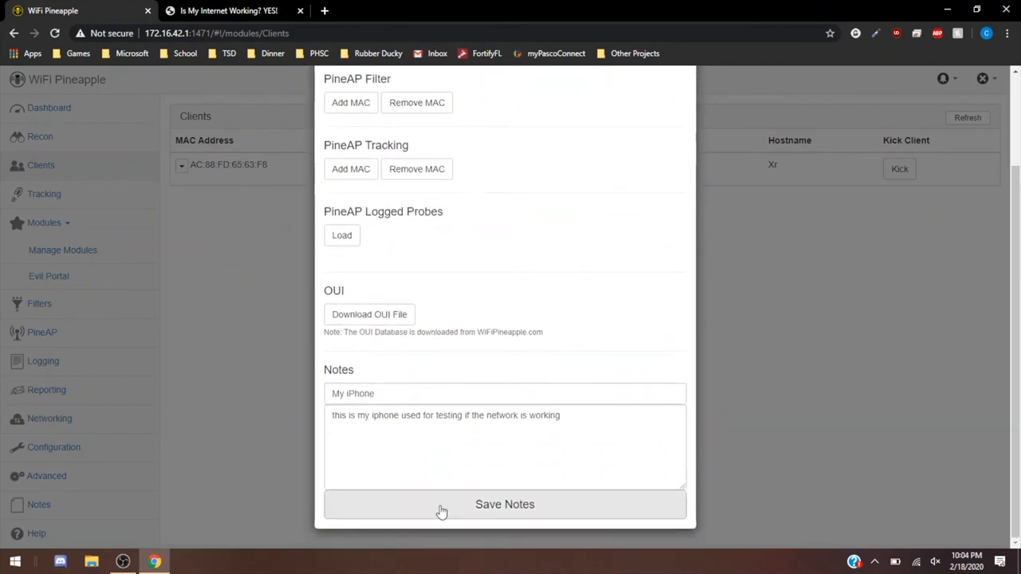
pyautogui.click(505, 505)
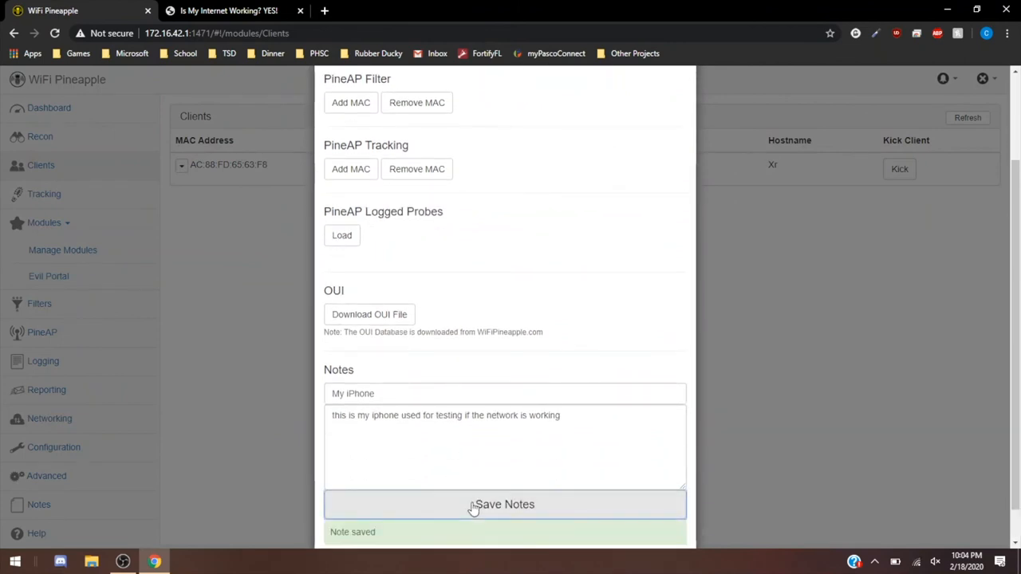
pyautogui.click(39, 504)
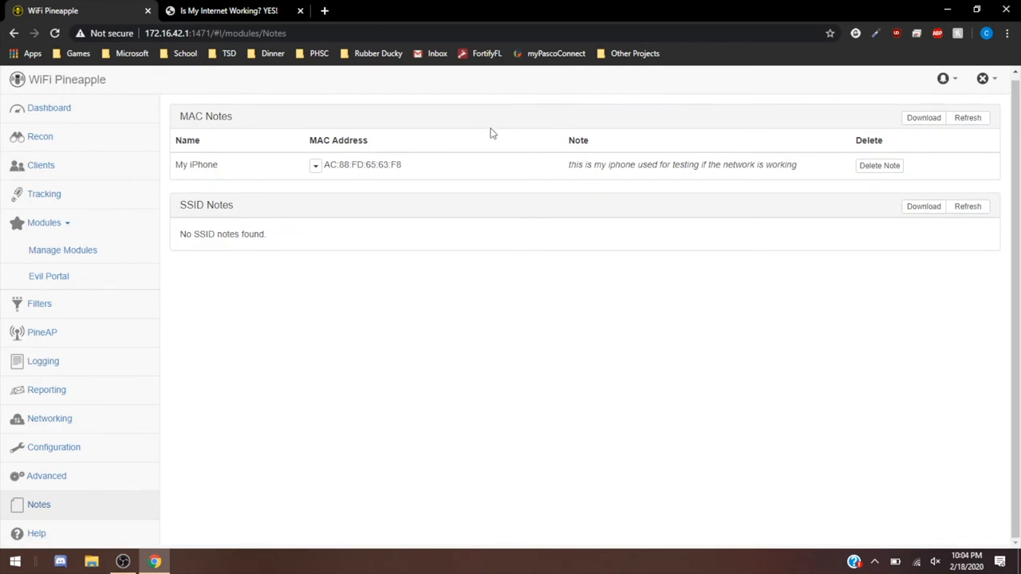
pyautogui.moveTo(430, 216)
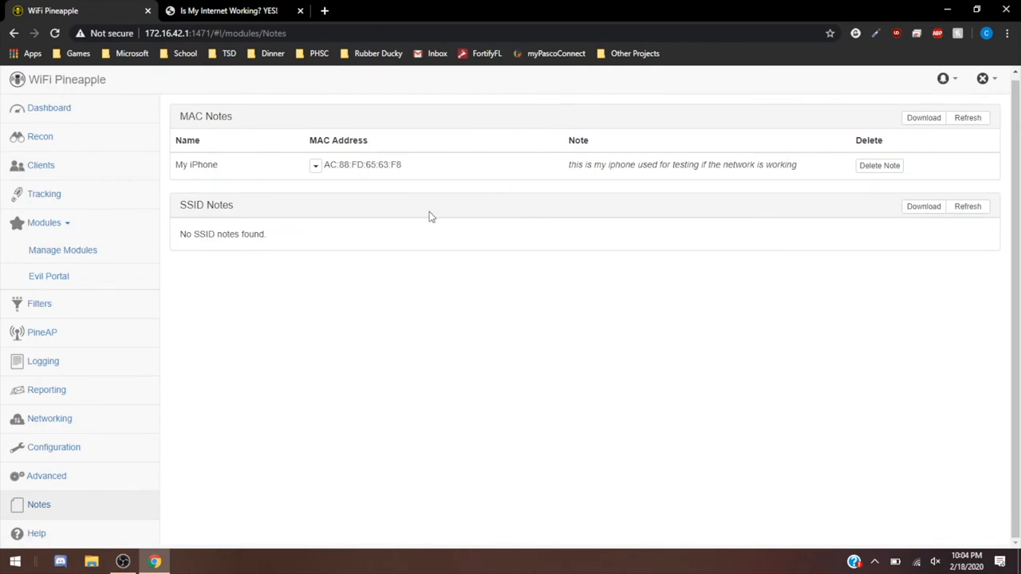
pyautogui.moveTo(503, 192)
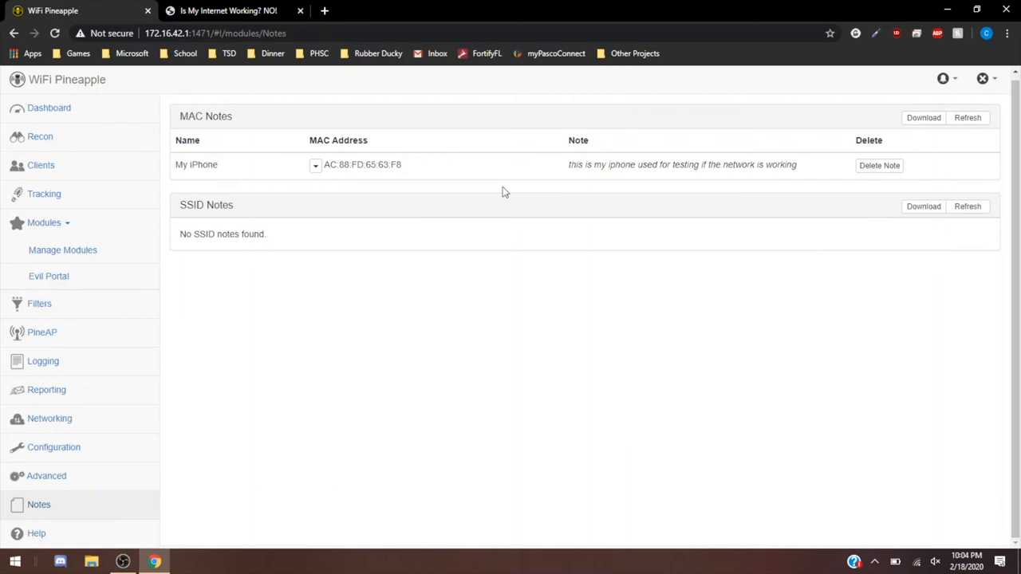
pyautogui.moveTo(173, 506)
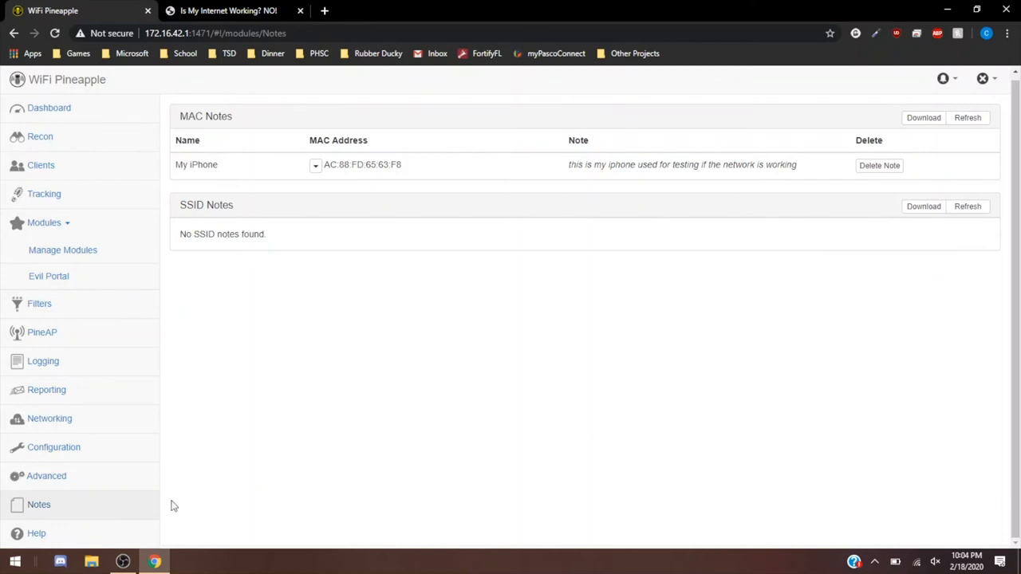
pyautogui.click(36, 533)
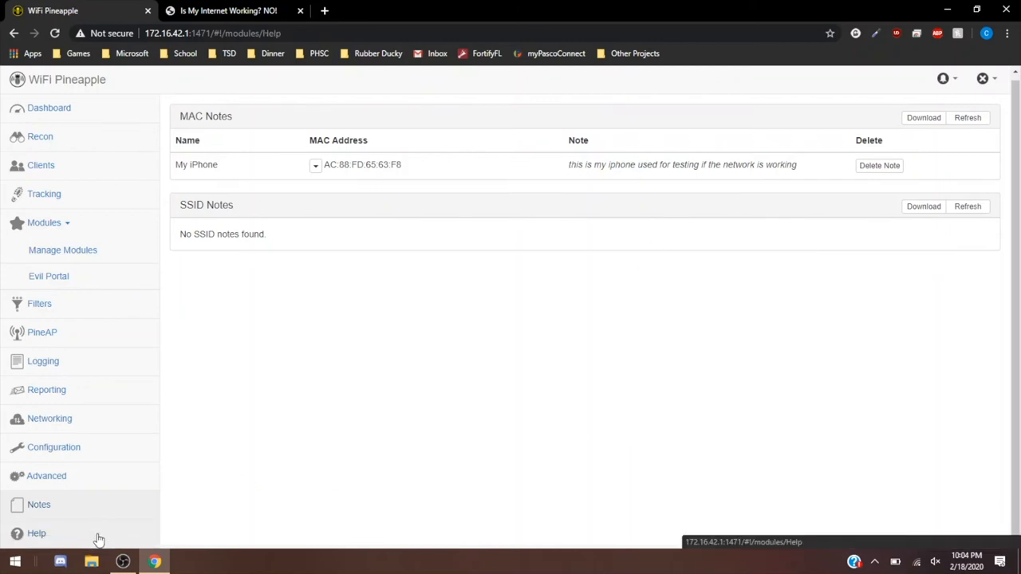
pyautogui.moveTo(295, 483)
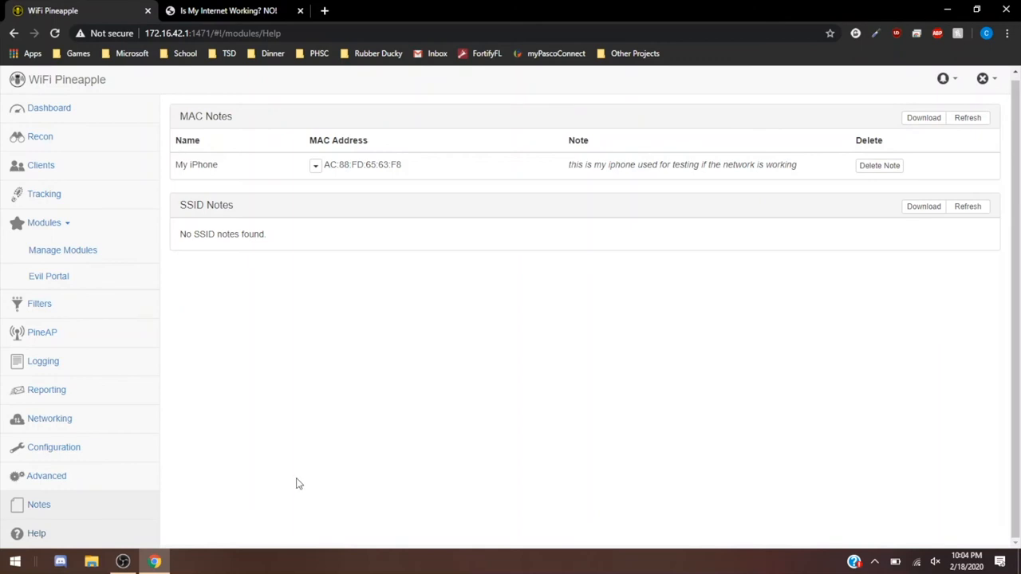
pyautogui.moveTo(143, 534)
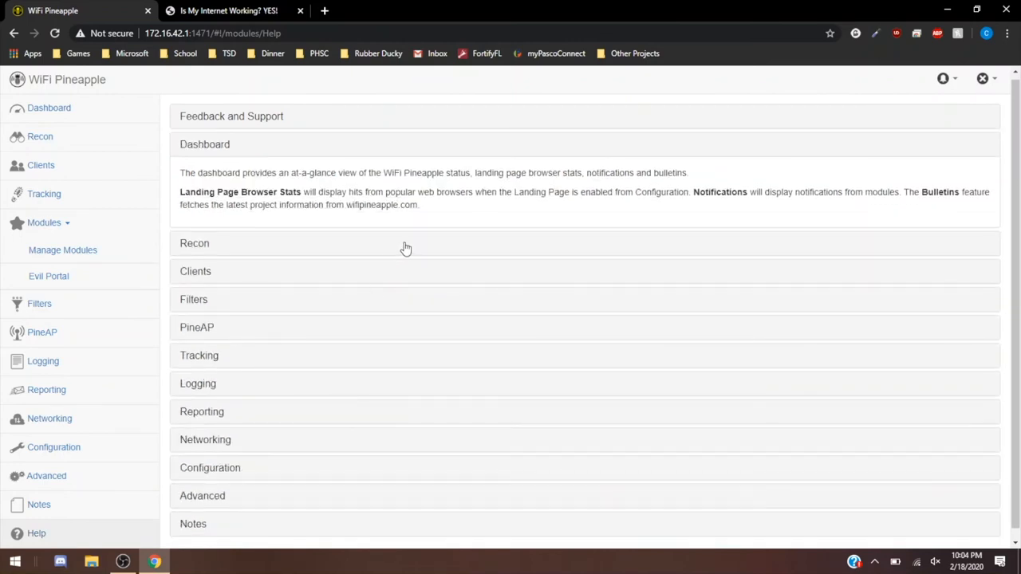
# - Expand the Recon, Clients and Filters sections of the Help page
pyautogui.click(194, 243)
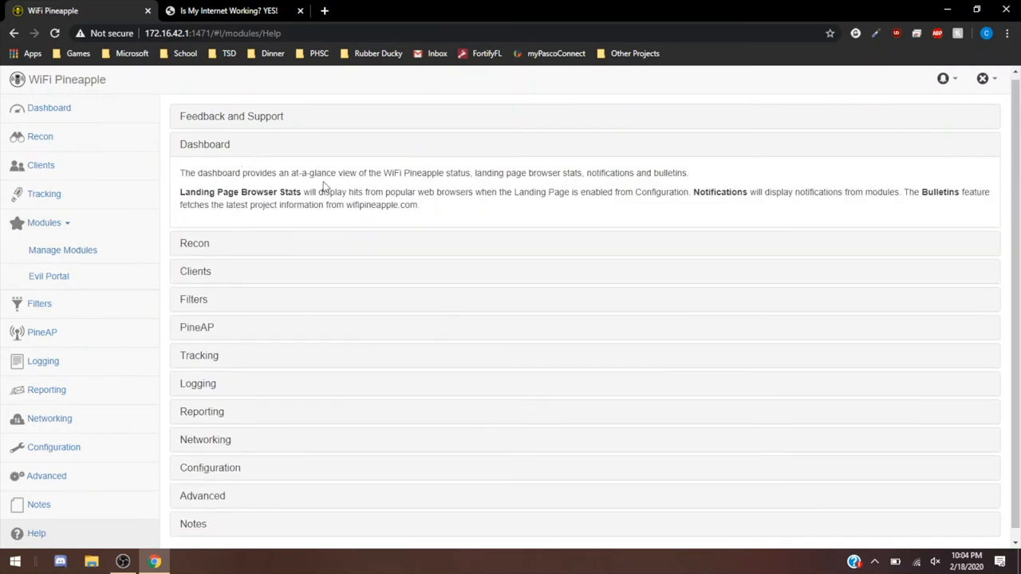
pyautogui.moveTo(223, 233)
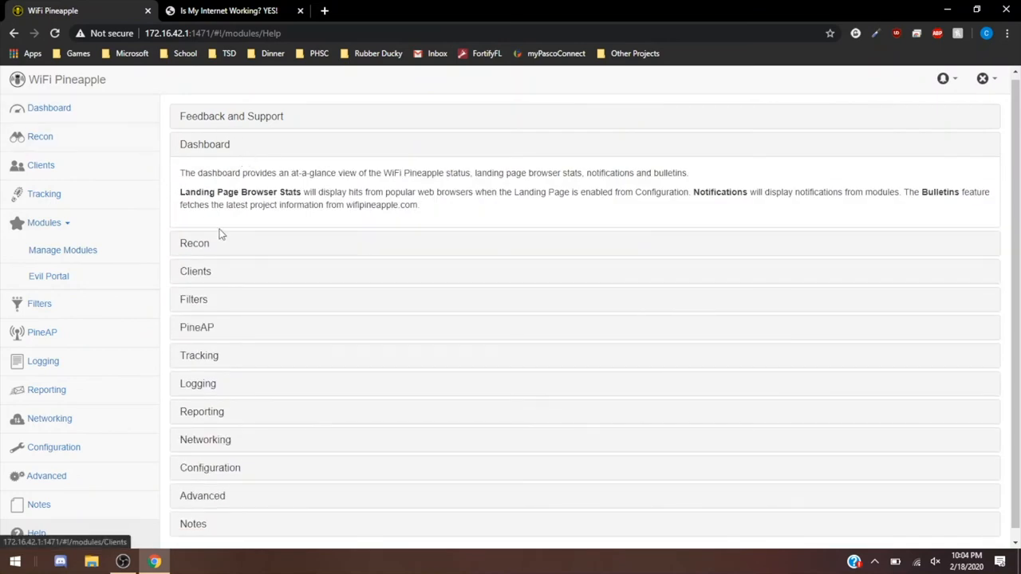
pyautogui.click(194, 244)
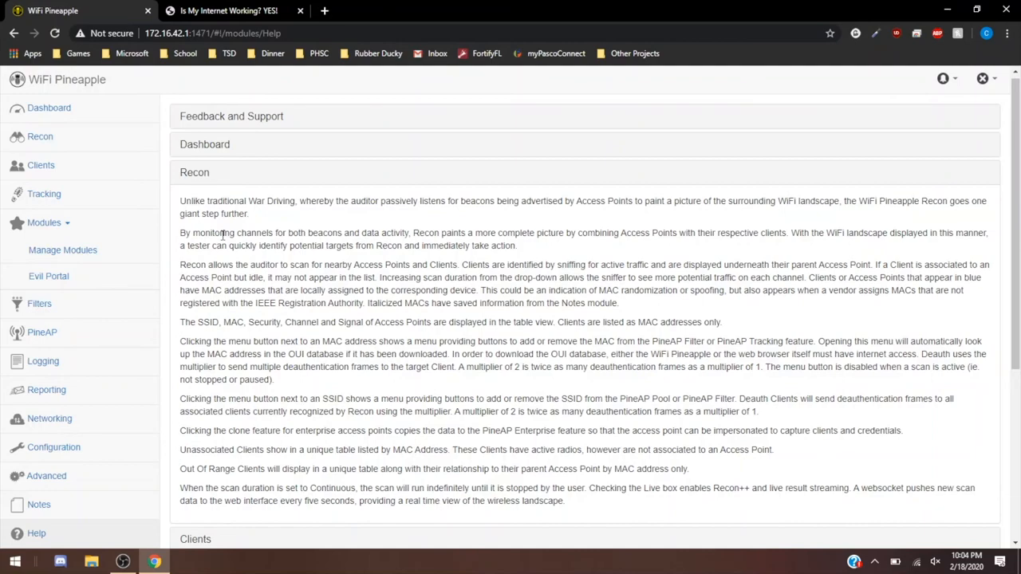
pyautogui.scroll(-3)
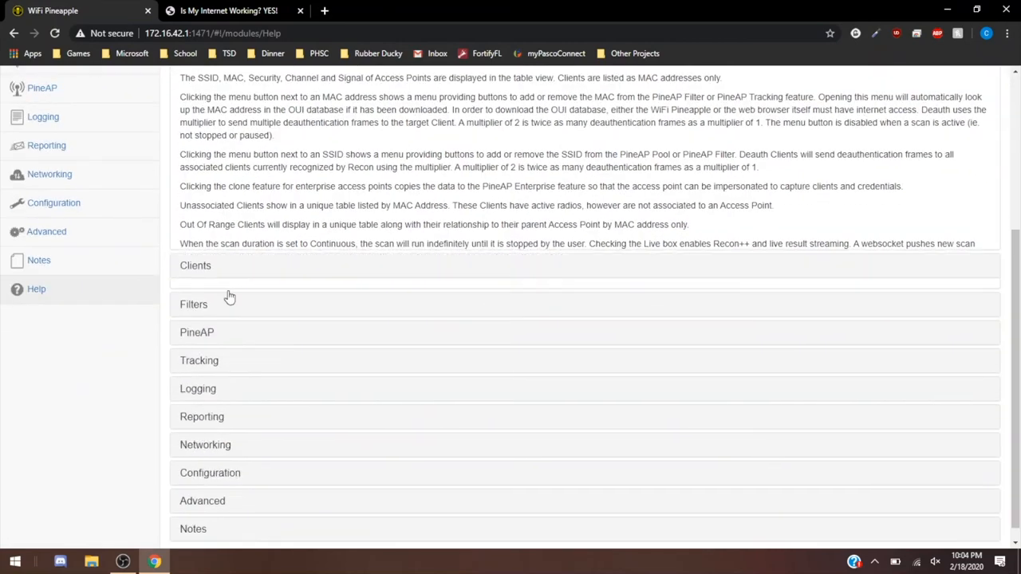
pyautogui.click(196, 266)
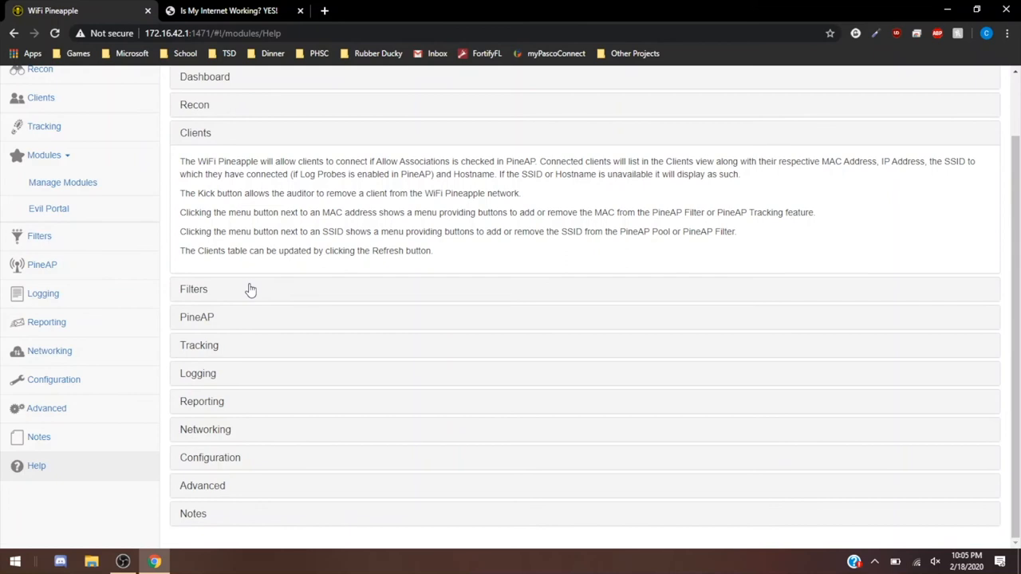
pyautogui.moveTo(315, 172)
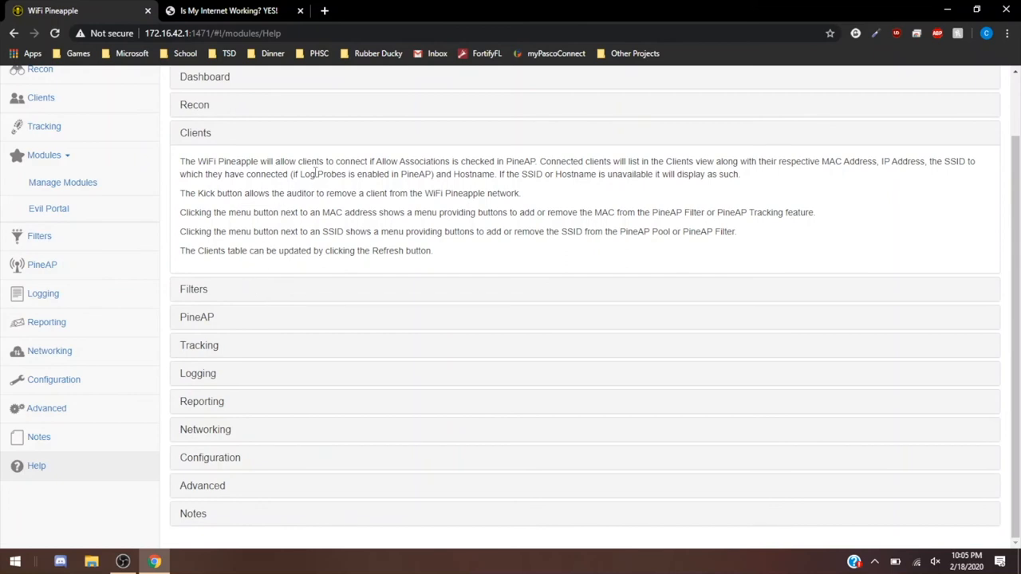
pyautogui.moveTo(196, 253)
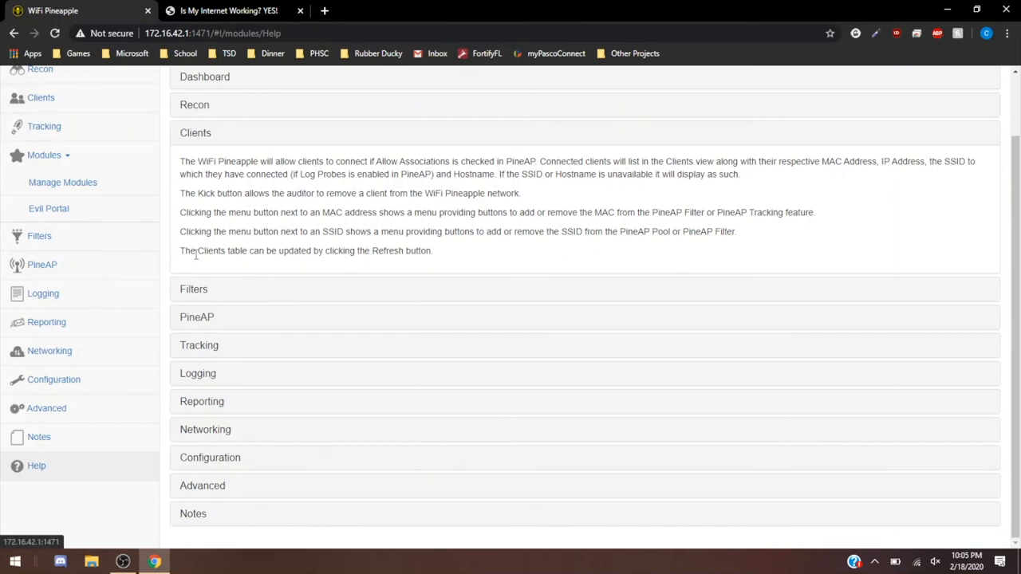
pyautogui.click(193, 289)
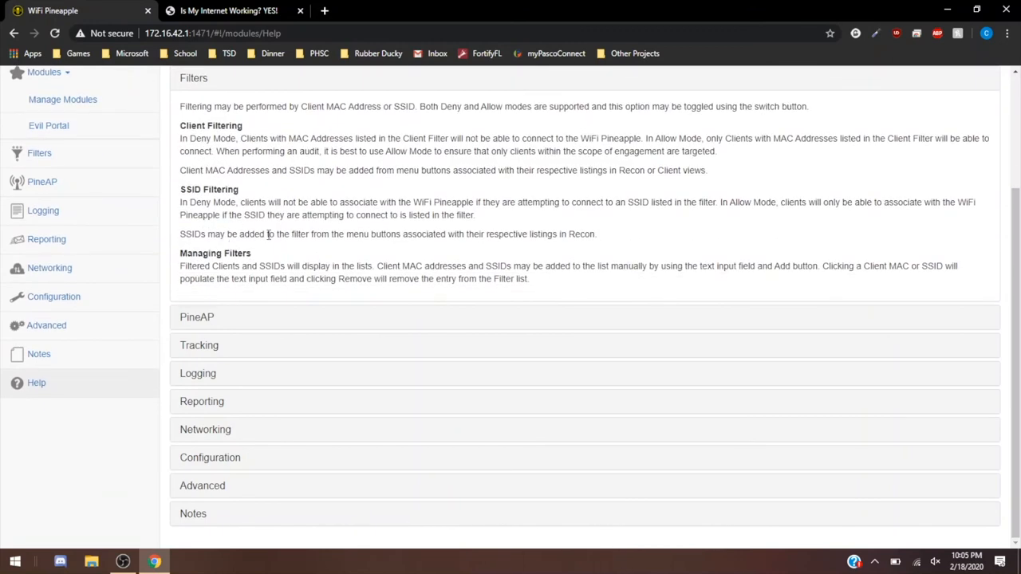
pyautogui.moveTo(246, 323)
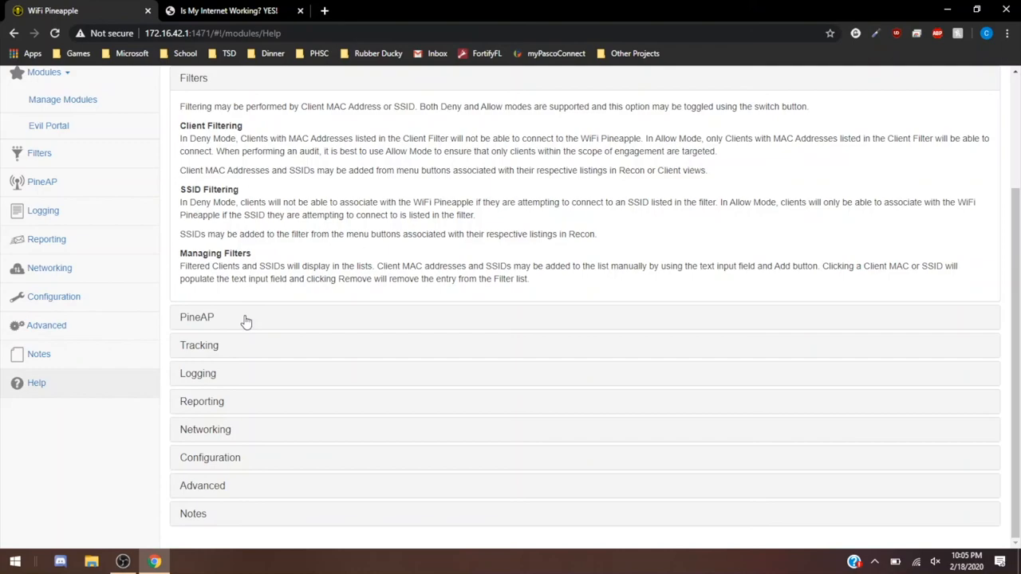
# - Expand the PineAP help section and scroll through its text
pyautogui.click(197, 317)
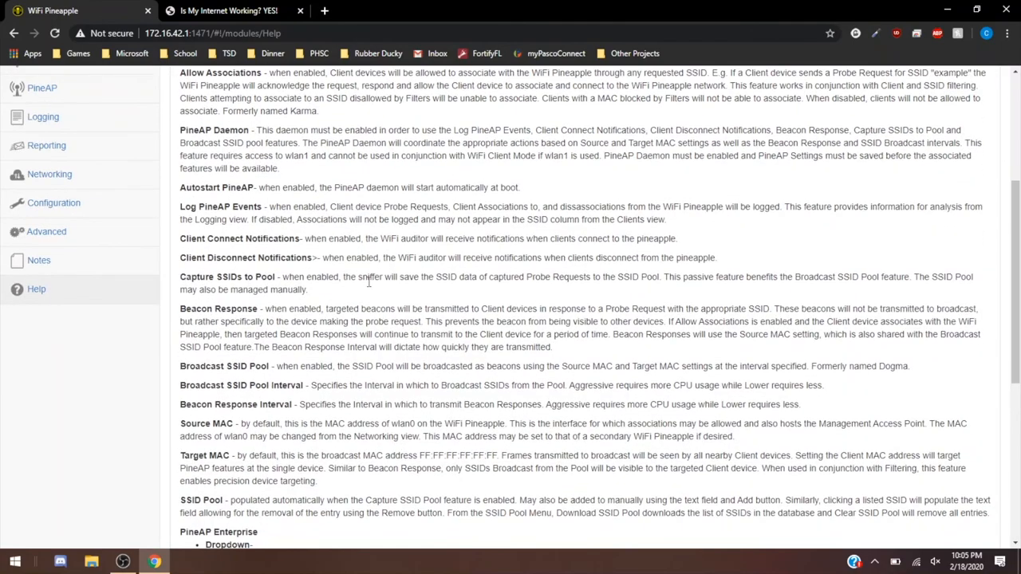
pyautogui.scroll(-3)
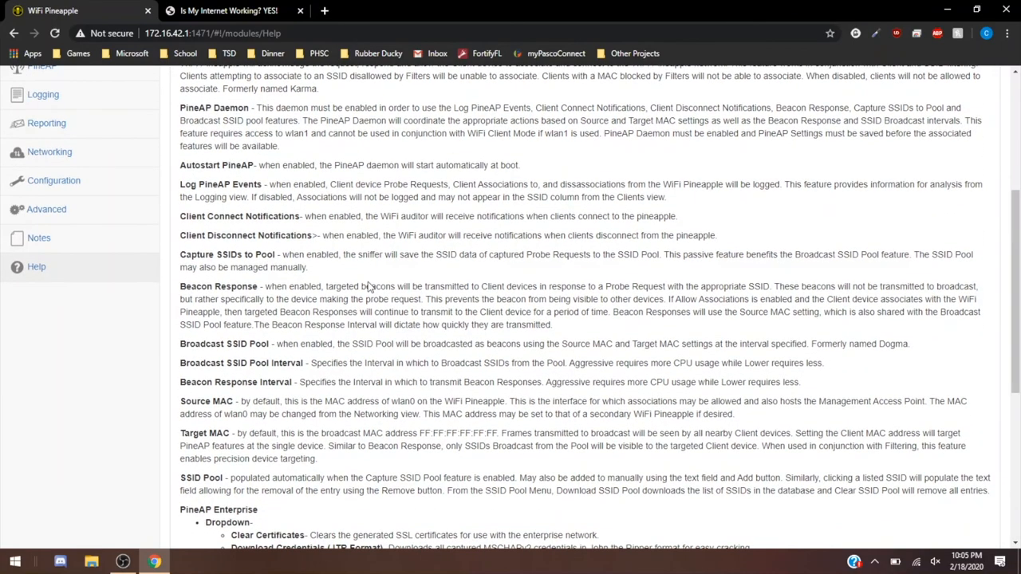
pyautogui.scroll(-3)
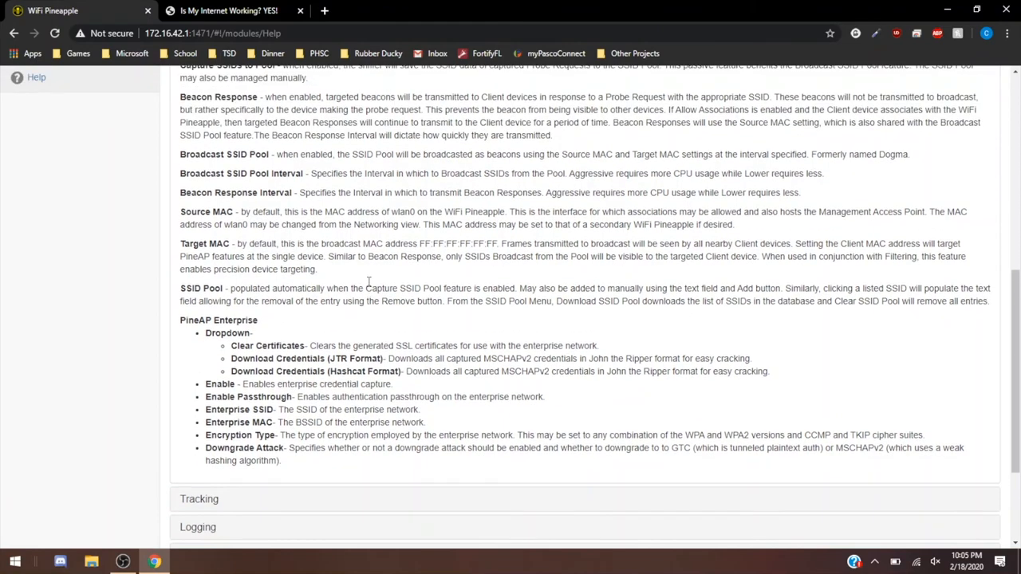
pyautogui.scroll(-3)
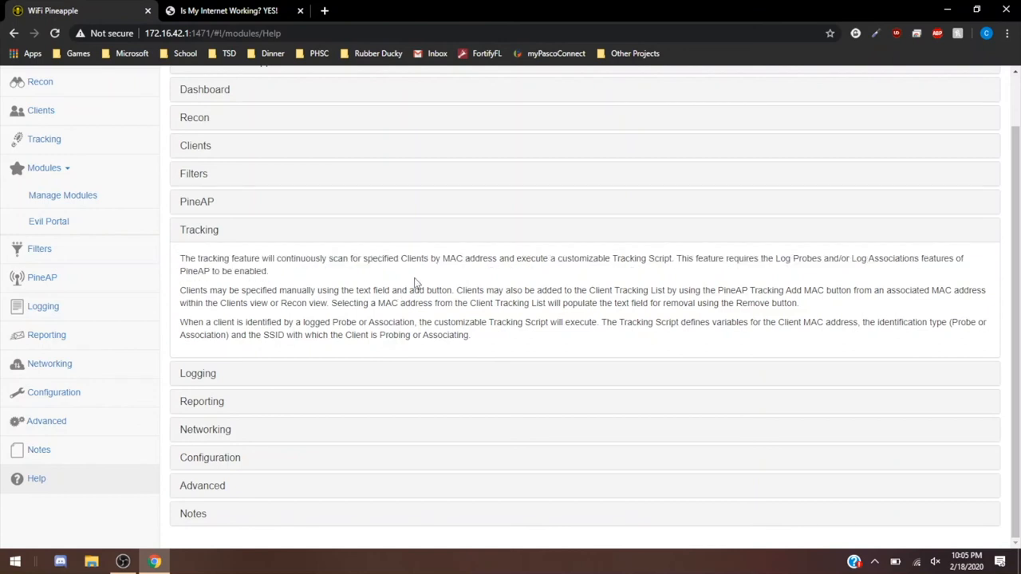
pyautogui.moveTo(431, 280)
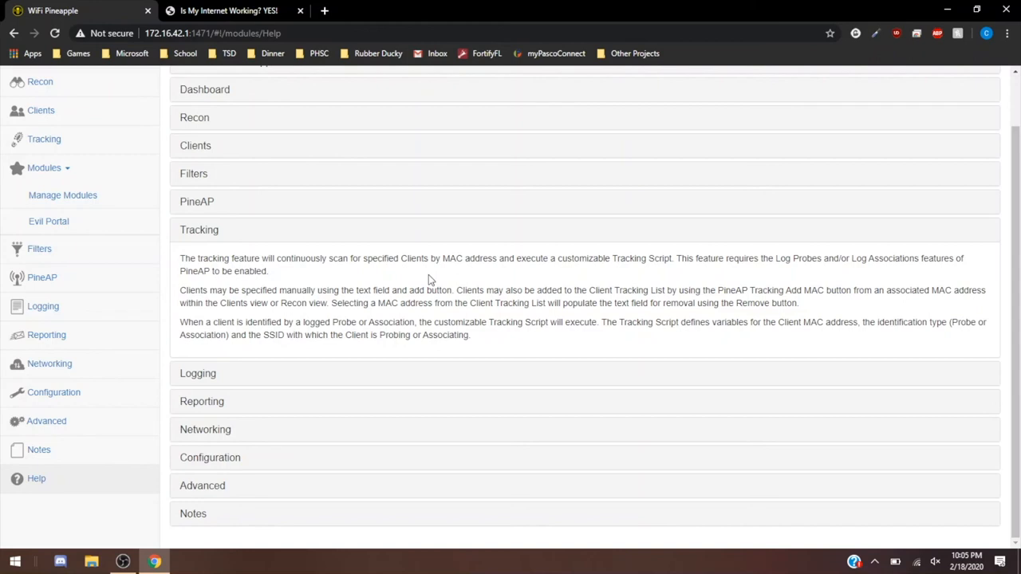
pyautogui.moveTo(843, 261)
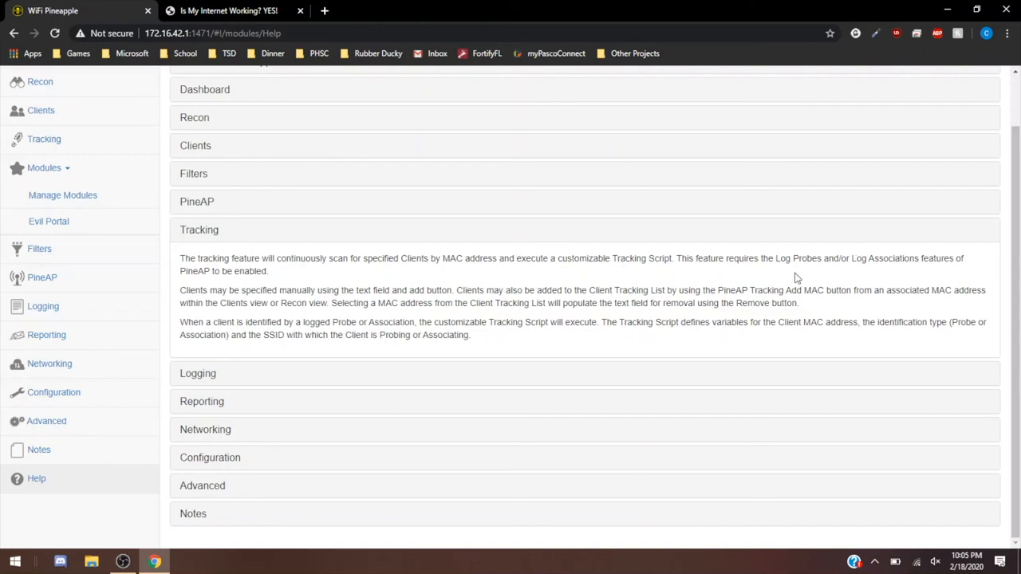
pyautogui.moveTo(593, 365)
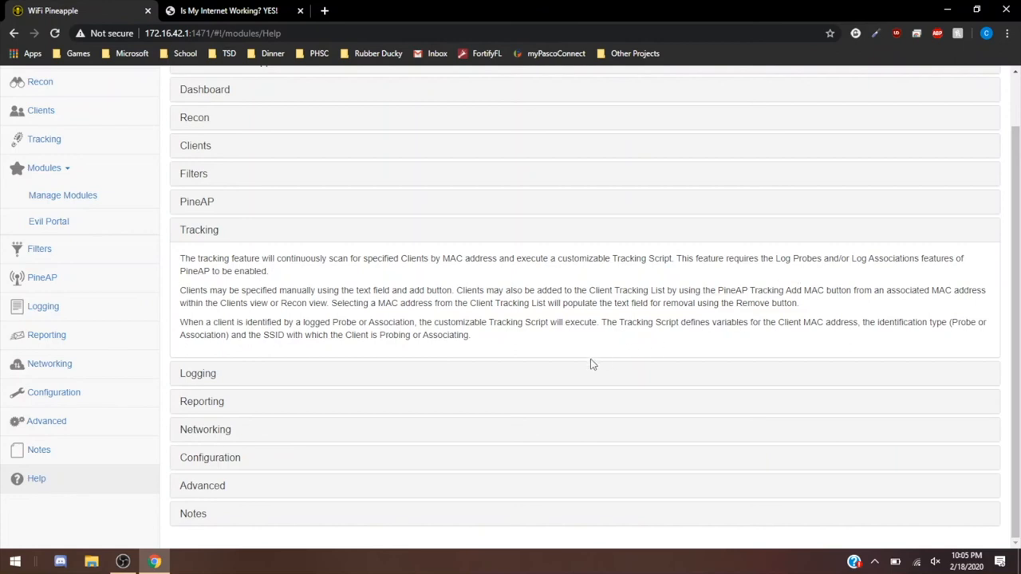
pyautogui.moveTo(226, 388)
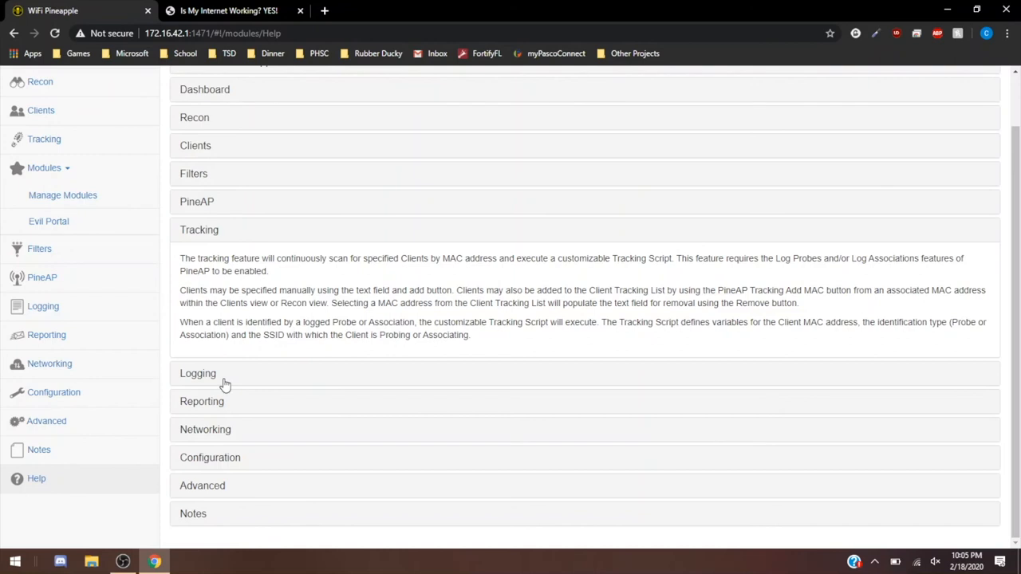
# - Expand the Logging section and highlight the first sentence of the Reporting description
pyautogui.click(197, 374)
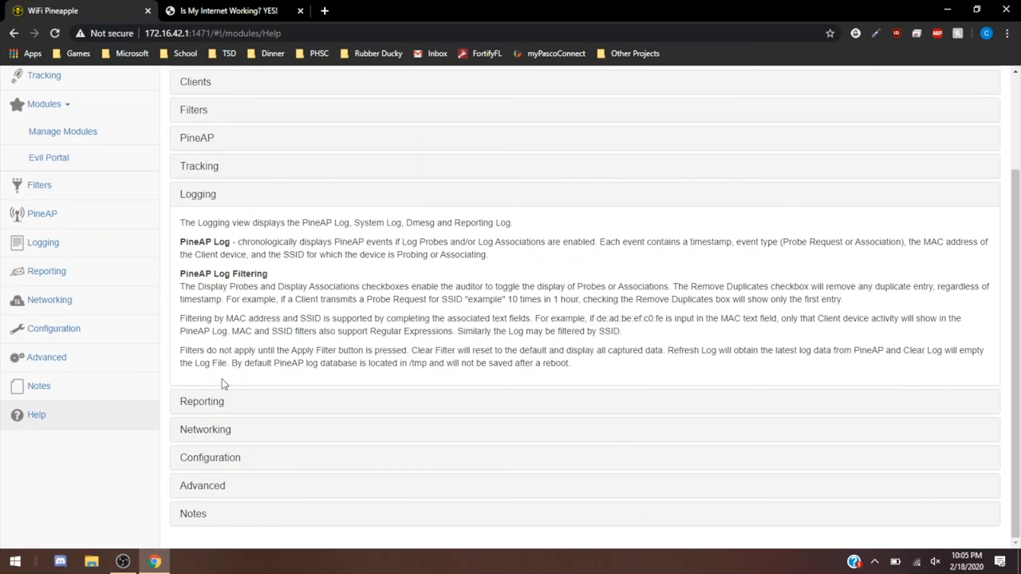
pyautogui.moveTo(342, 256)
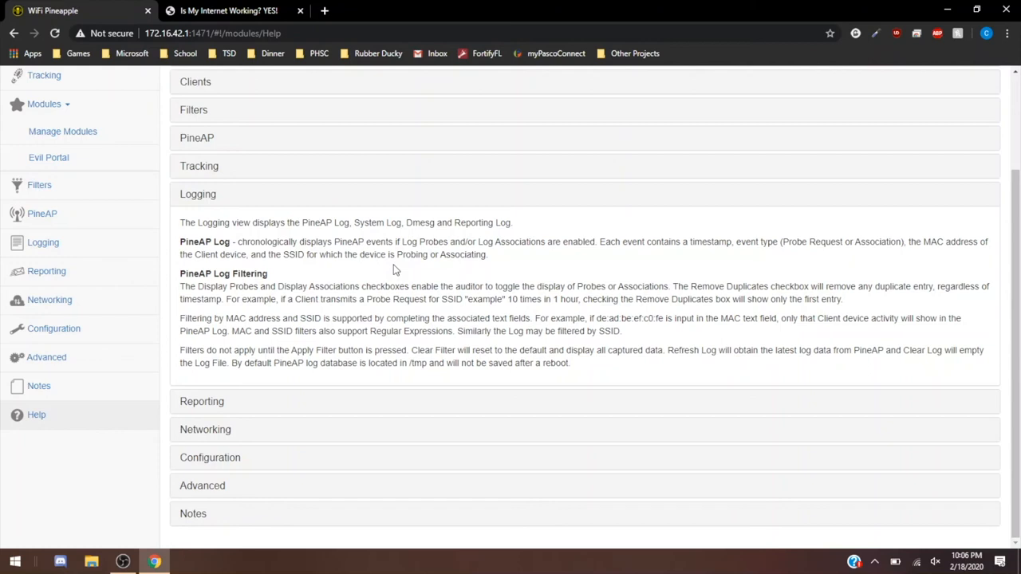
pyautogui.moveTo(331, 407)
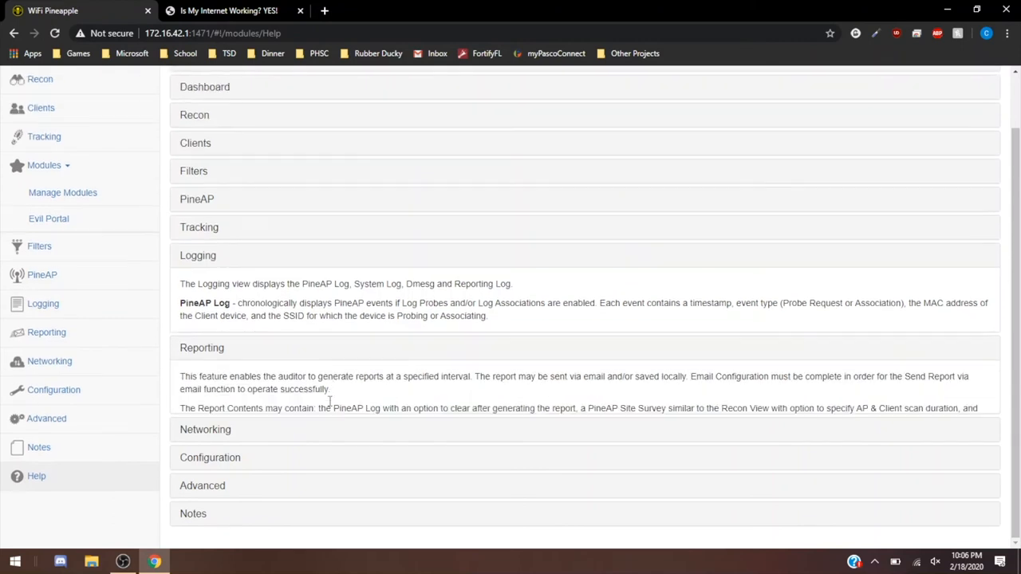
pyautogui.scroll(3)
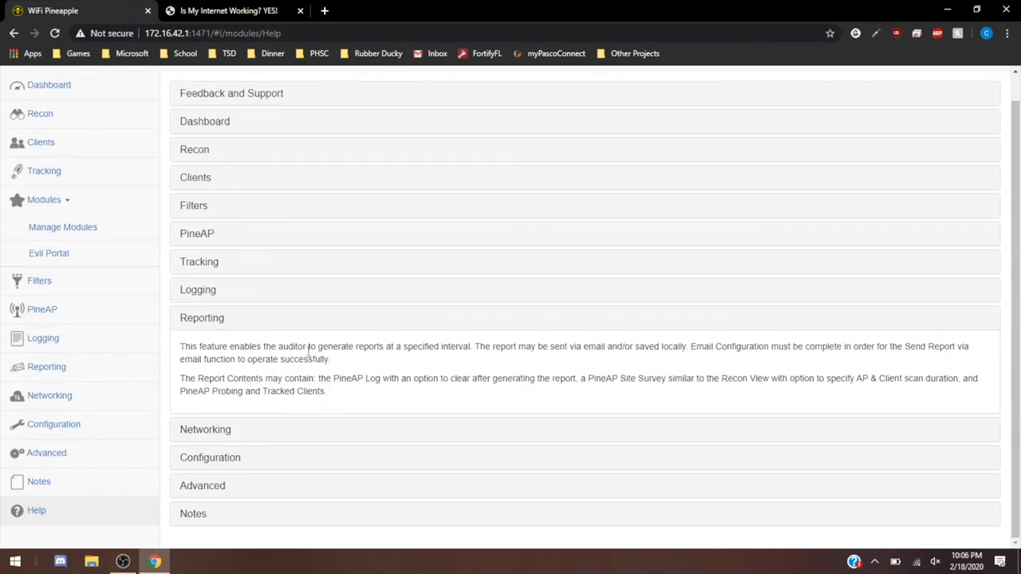
pyautogui.moveTo(180, 347); pyautogui.dragTo(407, 346)
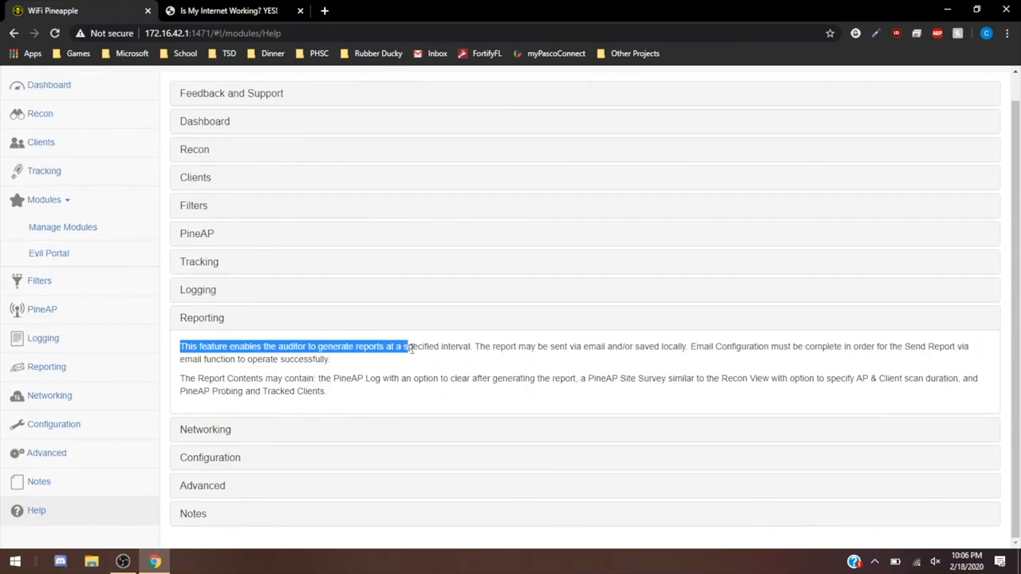
pyautogui.moveTo(407, 346); pyautogui.dragTo(469, 346)
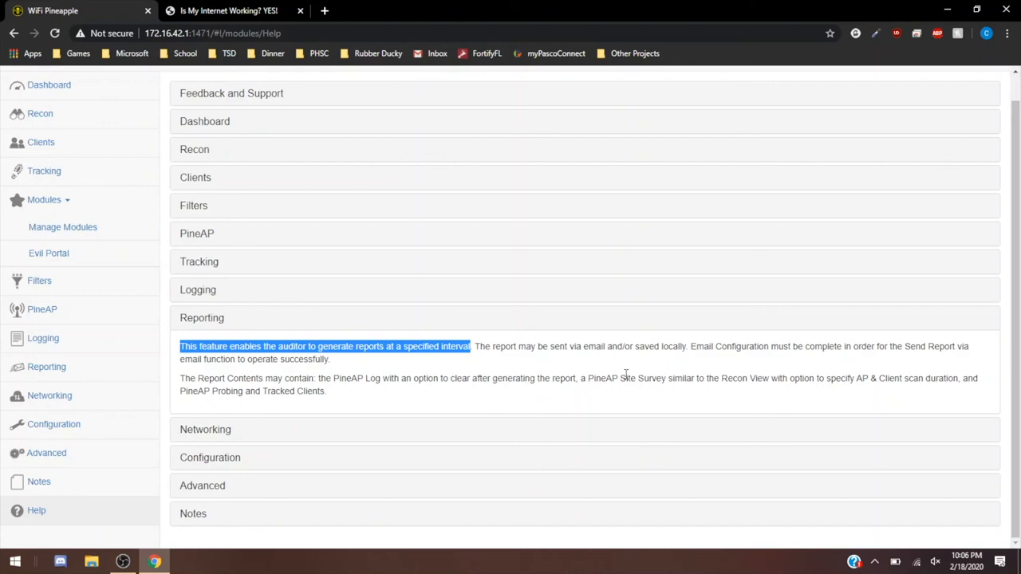
pyautogui.moveTo(463, 440)
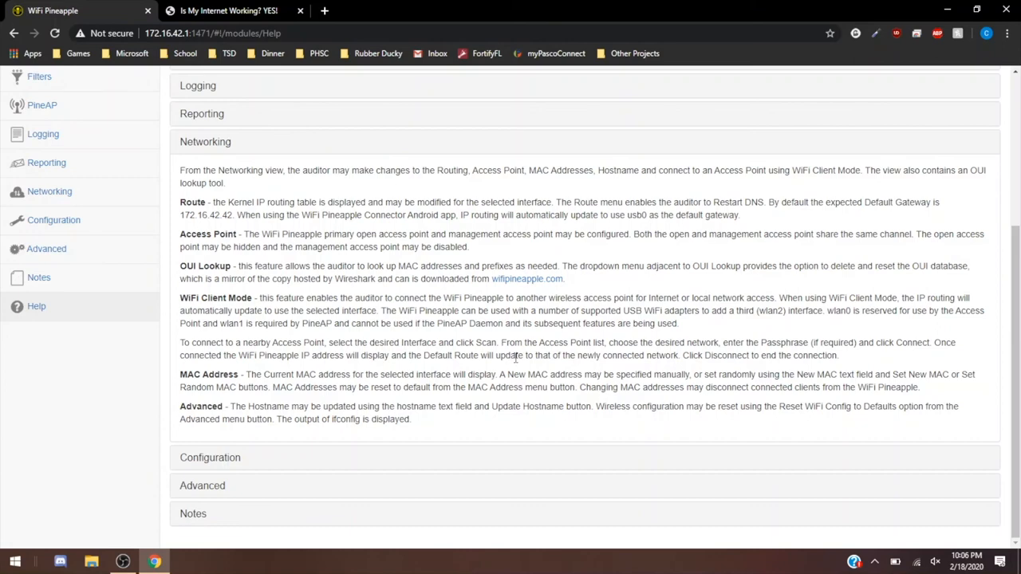
pyautogui.moveTo(335, 471)
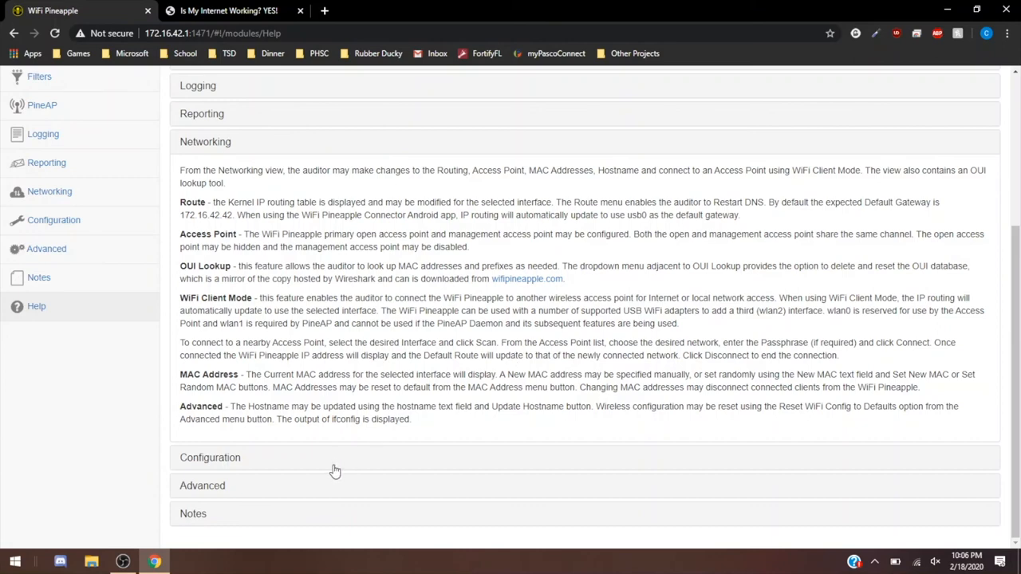
# - Expand the Configuration and Advanced topics and clear the highlight in Notes
pyautogui.click(210, 457)
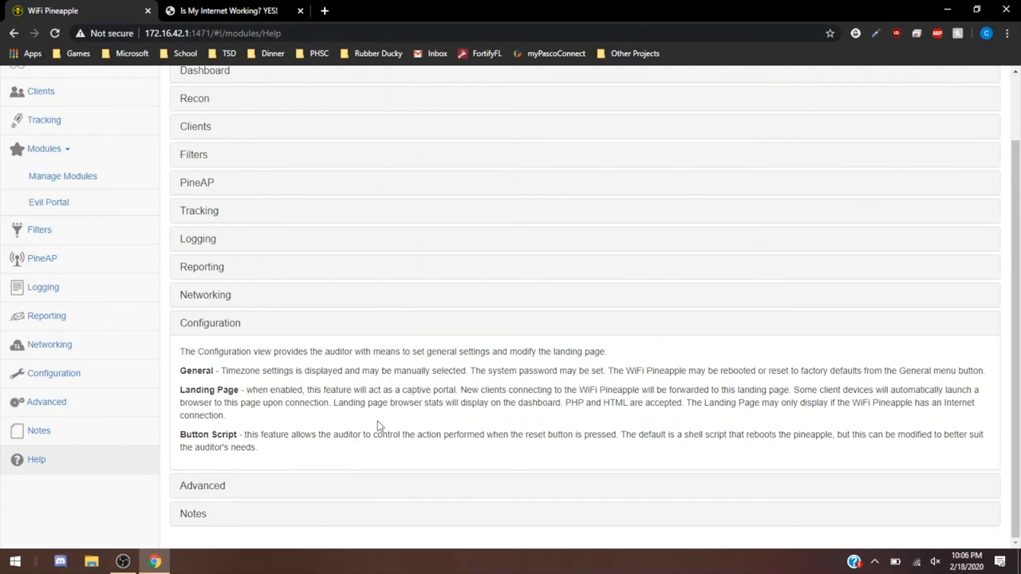
pyautogui.moveTo(311, 487)
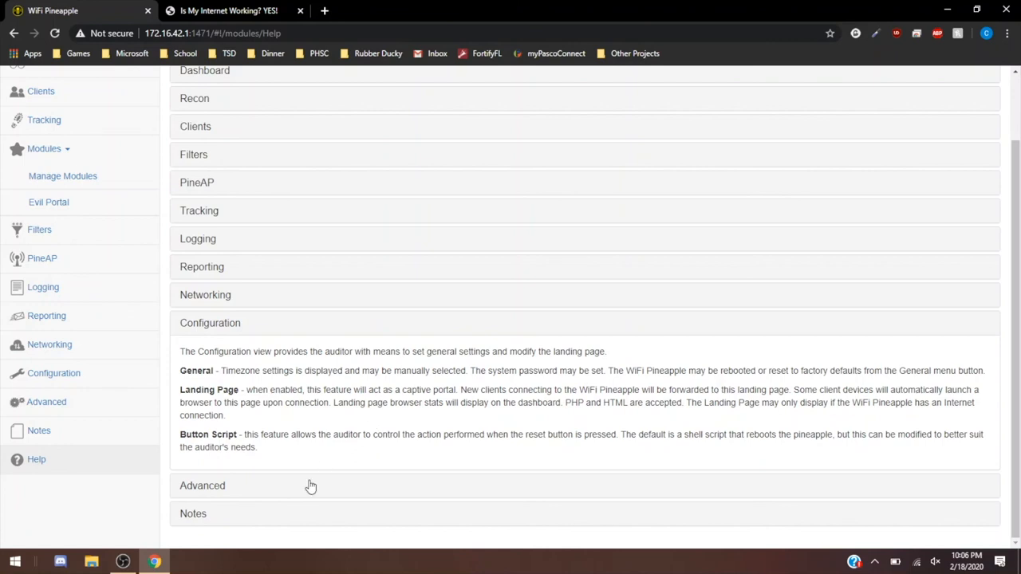
pyautogui.click(201, 485)
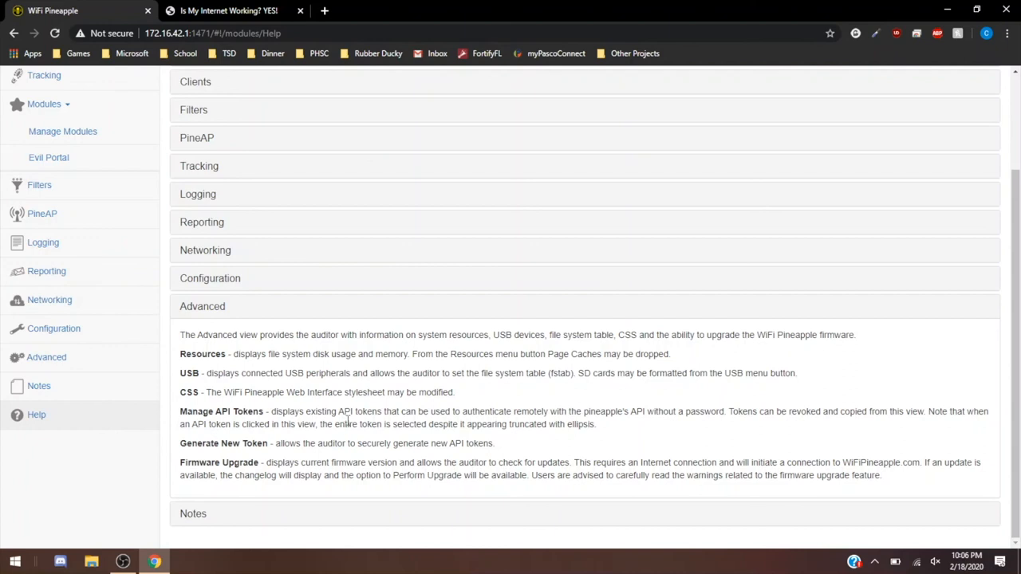
pyautogui.moveTo(349, 423)
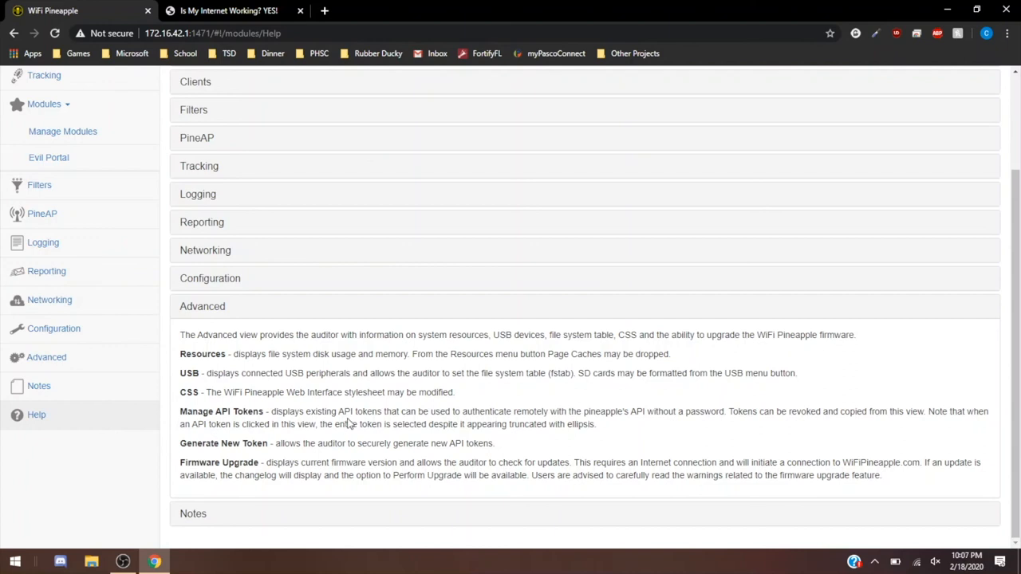
pyautogui.moveTo(326, 529)
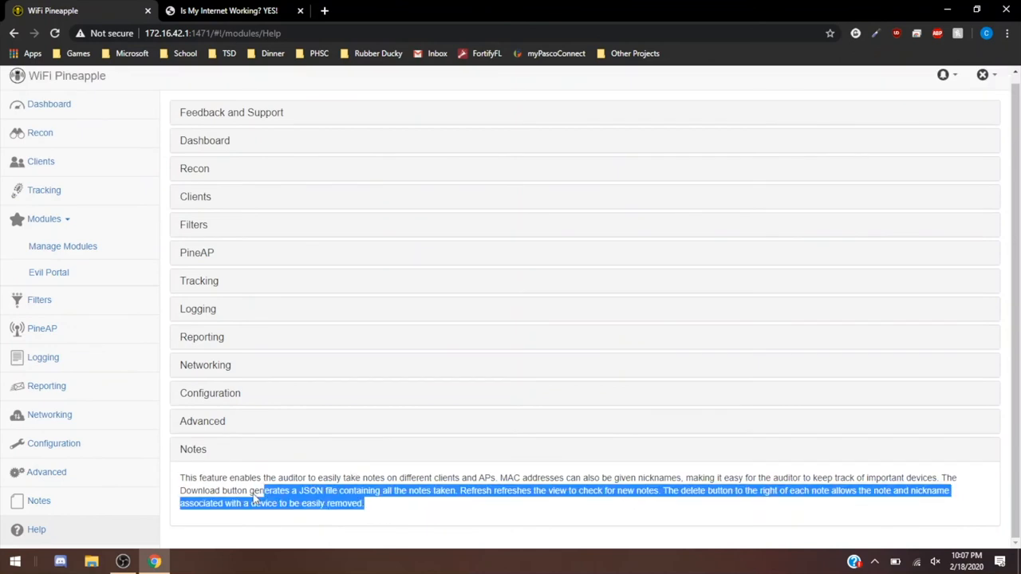
pyautogui.click(360, 504)
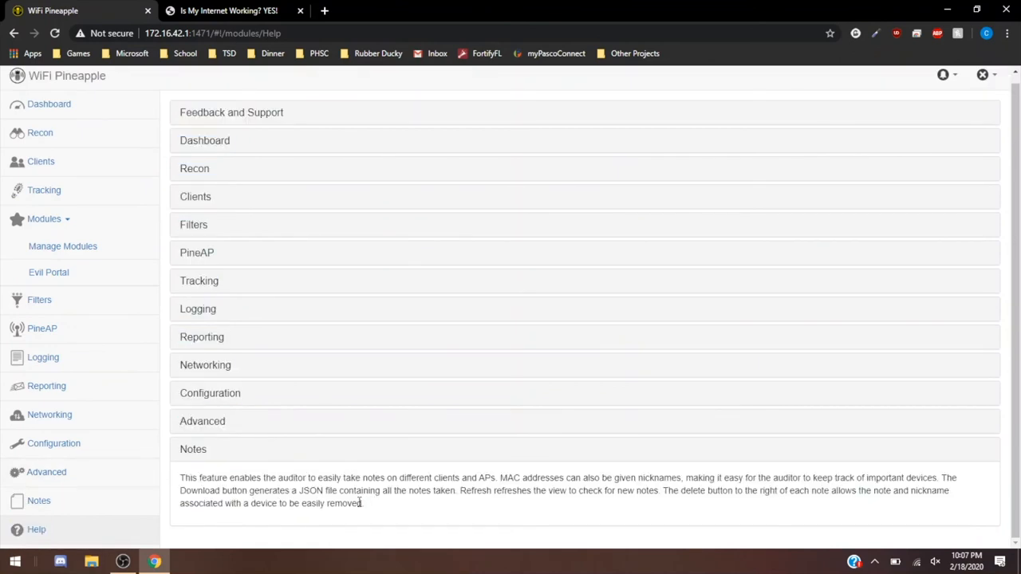
pyautogui.moveTo(393, 519)
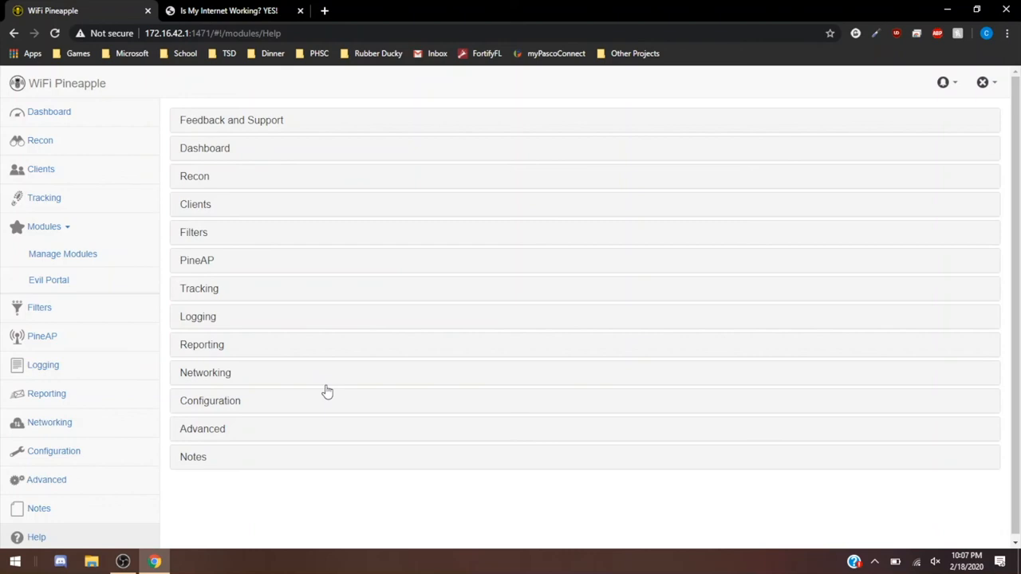
pyautogui.moveTo(394, 131)
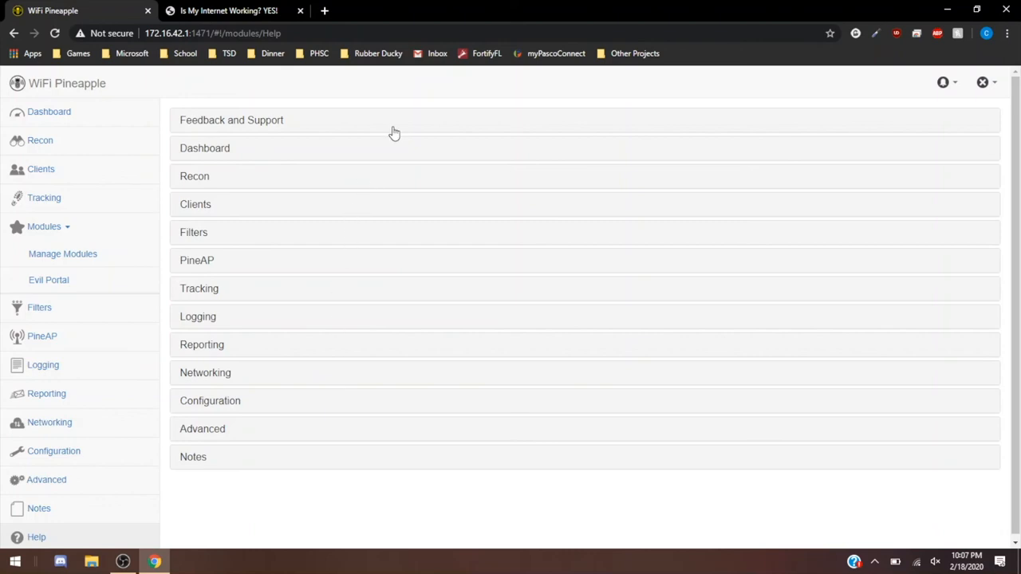
pyautogui.moveTo(387, 152)
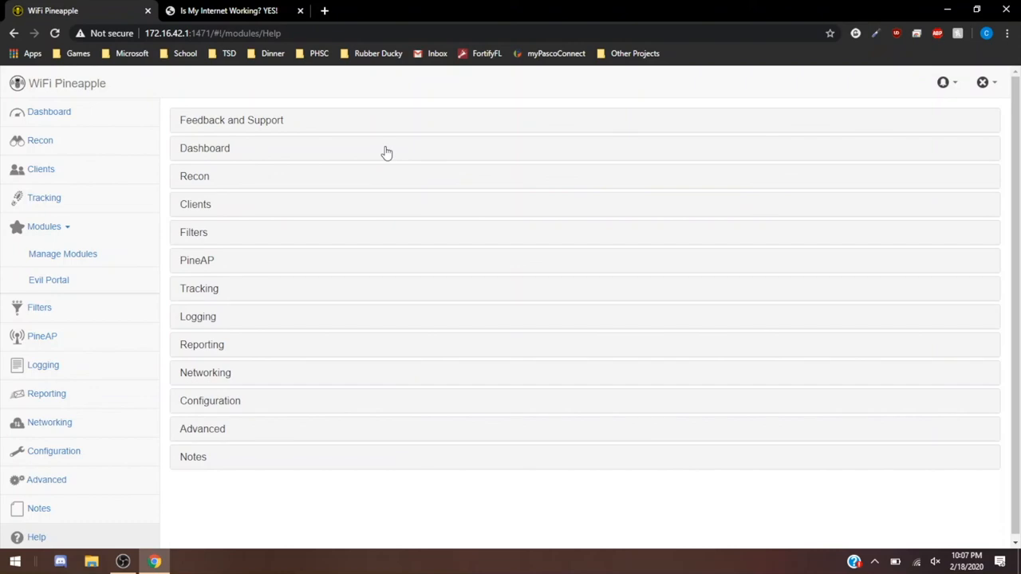
pyautogui.moveTo(325, 10)
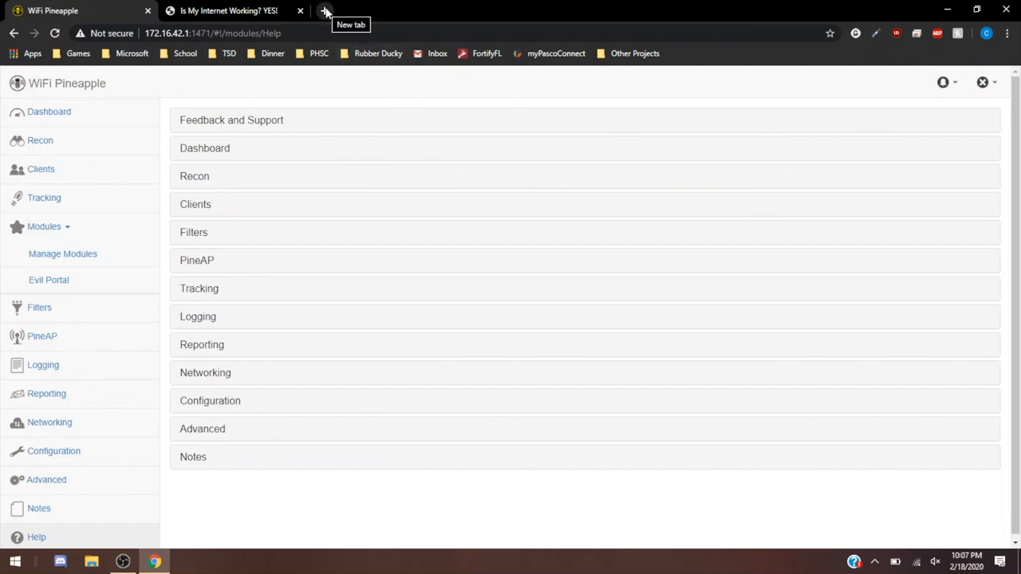
# - In a new tab, browse Hak5 Docs' WiFi Pineapple category and open LED Status Indicators
pyautogui.click(326, 11)
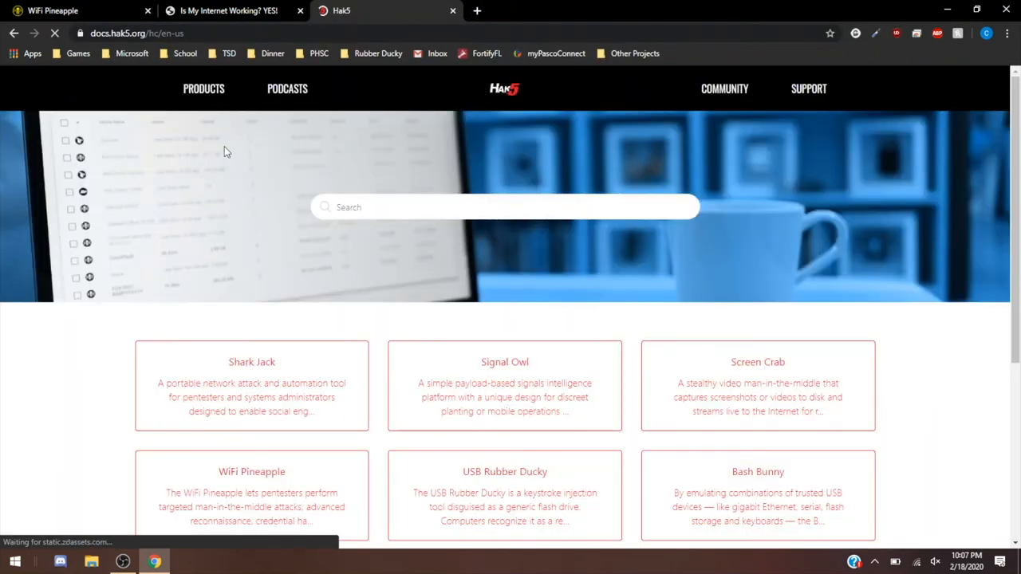
pyautogui.scroll(-3)
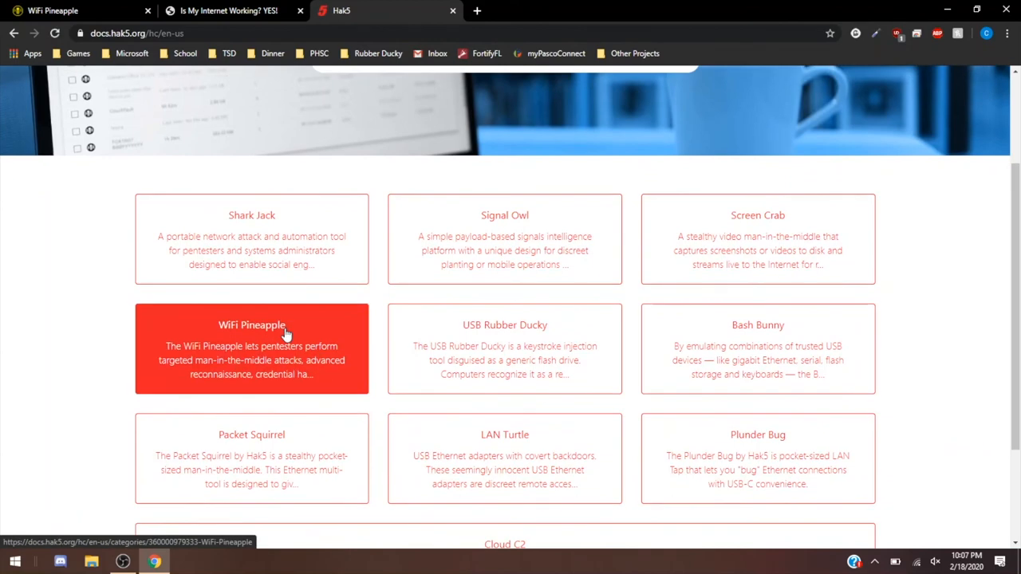
pyautogui.moveTo(251, 239)
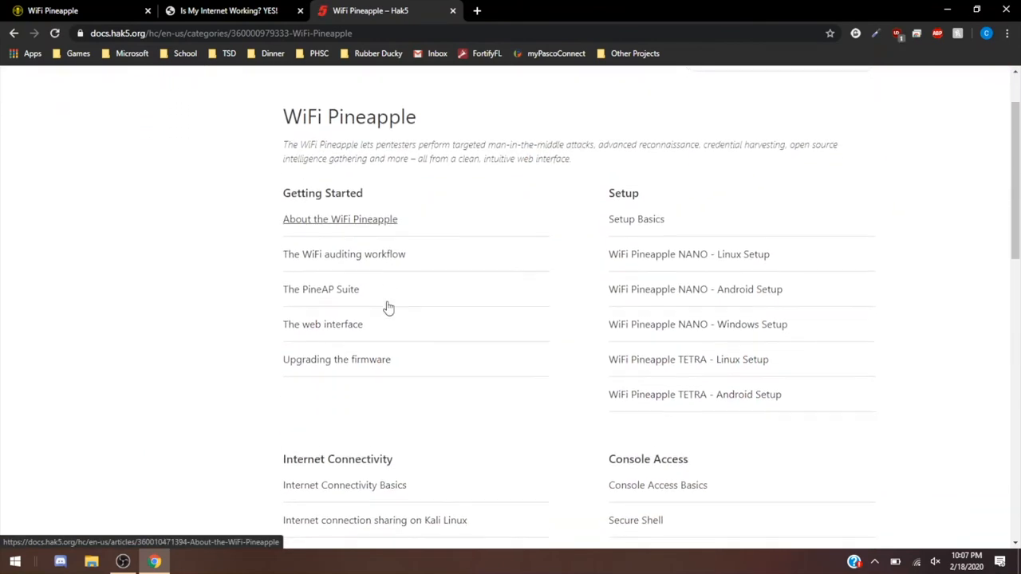
pyautogui.scroll(-3)
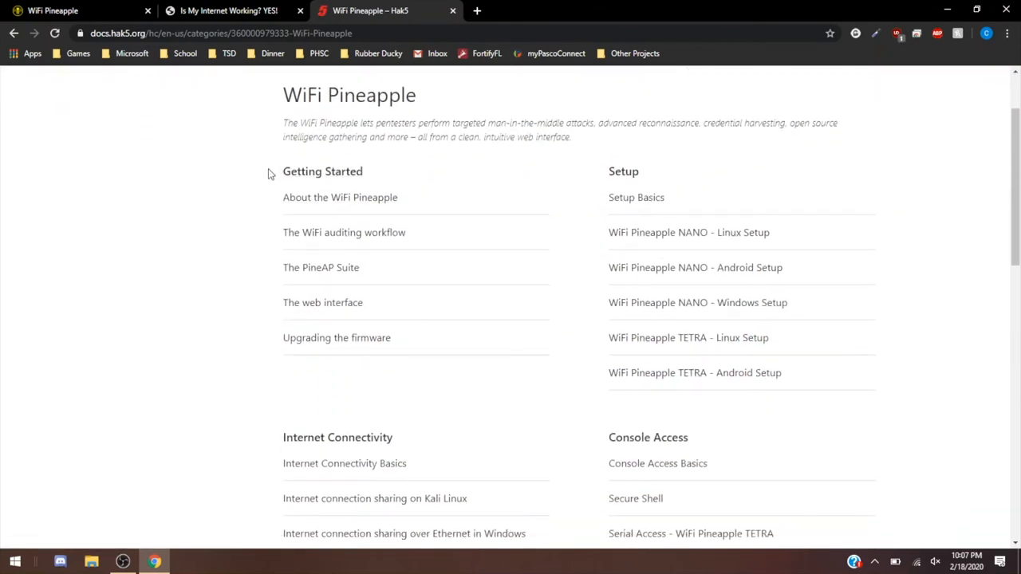
pyautogui.doubleClick(323, 170)
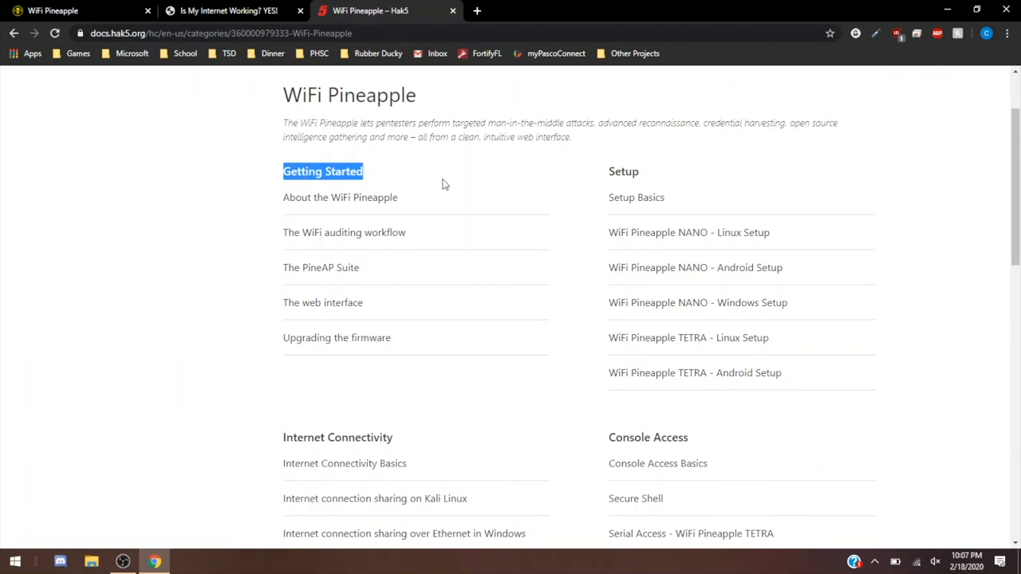
pyautogui.moveTo(601, 257)
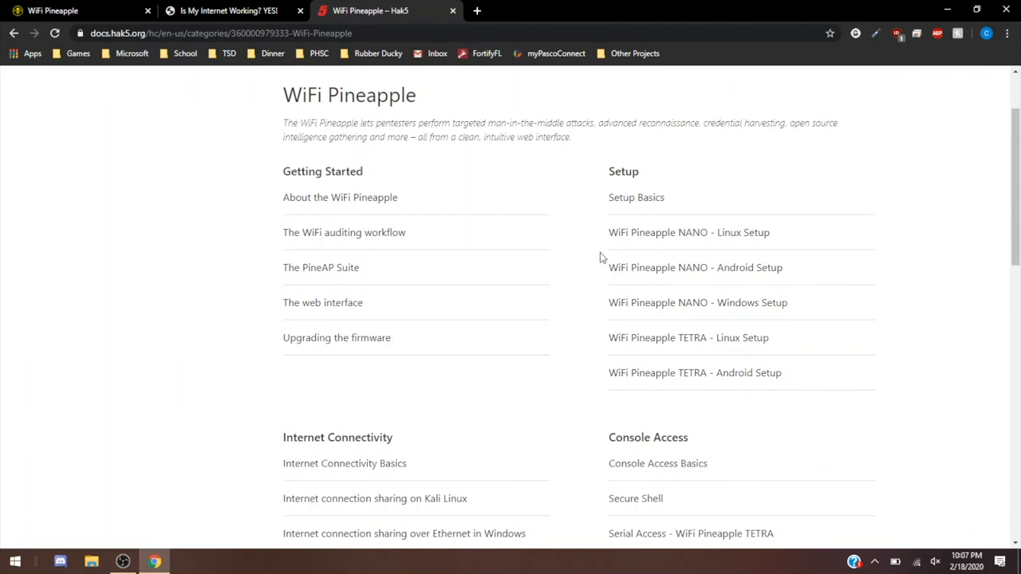
pyautogui.scroll(-3)
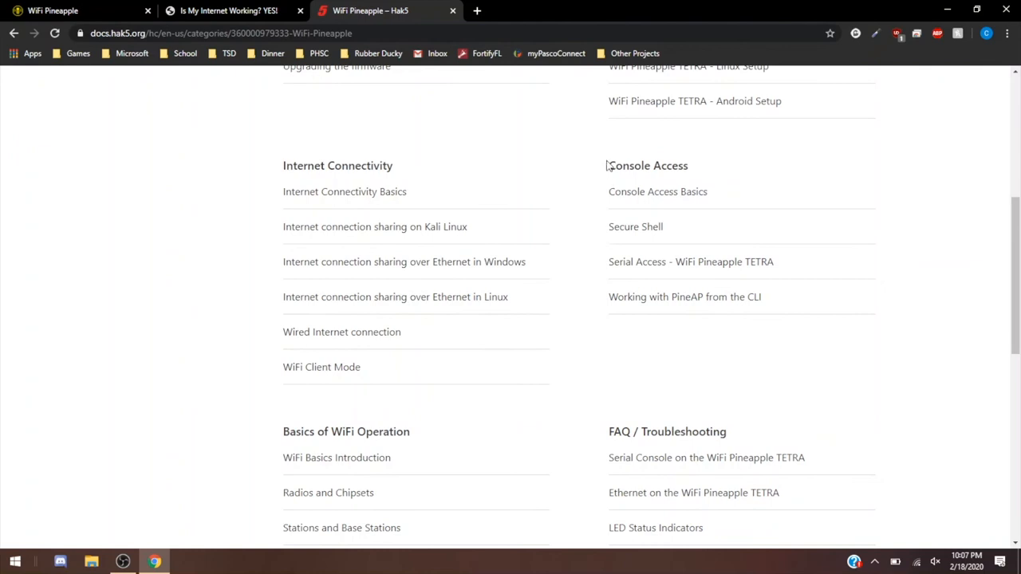
pyautogui.scroll(-3)
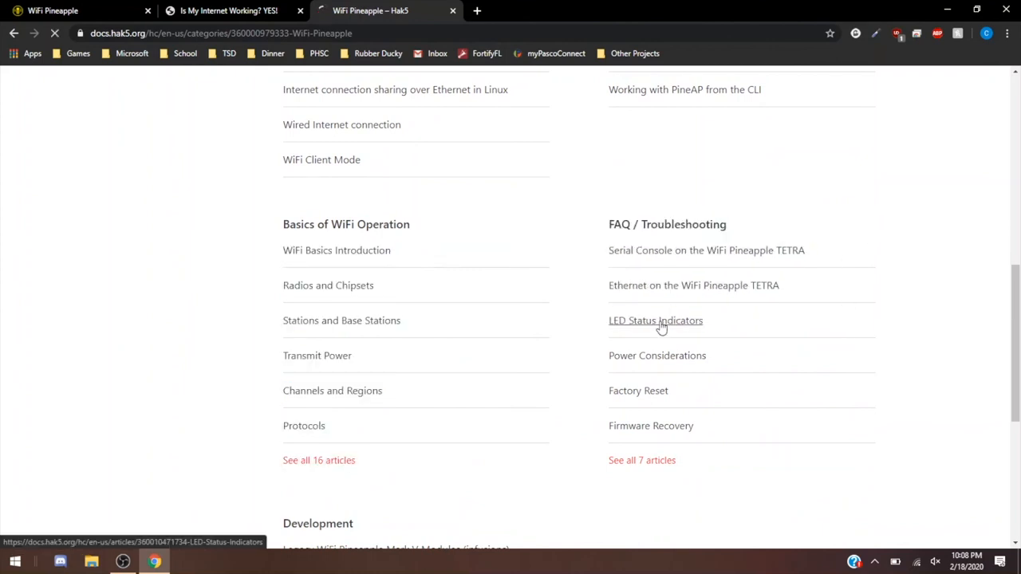
pyautogui.click(656, 320)
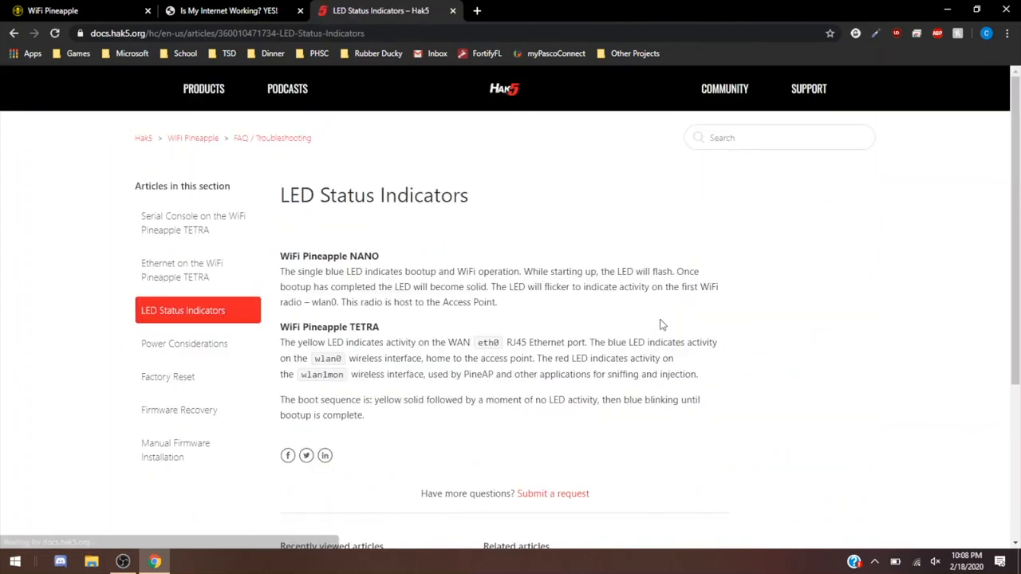
# - Scroll through the LED Status Indicators article covering NANO and TETRA
pyautogui.scroll(-3)
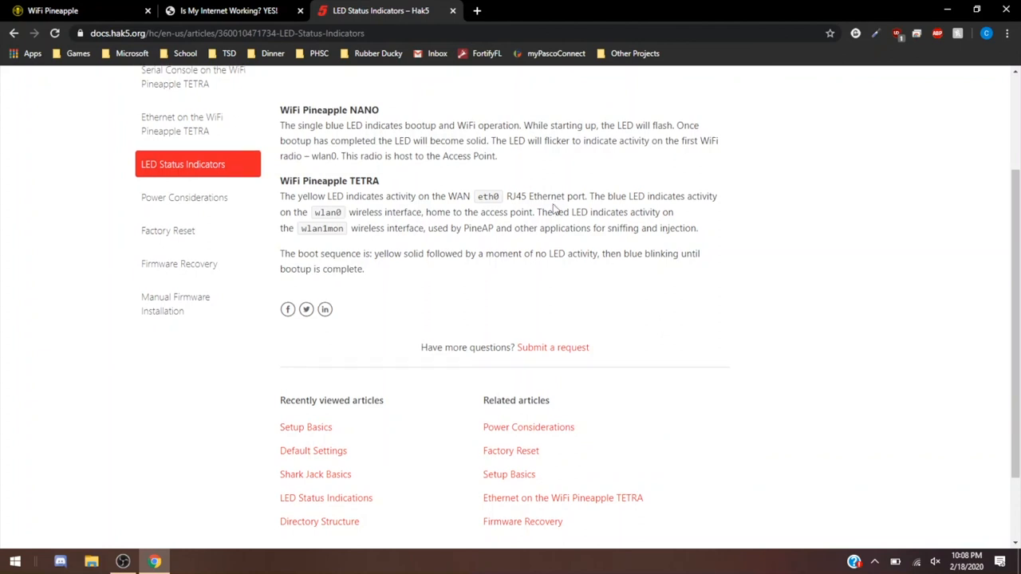
pyautogui.scroll(3)
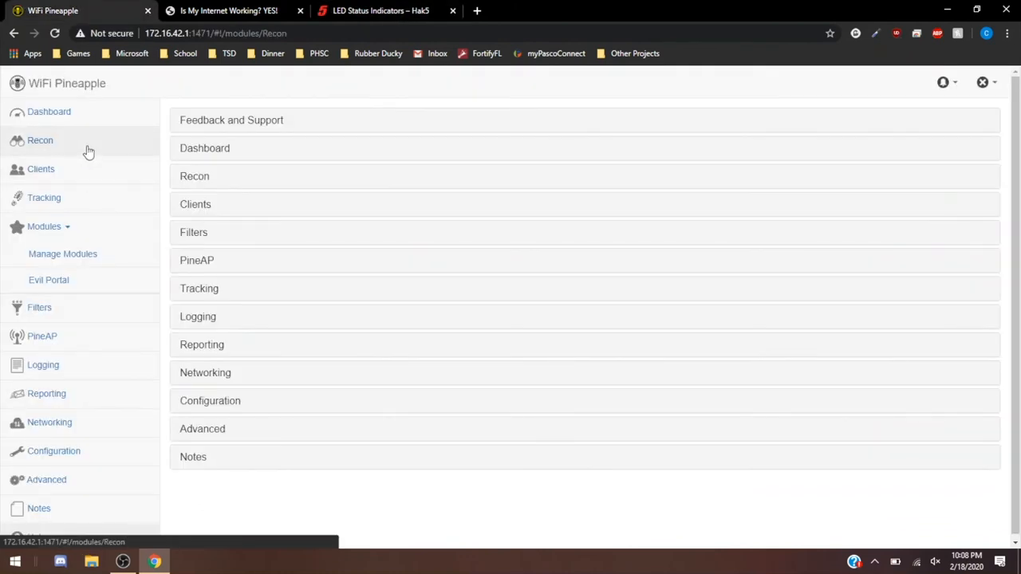
# - Revisit the Recon, client tracking, PineAP settings and PineAP log pages, then the dashboard
pyautogui.click(40, 169)
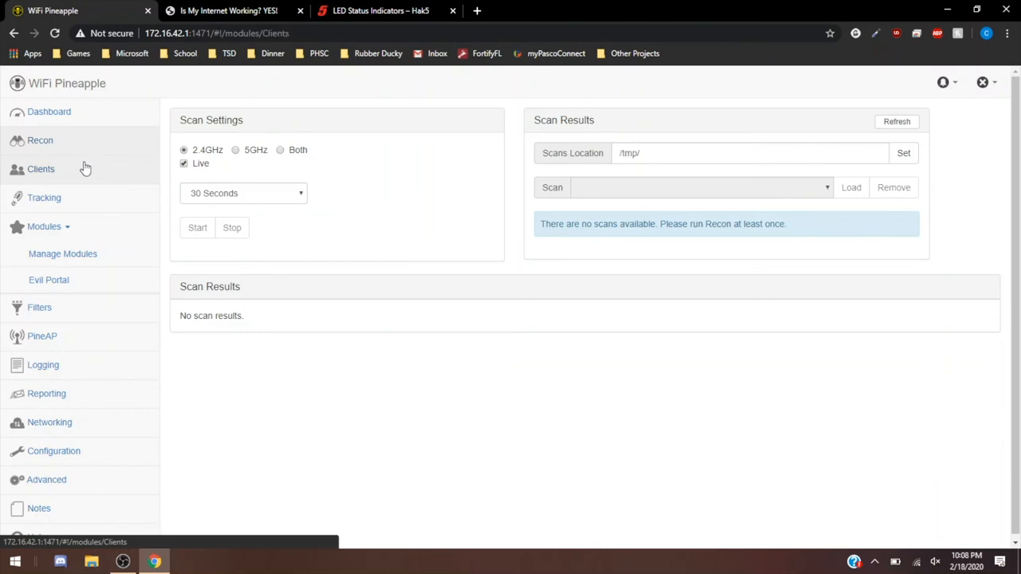
pyautogui.click(44, 198)
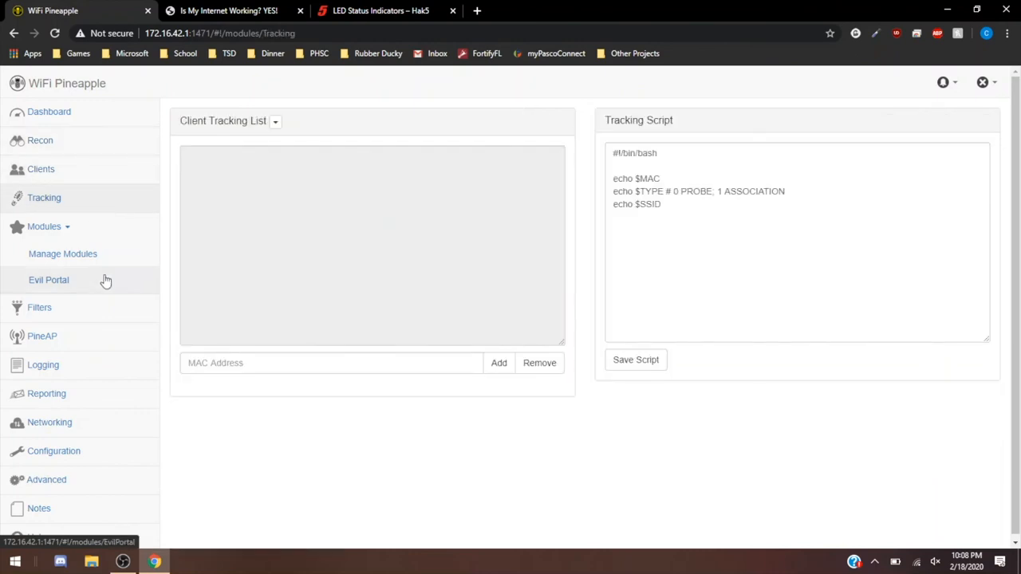
pyautogui.click(42, 336)
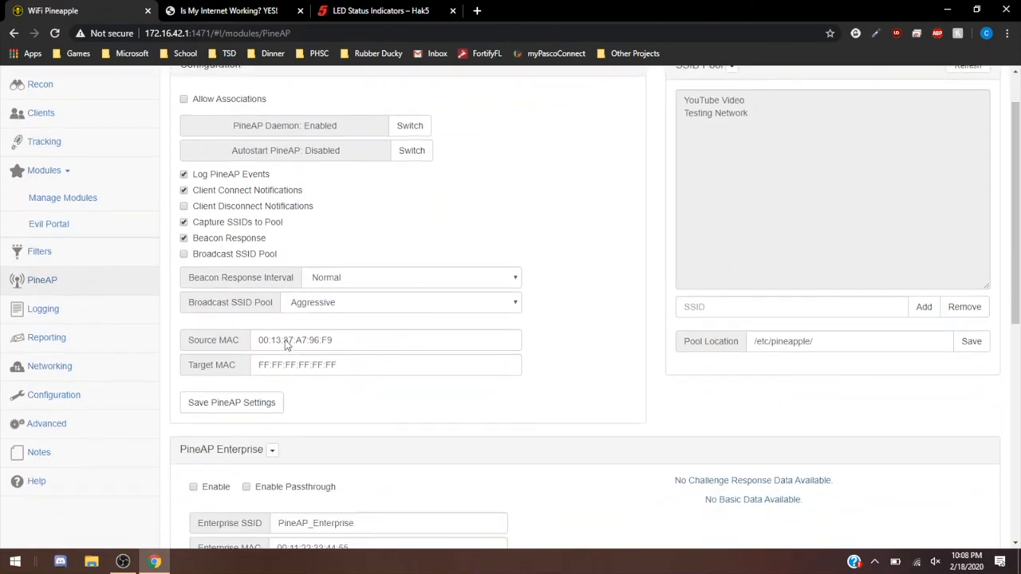
pyautogui.moveTo(43, 309)
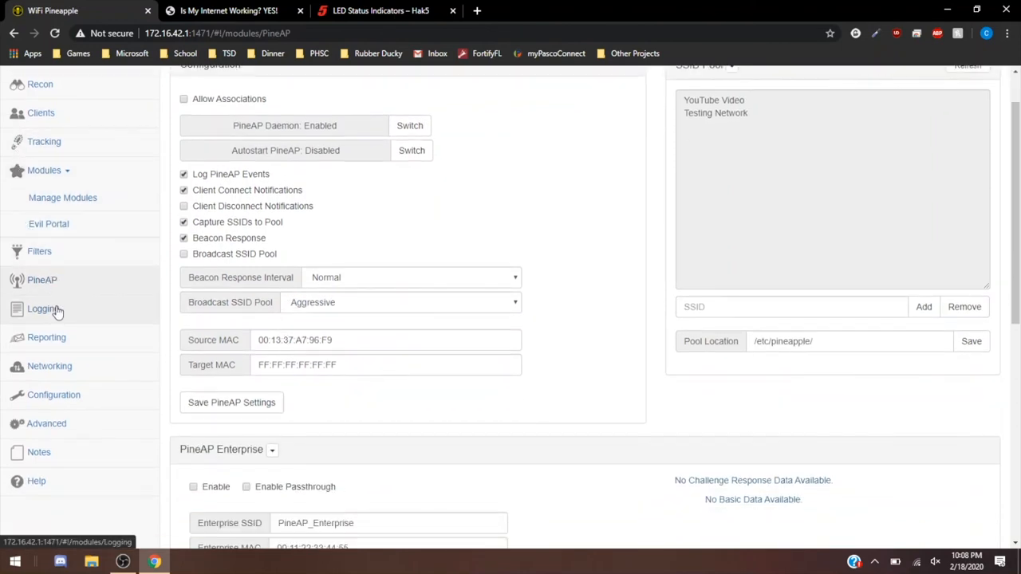
pyautogui.click(42, 309)
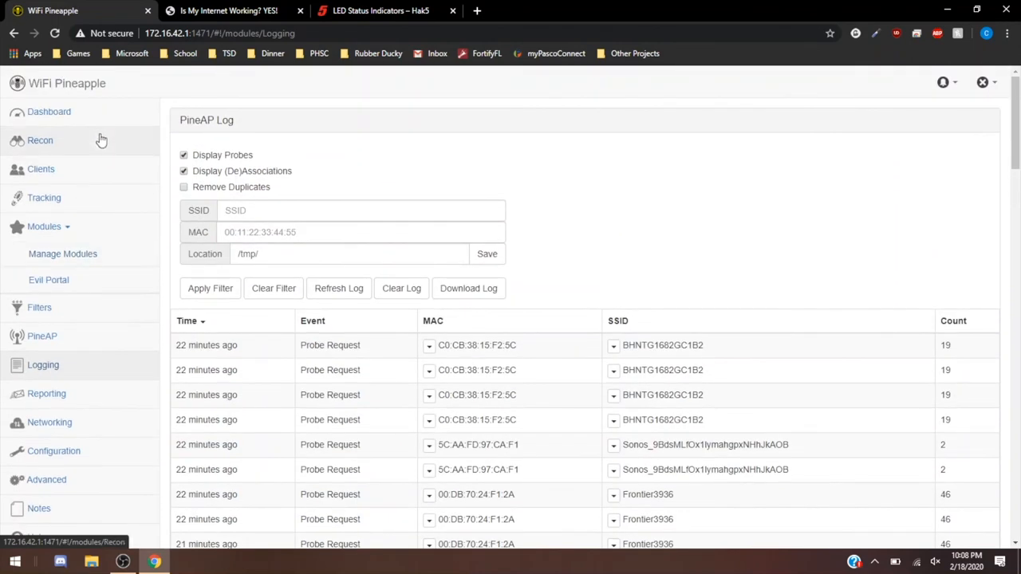
pyautogui.click(49, 111)
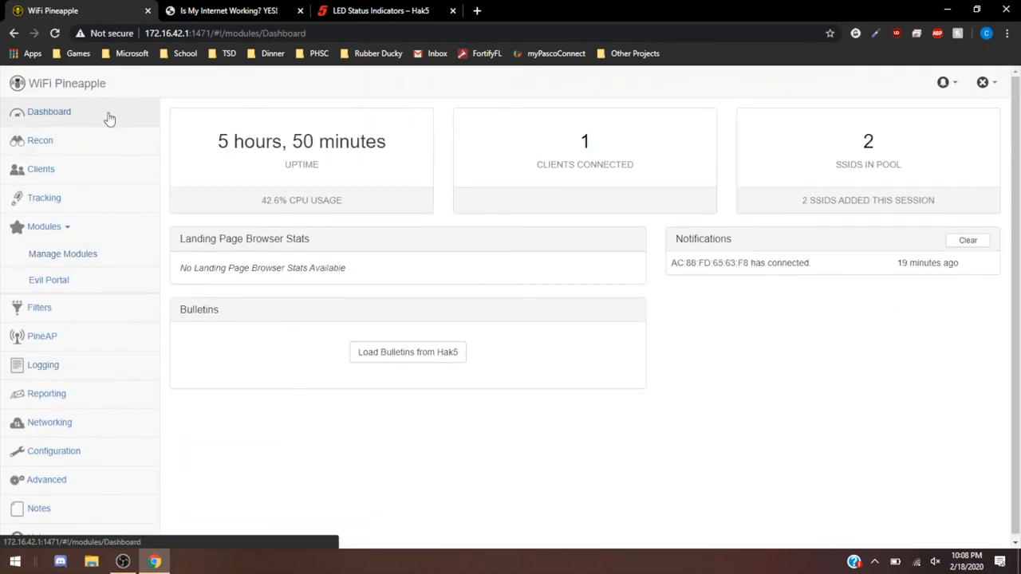
# - Open the Networking settings page and select the OUI database source site name
pyautogui.click(40, 141)
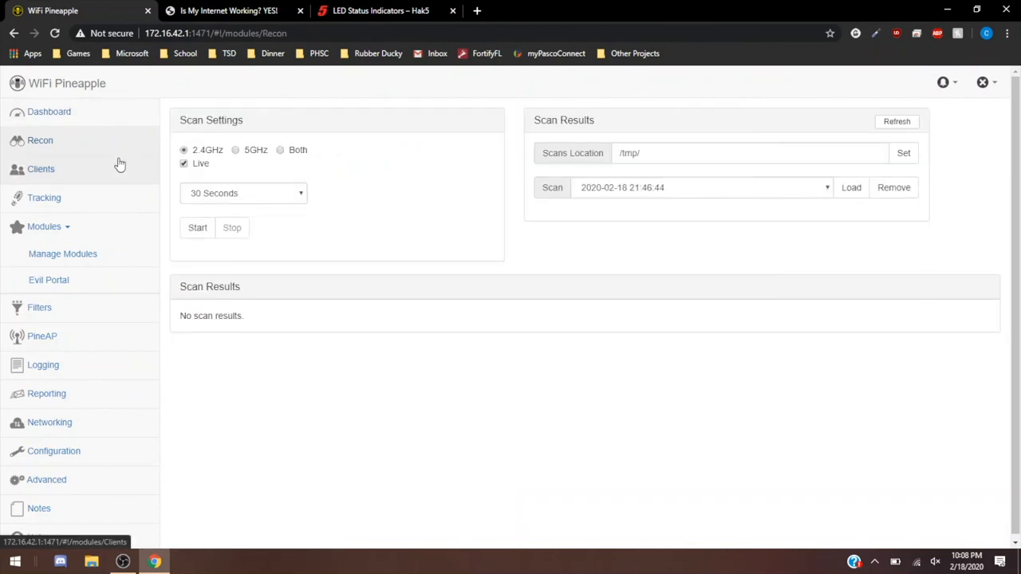
pyautogui.click(40, 168)
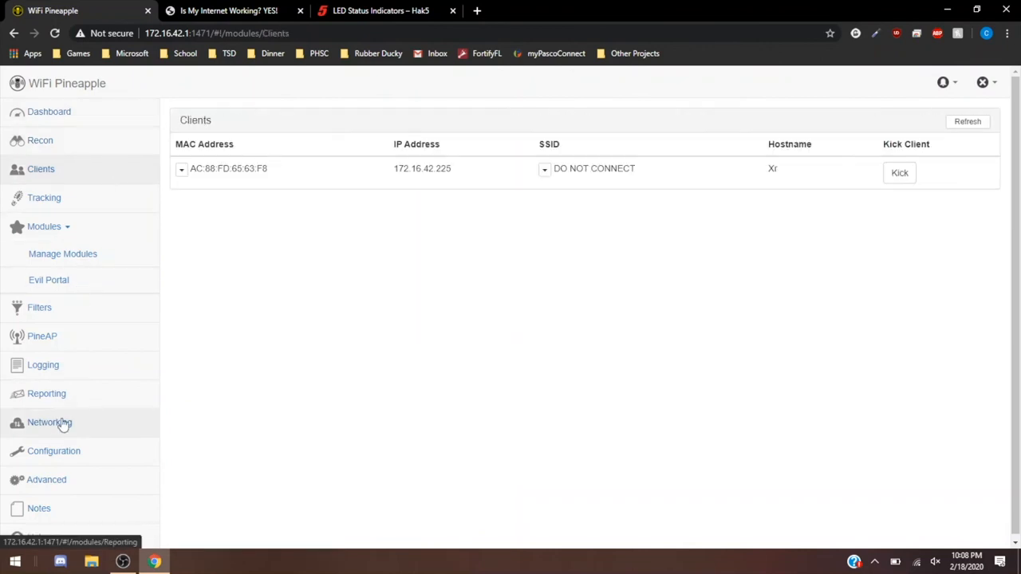
pyautogui.click(49, 422)
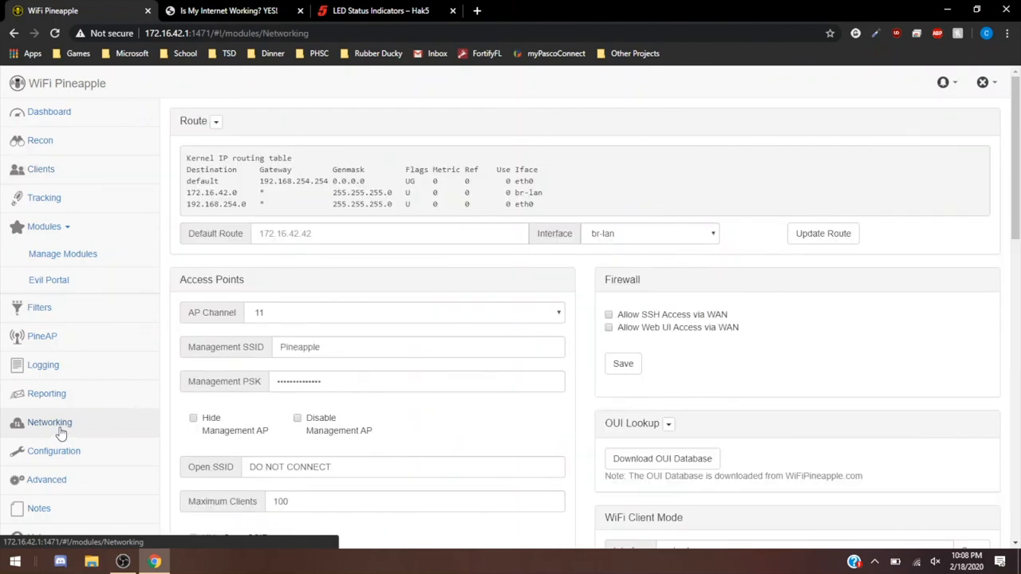
pyautogui.moveTo(802, 431)
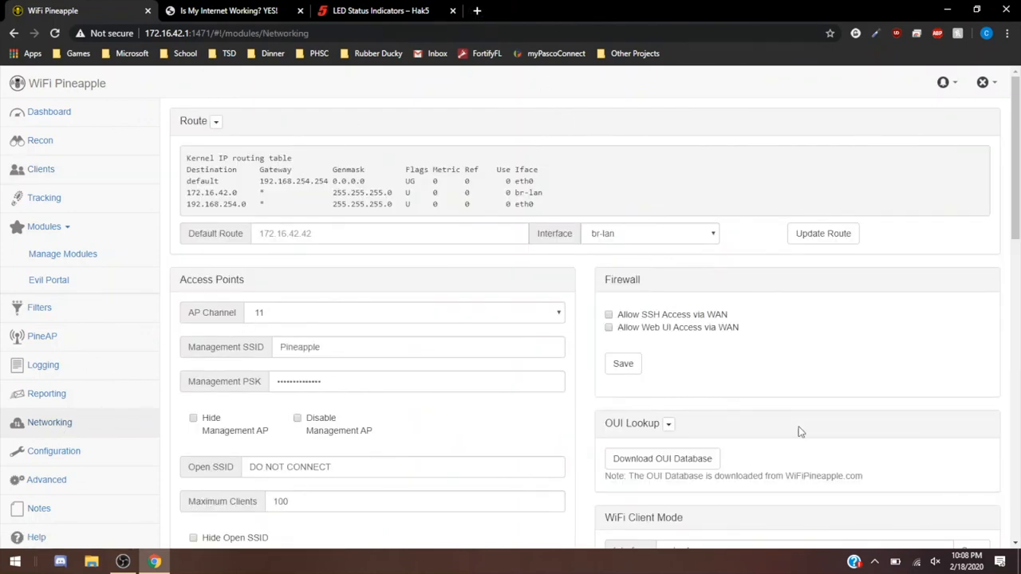
pyautogui.doubleClick(823, 476)
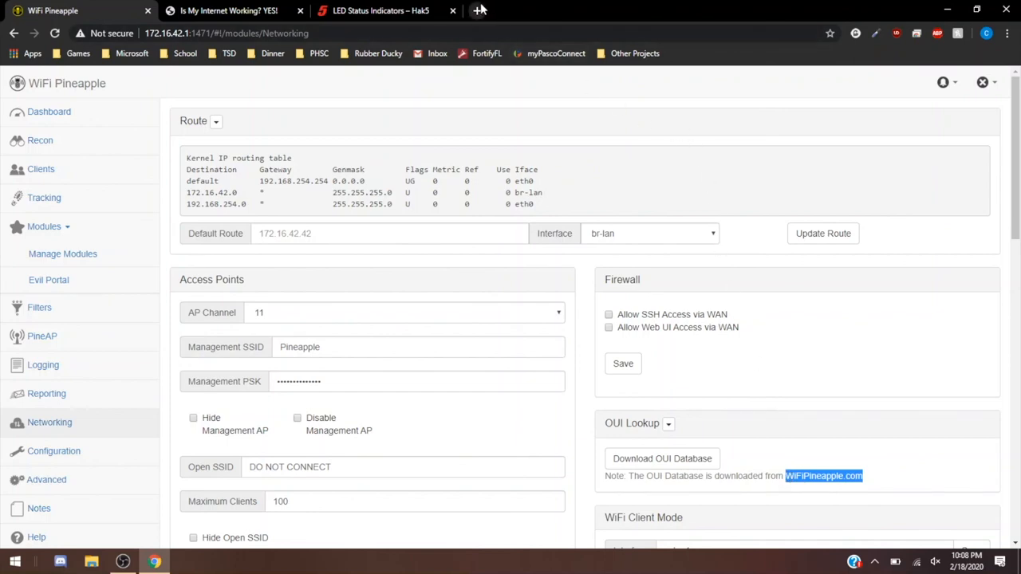
pyautogui.click(480, 10)
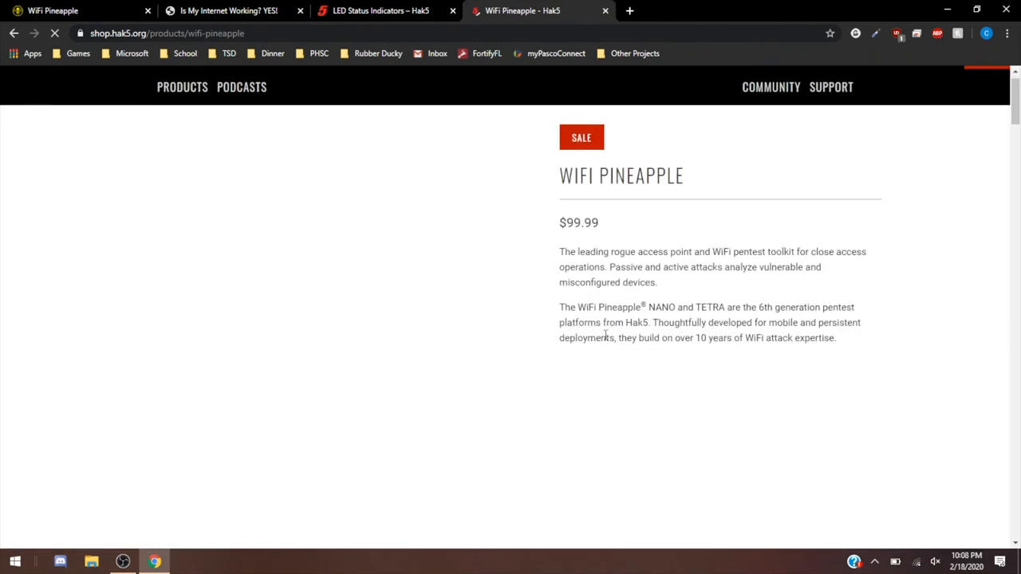
# - Scroll the Hak5 Shop page down to the $200 TETRA vs $100 NANO cards
pyautogui.scroll(-3)
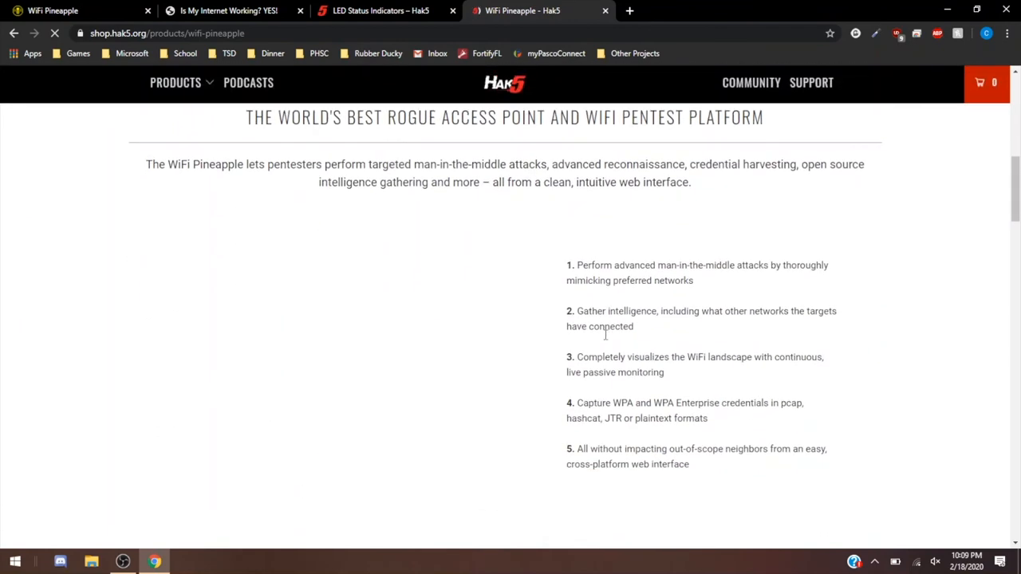
pyautogui.moveTo(459, 216)
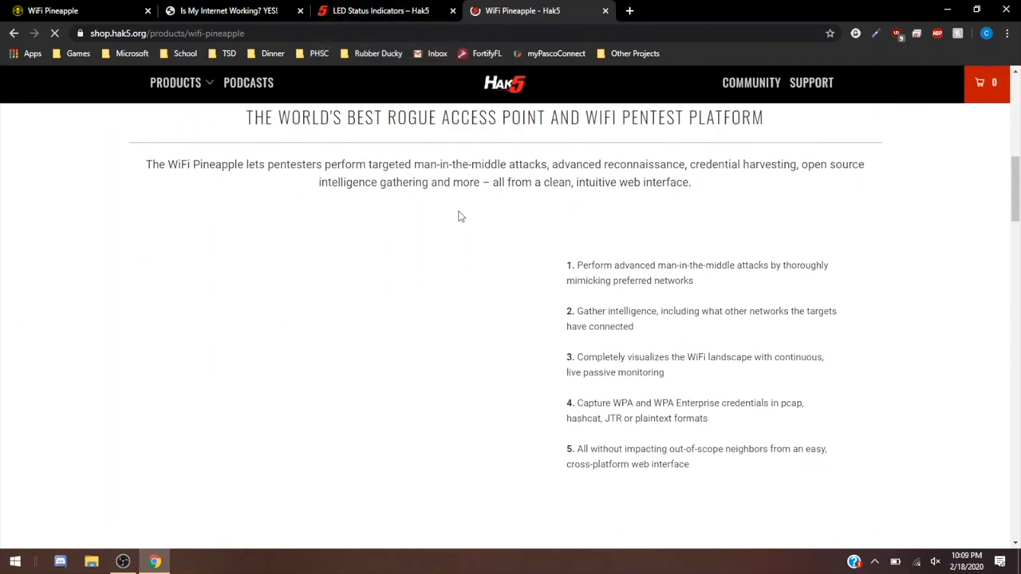
pyautogui.scroll(-3)
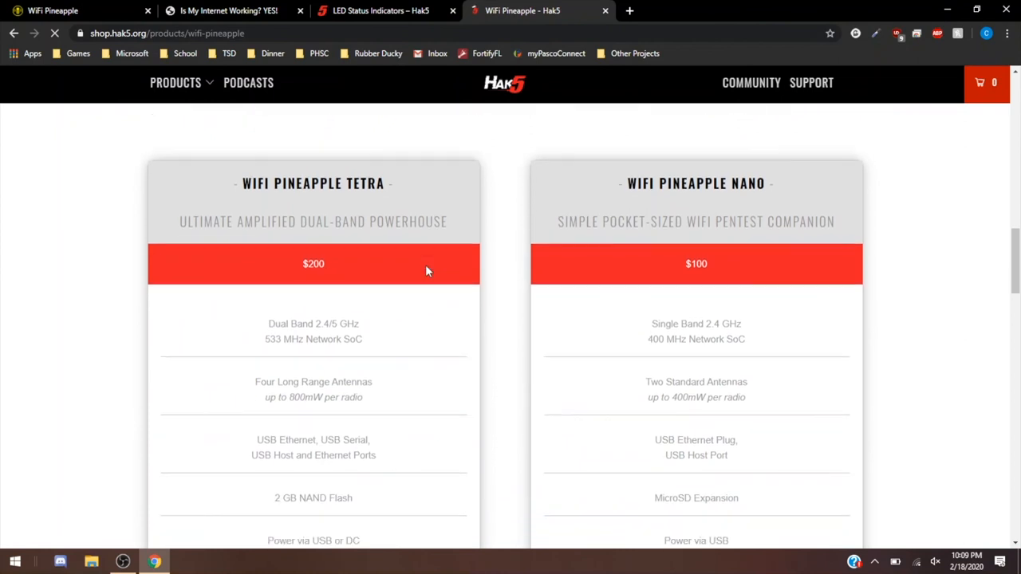
pyautogui.scroll(-3)
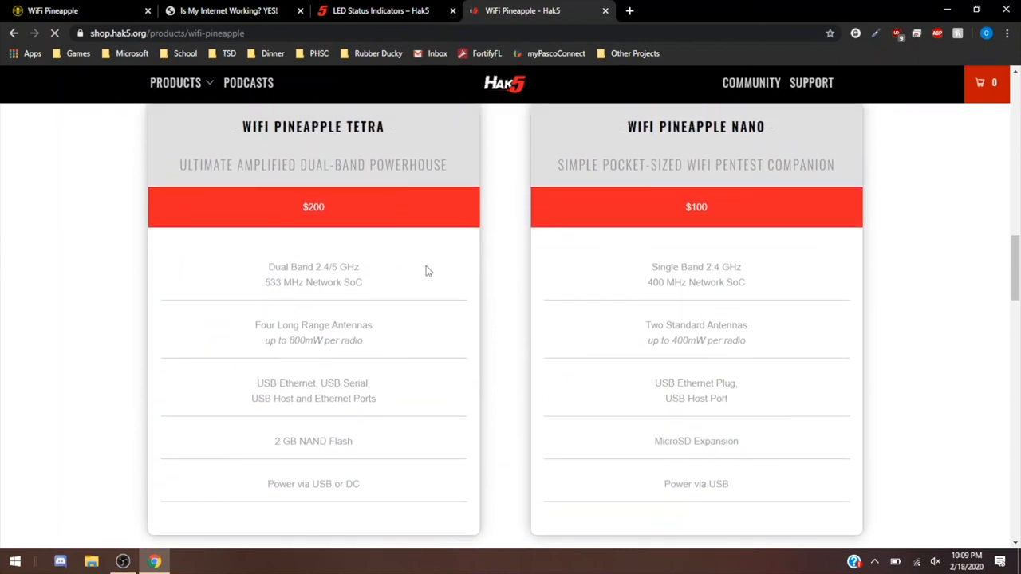
pyautogui.scroll(-3)
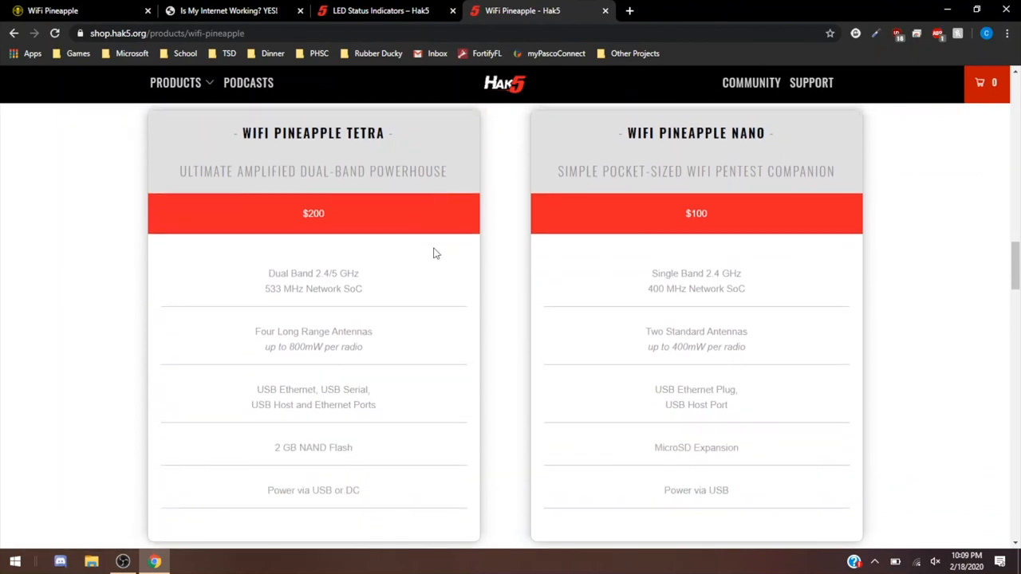
pyautogui.moveTo(548, 264)
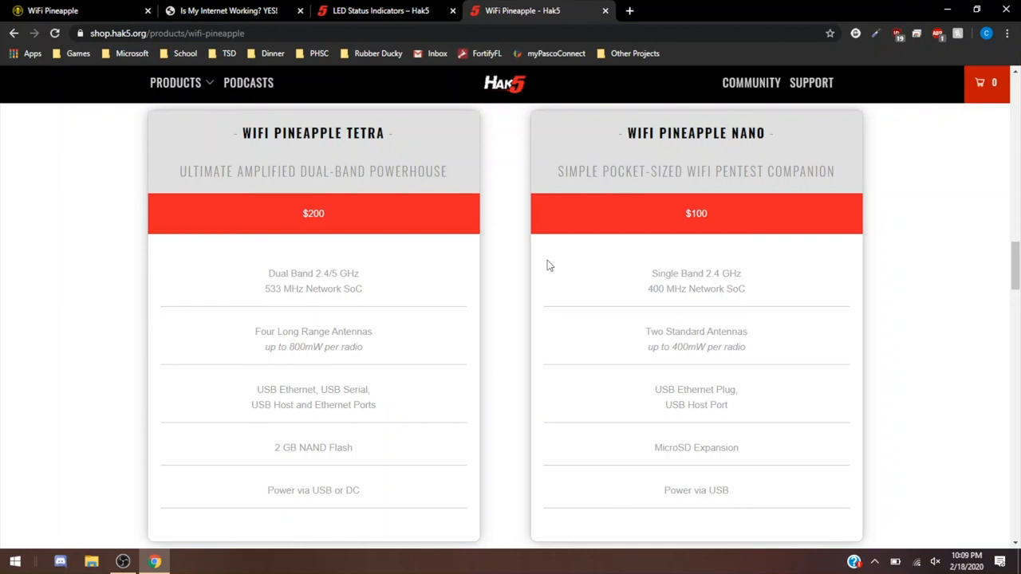
pyautogui.scroll(-3)
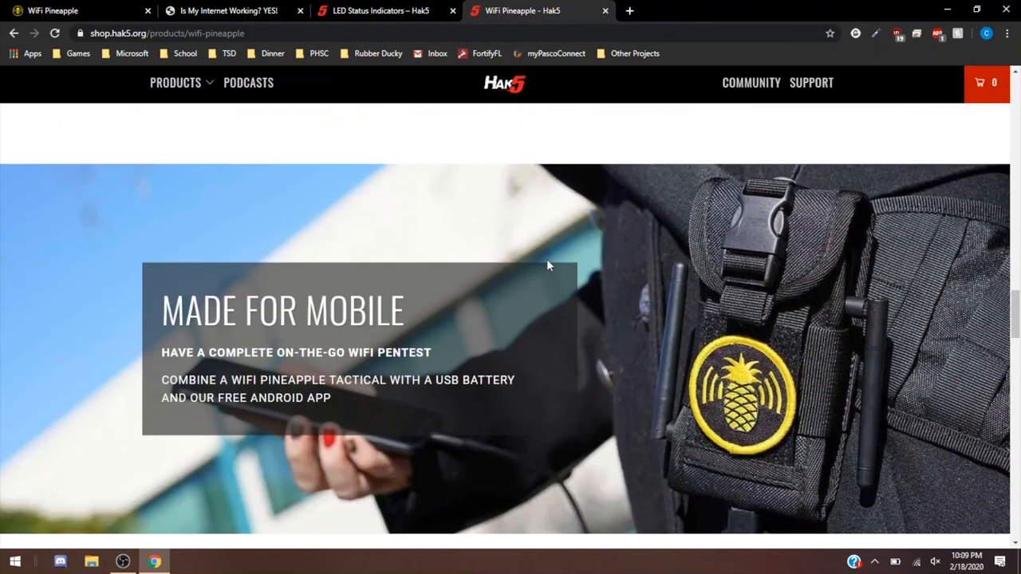
pyautogui.scroll(-3)
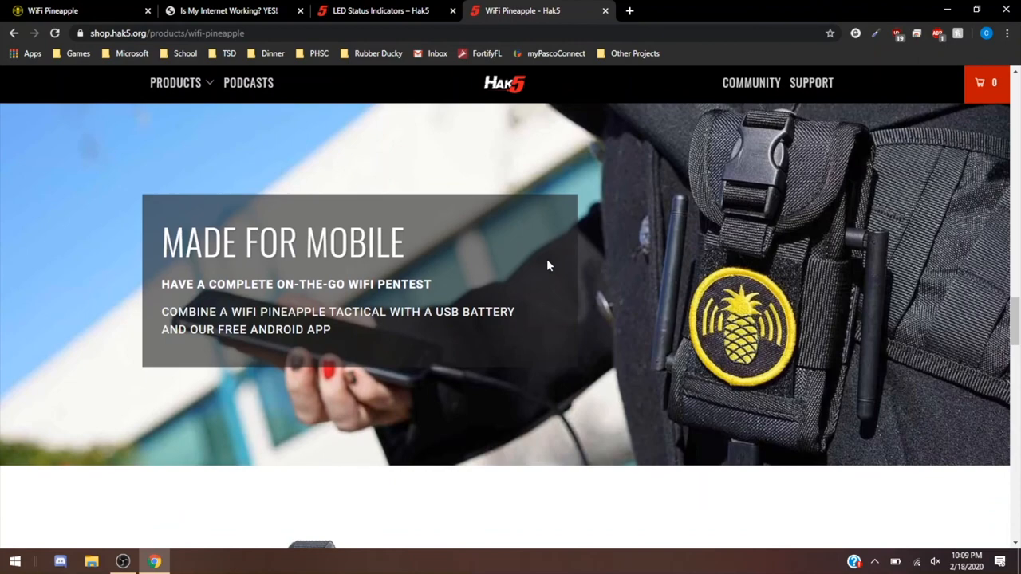
pyautogui.scroll(-3)
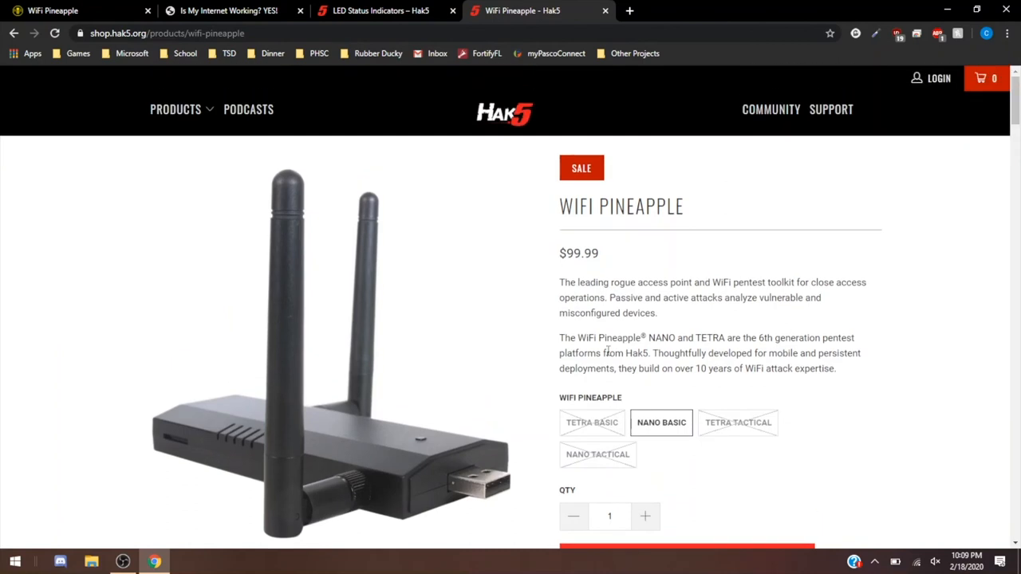
pyautogui.scroll(-3)
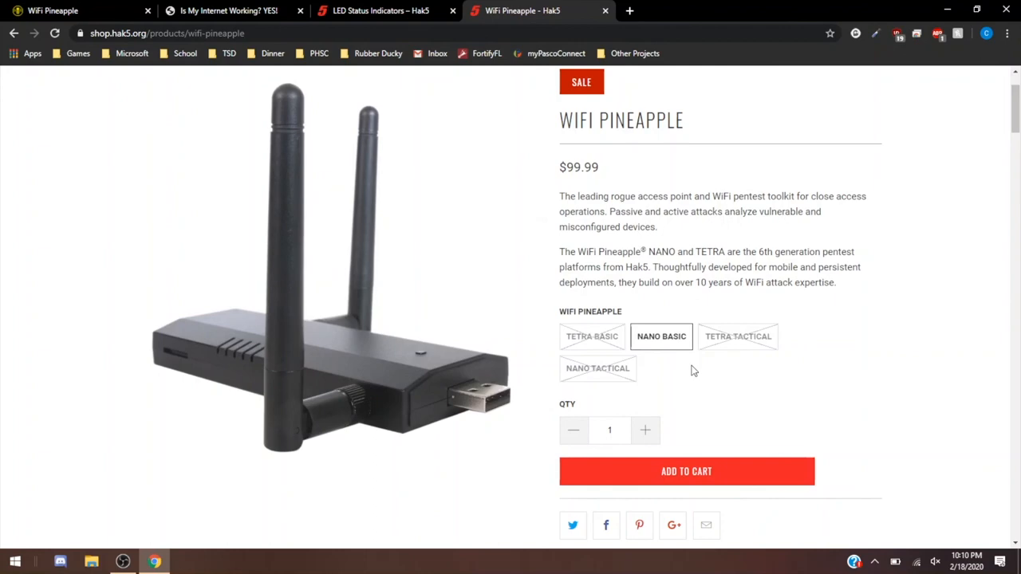
pyautogui.scroll(-3)
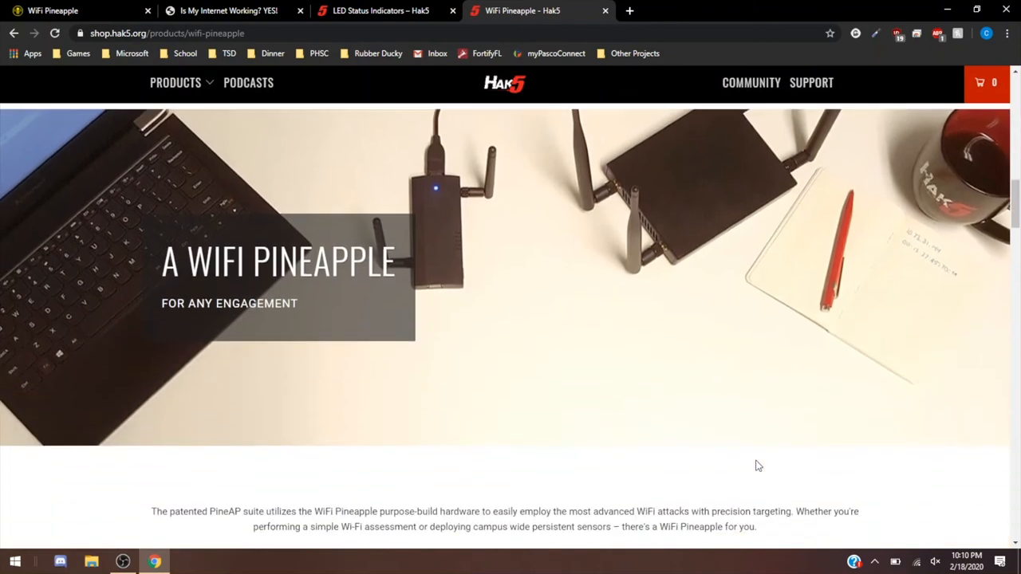
pyautogui.scroll(-3)
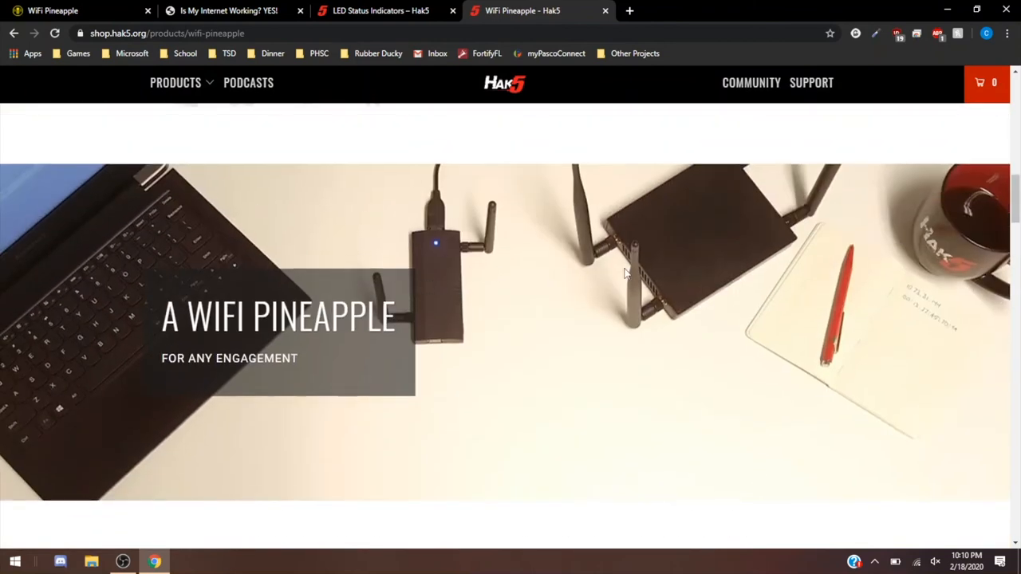
pyautogui.moveTo(687, 302)
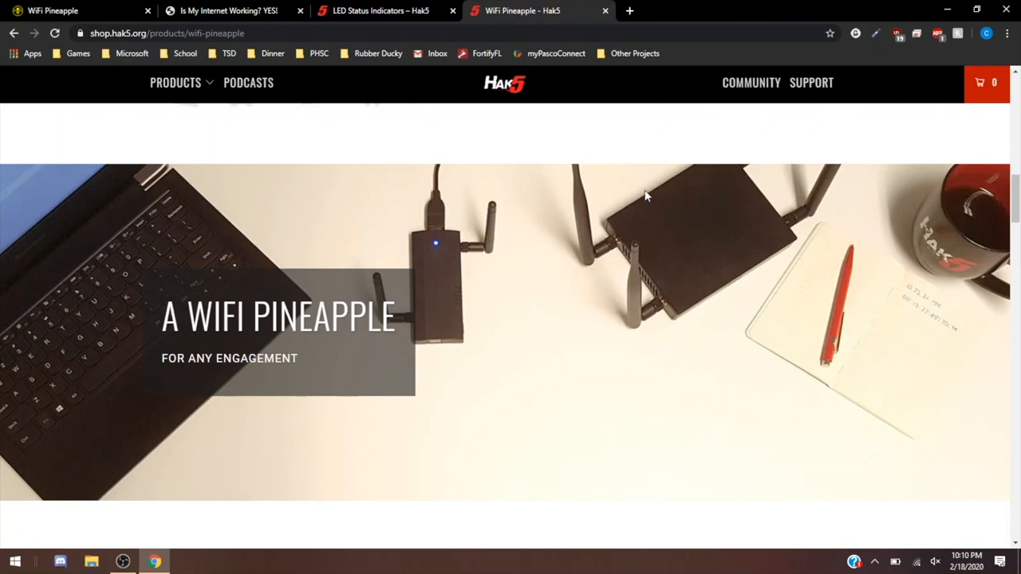
pyautogui.moveTo(461, 285)
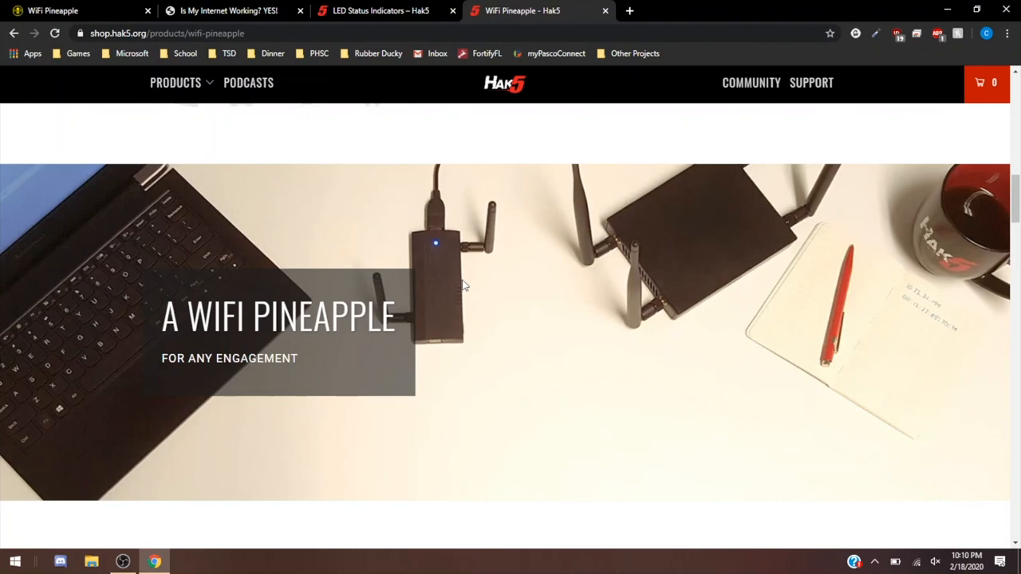
pyautogui.moveTo(670, 282)
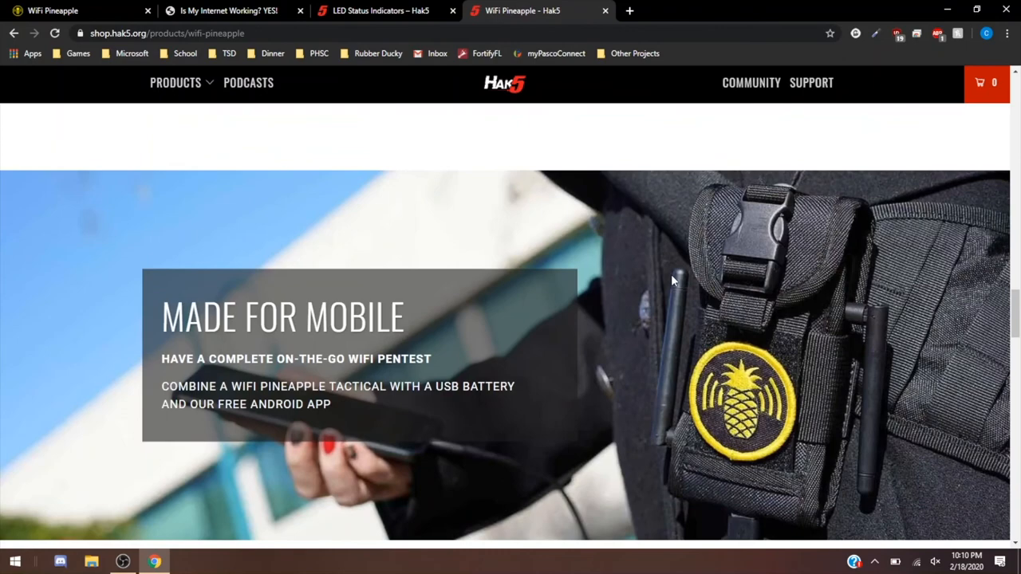
pyautogui.moveTo(742, 368)
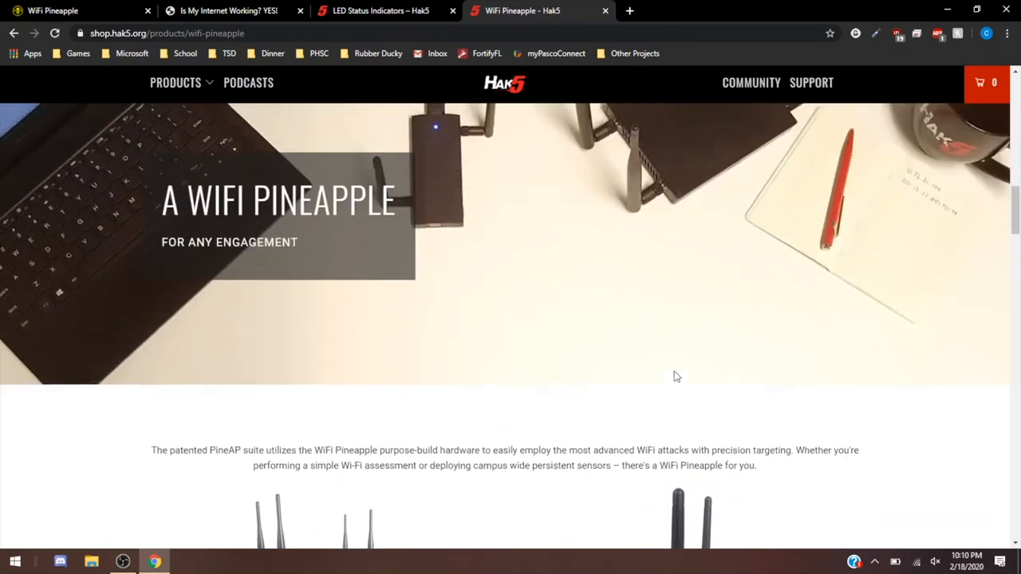
pyautogui.scroll(-3)
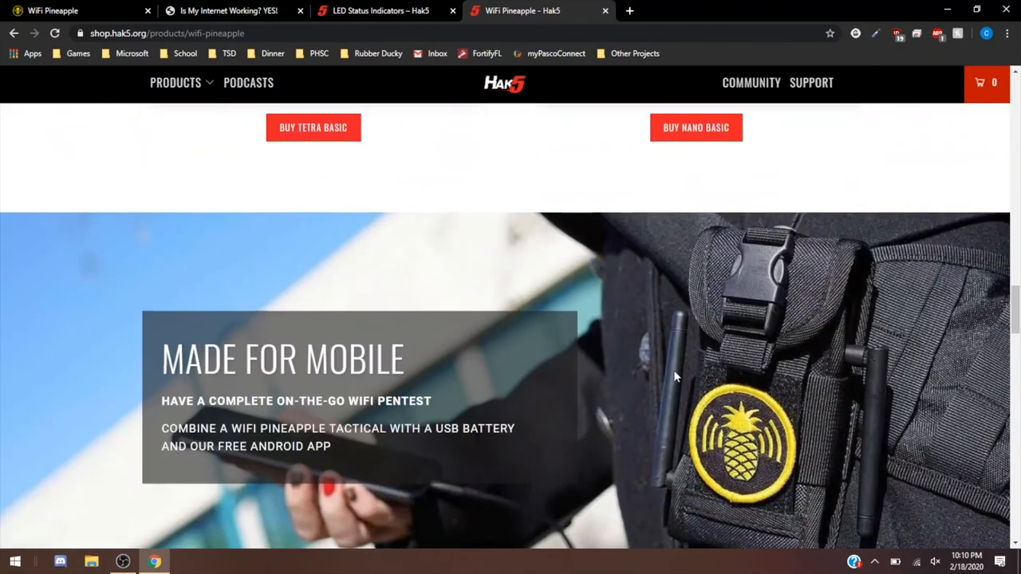
pyautogui.scroll(-3)
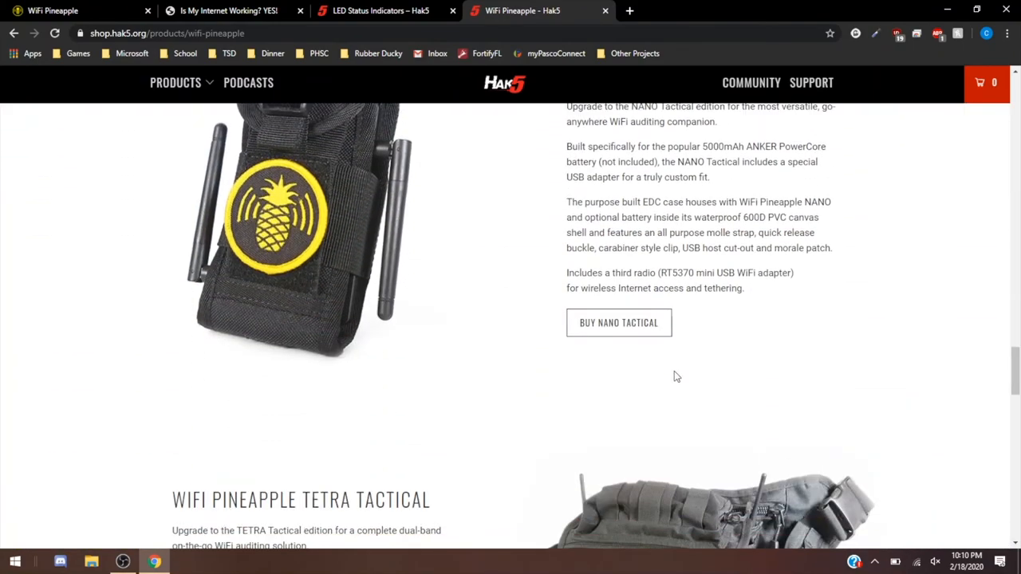
pyautogui.scroll(-3)
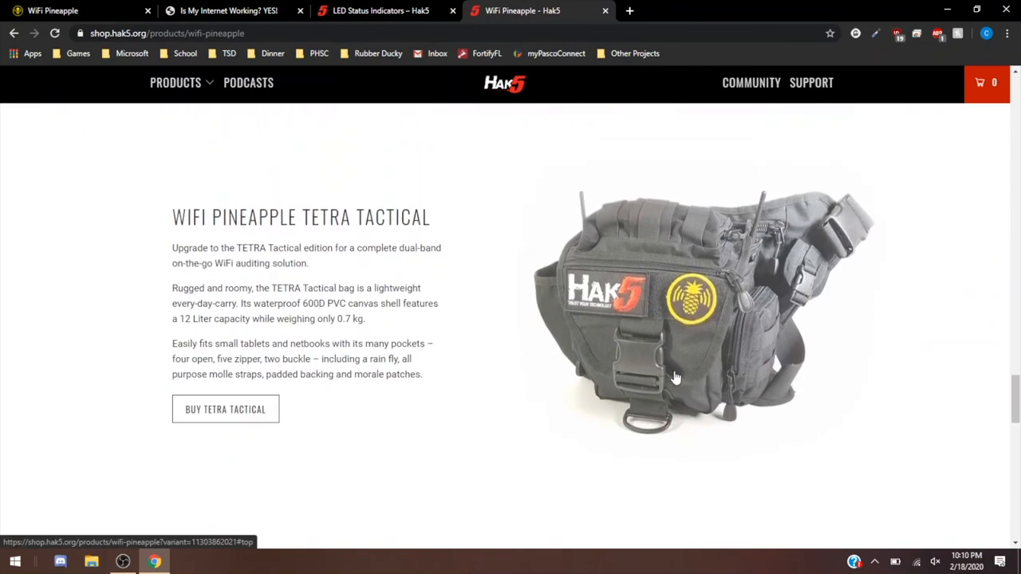
pyautogui.scroll(-3)
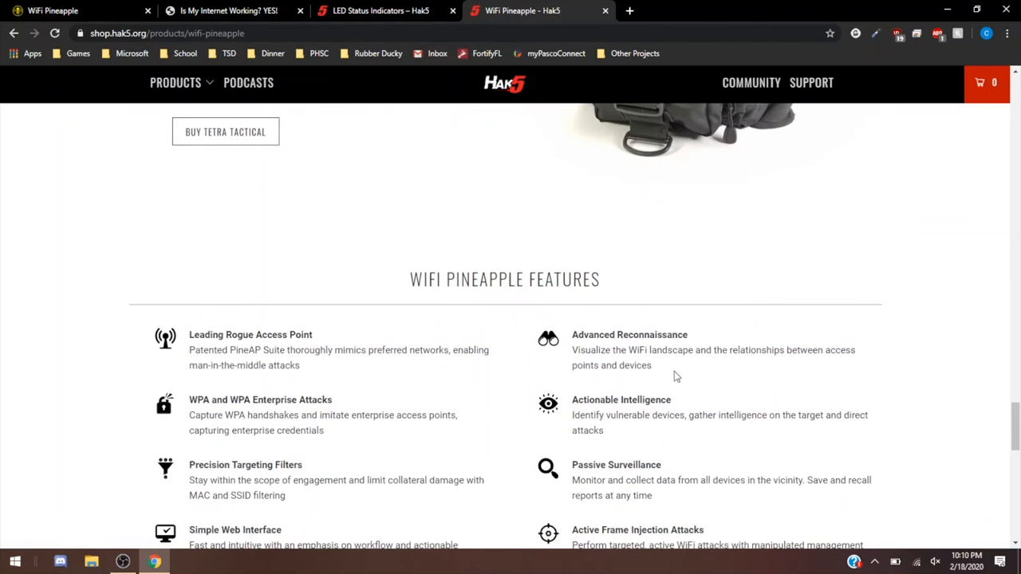
pyautogui.scroll(-3)
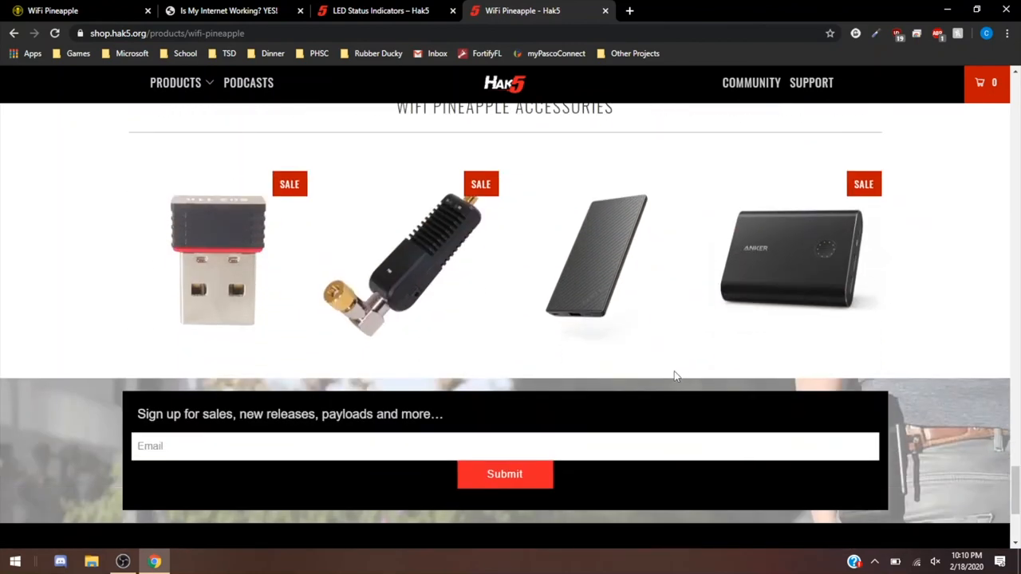
pyautogui.scroll(3)
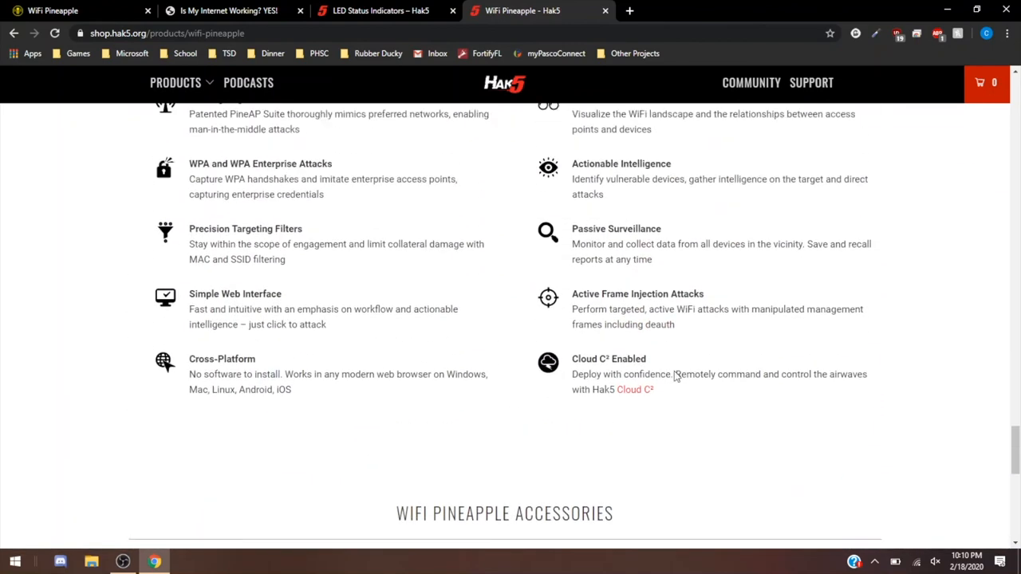